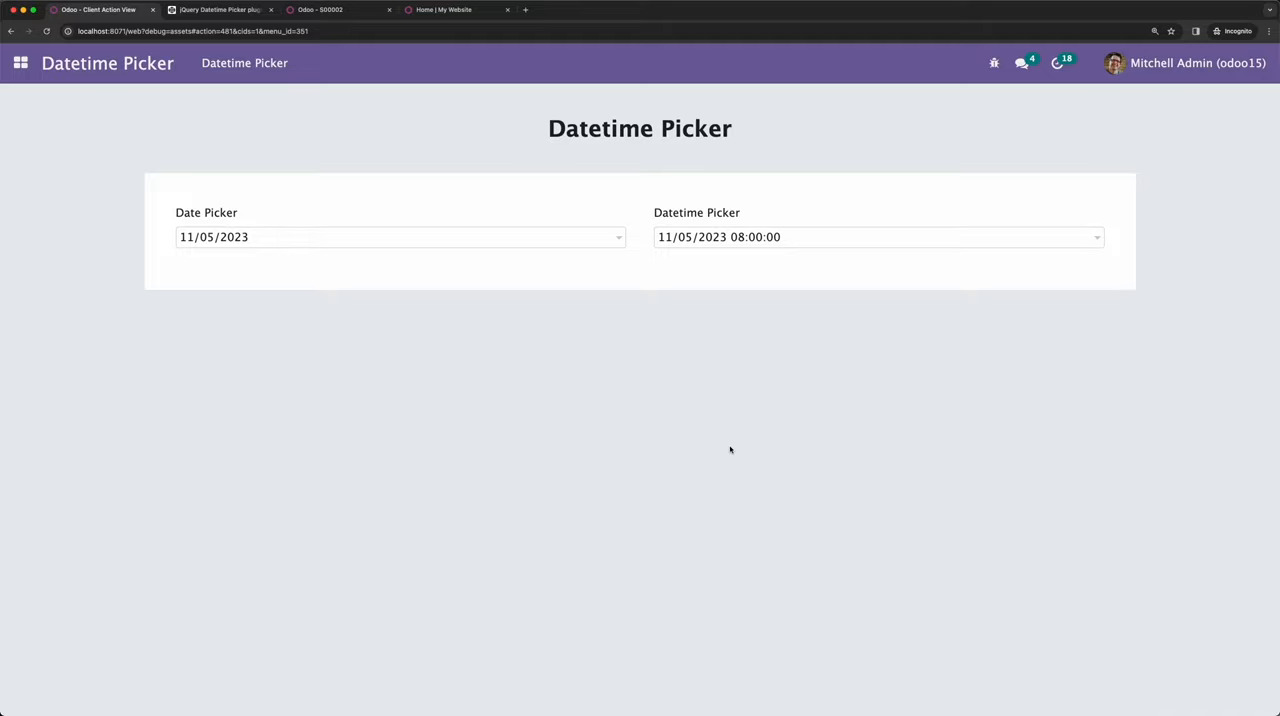
pyautogui.moveTo(628, 288)
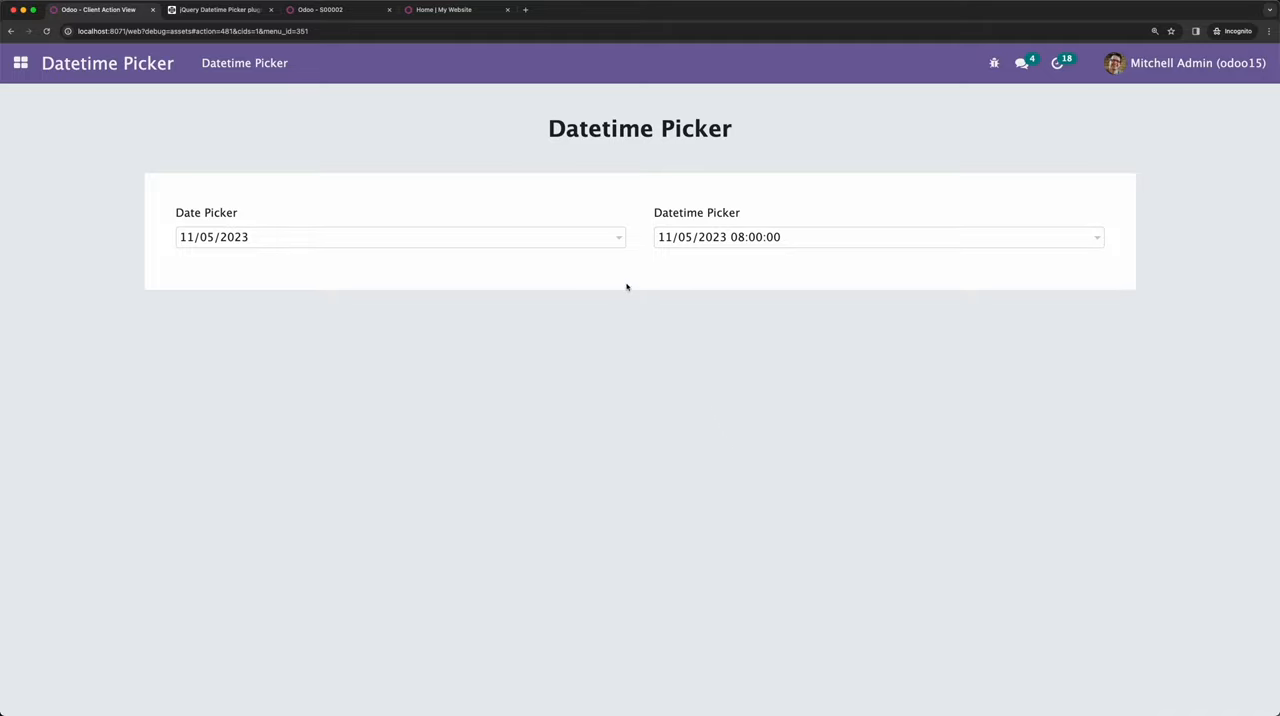
# Step: Reveal the November 2023 calendar for the datetime field showing 11/05/2023 08:00:00
pyautogui.click(756, 236)
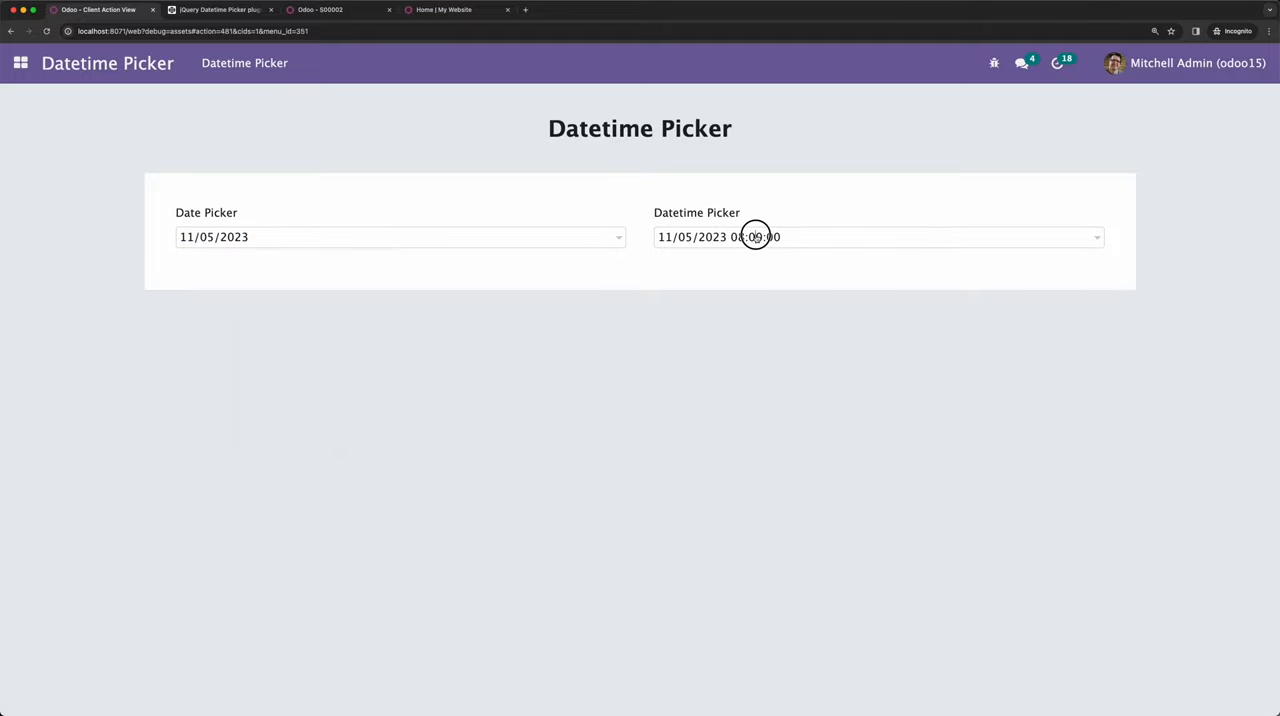
pyautogui.click(750, 236)
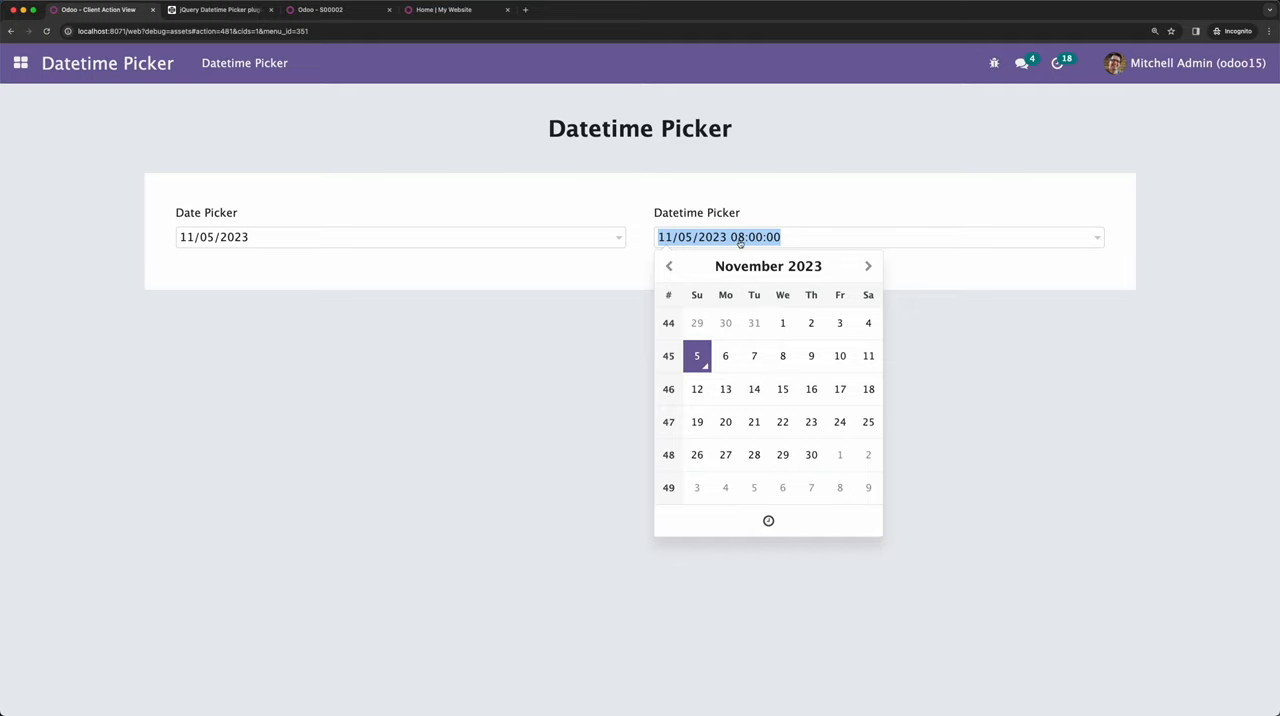
pyautogui.click(216, 12)
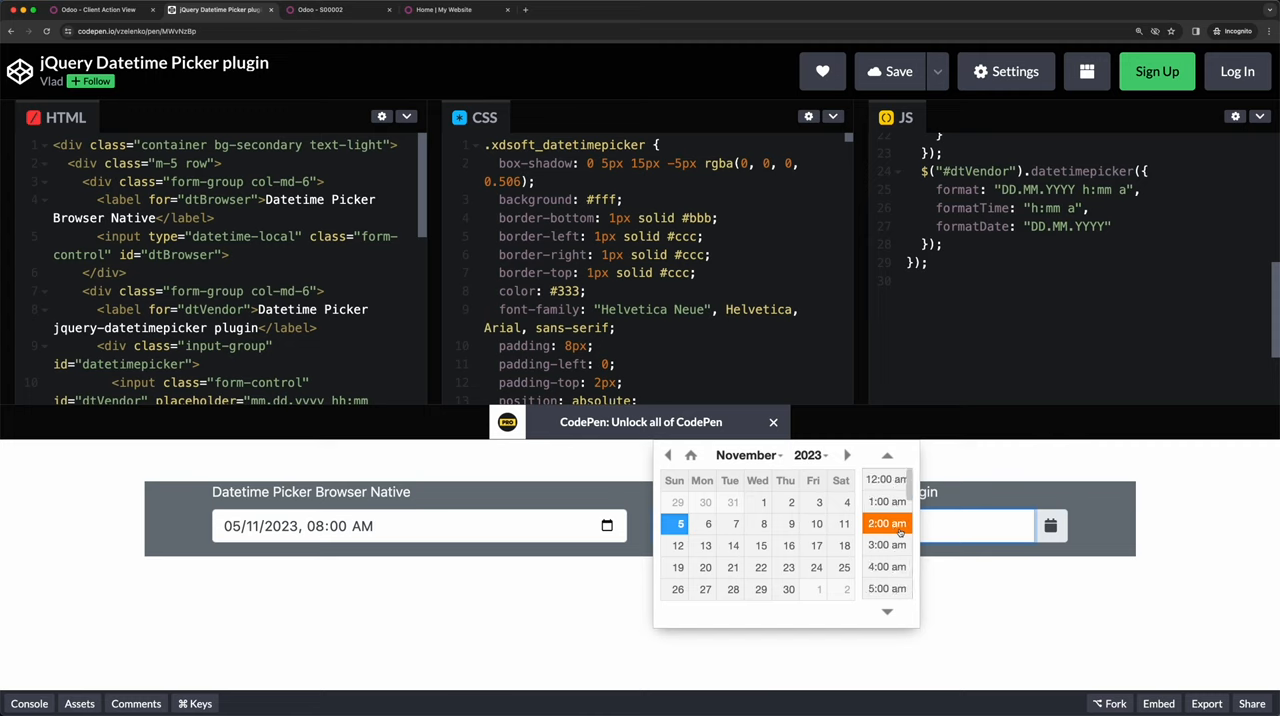
# Step: Scroll the jquery-datetimepicker demo's time list down to the afternoon hours
pyautogui.scroll(-3)
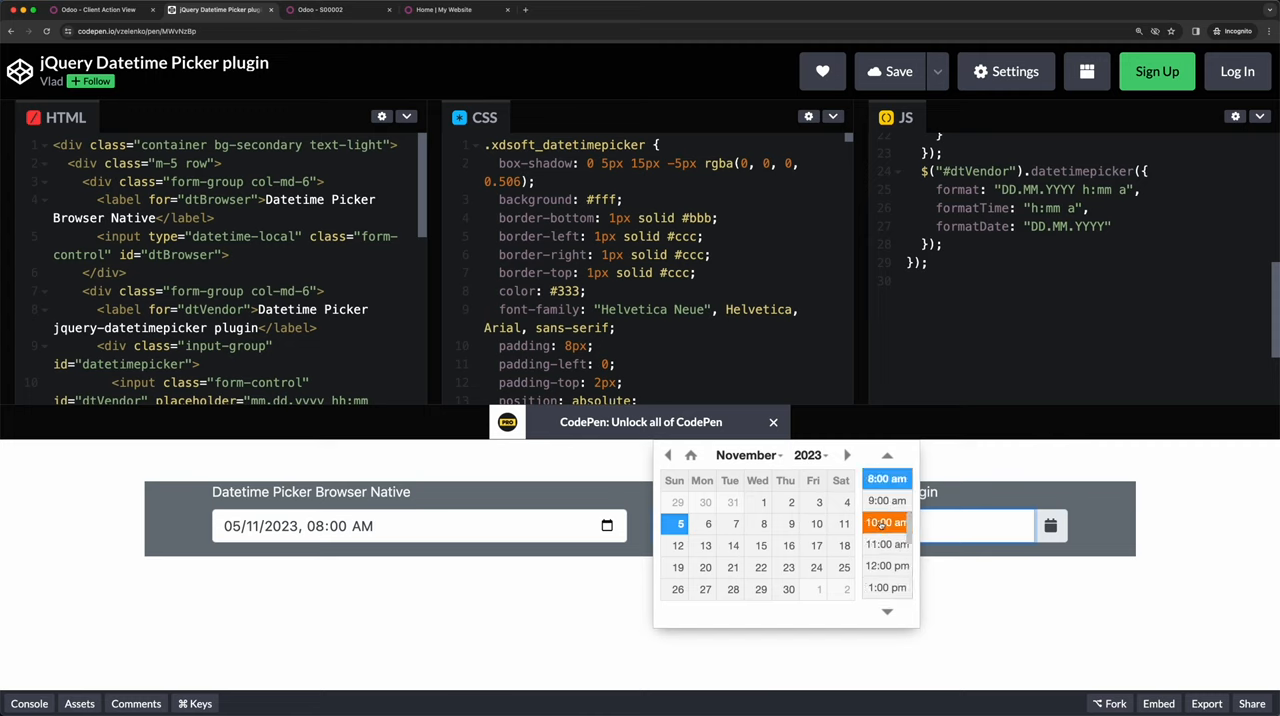
pyautogui.scroll(-3)
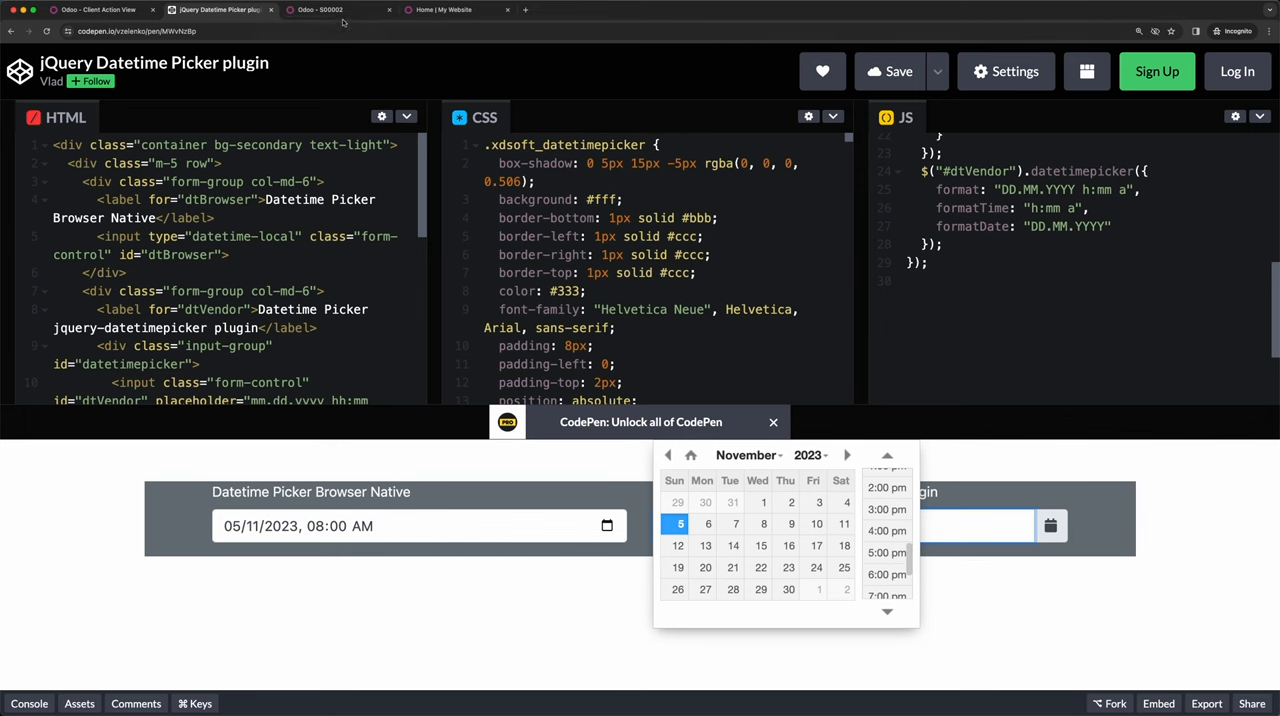
# Step: Compare the Expiration calendar on editable quotation S00002 with the website form's Custom Text date picker
pyautogui.click(324, 10)
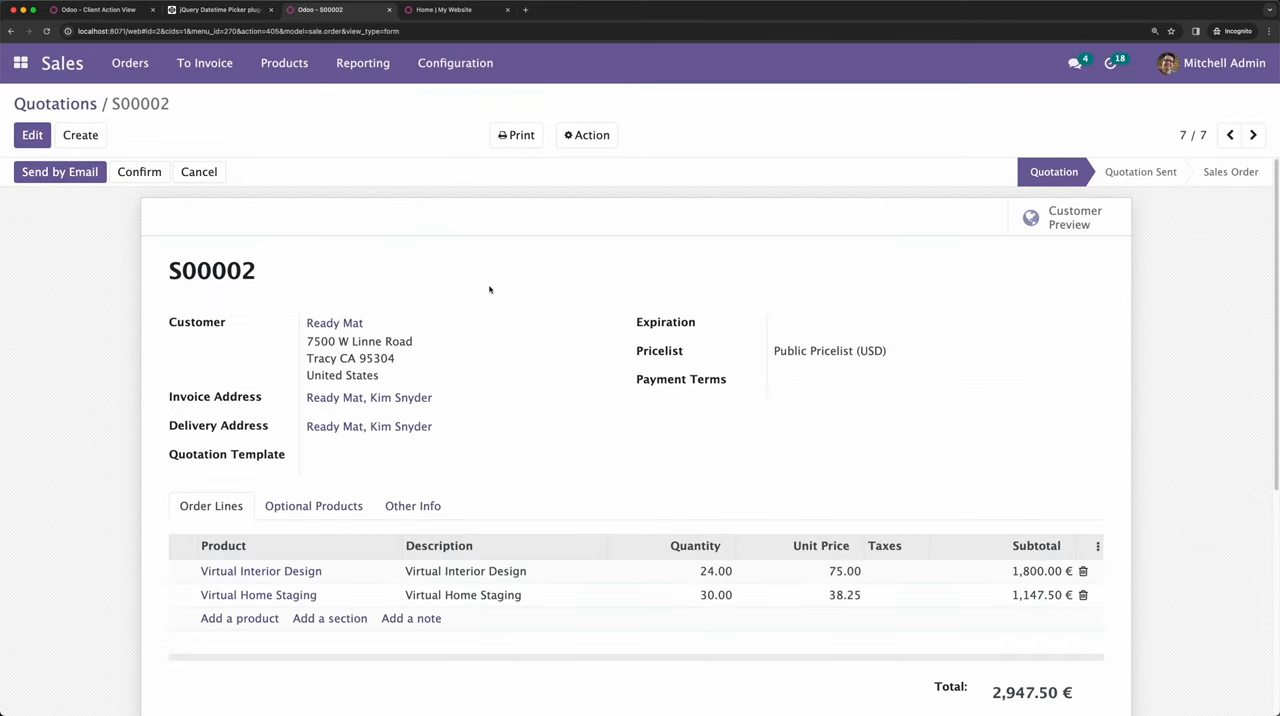
pyautogui.click(32, 136)
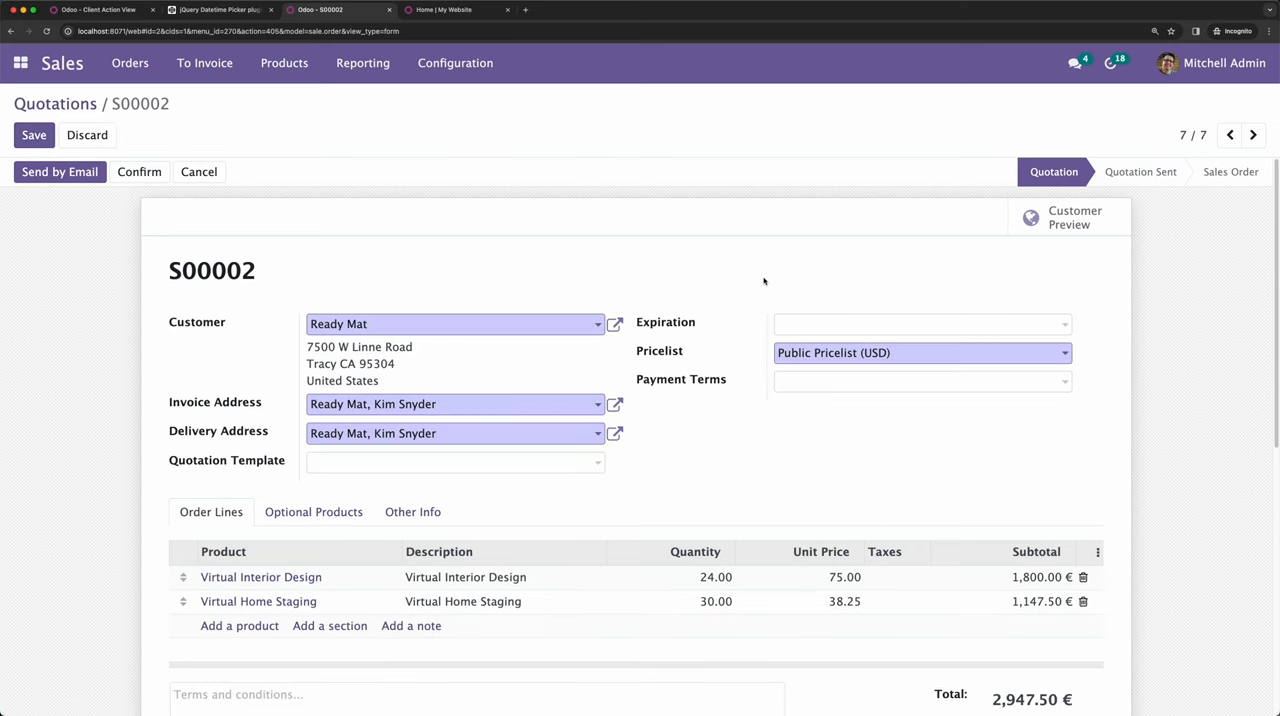
pyautogui.click(920, 324)
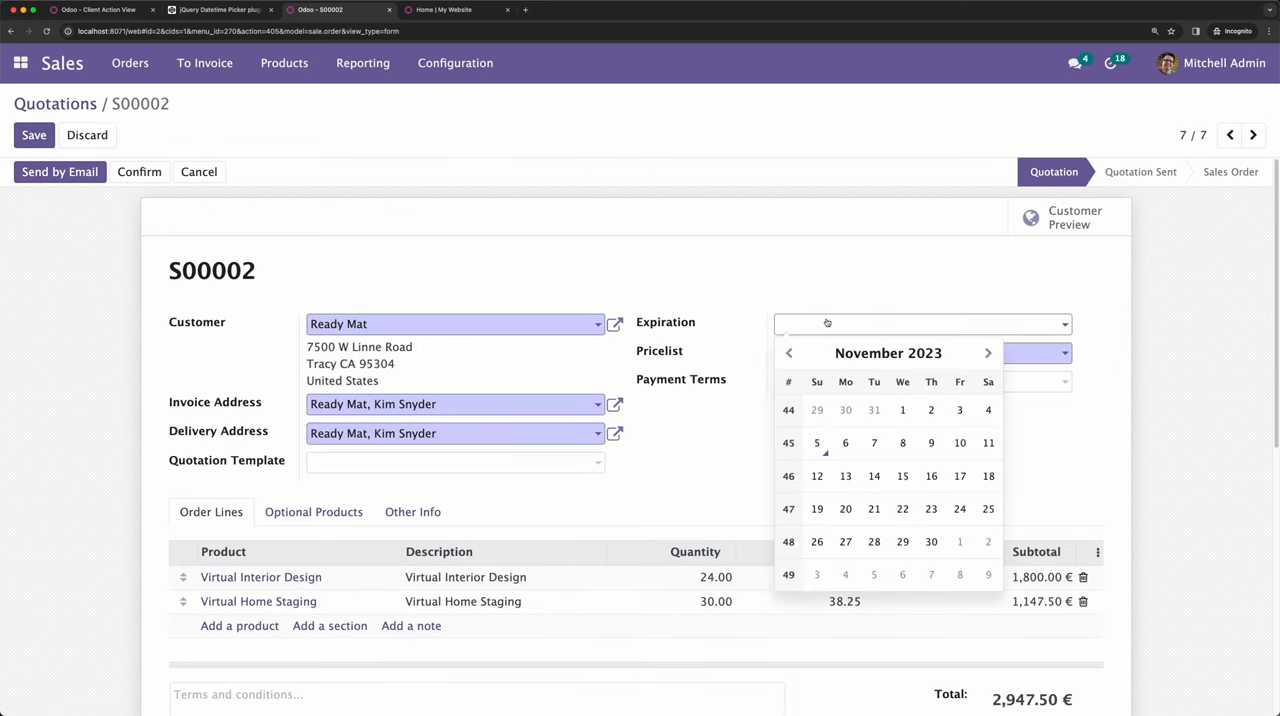
pyautogui.click(460, 10)
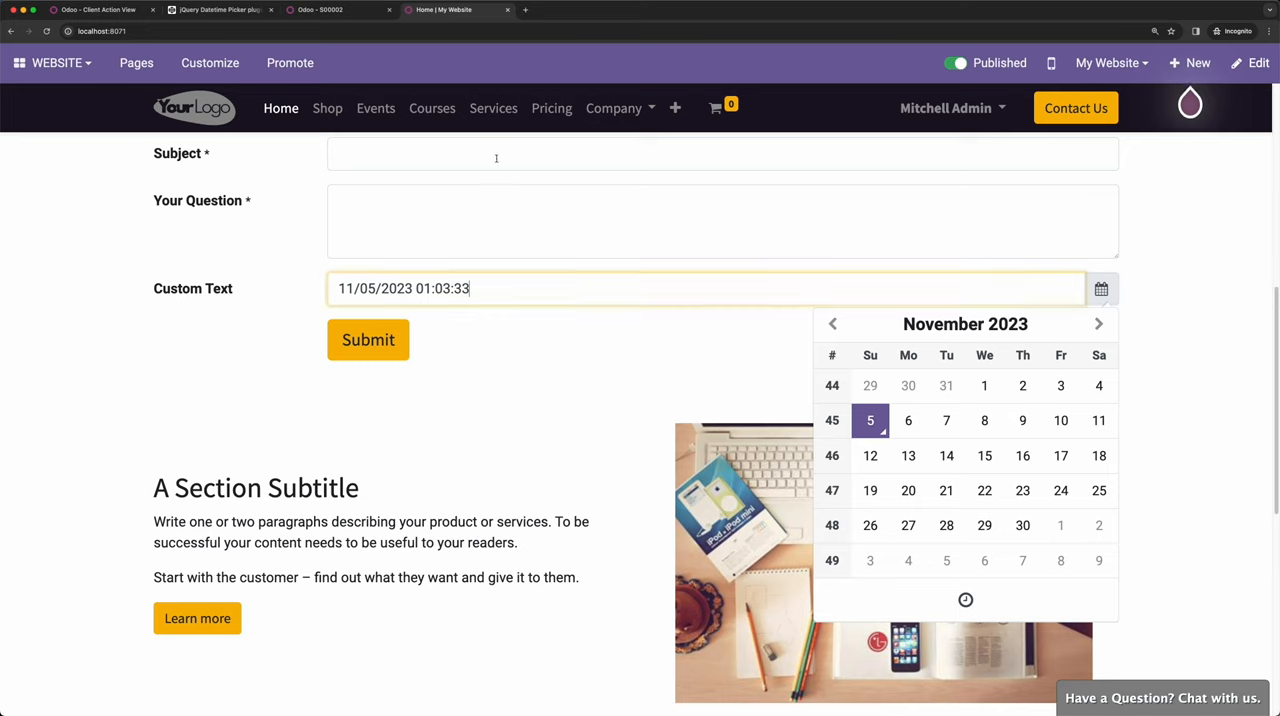
pyautogui.click(236, 12)
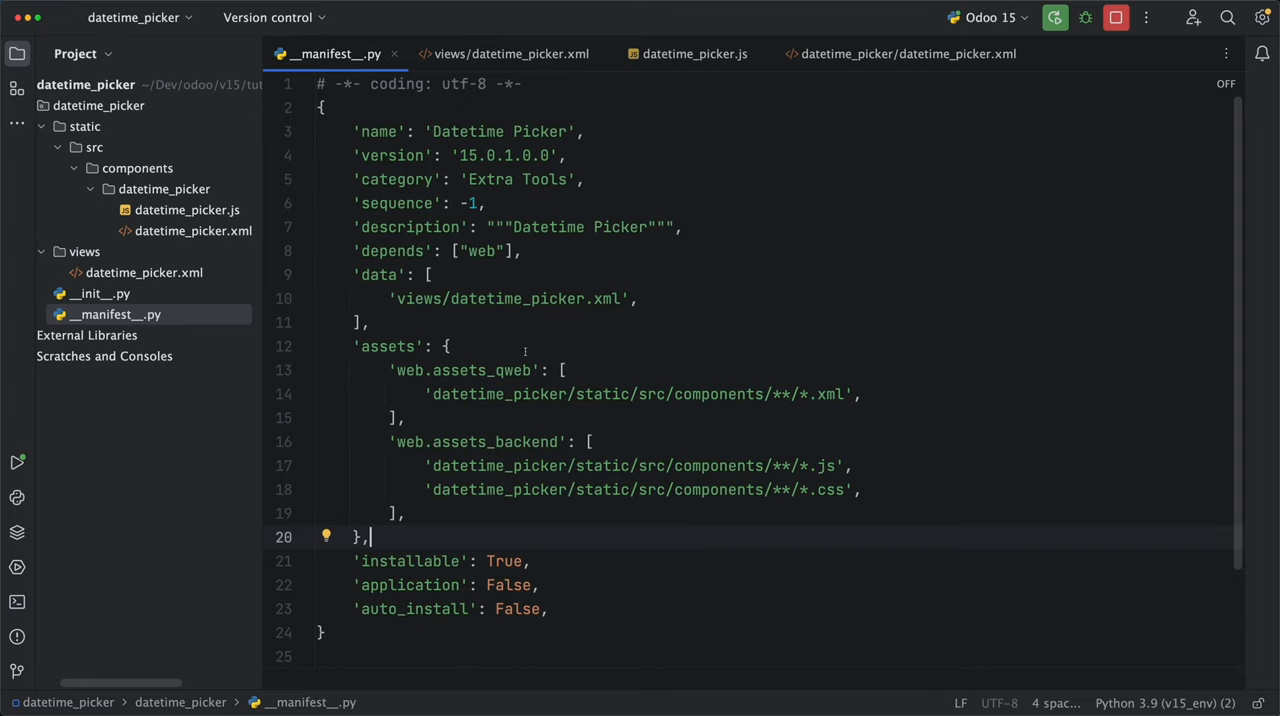
# Step: Review the web.assets_qweb and web.assets_backend bundles declared in __manifest__.py
pyautogui.doubleClick(478, 370)
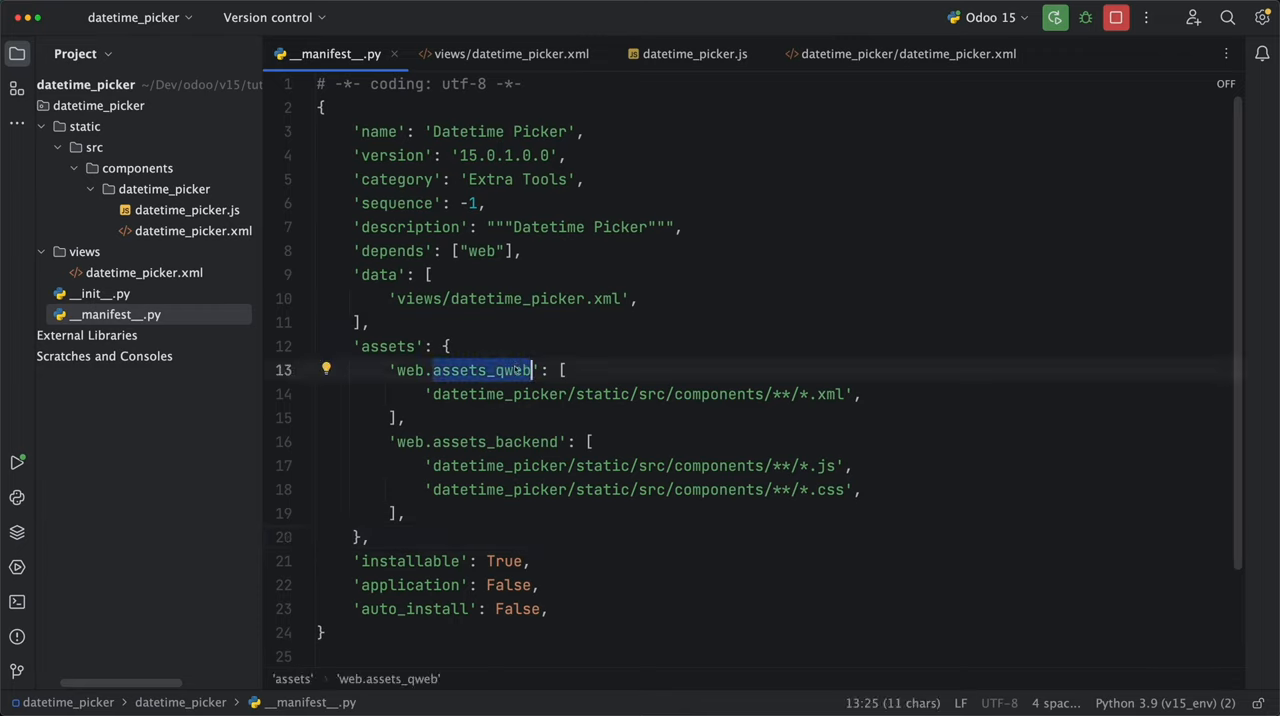
pyautogui.moveTo(512, 444)
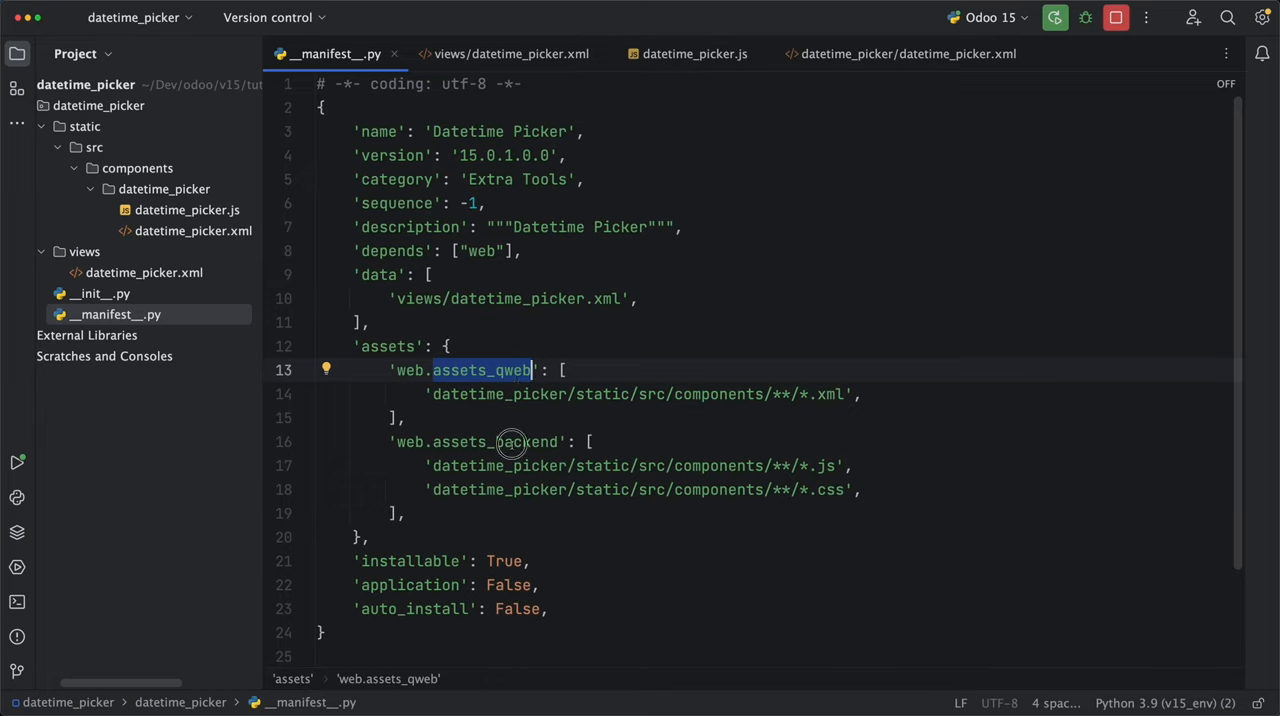
pyautogui.doubleClick(490, 442)
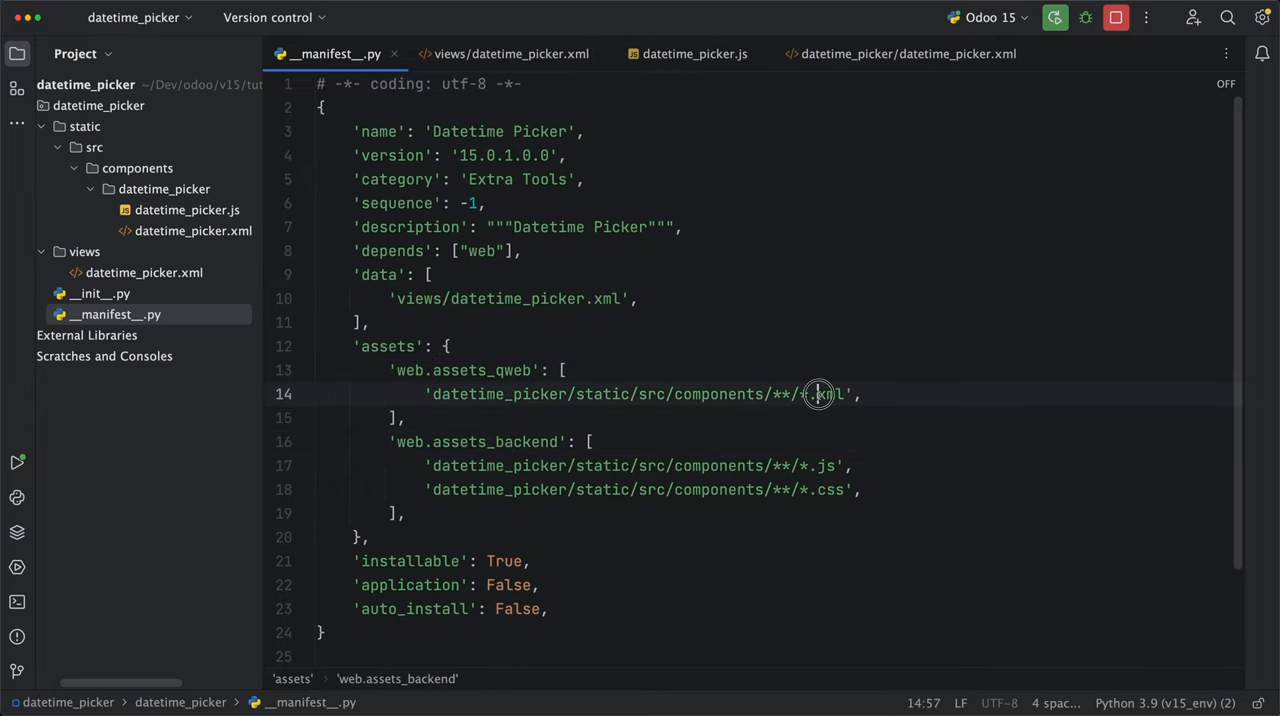
pyautogui.doubleClick(492, 442)
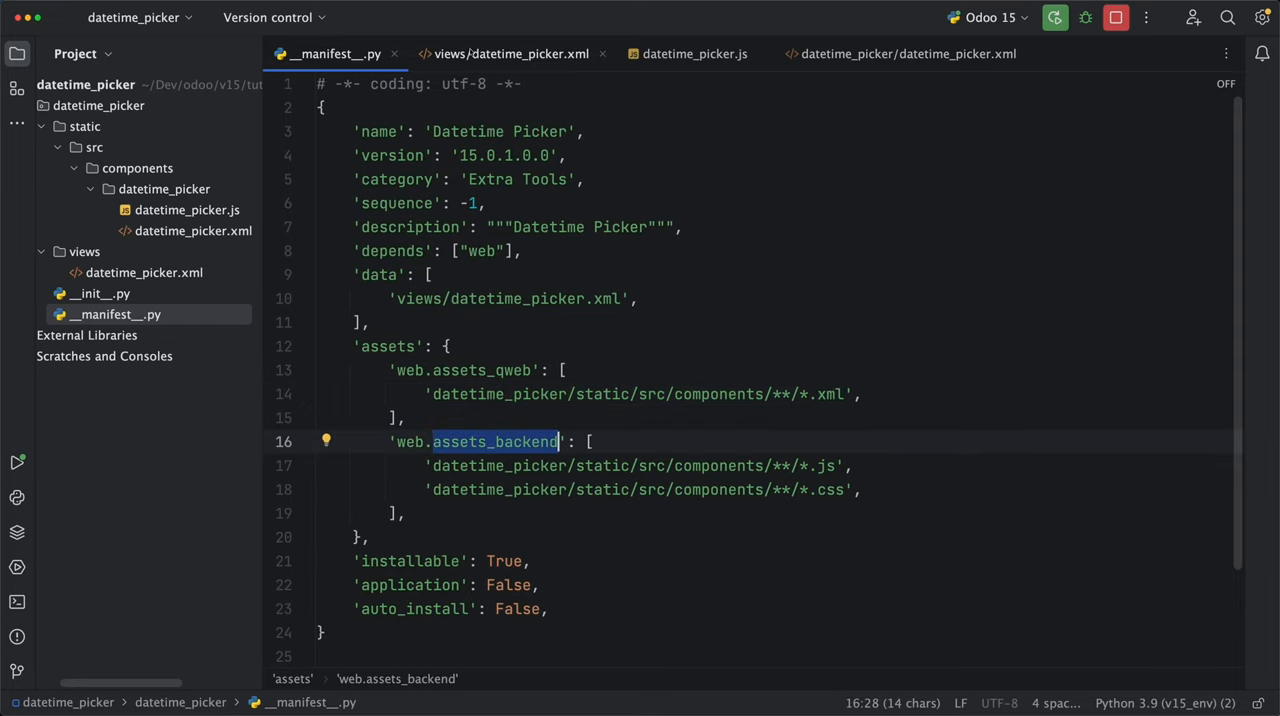
# Step: Show views/datetime_picker.xml and point out the module's static and components folders
pyautogui.click(508, 54)
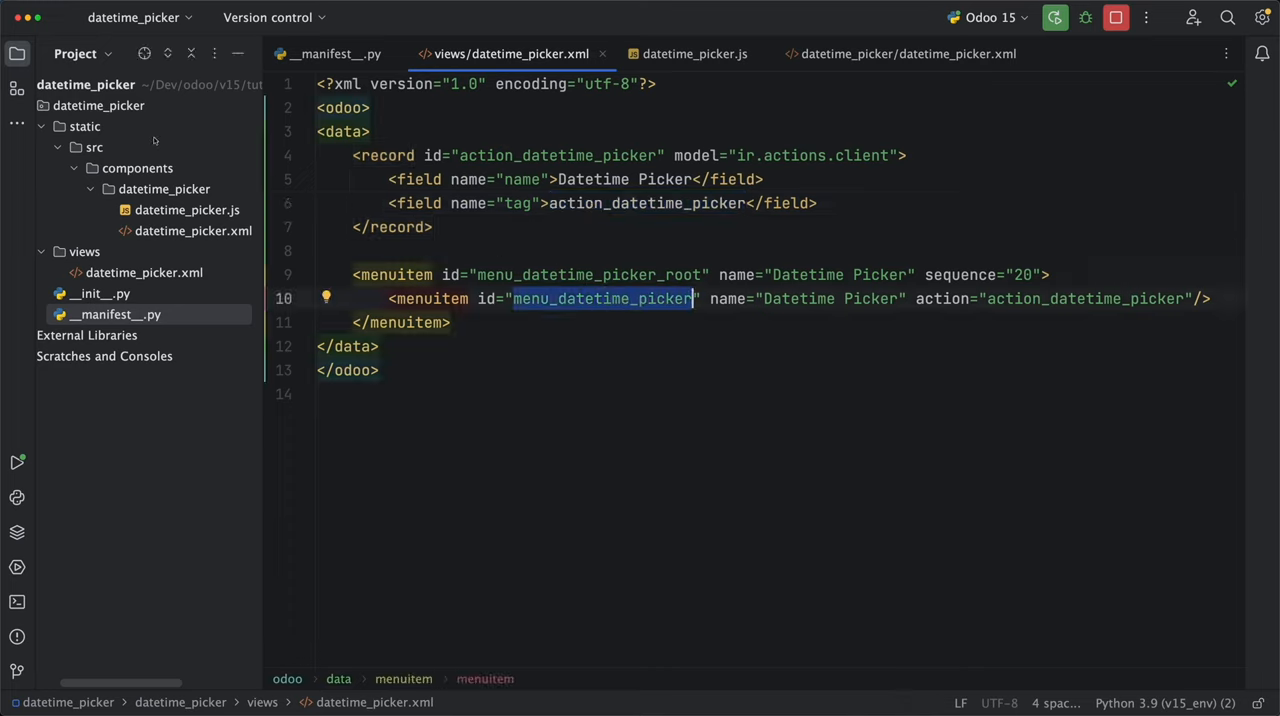
pyautogui.click(84, 126)
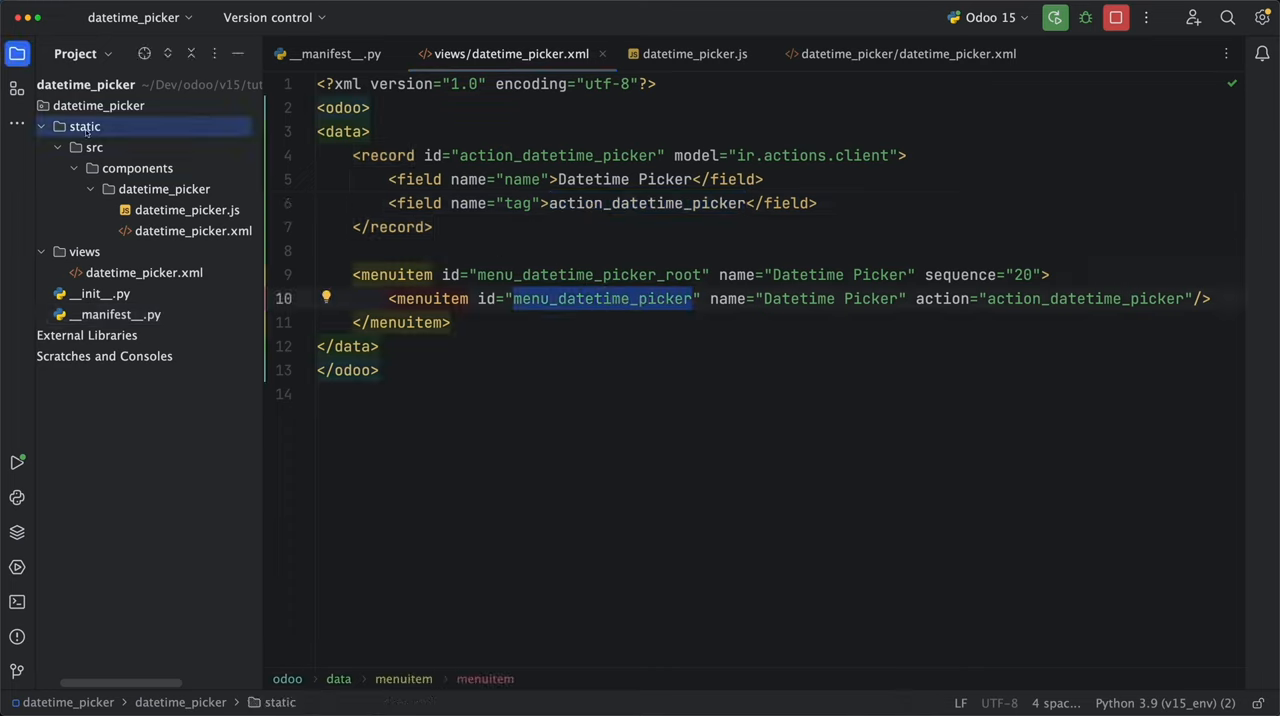
pyautogui.click(138, 168)
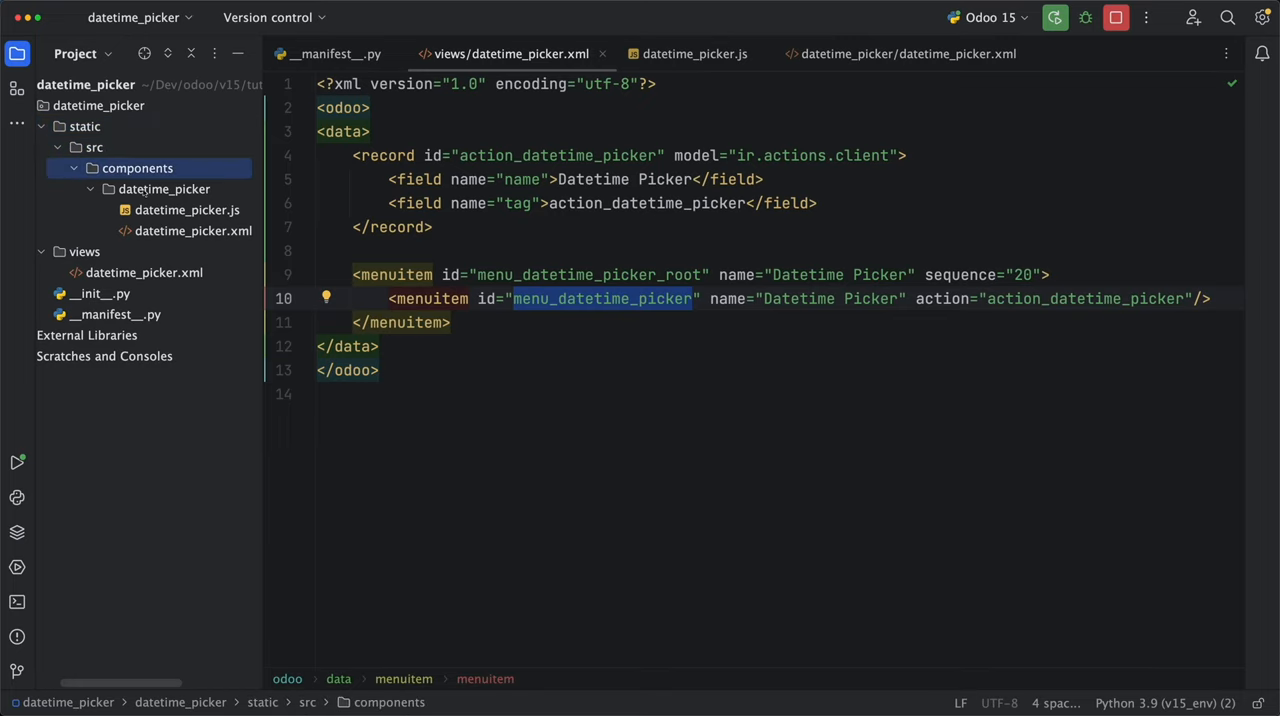
pyautogui.click(692, 54)
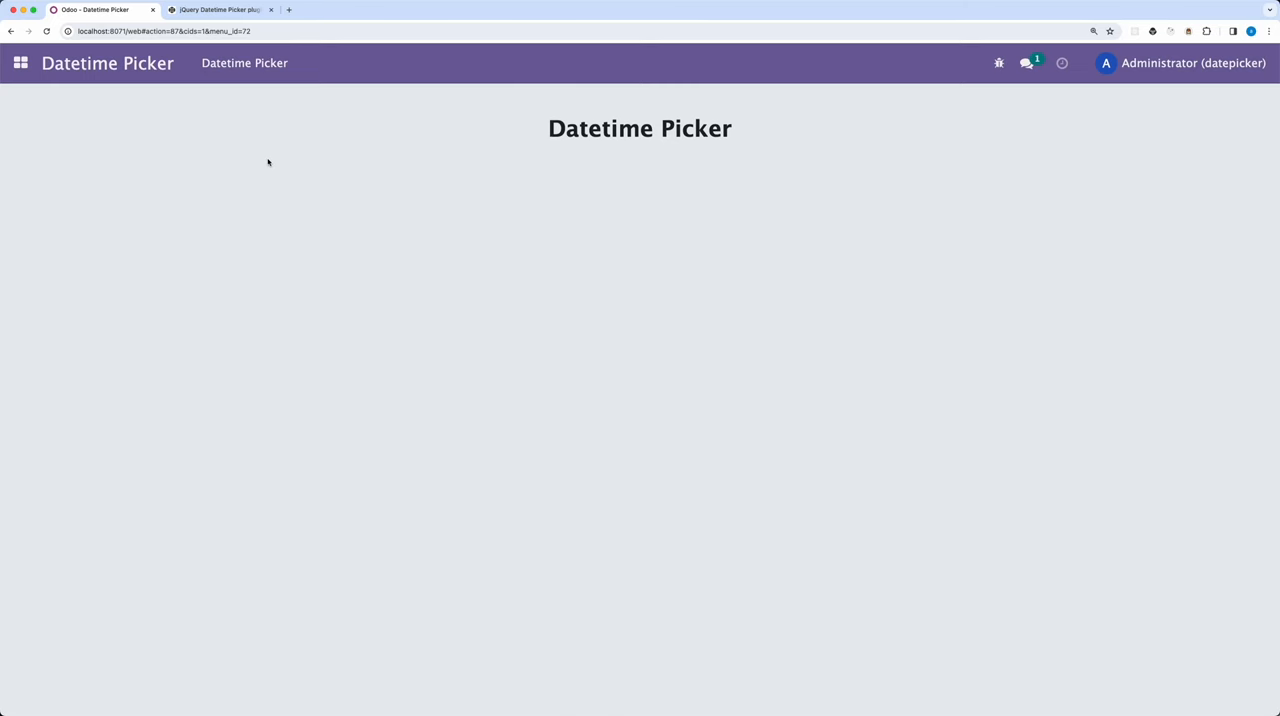
# Step: Reload the Odoo Datetime Picker client action page, which shows only its title
pyautogui.click(220, 8)
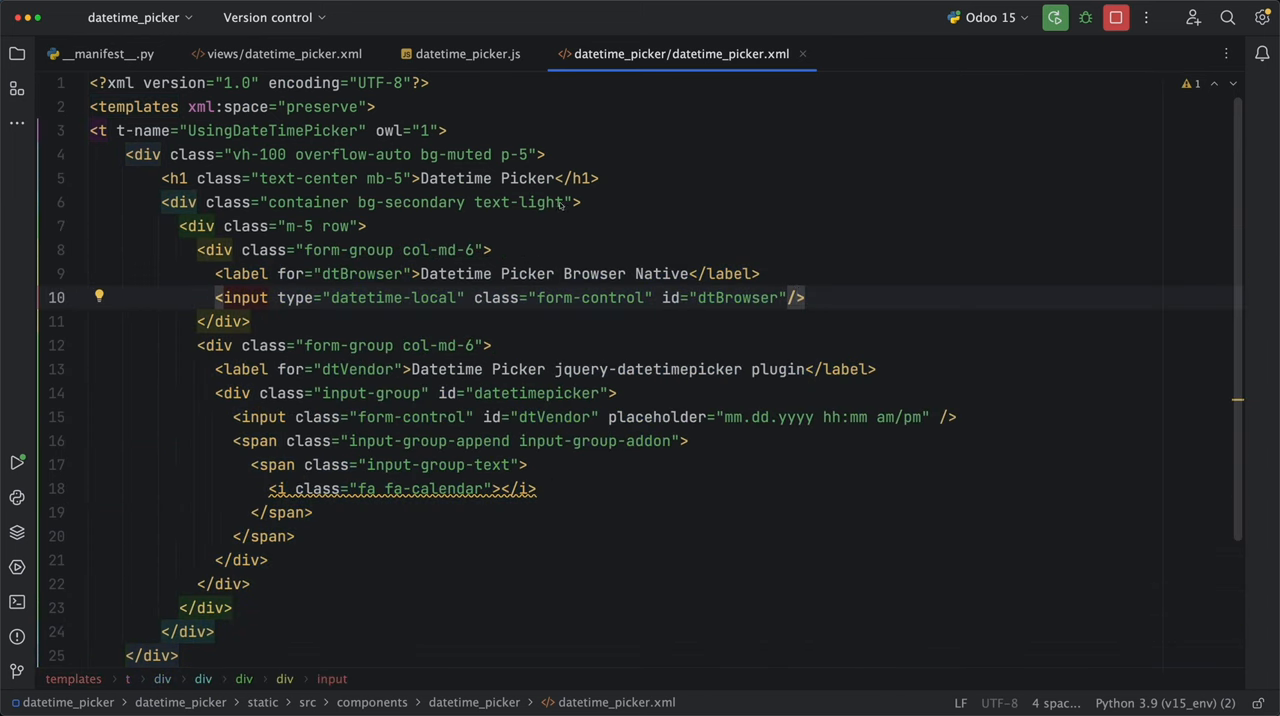
# Step: Show the UsingDateTimePicker QWeb template with the native and jquery-datetimepicker inputs
pyautogui.doubleClick(516, 202)
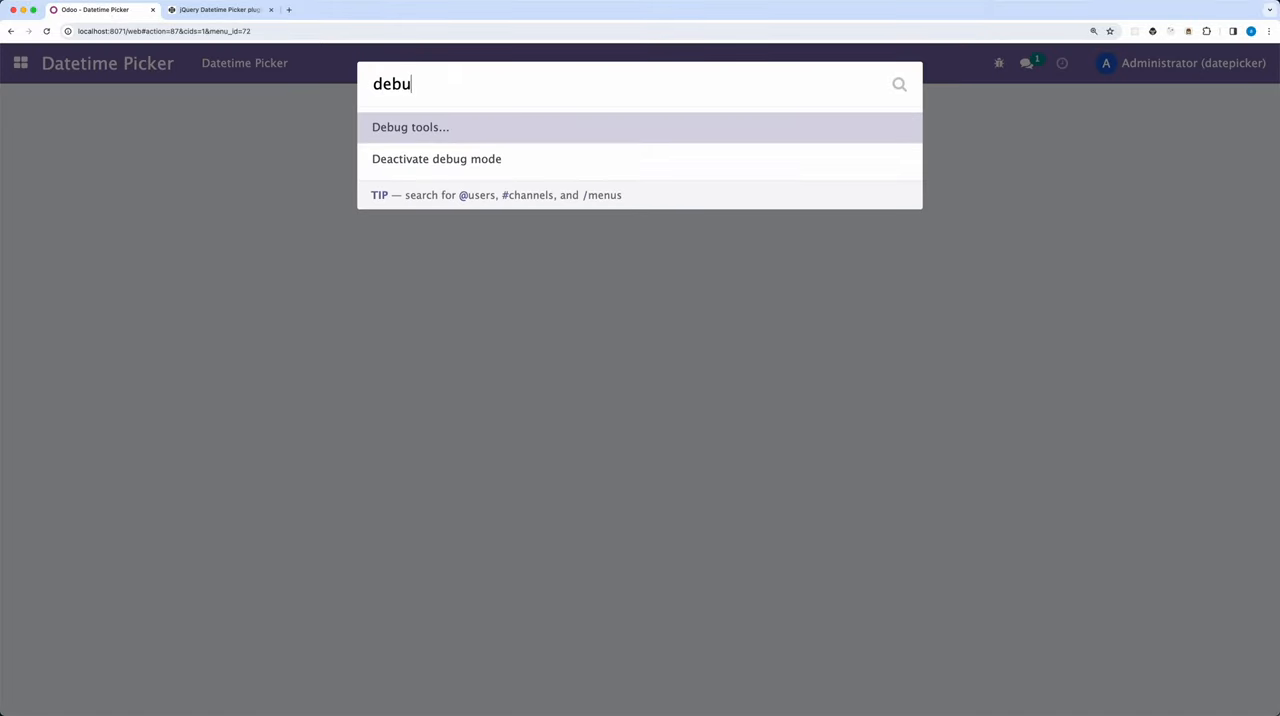
# Step: Search the command palette for debug and deactivate debug mode
pyautogui.write('g')
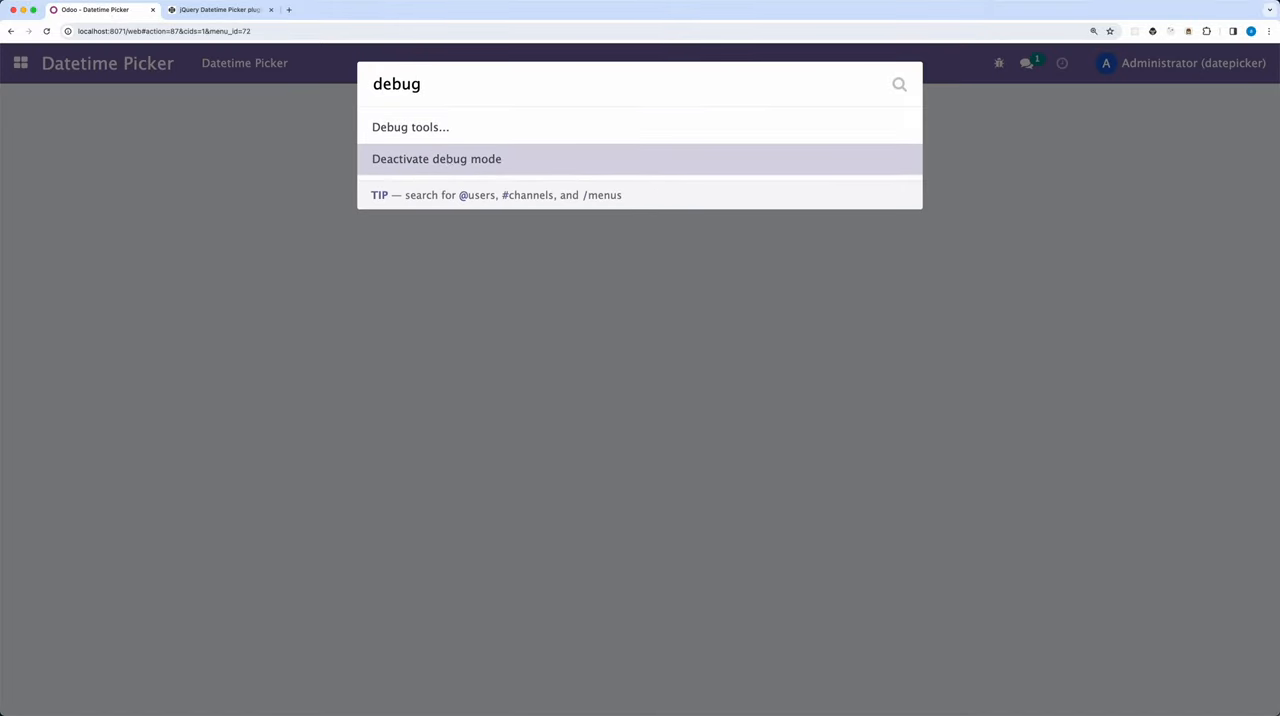
pyautogui.click(436, 160)
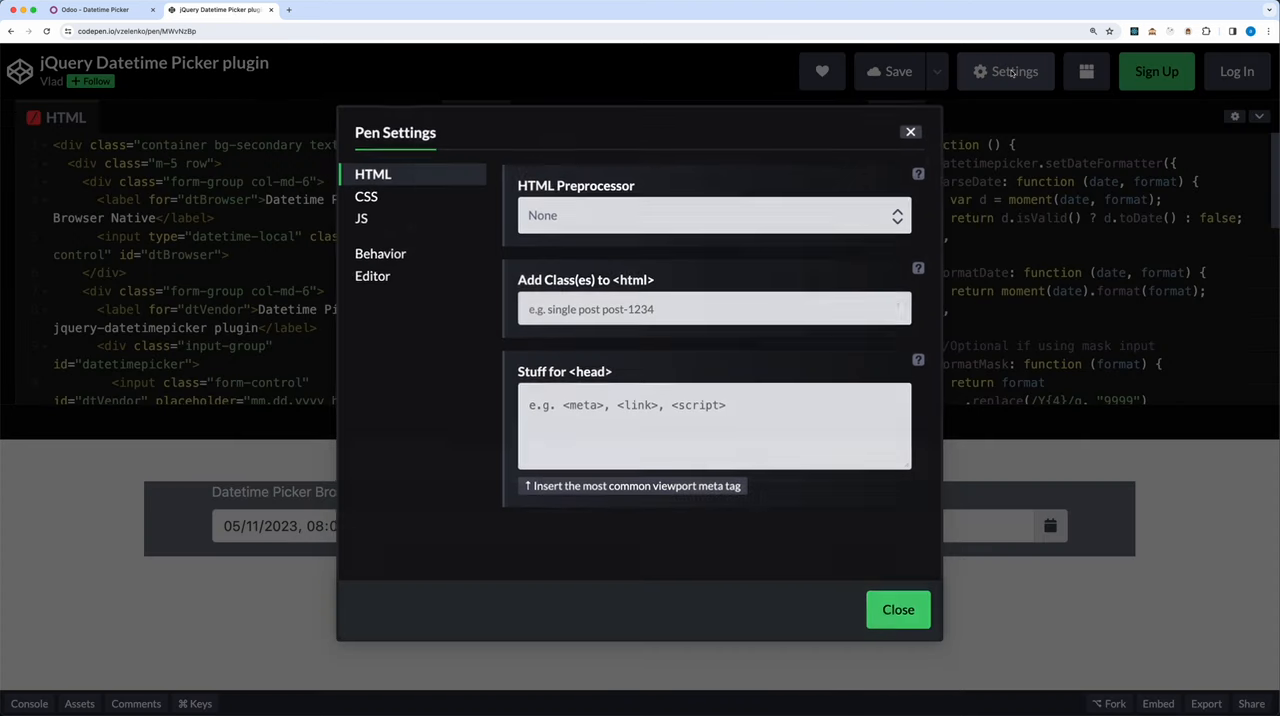
# Step: Review the pen's CSS and JS settings listing jQuery, Bootstrap and jquery-datetimepicker external scripts
pyautogui.click(366, 194)
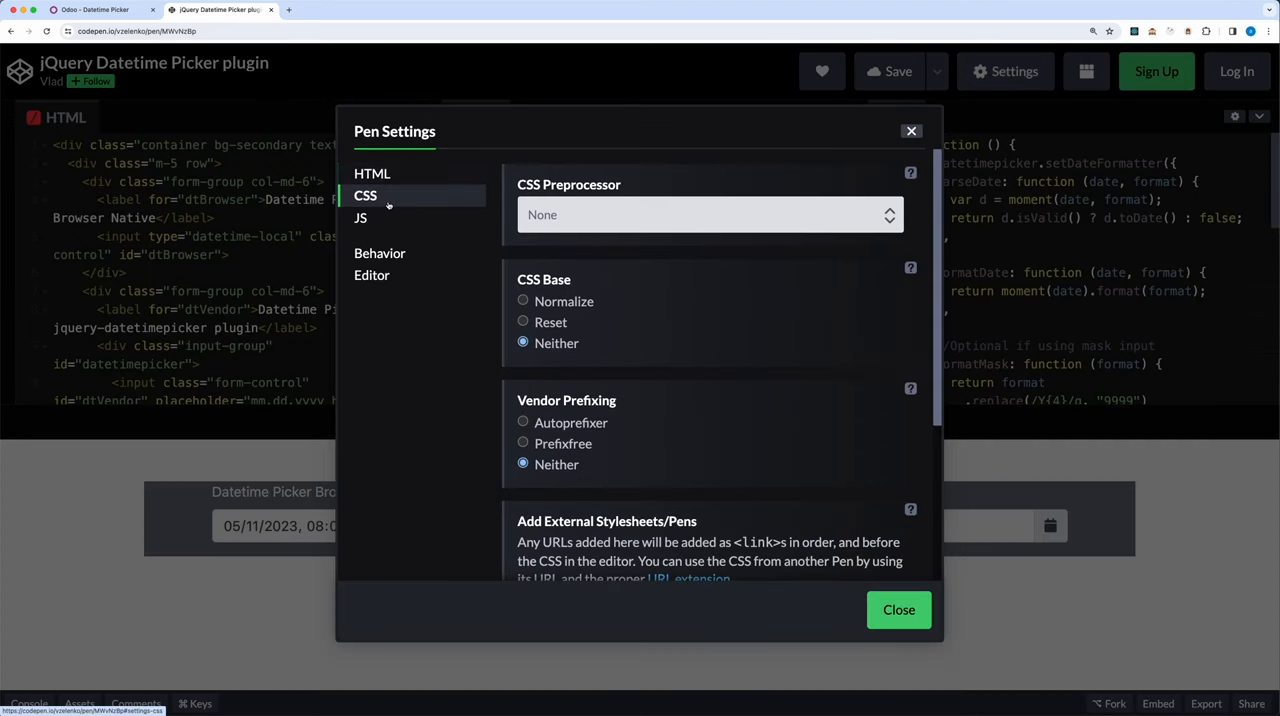
pyautogui.click(360, 218)
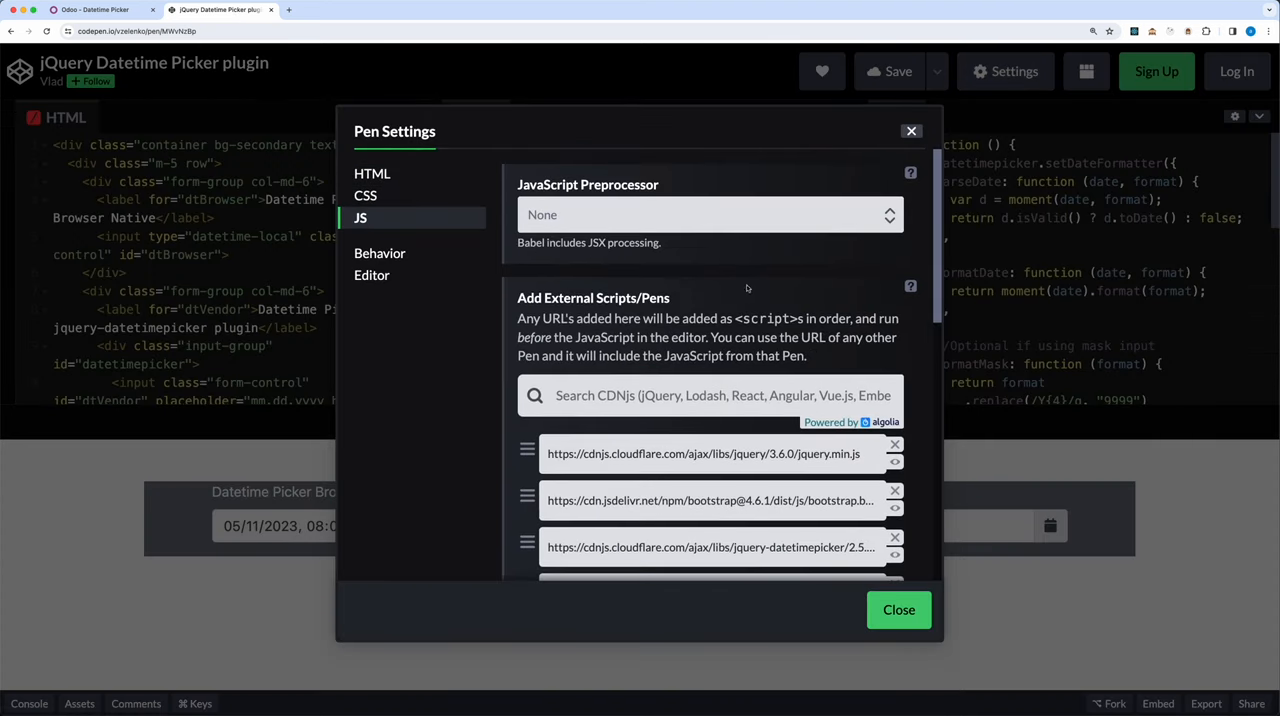
pyautogui.scroll(-3)
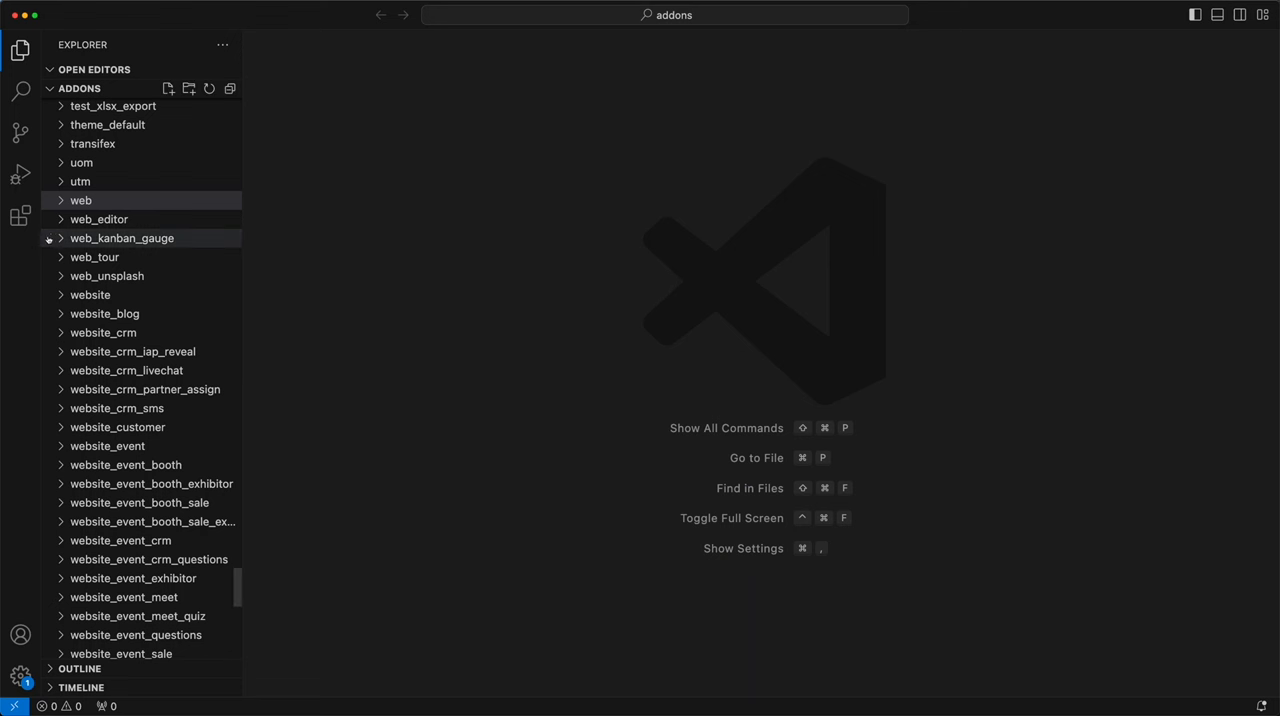
# Step: Expand web > static > lib > jquery to browse Odoo web's bundled jQuery library
pyautogui.click(80, 200)
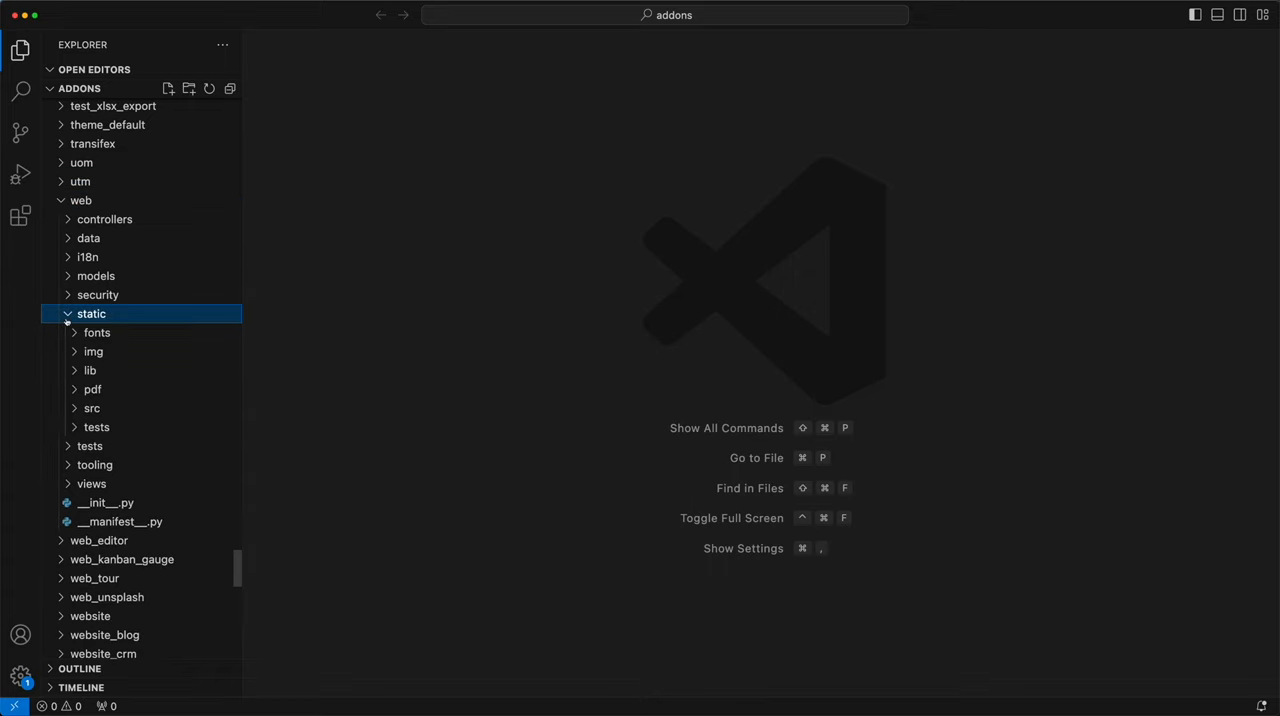
pyautogui.click(88, 370)
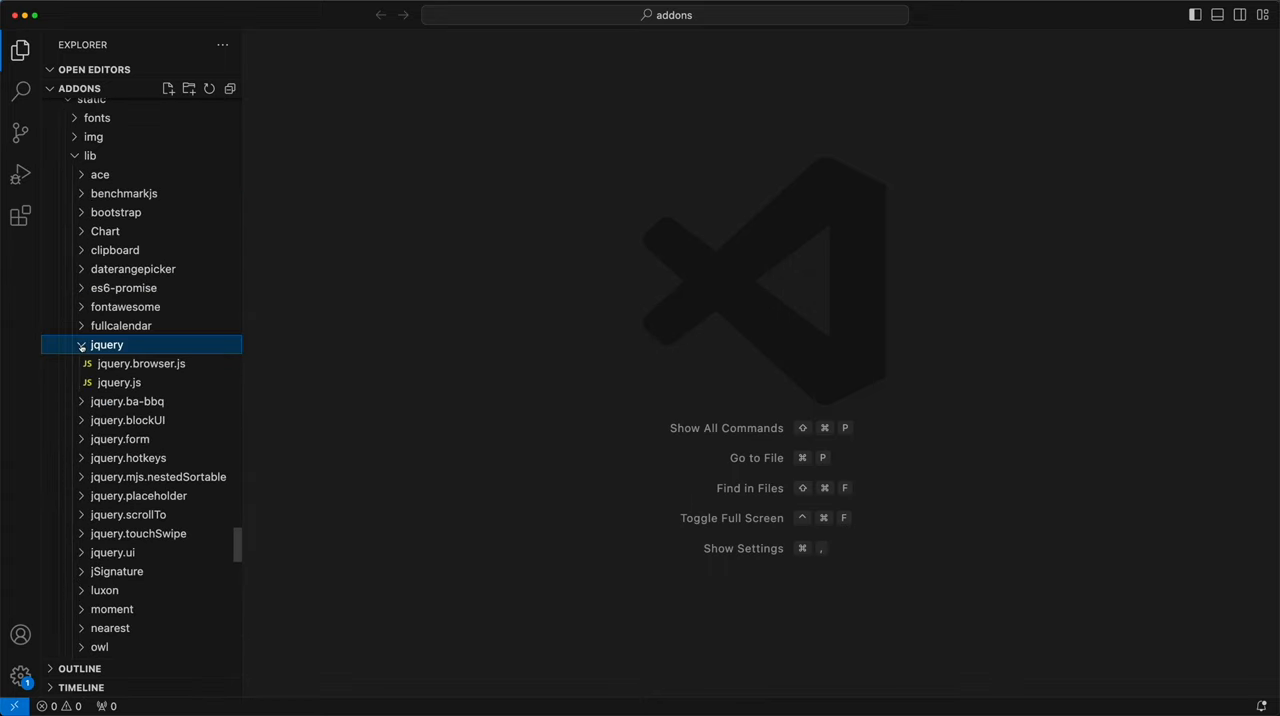
pyautogui.click(116, 212)
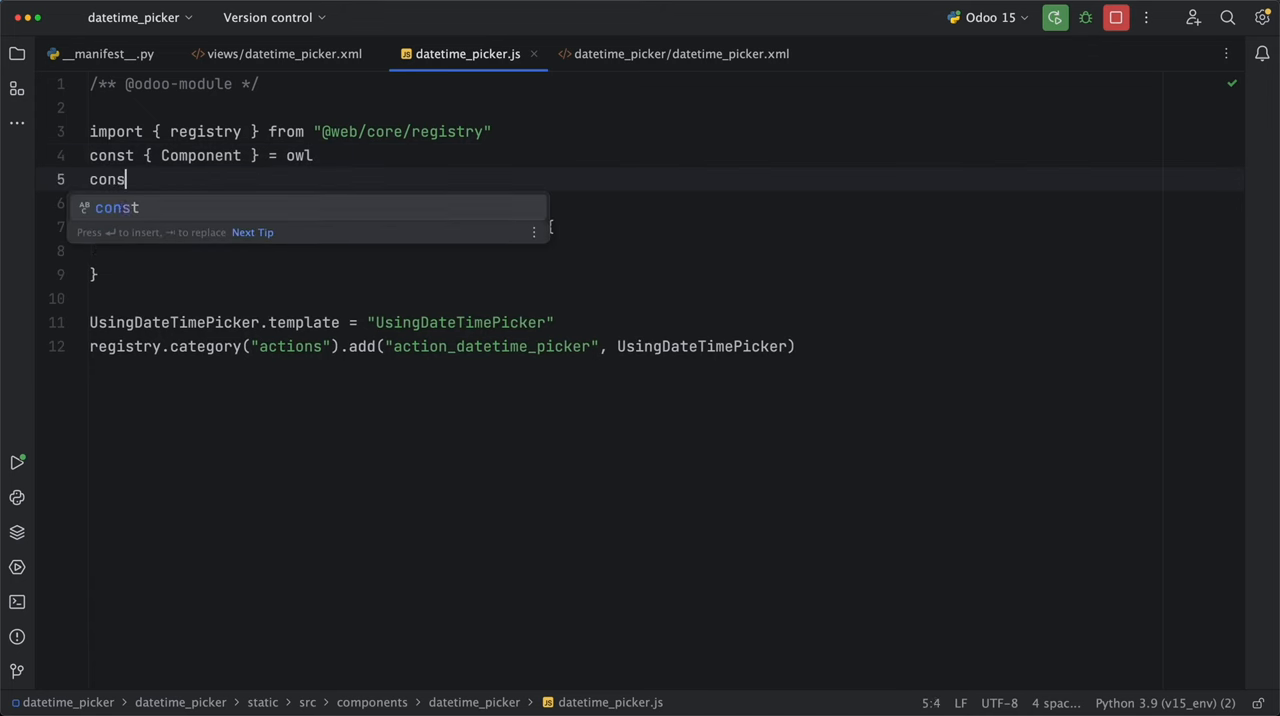
# Step: Import onWillStart and onMounted from owl.hooks and loadJS from web.ajax
pyautogui.write('t { on }')
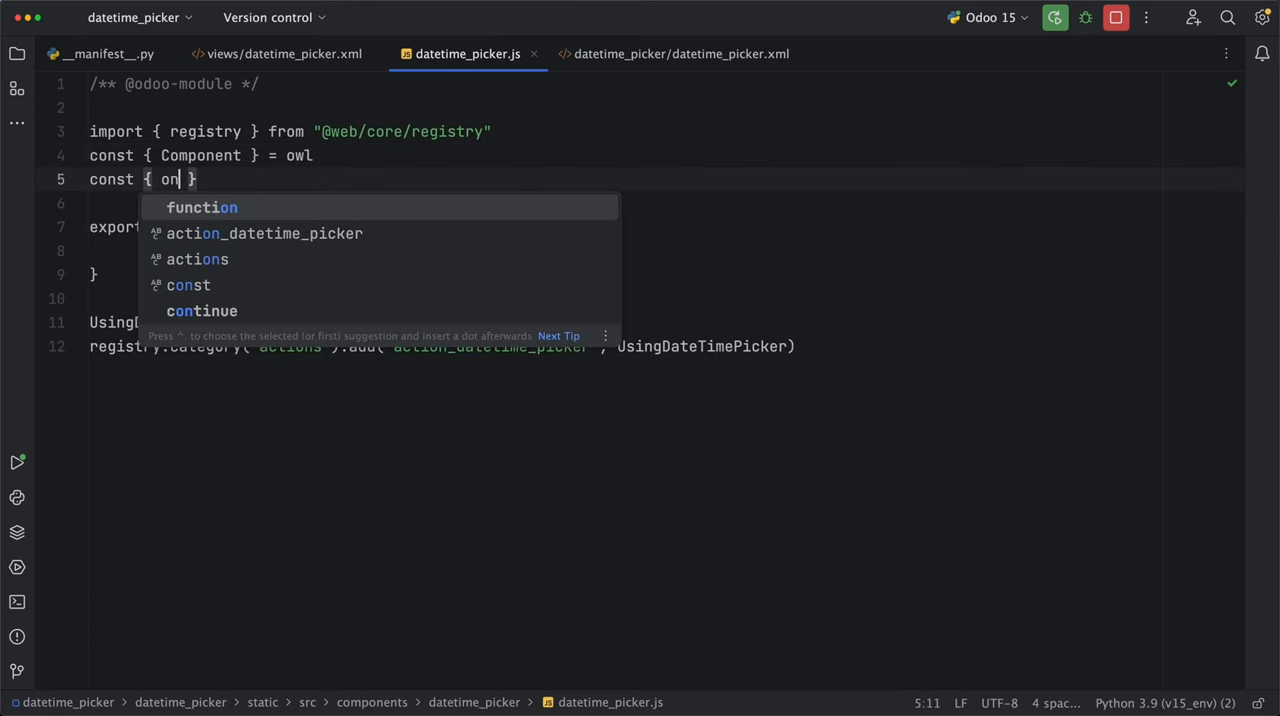
pyautogui.write('WillStart')
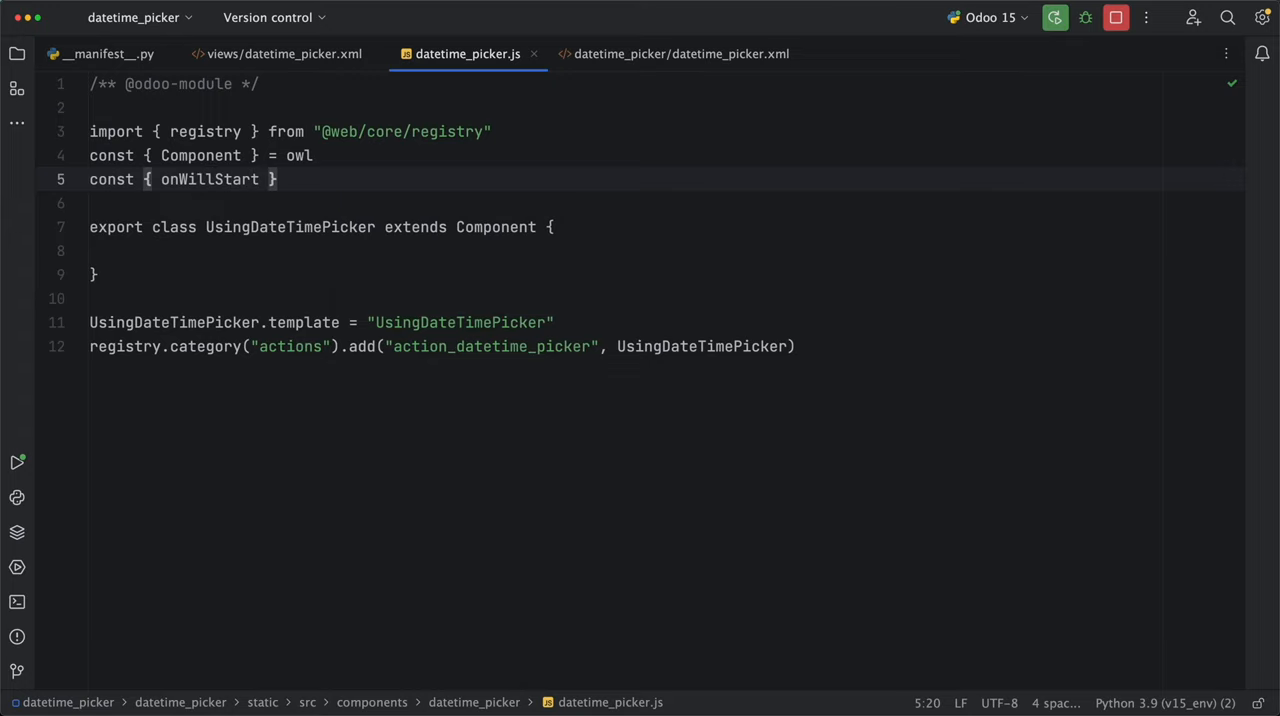
pyautogui.write(', onM')
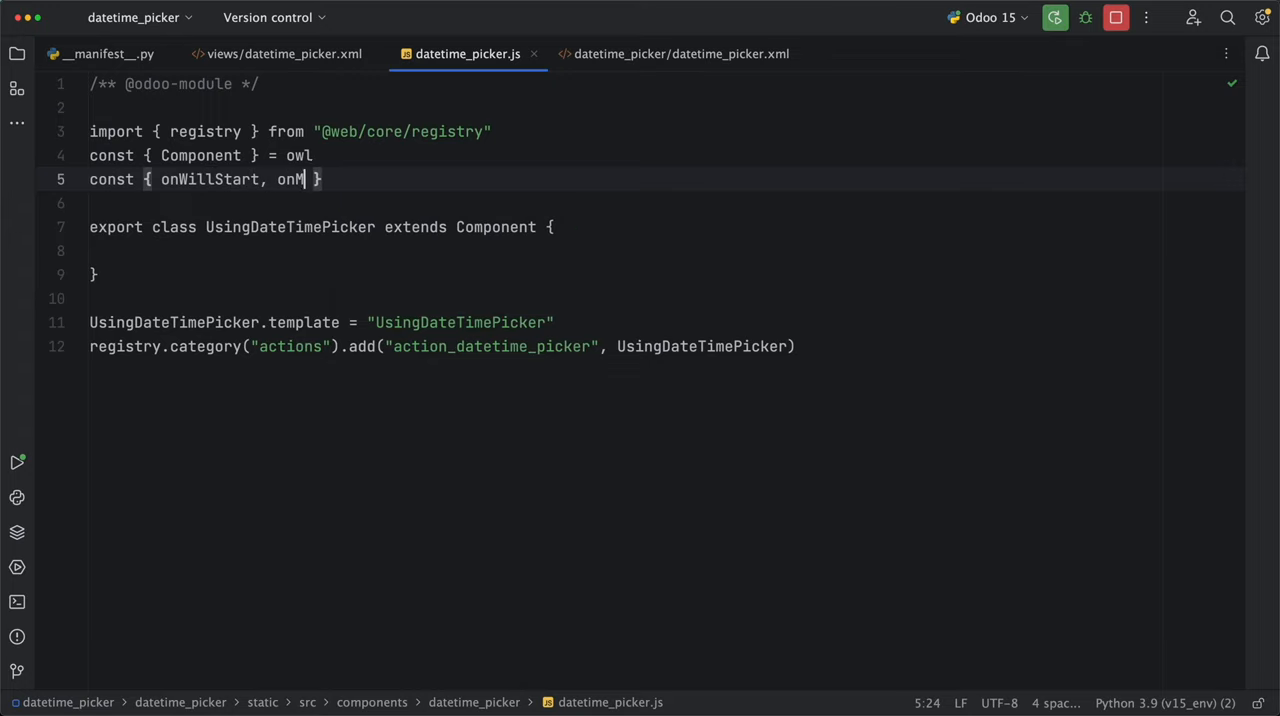
pyautogui.write('ounted')
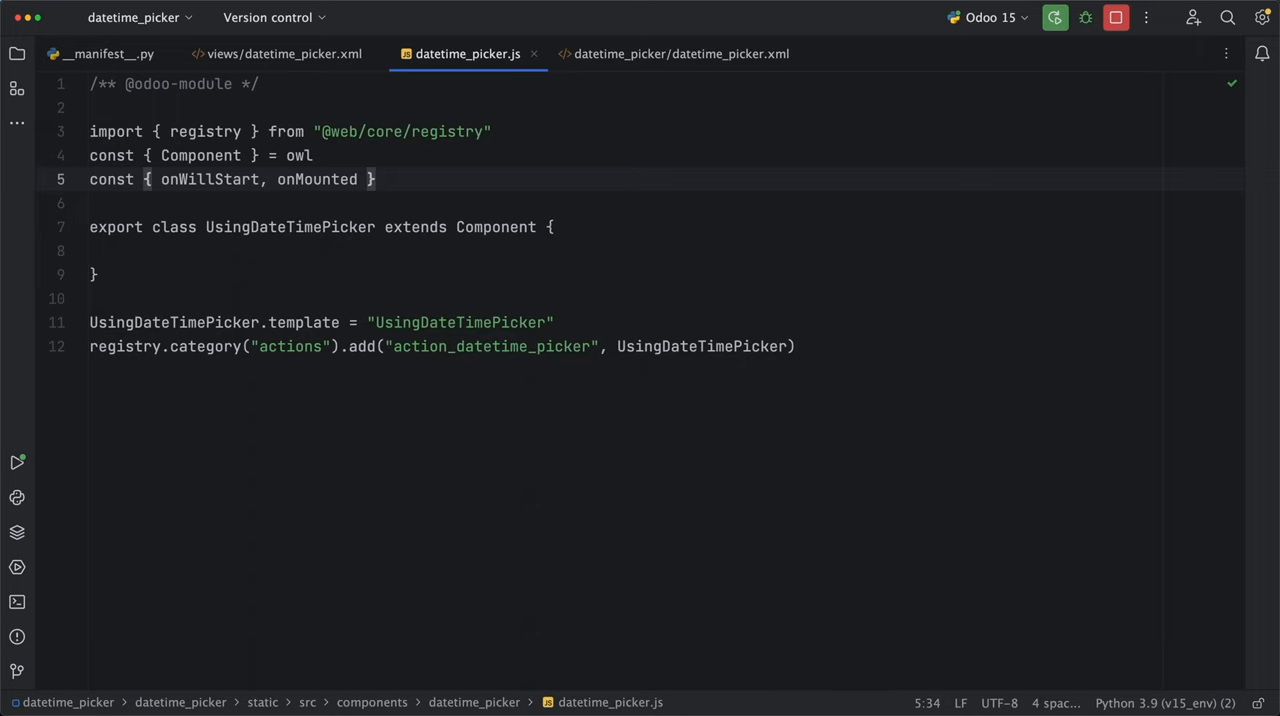
pyautogui.write('= owl.hooks')
pyautogui.click(664, 202)
pyautogui.write('import { loadJS } fro')
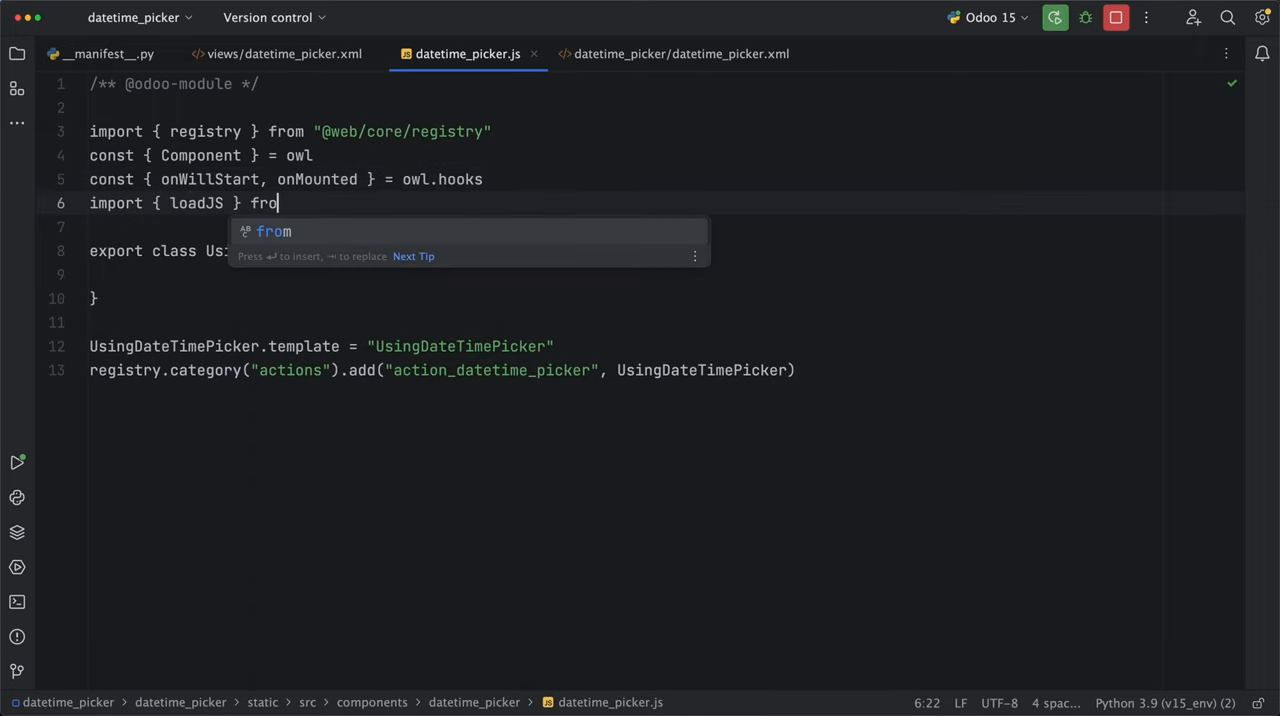
pyautogui.write('m "web.ajax"')
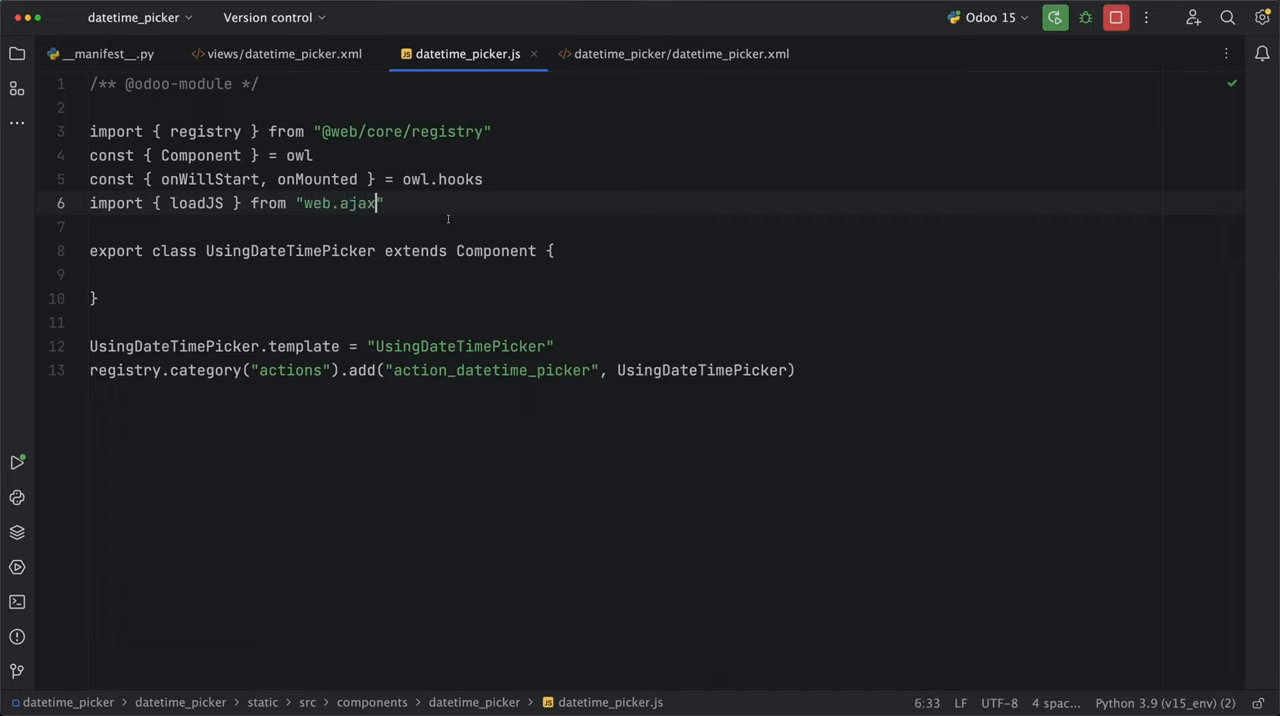
# Step: Add setup() loading the jquery-datetimepicker 2.5.20 CDN script onWillStart and an onMounted hook
pyautogui.write('setup')
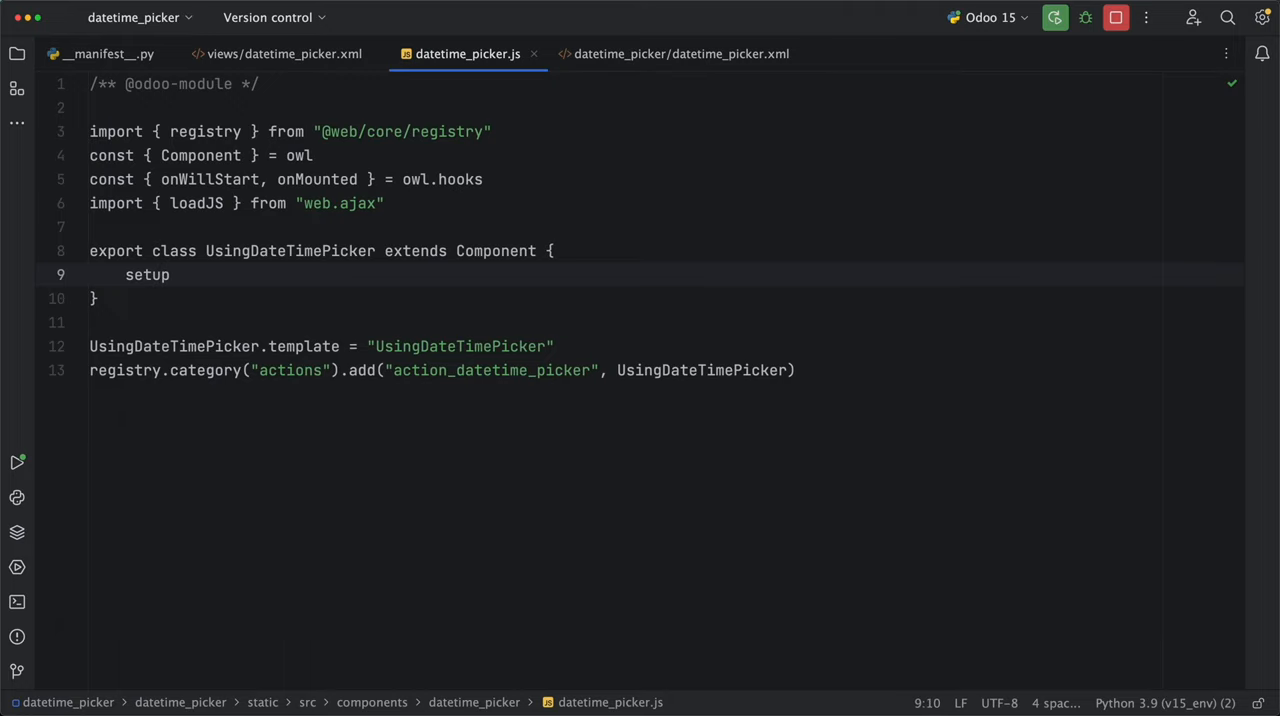
pyautogui.write('(){')
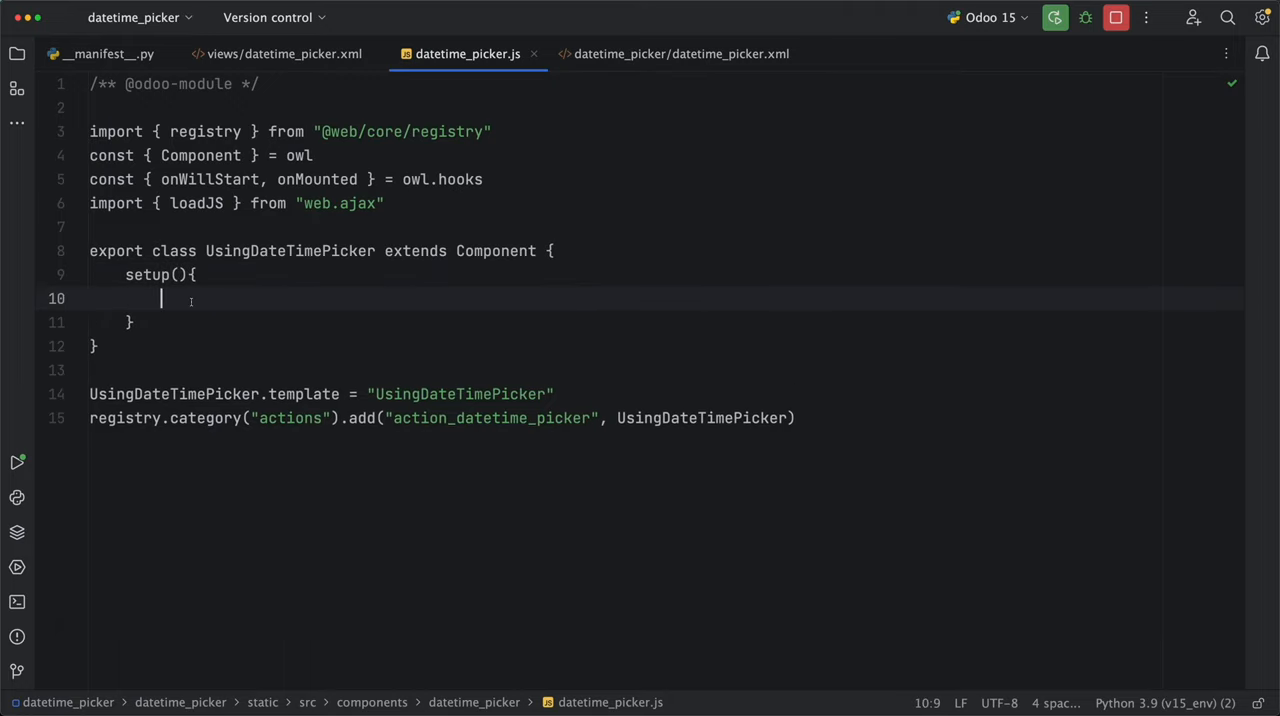
pyautogui.write('onWillStart(()=>{')
pyautogui.write('await')
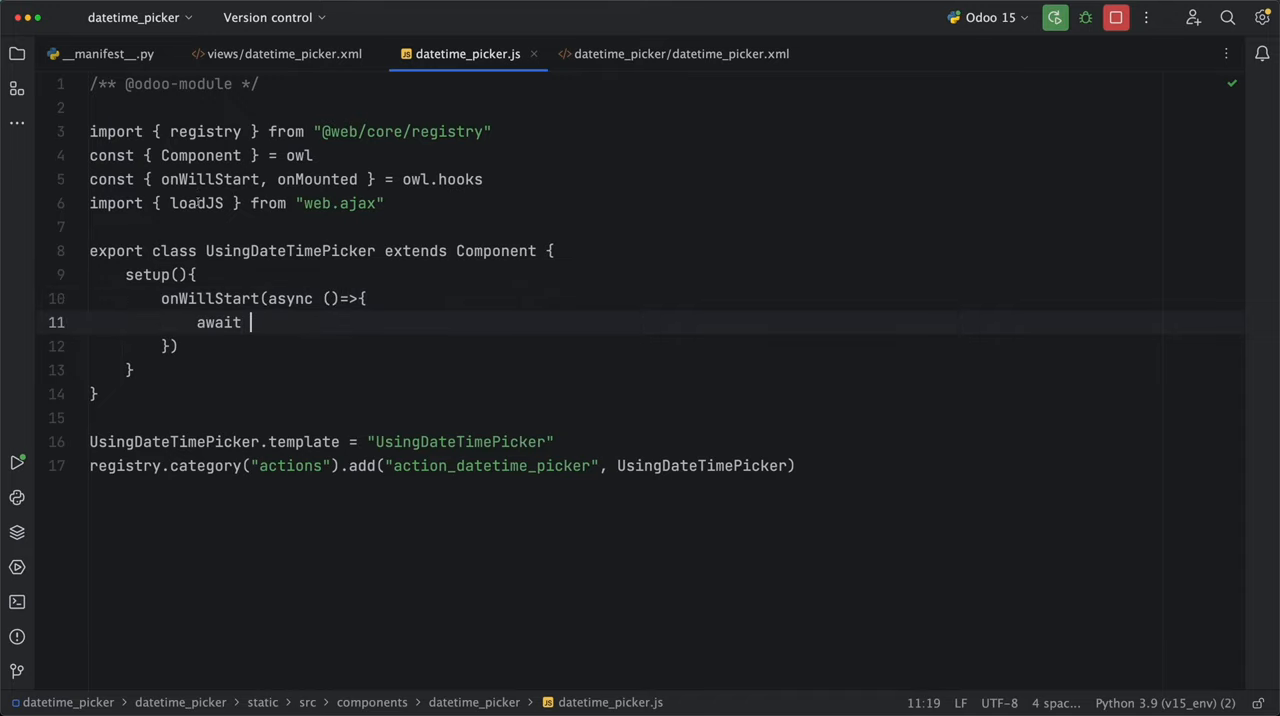
pyautogui.write('loadJS')
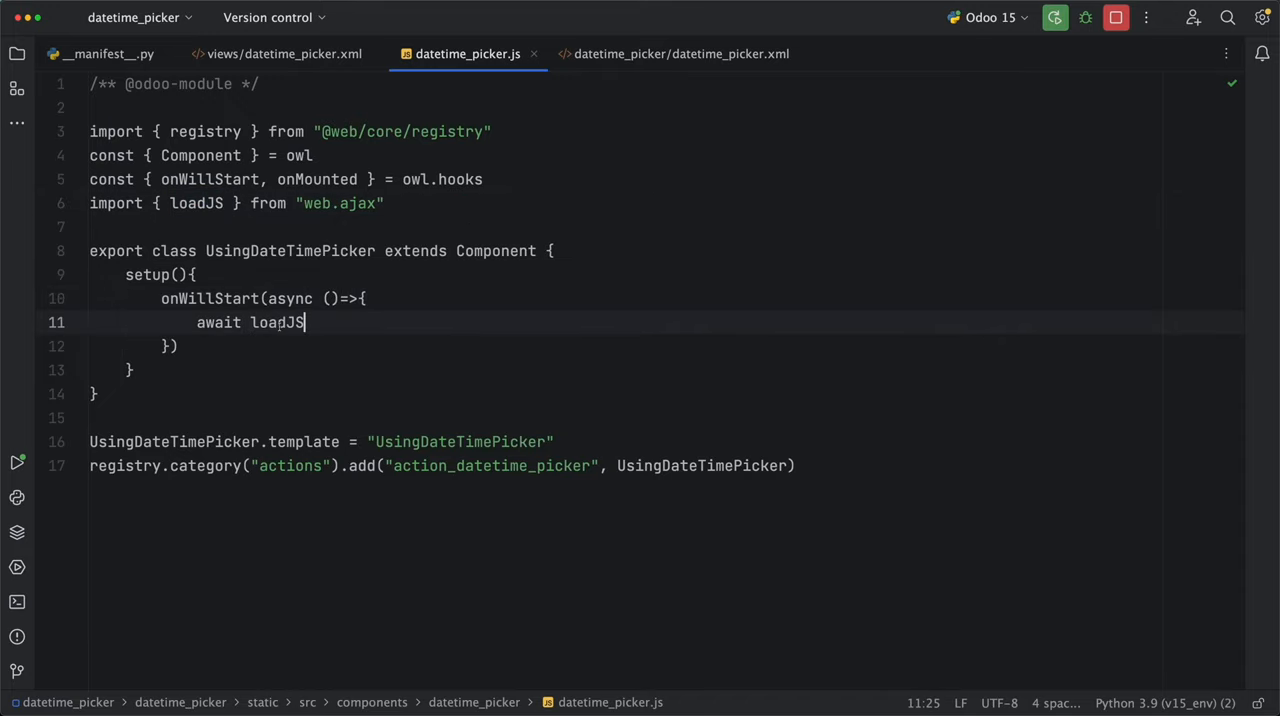
pyautogui.write('("https://cdnjs.cloudflare.com/ajax/libs/jquery-datetimepicker/2.5.20/jquery.datetimepicker.full.min.js")')
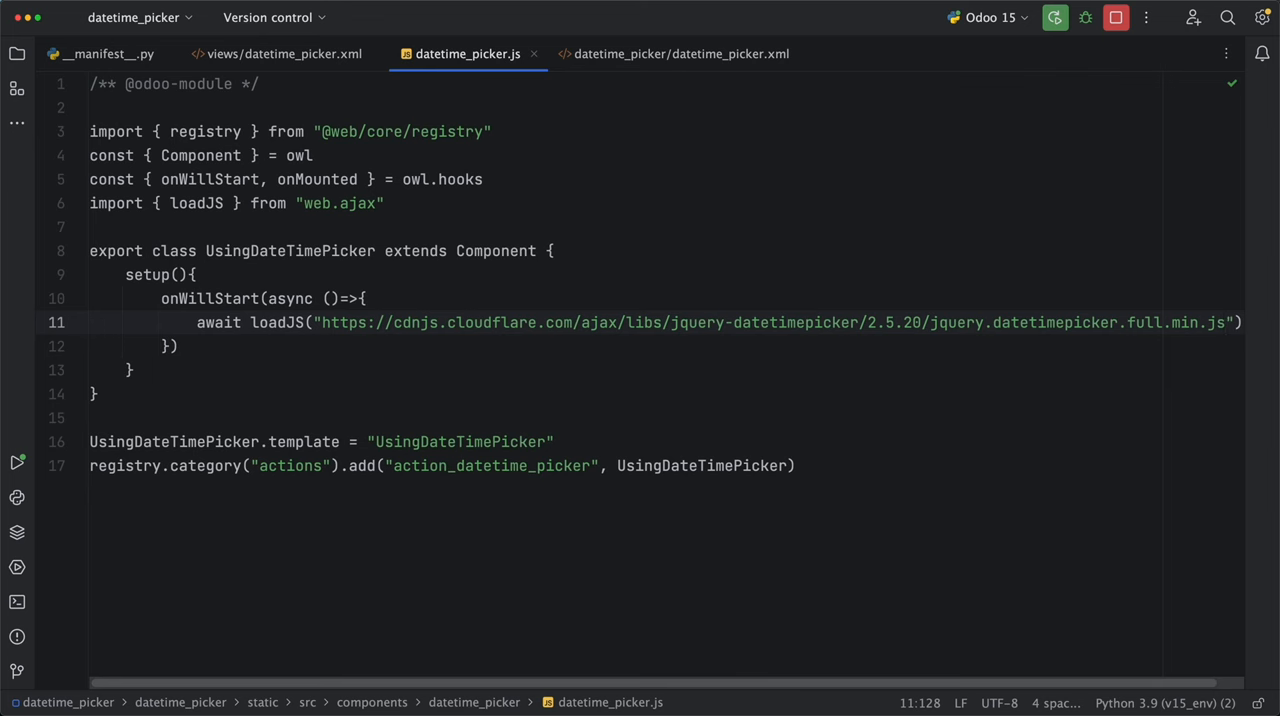
pyautogui.write('onMounted')
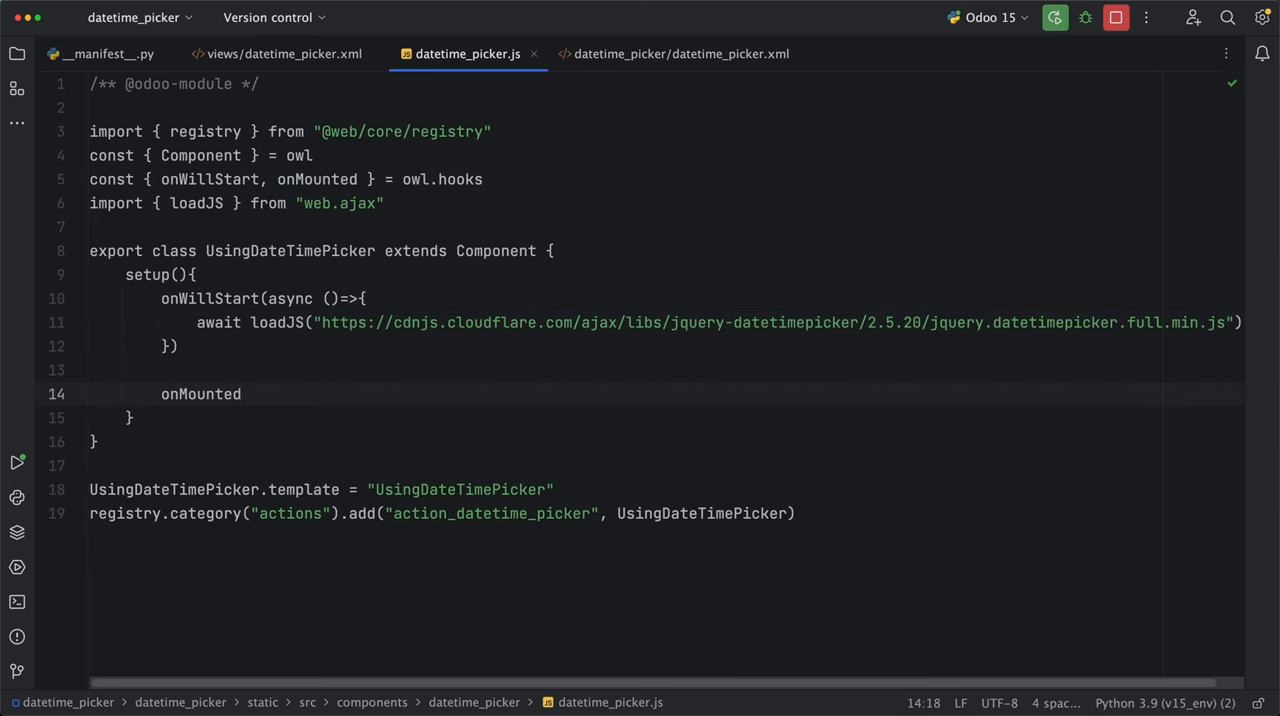
pyautogui.click(218, 16)
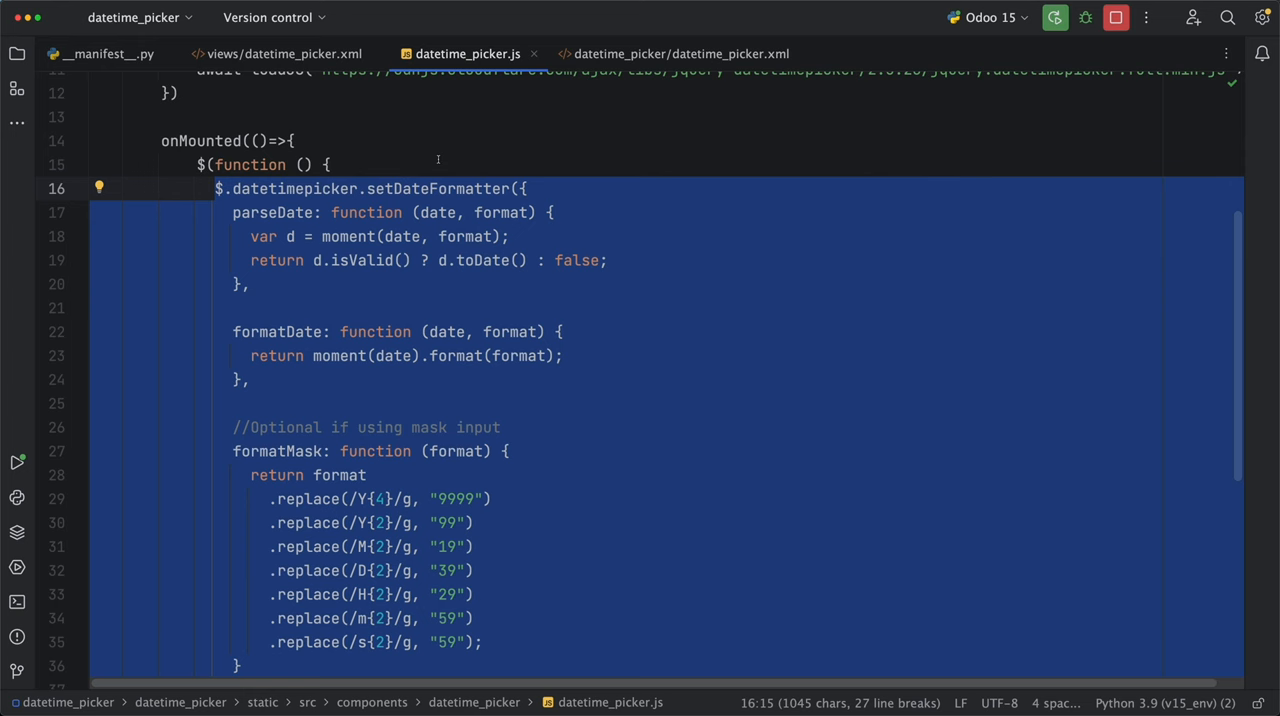
# Step: Create a new file named 'datetime_picker.' inside the datetime_picker components folder
pyautogui.click(200, 8)
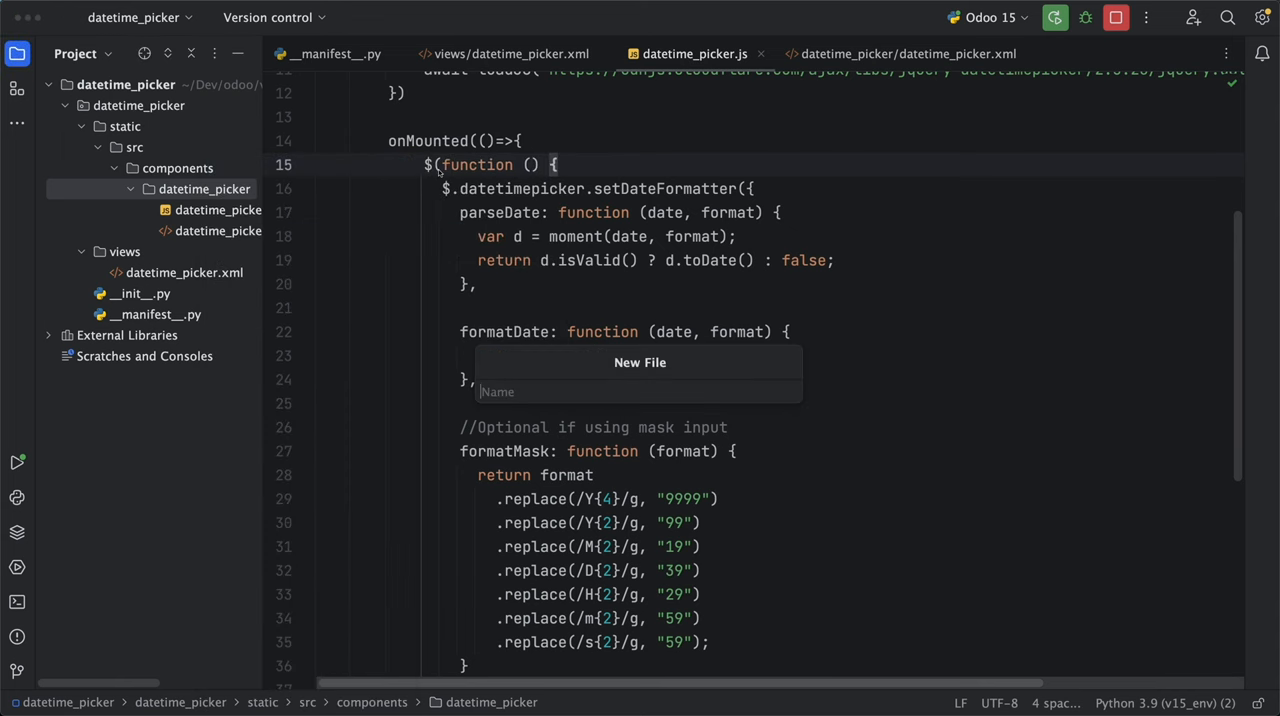
pyautogui.write('datetime_picker.')
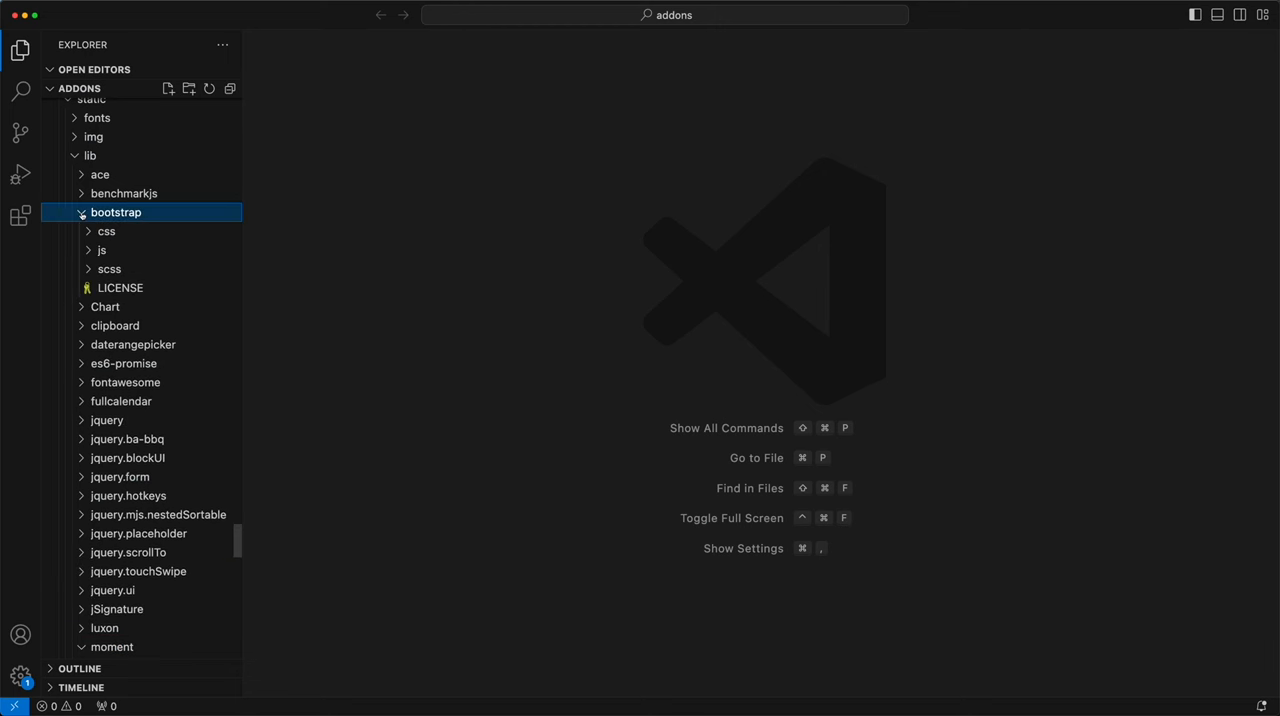
# Step: Expand the bootstrap folder among the addons web static lib libraries
pyautogui.click(124, 382)
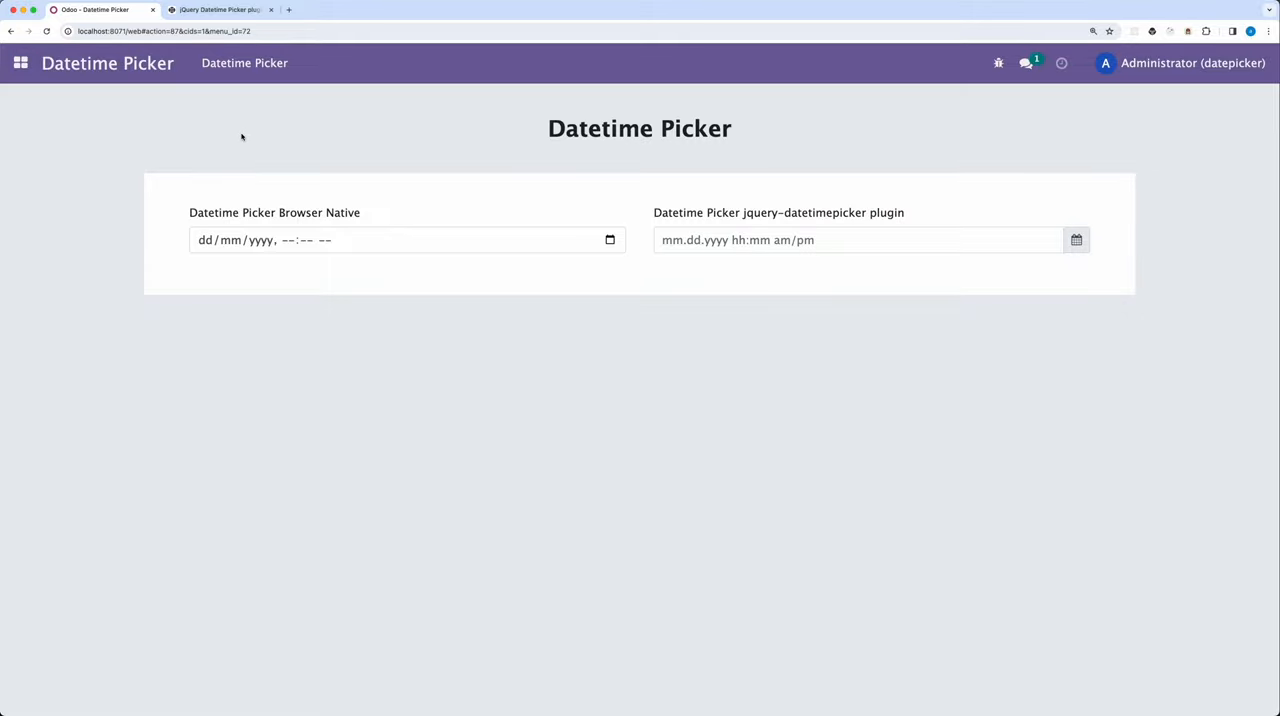
# Step: Show the browser DevTools Console on the reloaded Datetime Picker page
pyautogui.press('F12')
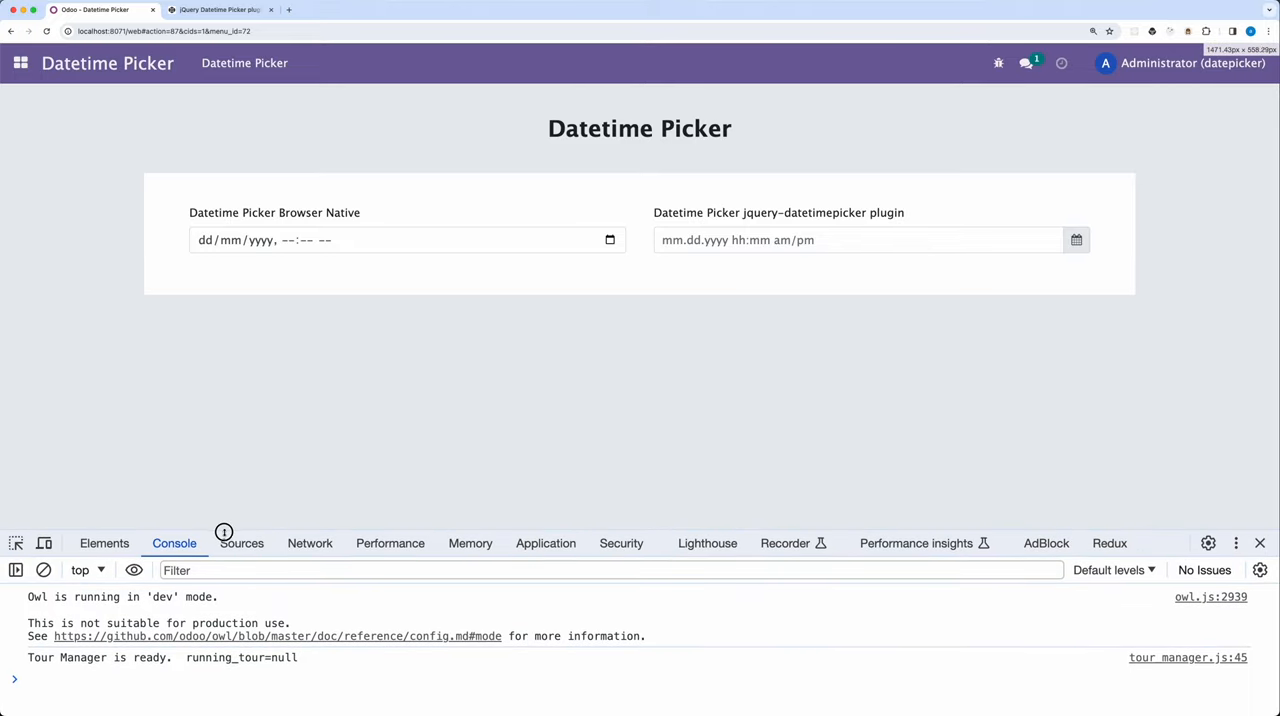
pyautogui.click(856, 240)
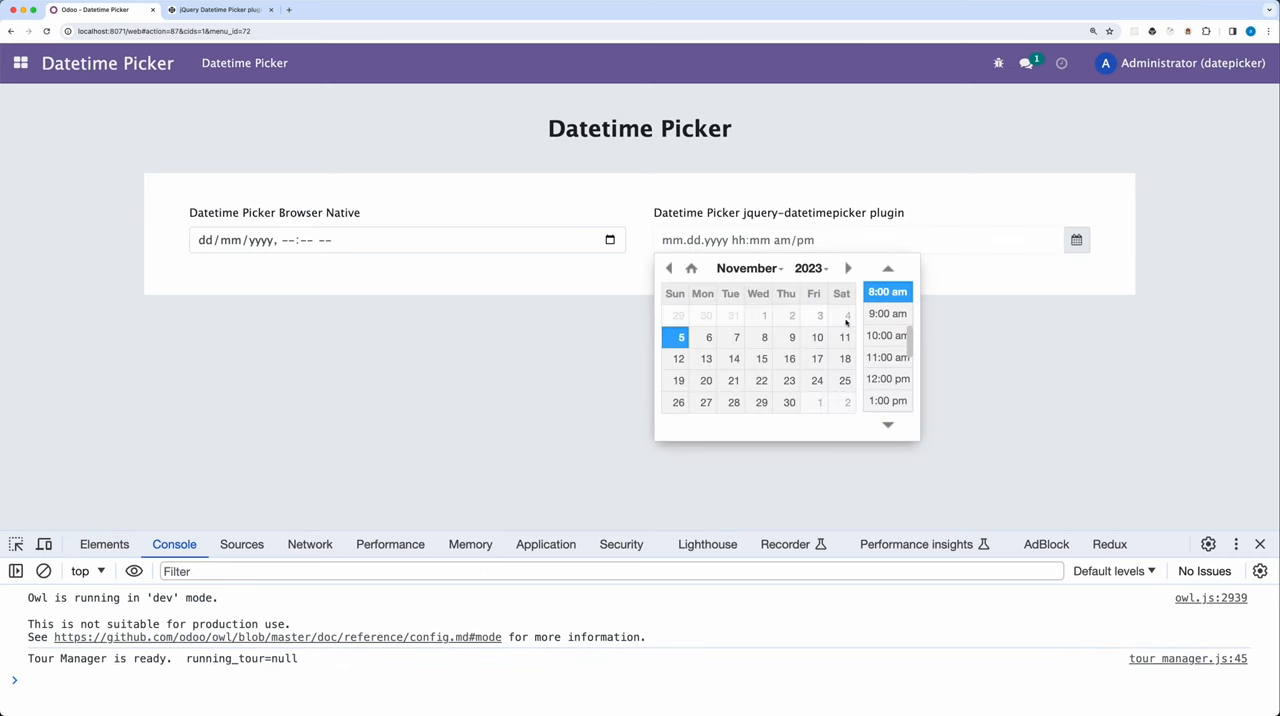
pyautogui.moveTo(832, 316)
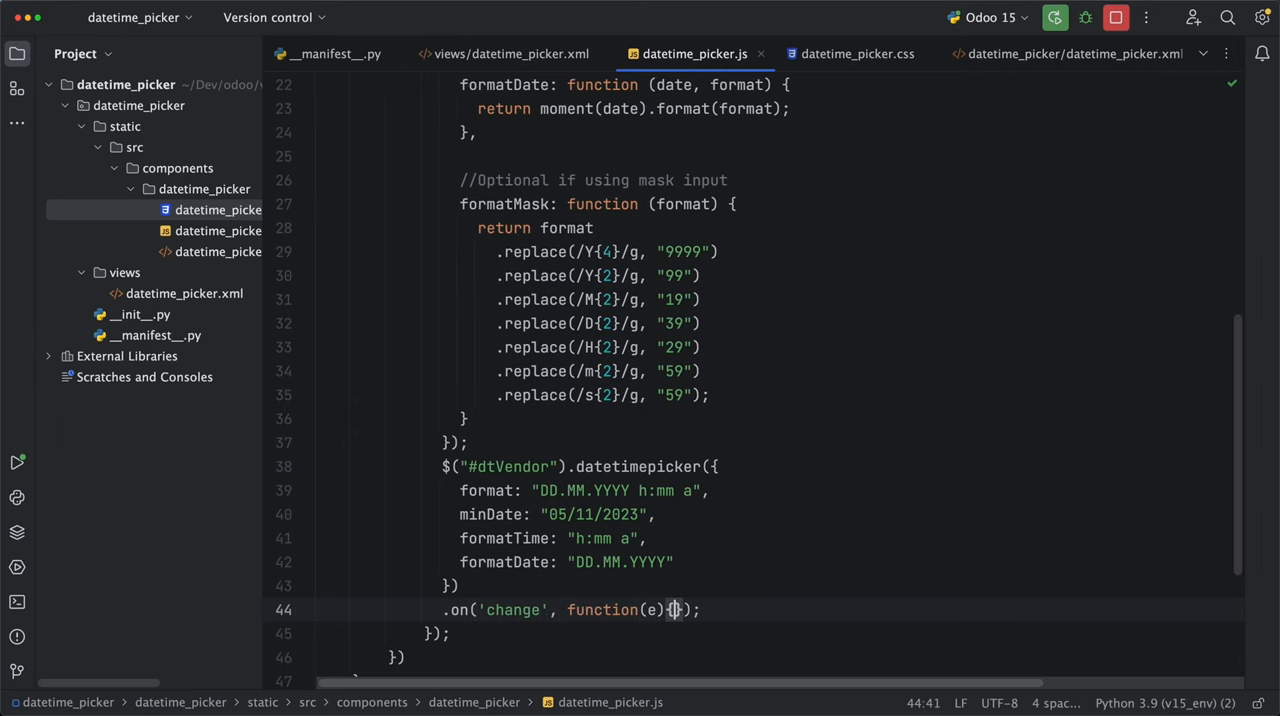
# Step: Add console.log(e.target.value) to the #dtVendor datetimepicker change handler
pyautogui.write('console')
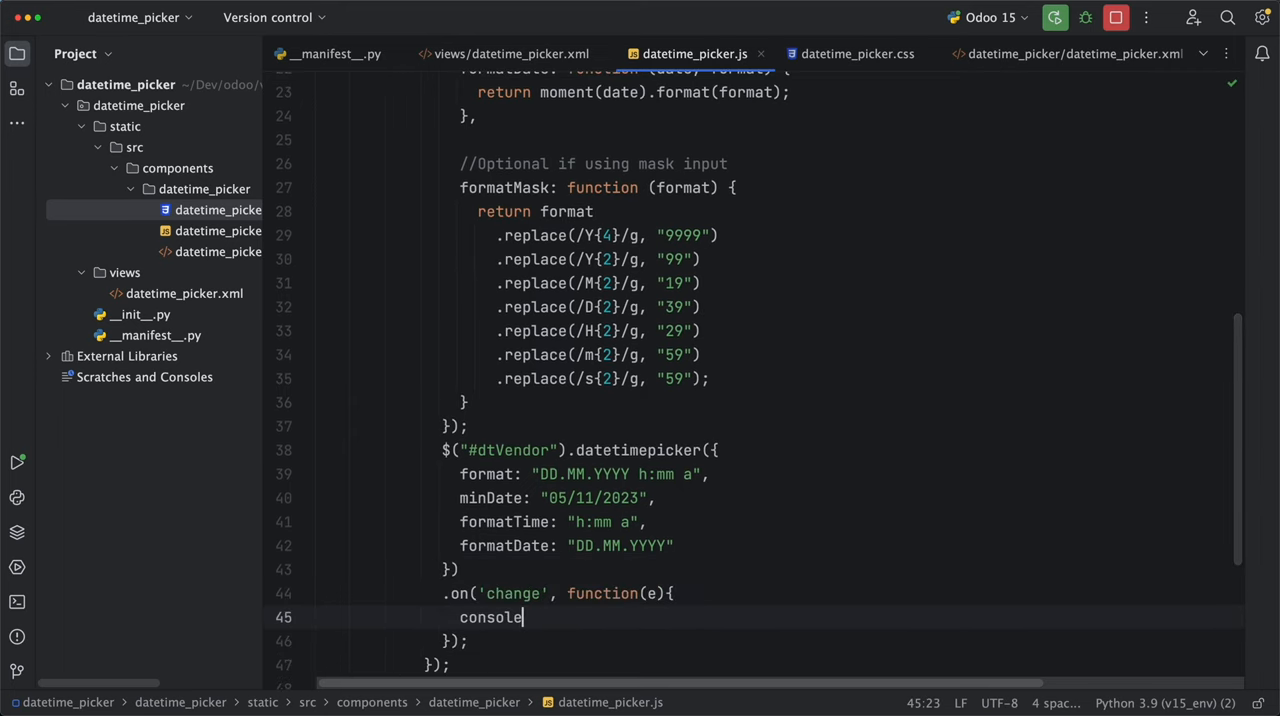
pyautogui.write('.log(e.target.va')
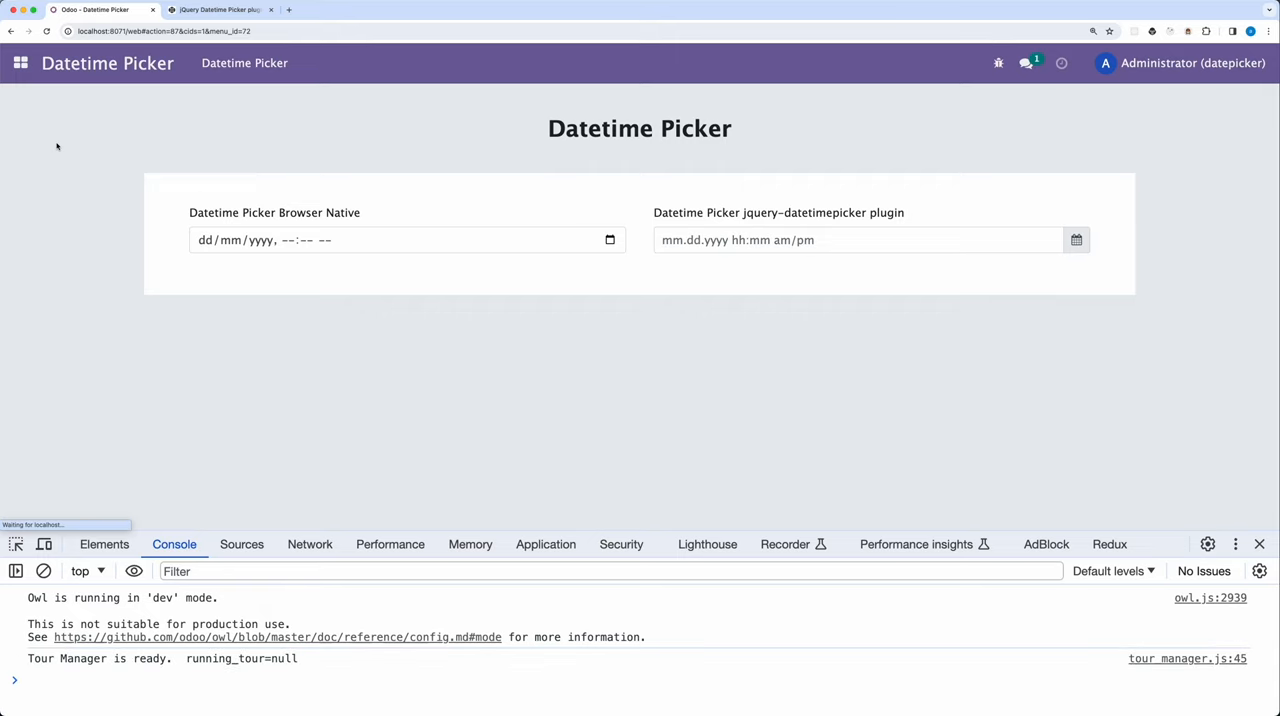
# Step: Pick 6 November 2023 in the jQuery plugin field, logging 06.11.2023 8:24 am
pyautogui.click(856, 240)
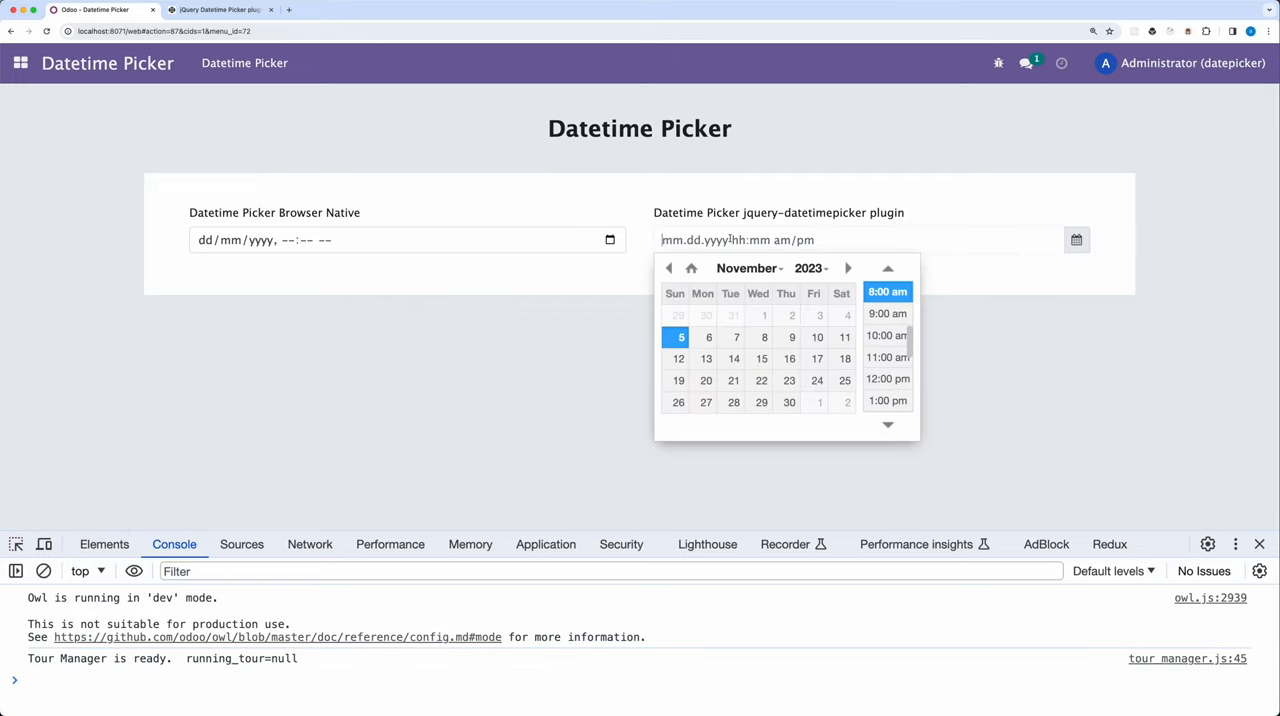
pyautogui.click(704, 336)
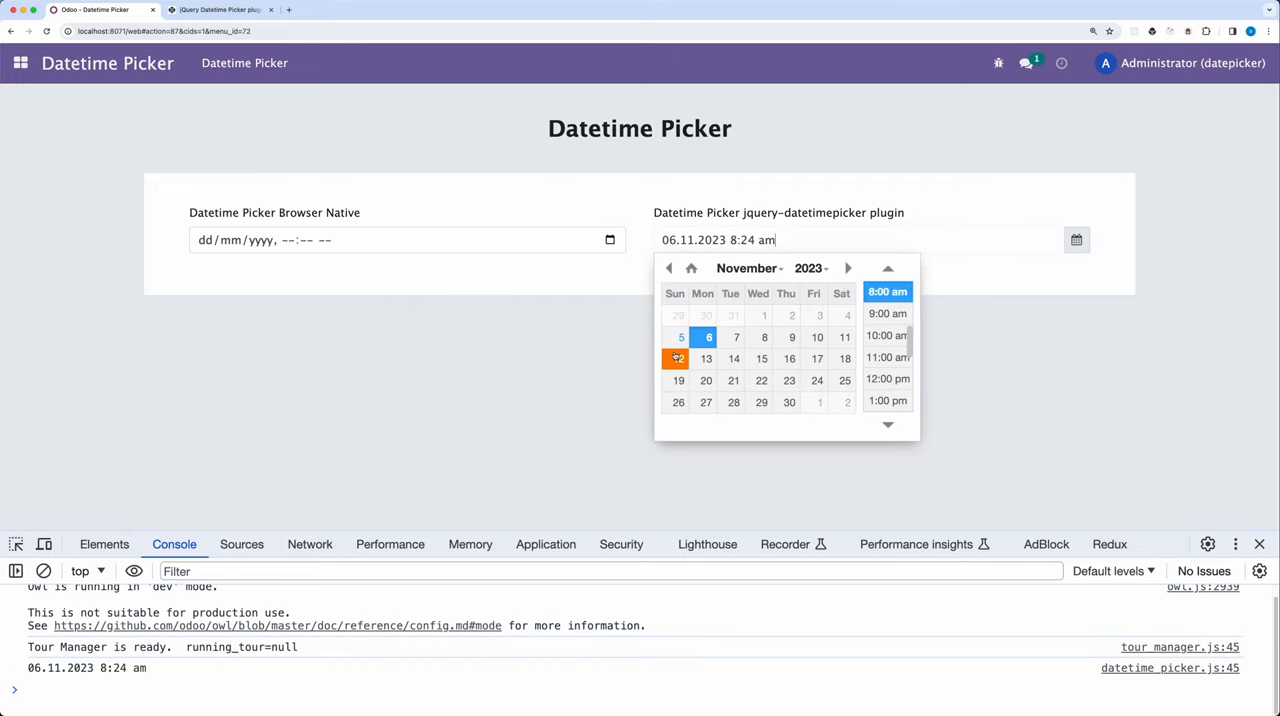
pyautogui.click(886, 336)
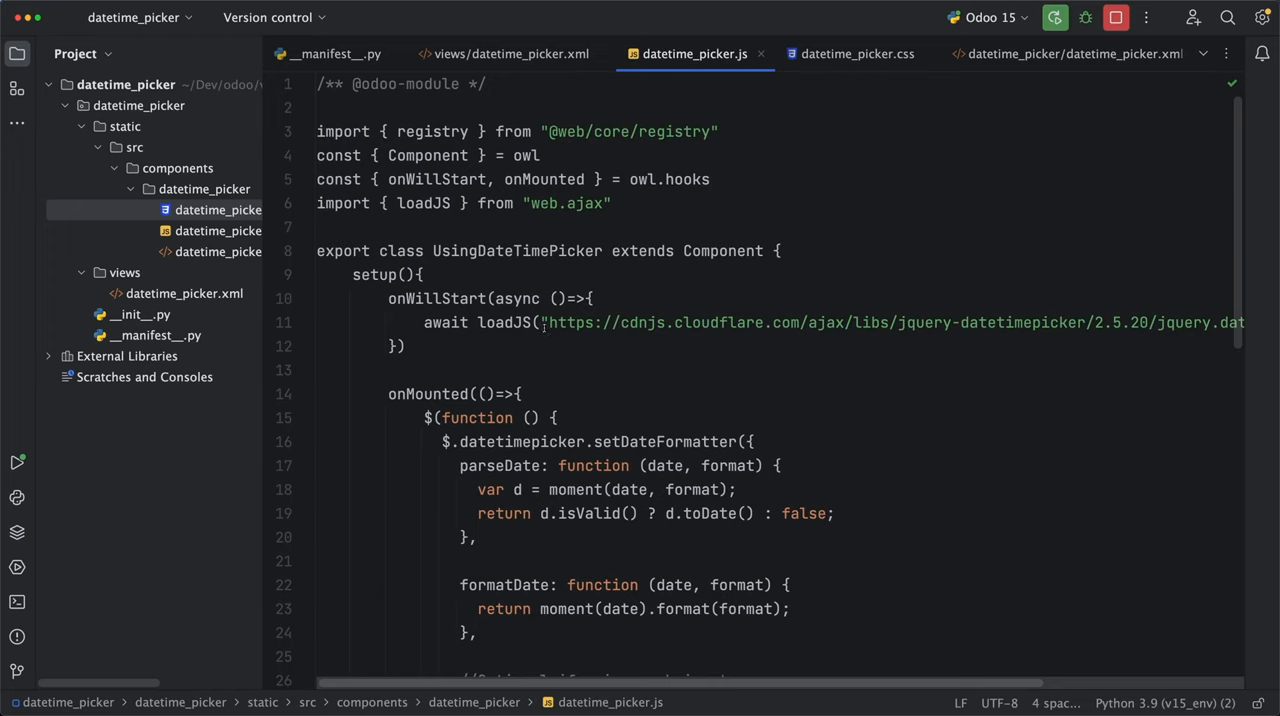
# Step: Import useState, add this.state = useState({date}) and store e.target.value in state.date
pyautogui.write(', useState')
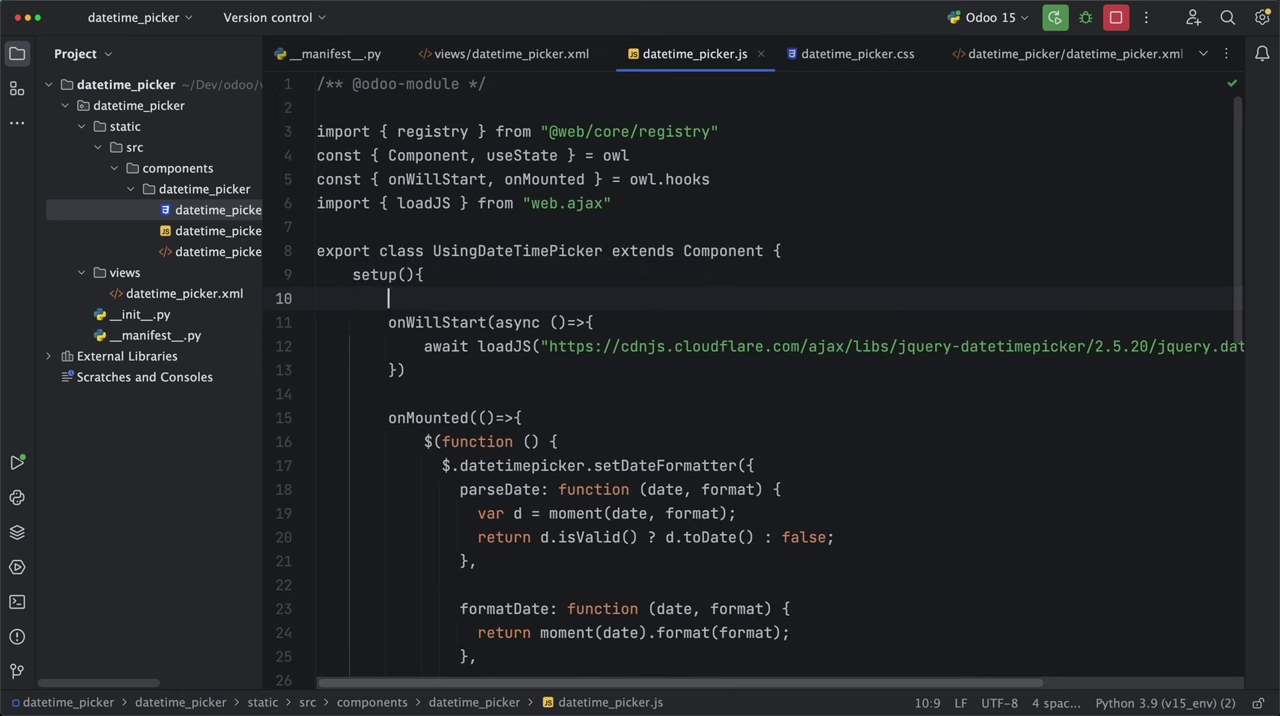
pyautogui.write('this.state = use')
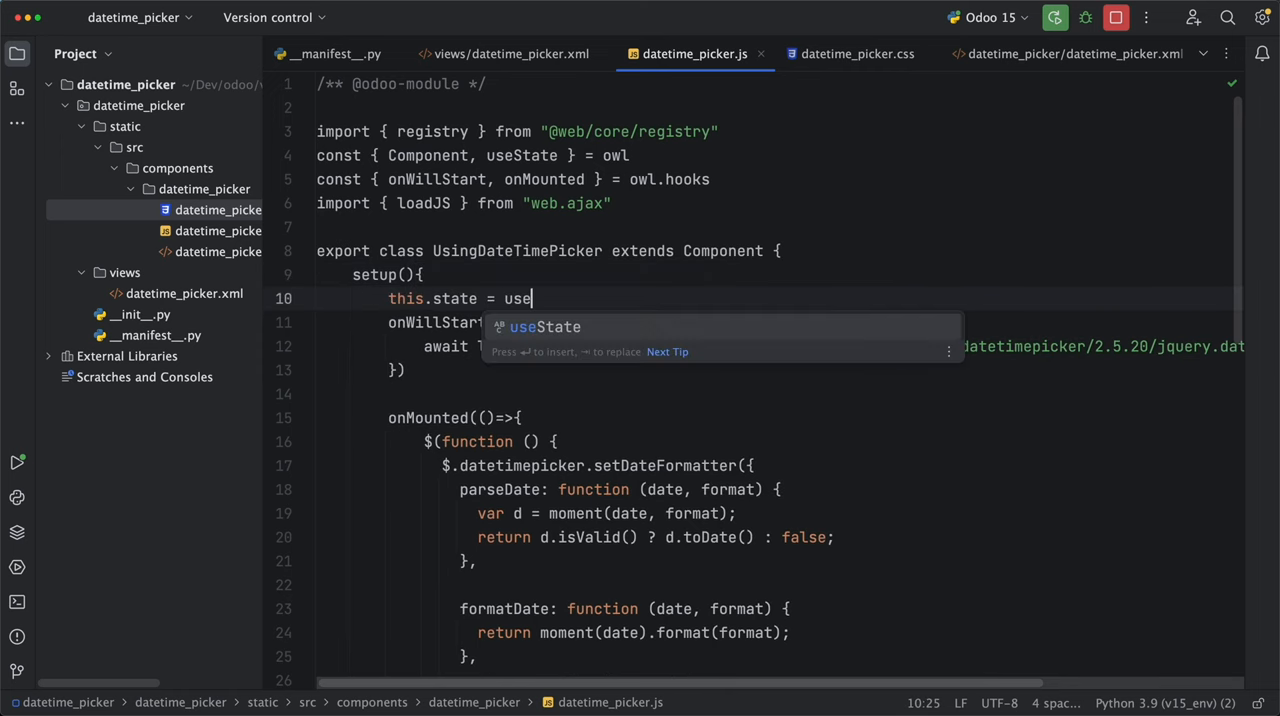
pyautogui.write('State({')
pyautogui.write('date: ""')
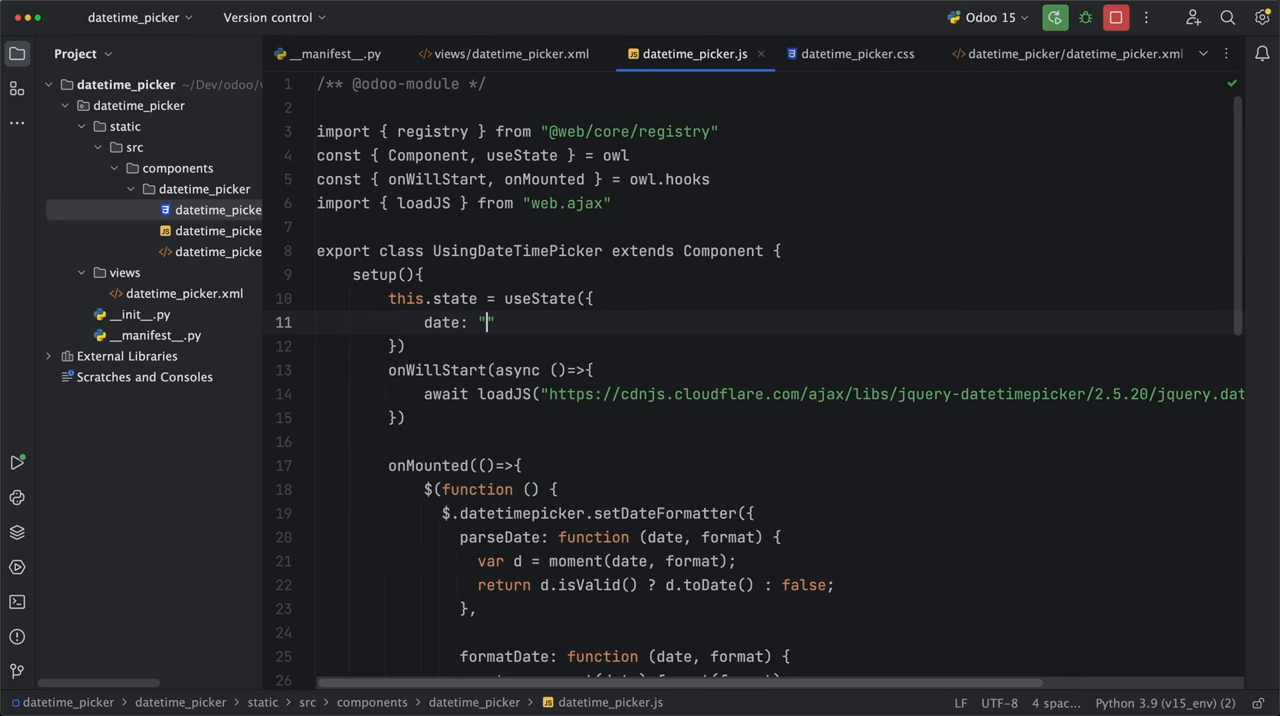
pyautogui.scroll(-3)
pyautogui.write('this.state.date')
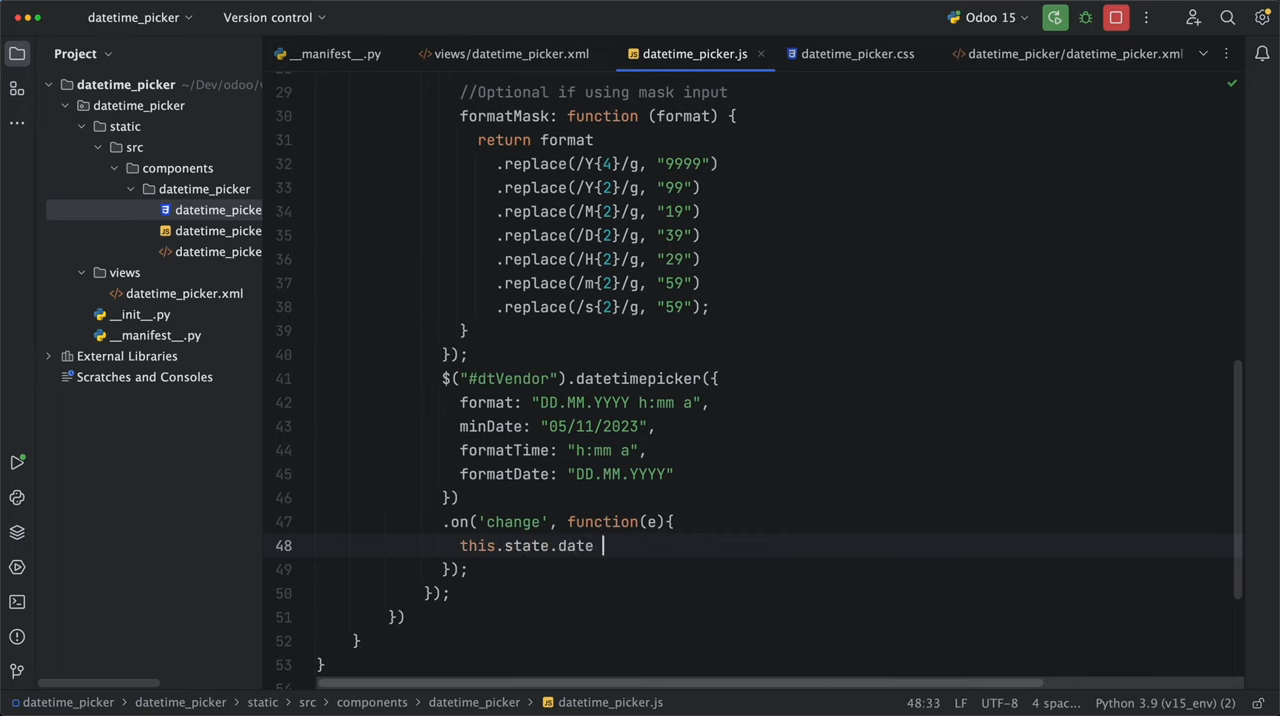
pyautogui.write('= e.target.value')
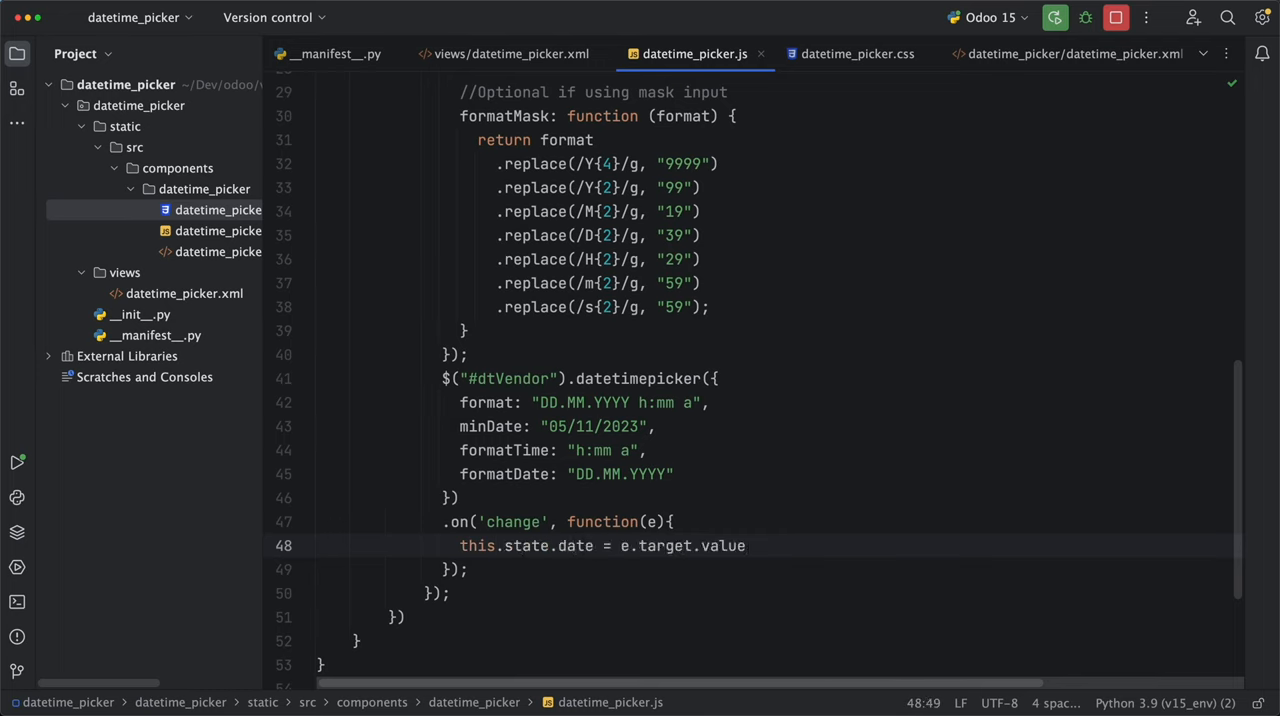
pyautogui.doubleClick(476, 544)
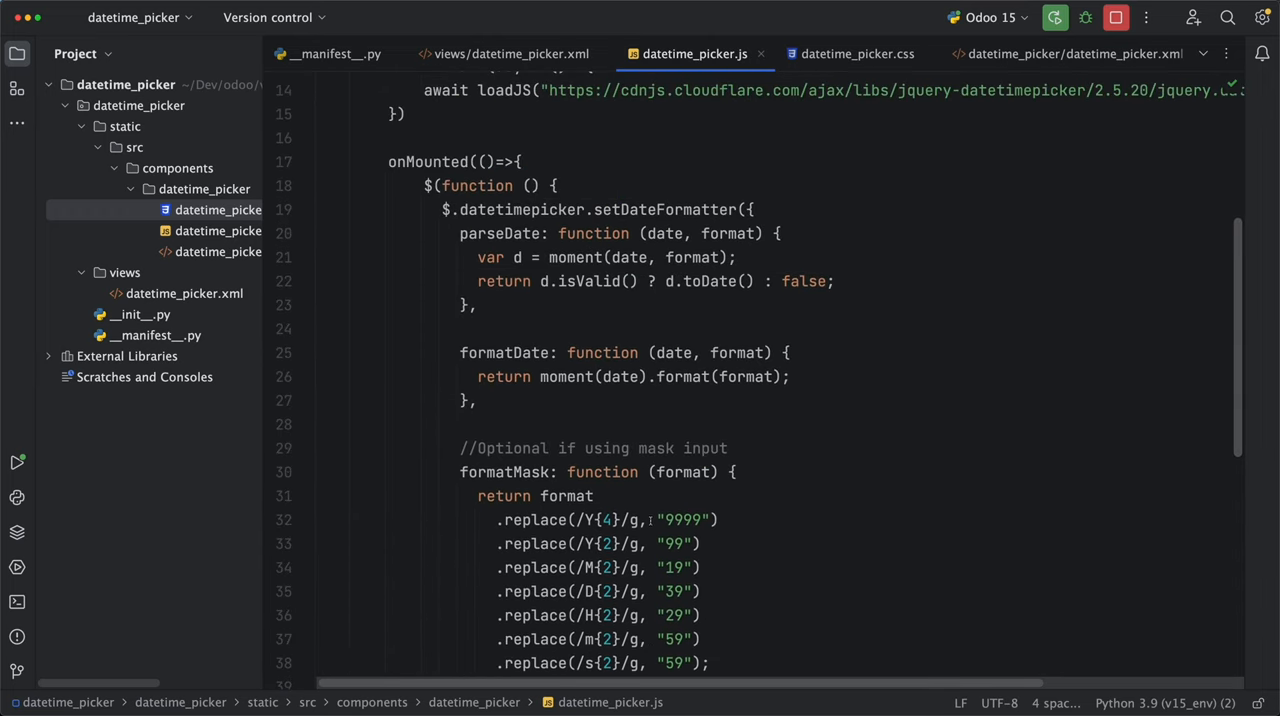
# Step: Add var self = this at the start of the onMounted hook
pyautogui.click(530, 160)
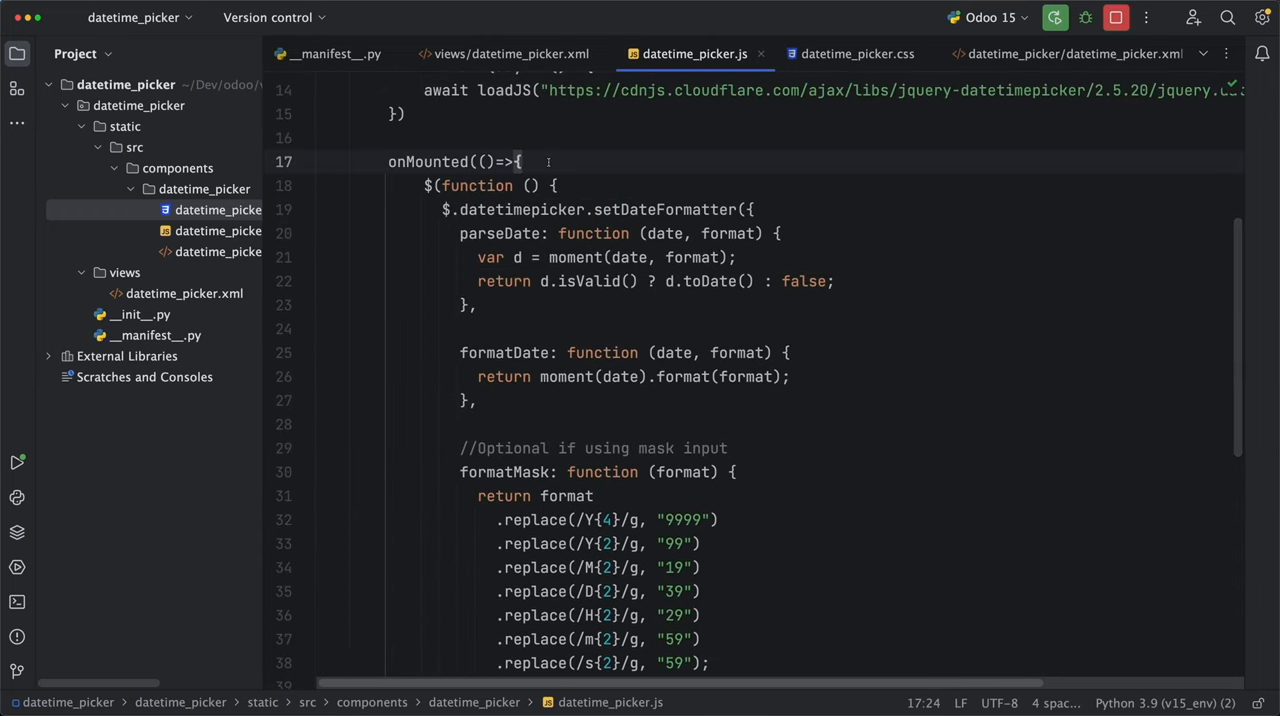
pyautogui.write('var self')
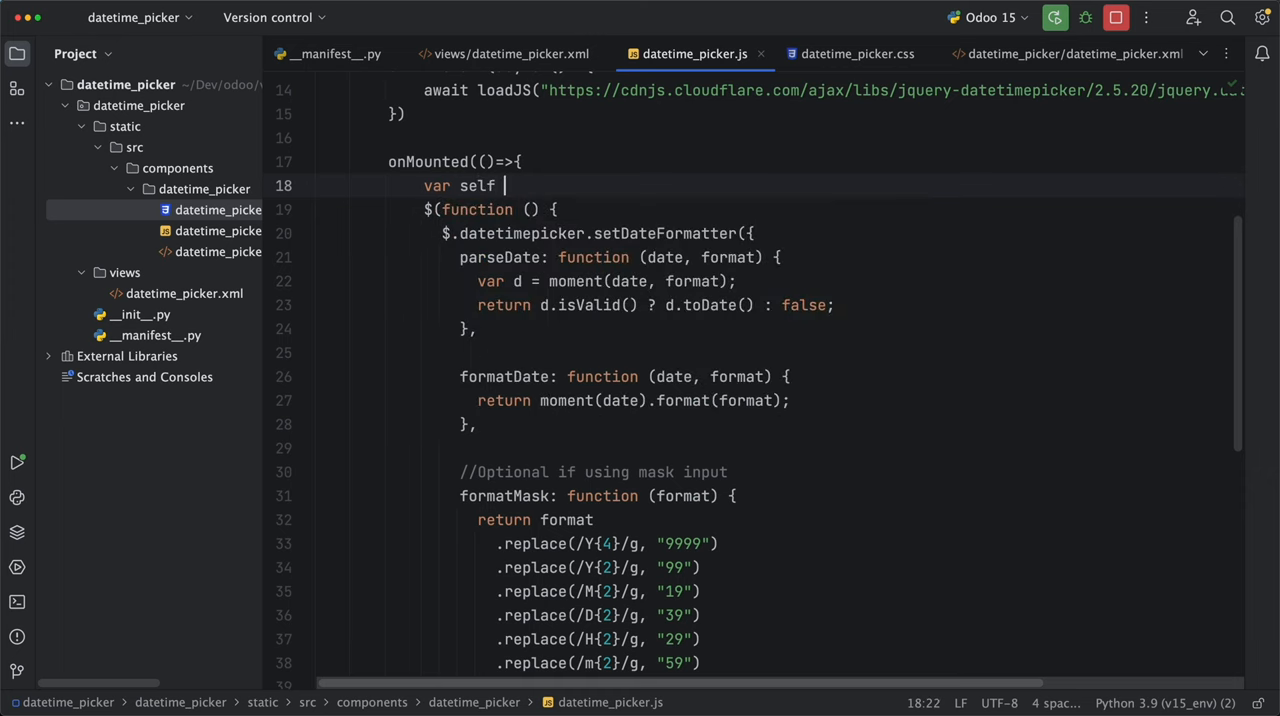
pyautogui.write('= this')
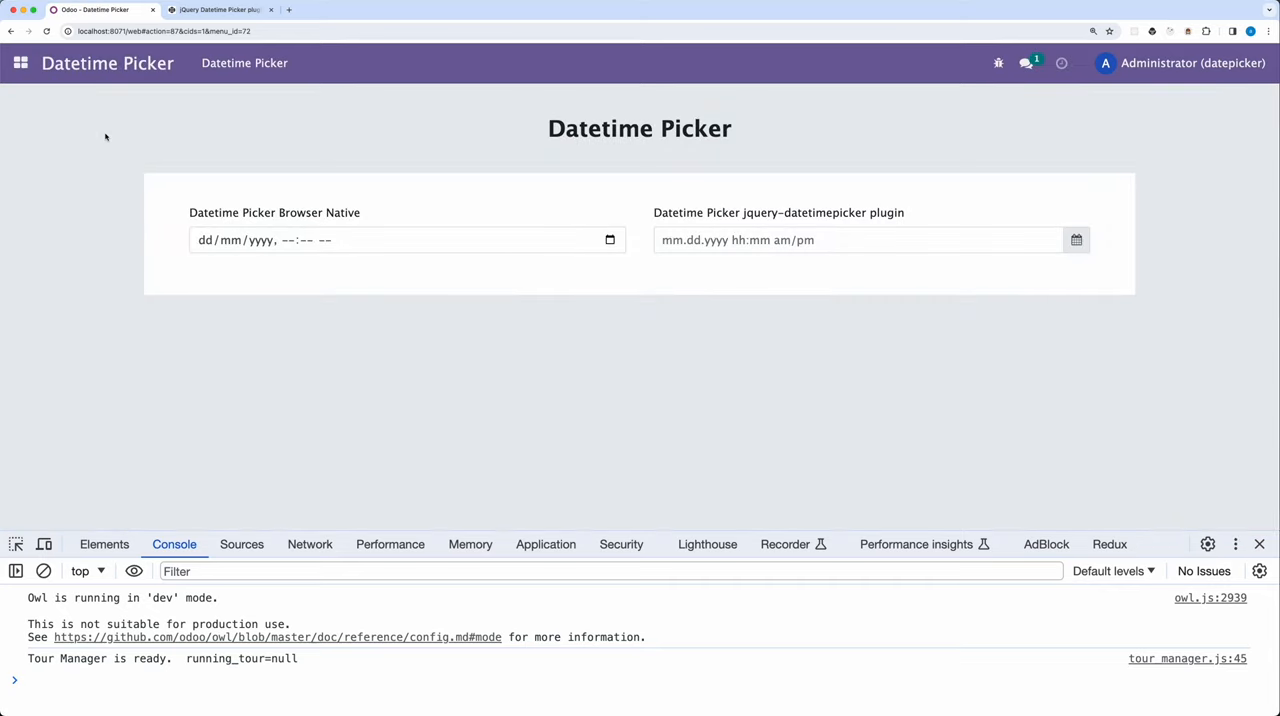
# Step: Pick 6 November 2023 again in the jQuery field, logging 06.11.2023 8:27 am
pyautogui.click(856, 240)
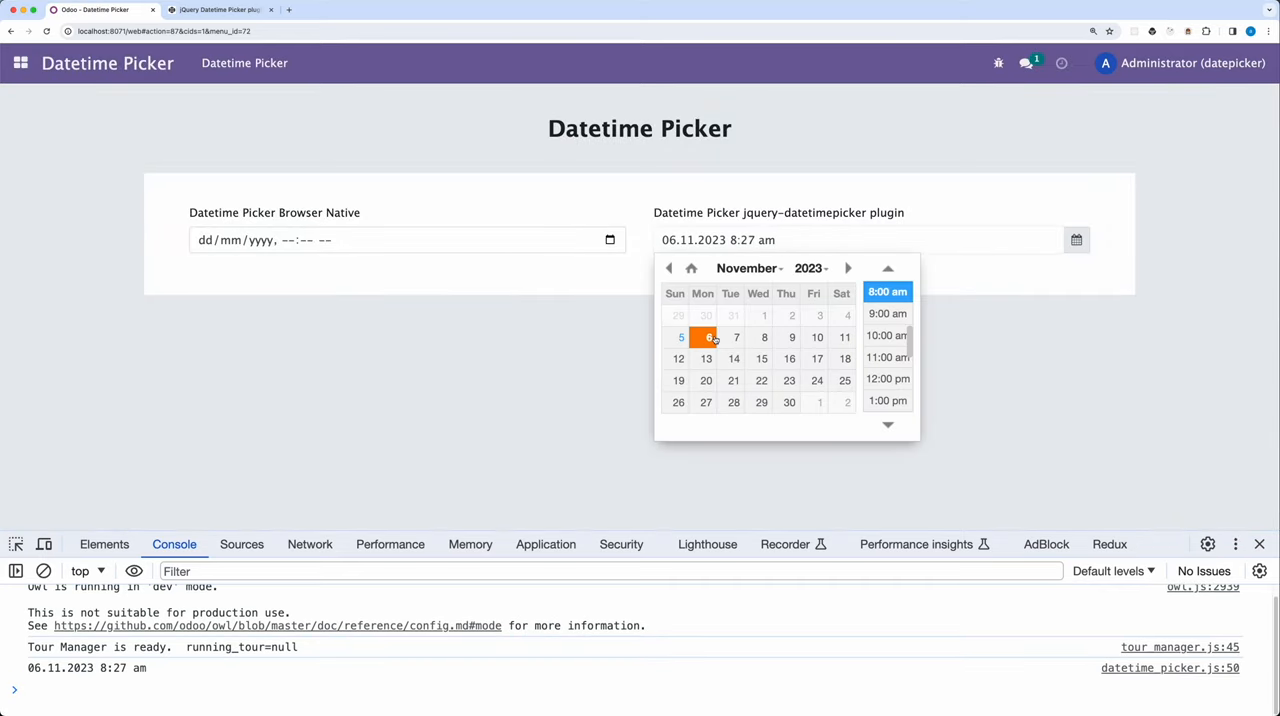
pyautogui.click(886, 336)
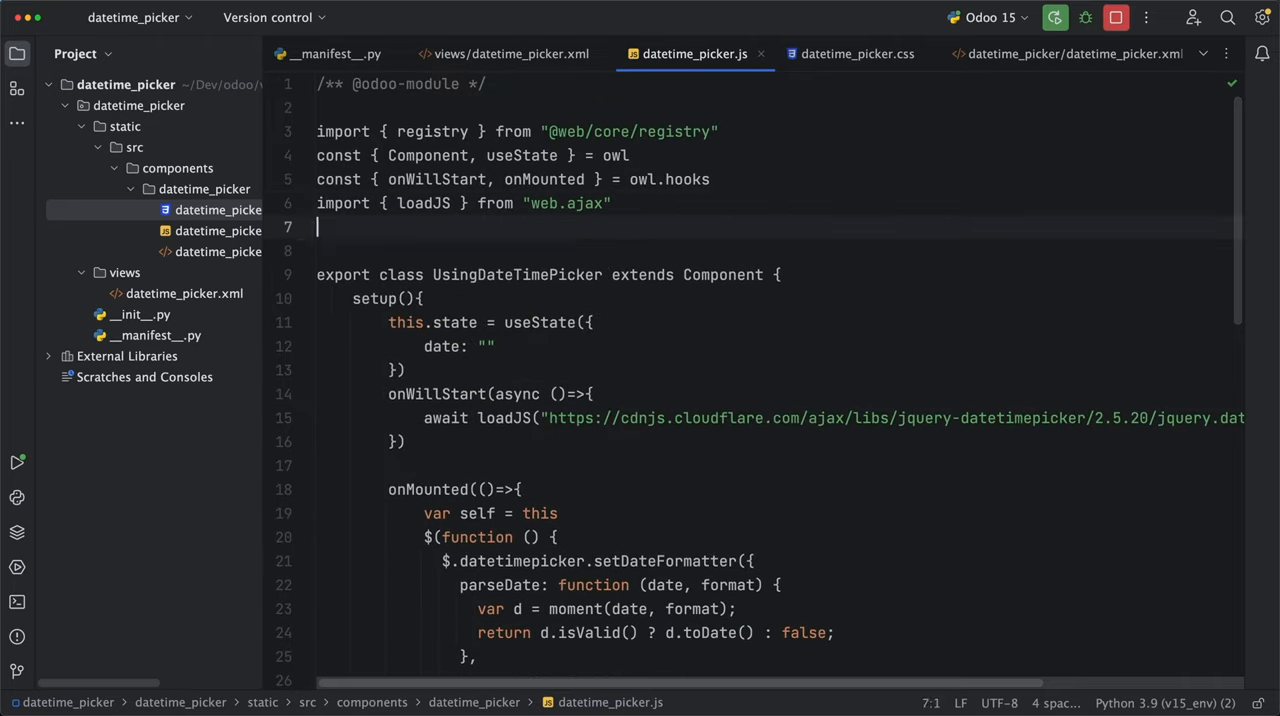
pyautogui.write('import { useEf }')
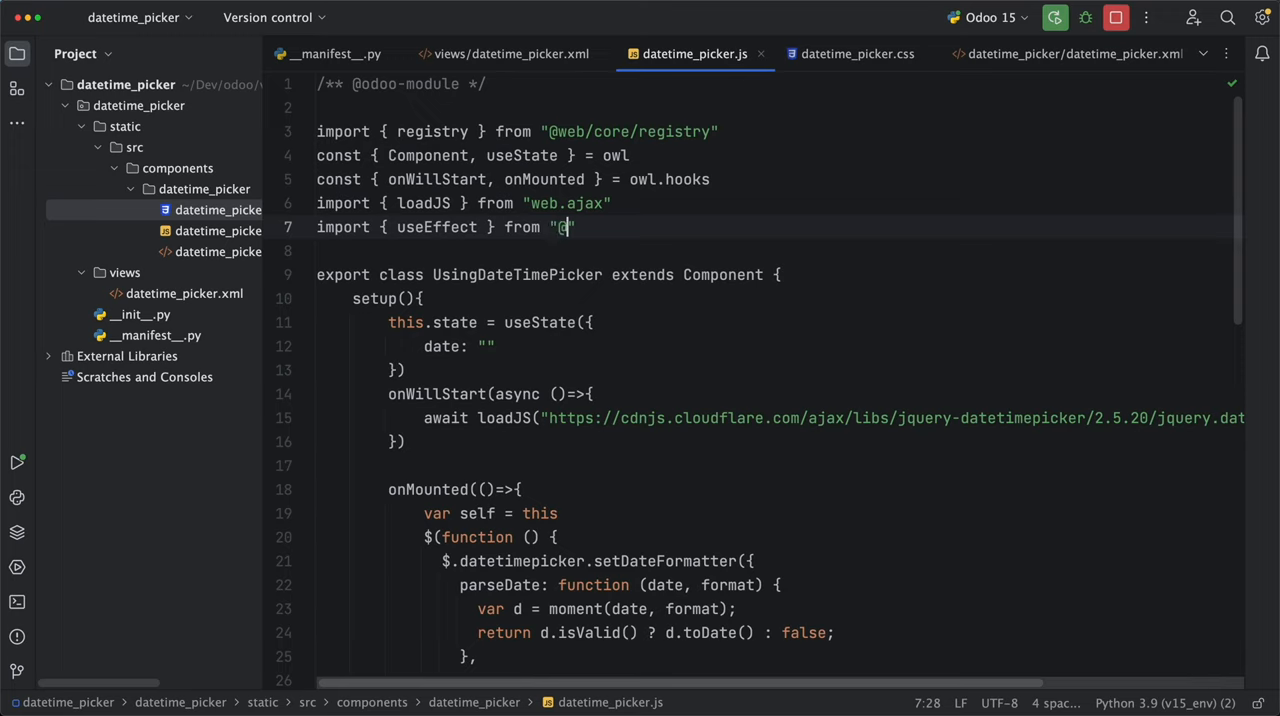
pyautogui.write('web/core/util')
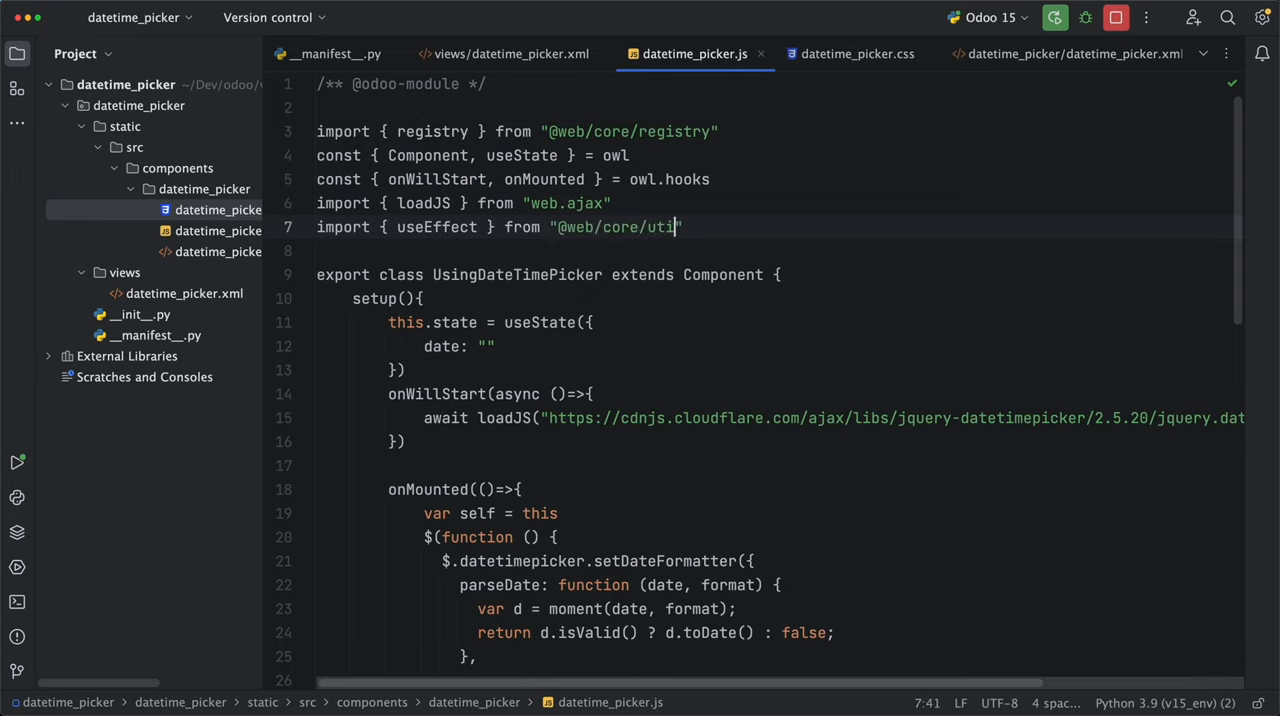
pyautogui.write('s/hooks')
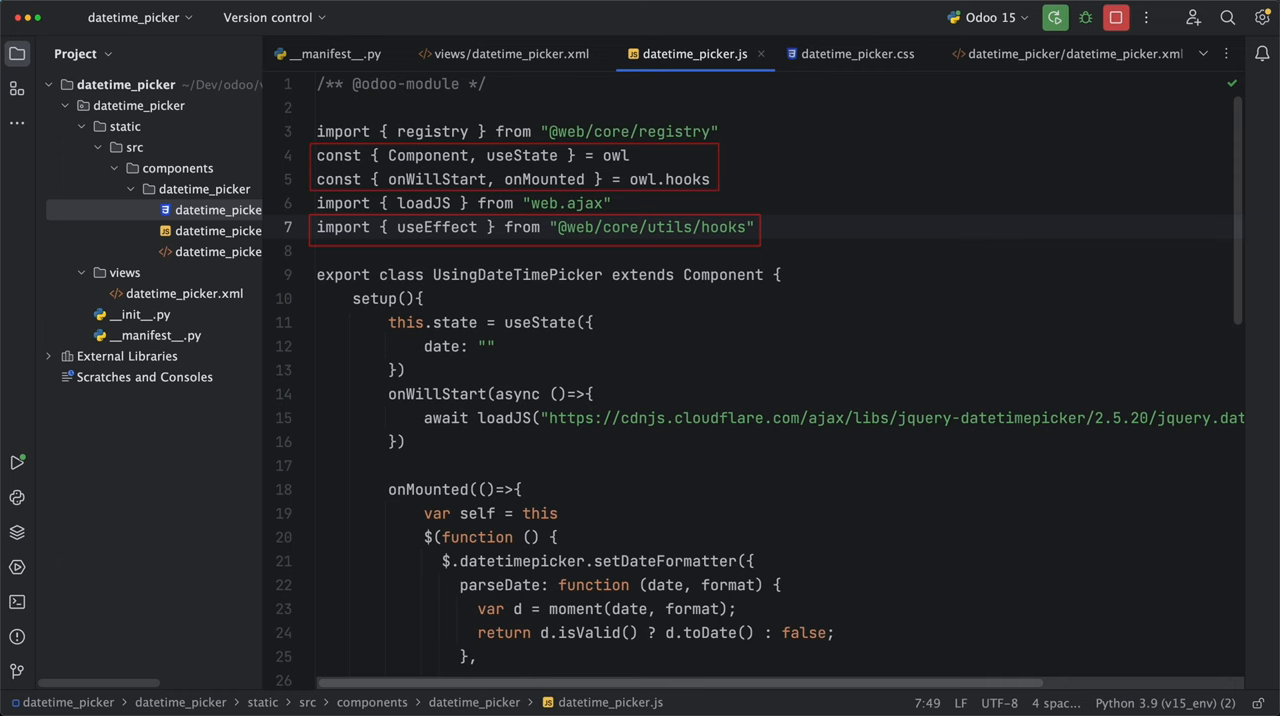
# Step: Add a useEffect logging "date" with this.state.date, depending on [this.state.date]
pyautogui.write('useEffect(()=>{')
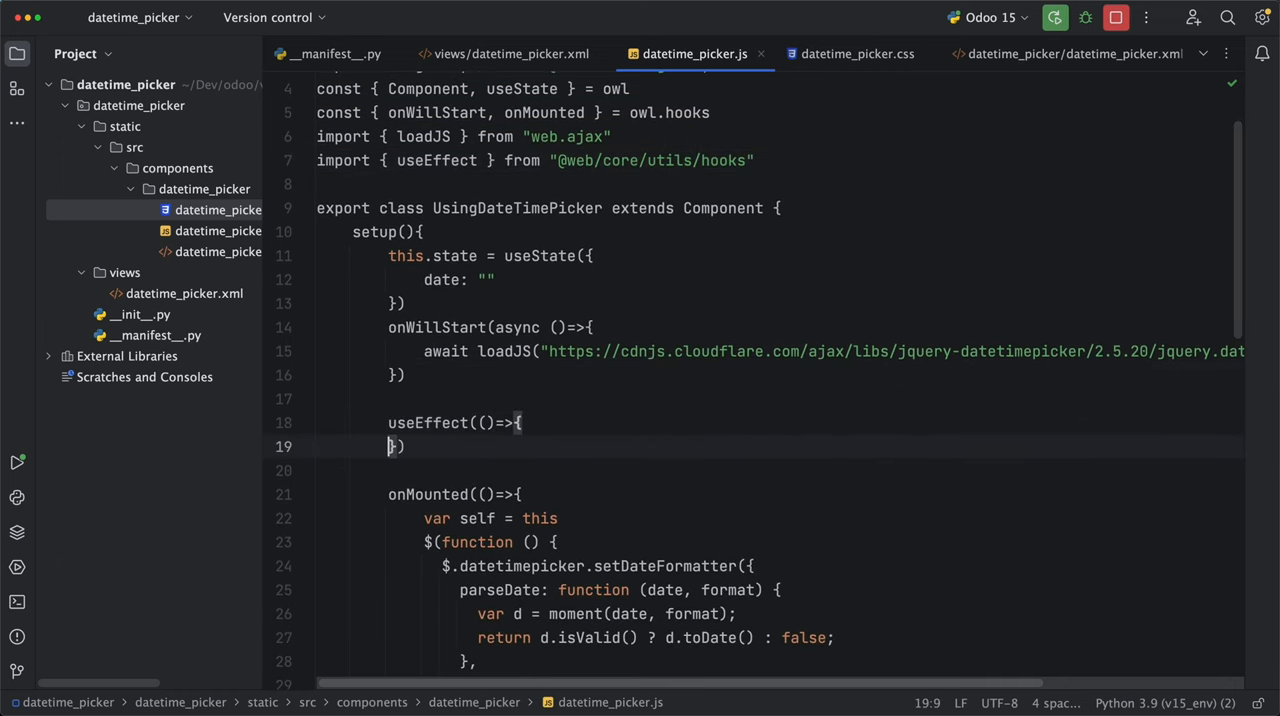
pyautogui.write('console.log(')
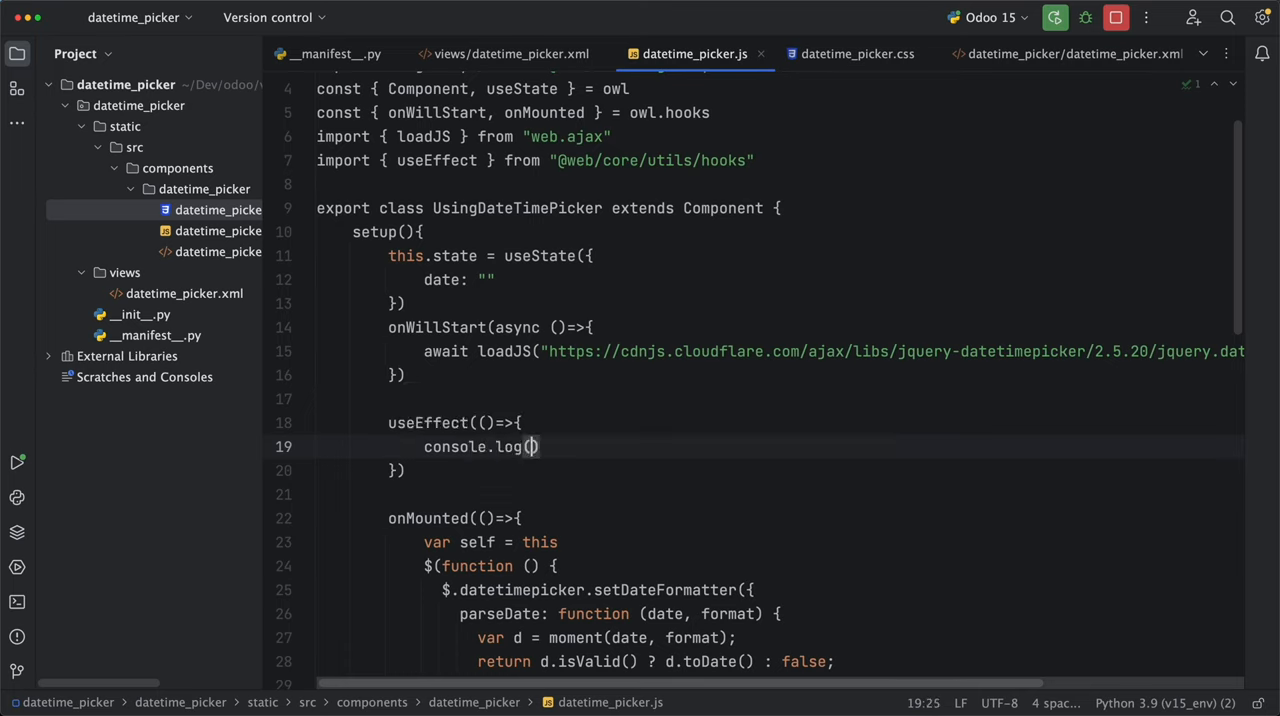
pyautogui.write('"date", this.state.date')
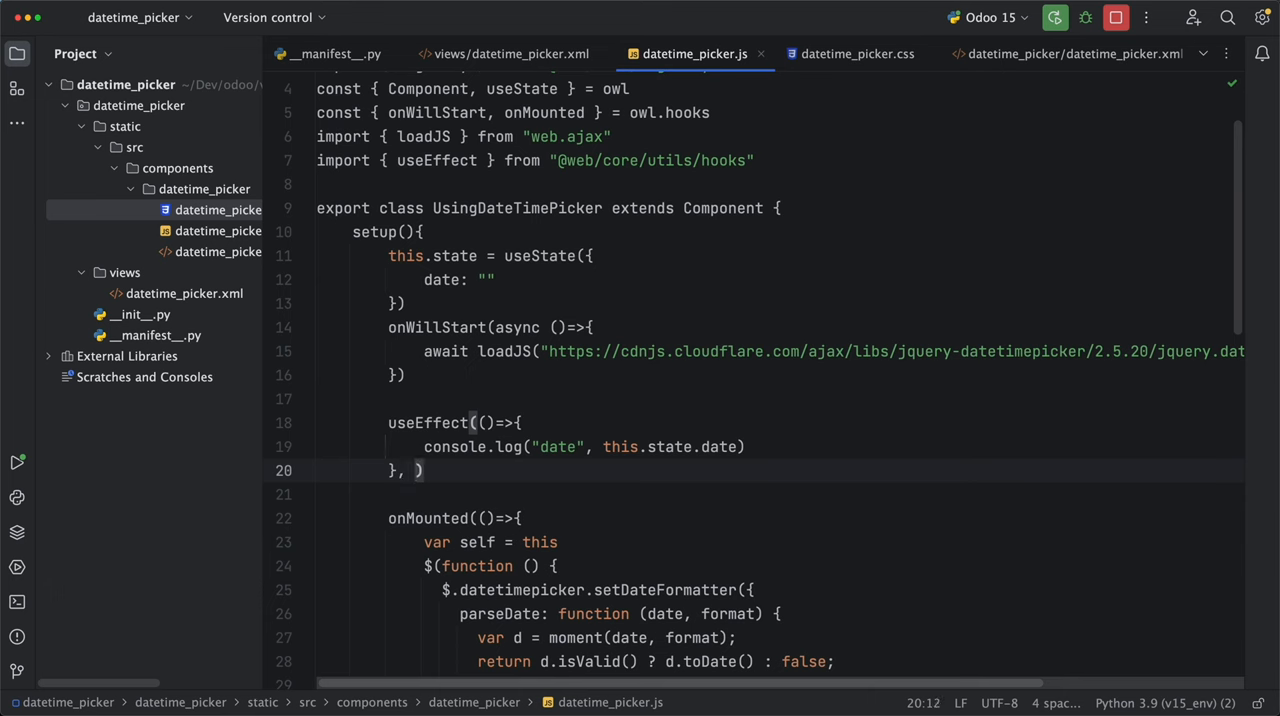
pyautogui.write('()=>[this.state.date]')
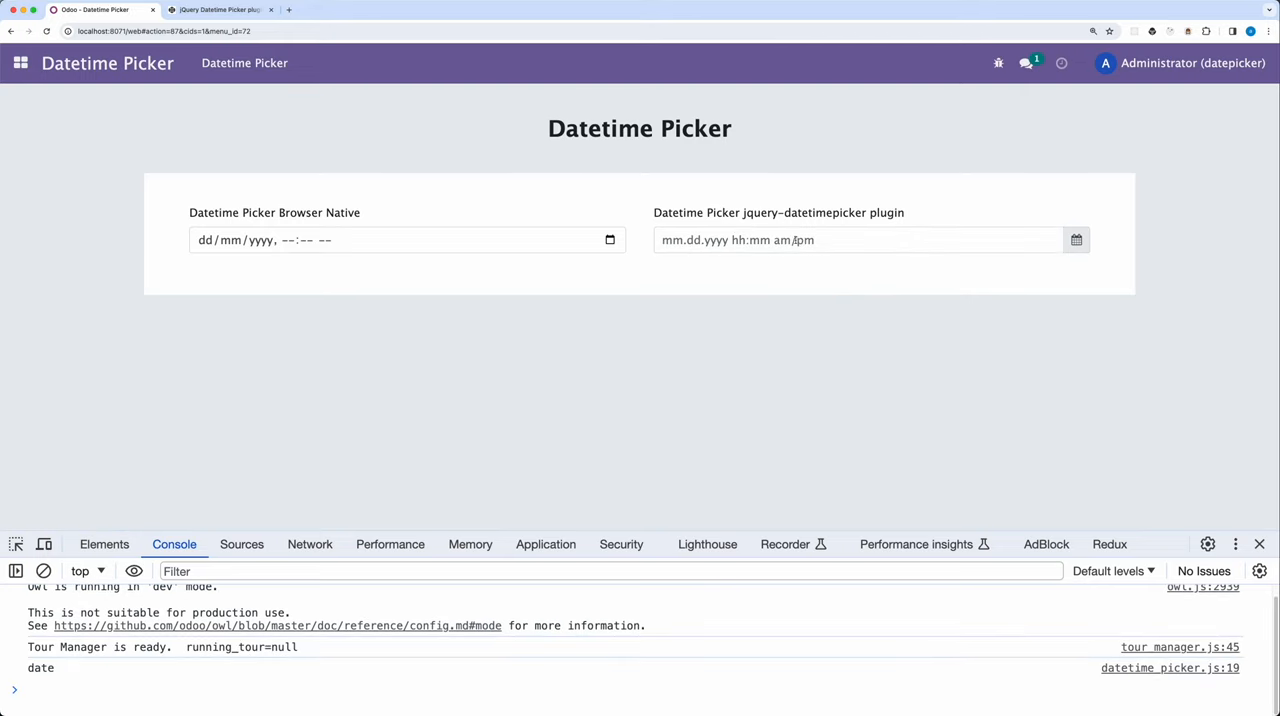
# Step: Pick a date with 11:00 am in the jQuery field, logging 05.11.2023 11:00 am
pyautogui.click(856, 240)
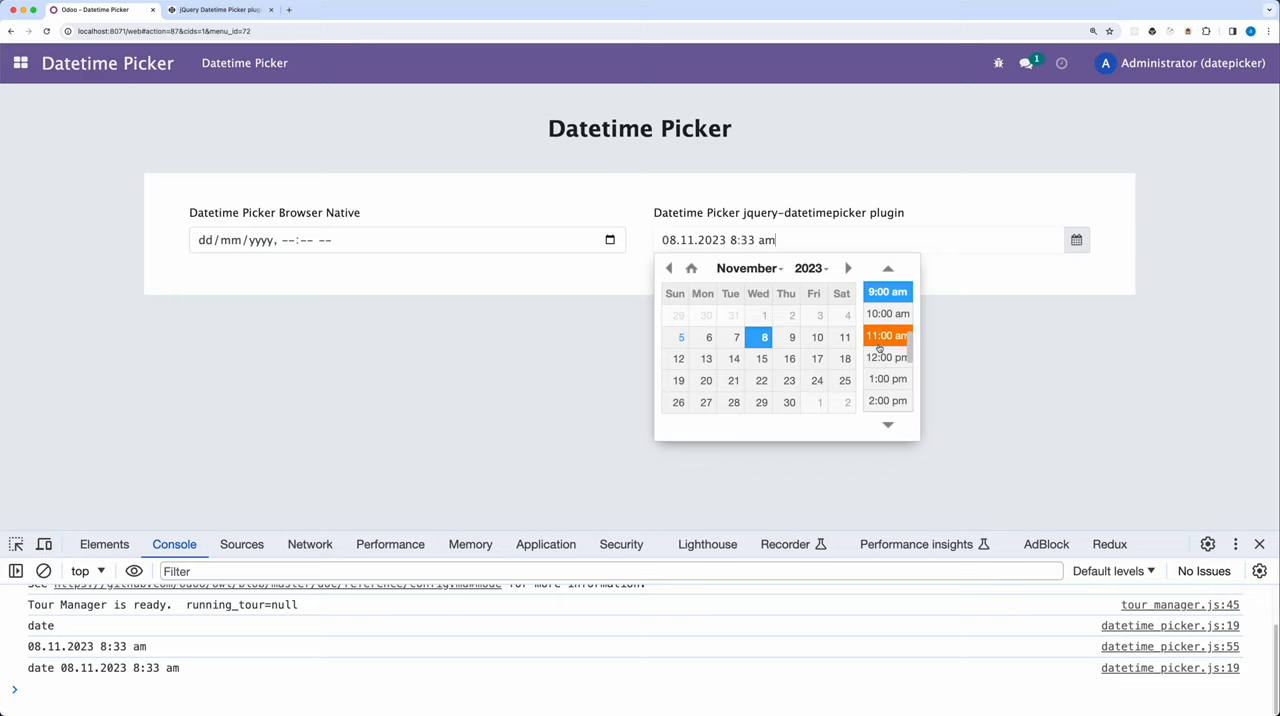
pyautogui.click(888, 336)
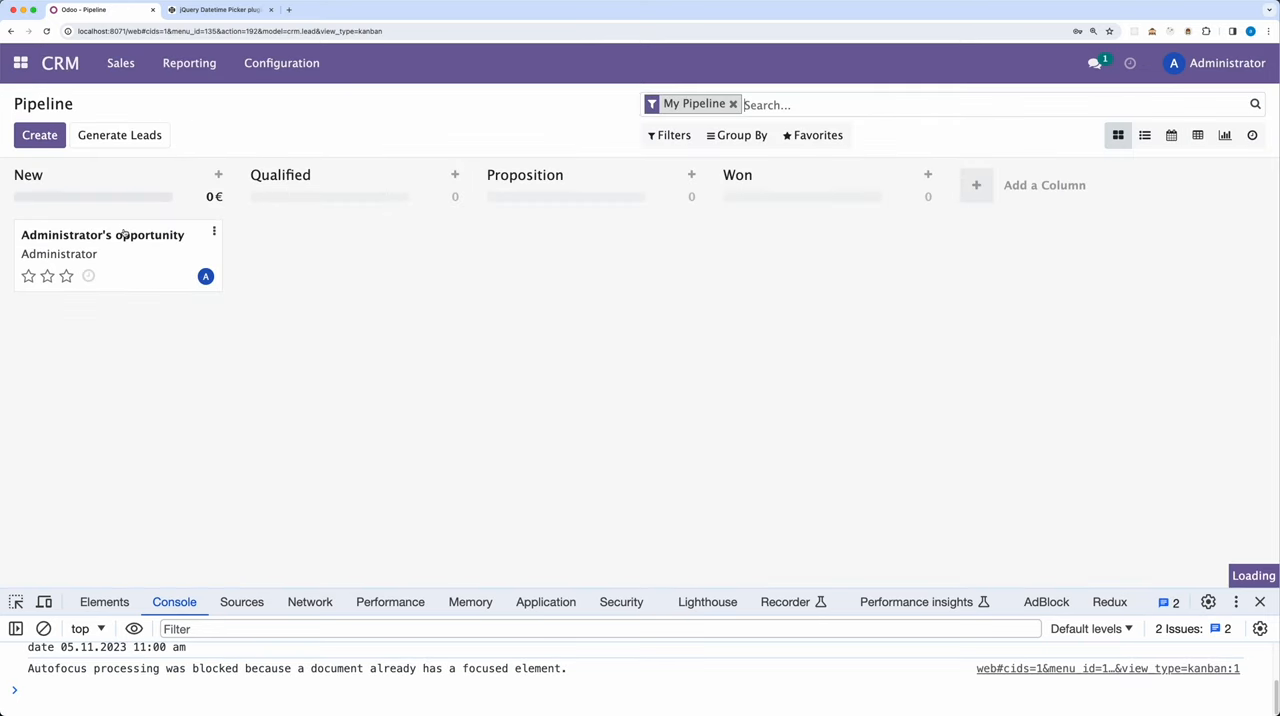
# Step: Open the Administrator's opportunity CRM record and start editing its form
pyautogui.click(112, 234)
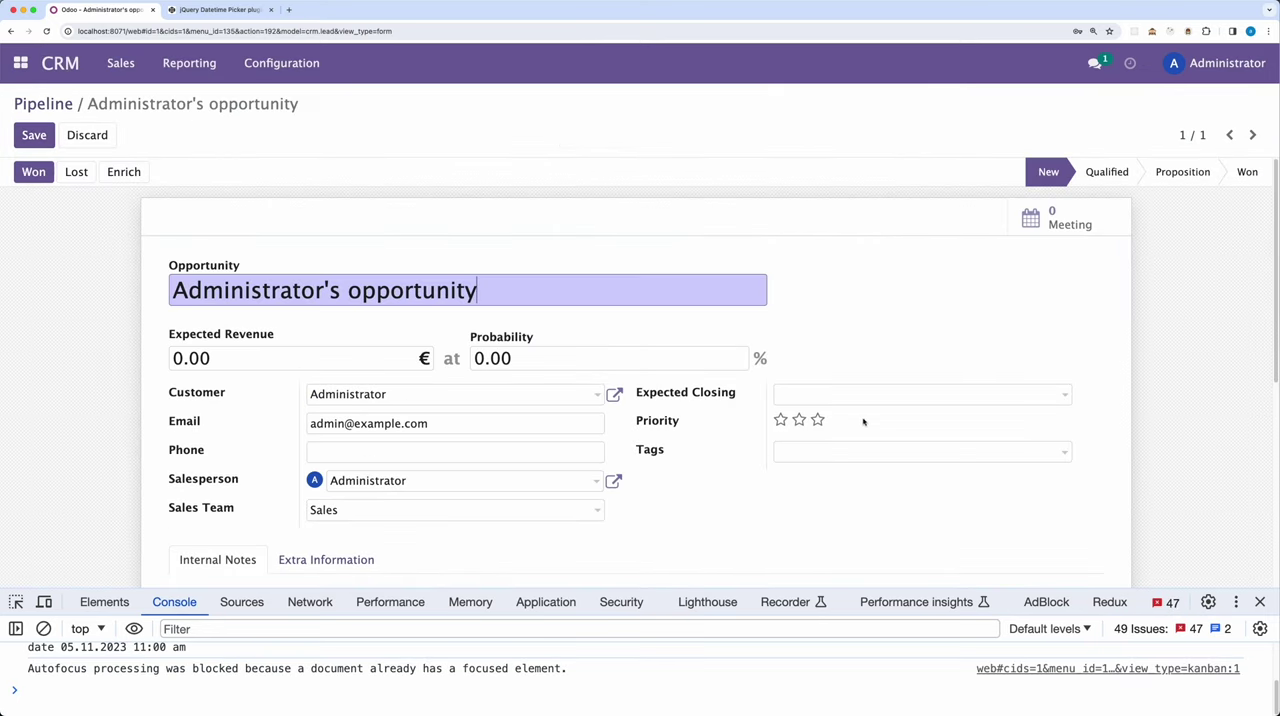
pyautogui.click(920, 394)
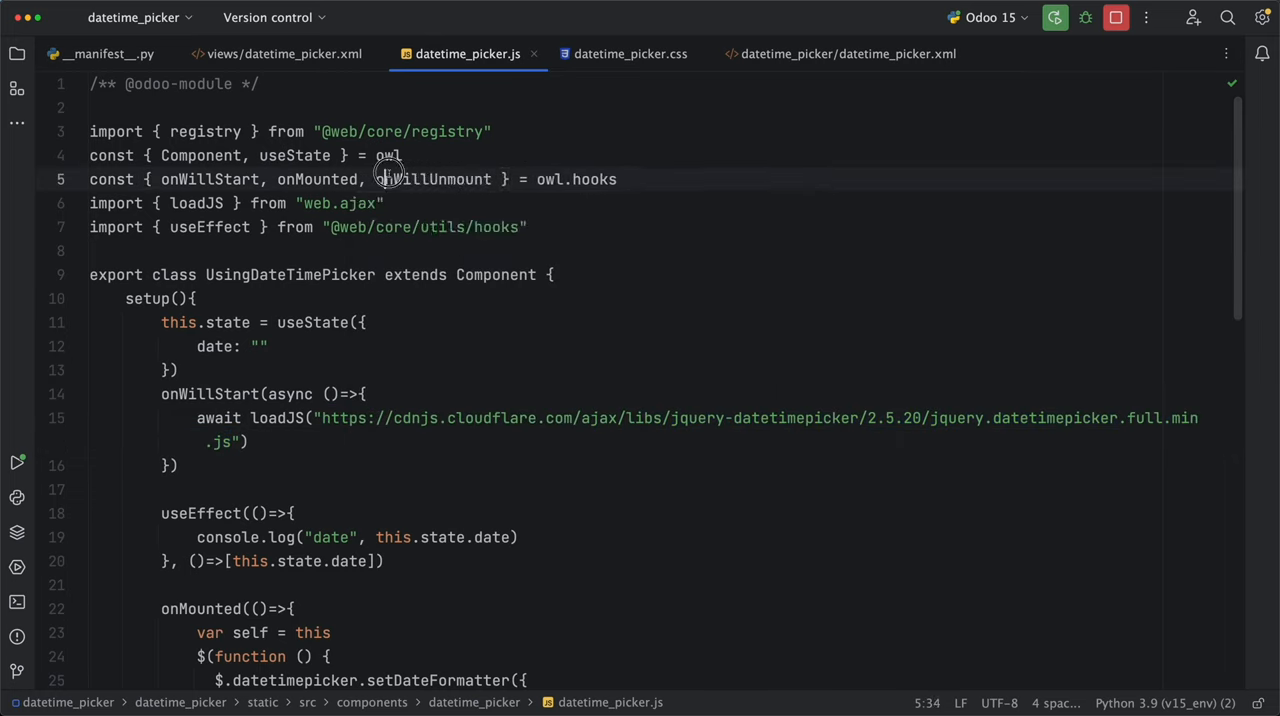
# Step: Write an onWillUnmount hook that queries the old cdnjs datetimepicker script tag and checks if (old_datetime)
pyautogui.write('onWillUnmount')
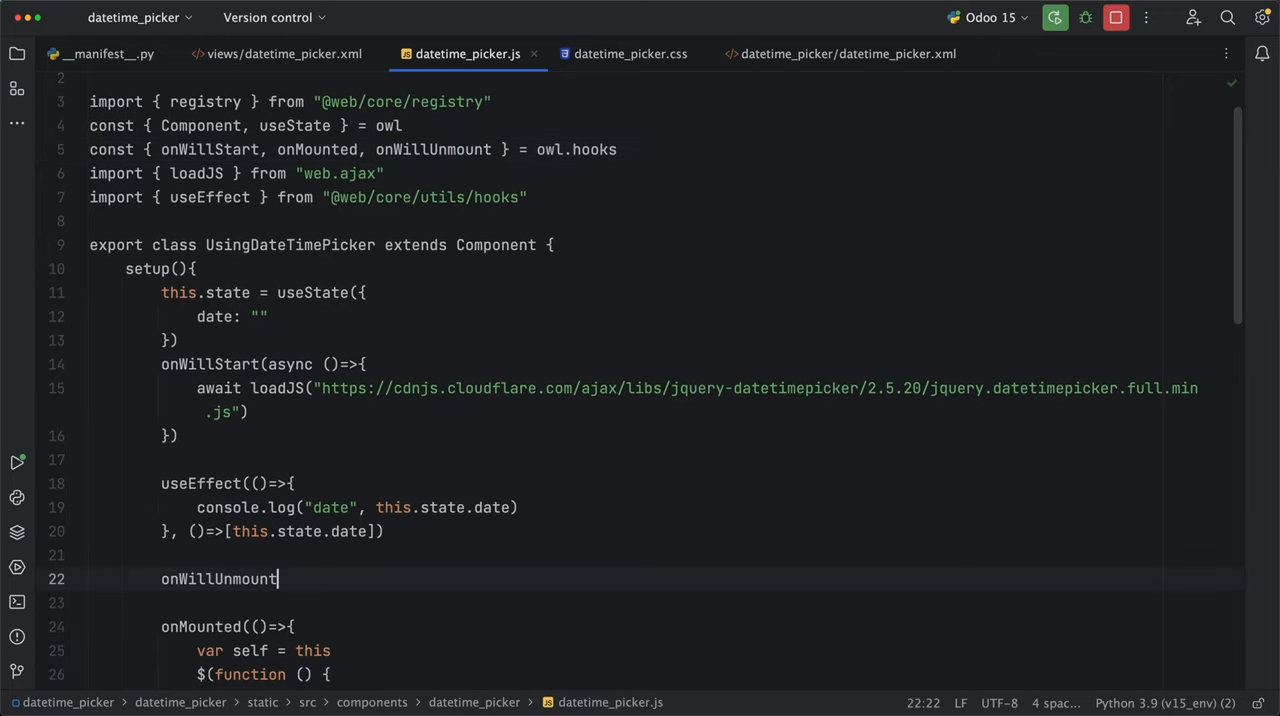
pyautogui.write('(()=>')
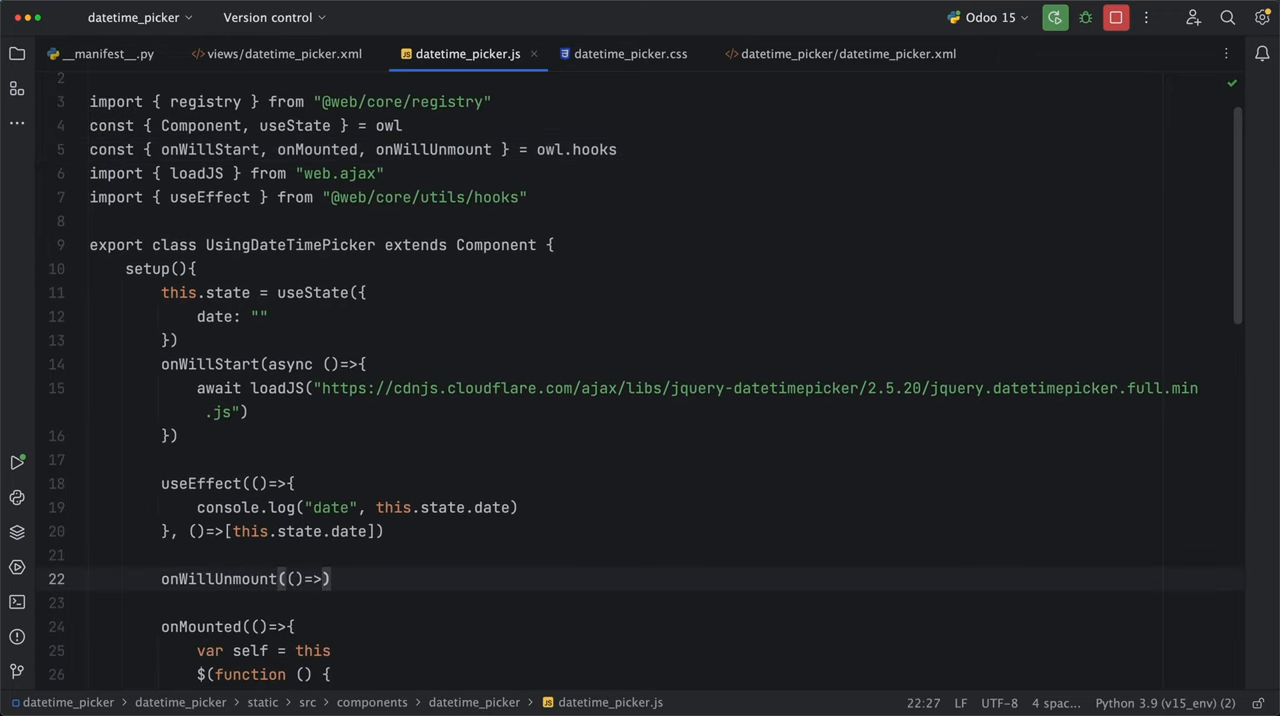
pyautogui.write('const old_datetime = document.querySelector(\'script[src="https://cdnjs.cloudflare.com/ajax/libs/jquery-datetimepicker/2.5.20/jquery.datetimepicker.full.min.js"]\')')
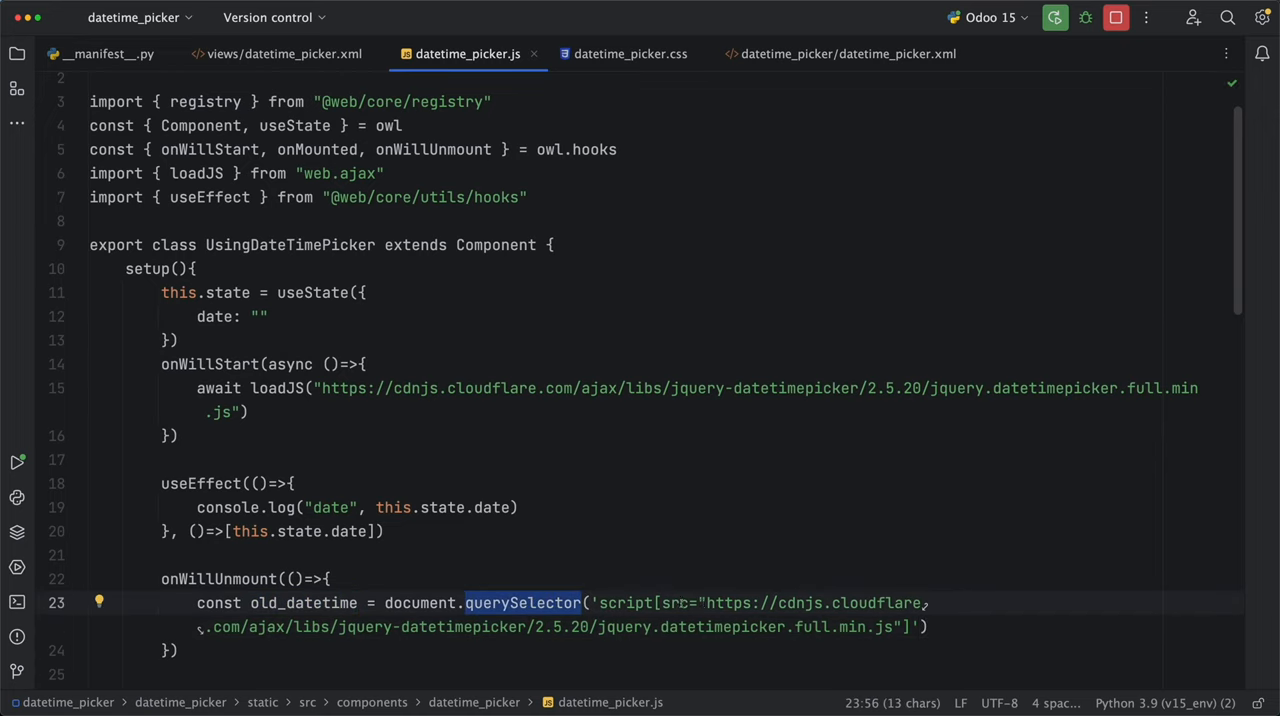
pyautogui.write('if')
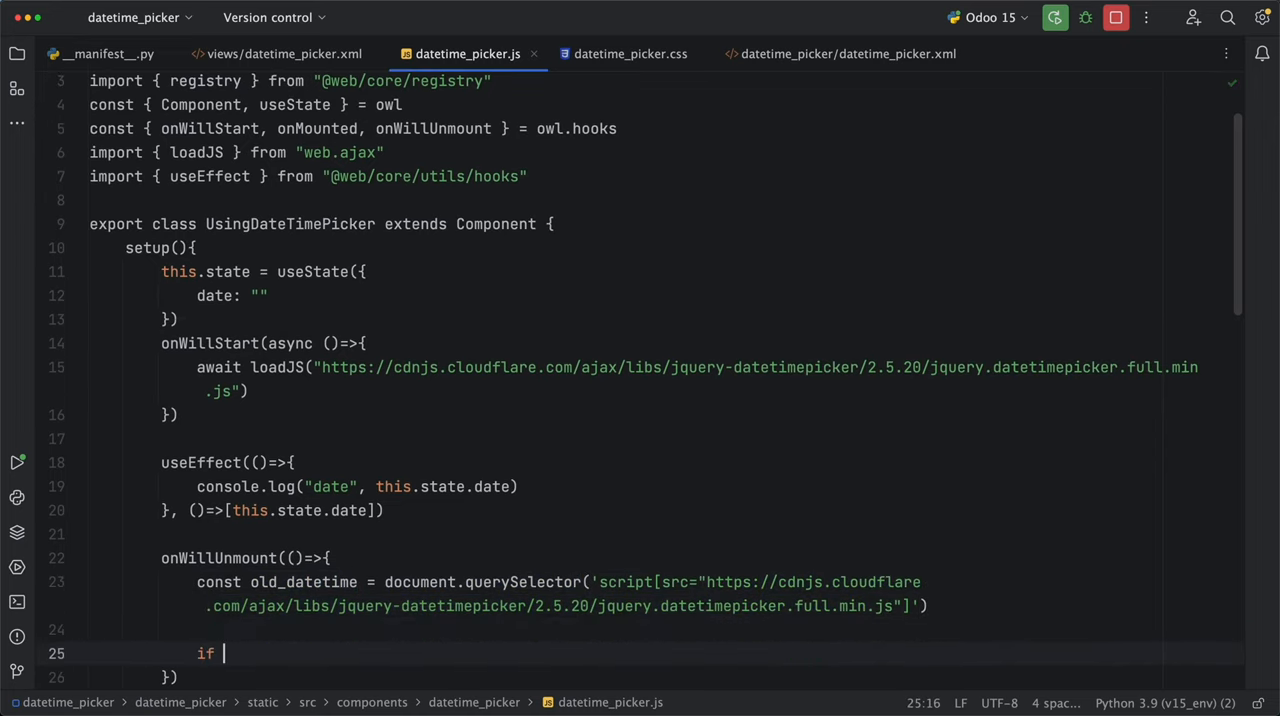
pyautogui.write('(old_datetime){')
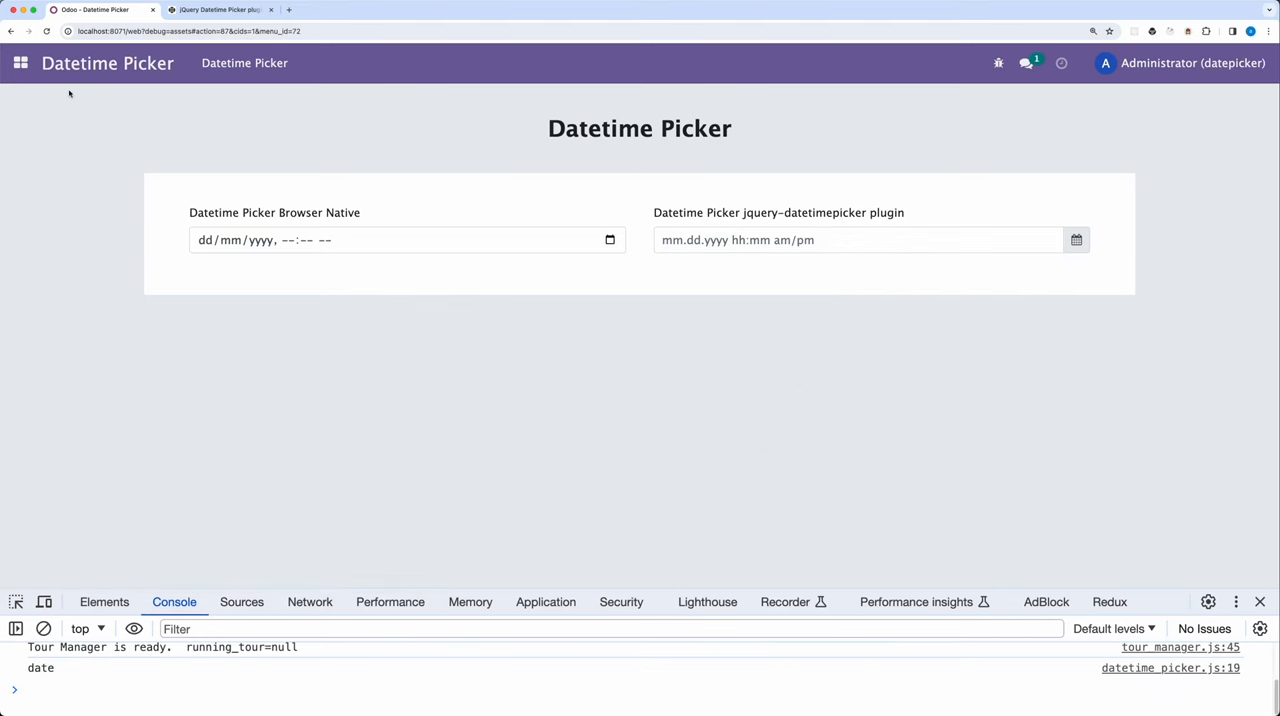
# Step: Edit Administrator's CRM opportunity to show its Expected Closing calendar, then switch to the code editor
pyautogui.click(22, 62)
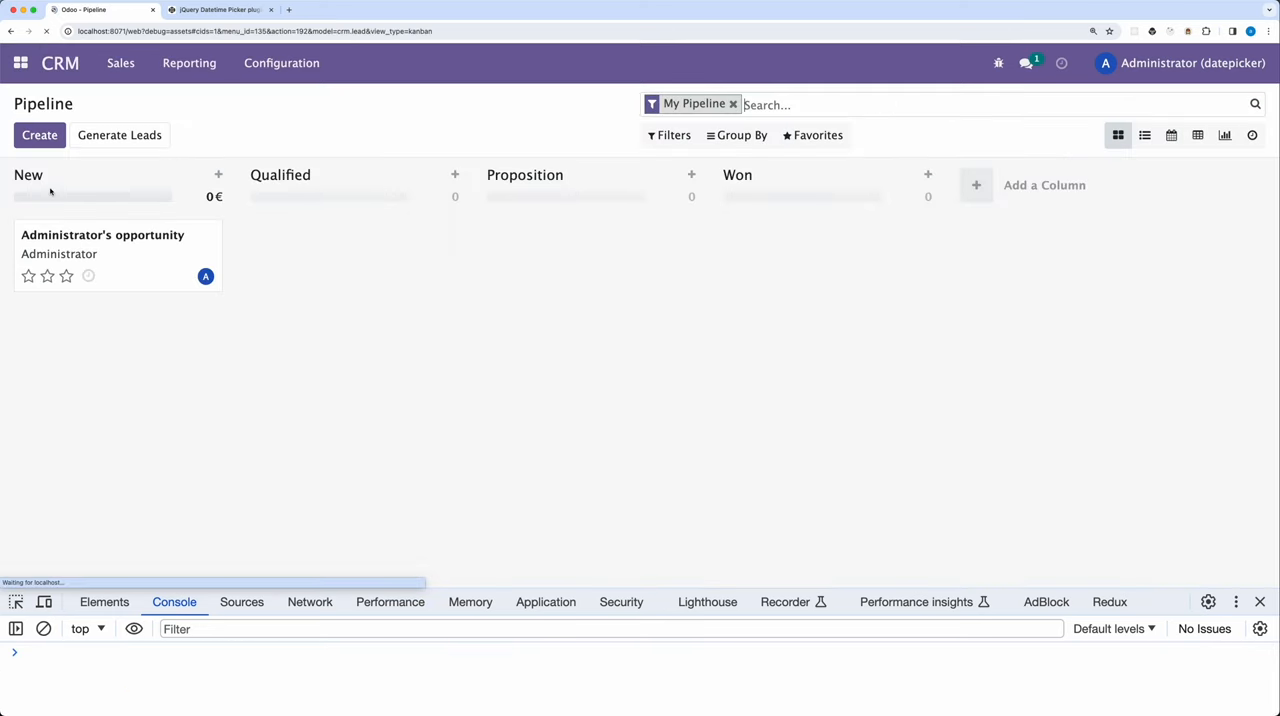
pyautogui.click(102, 234)
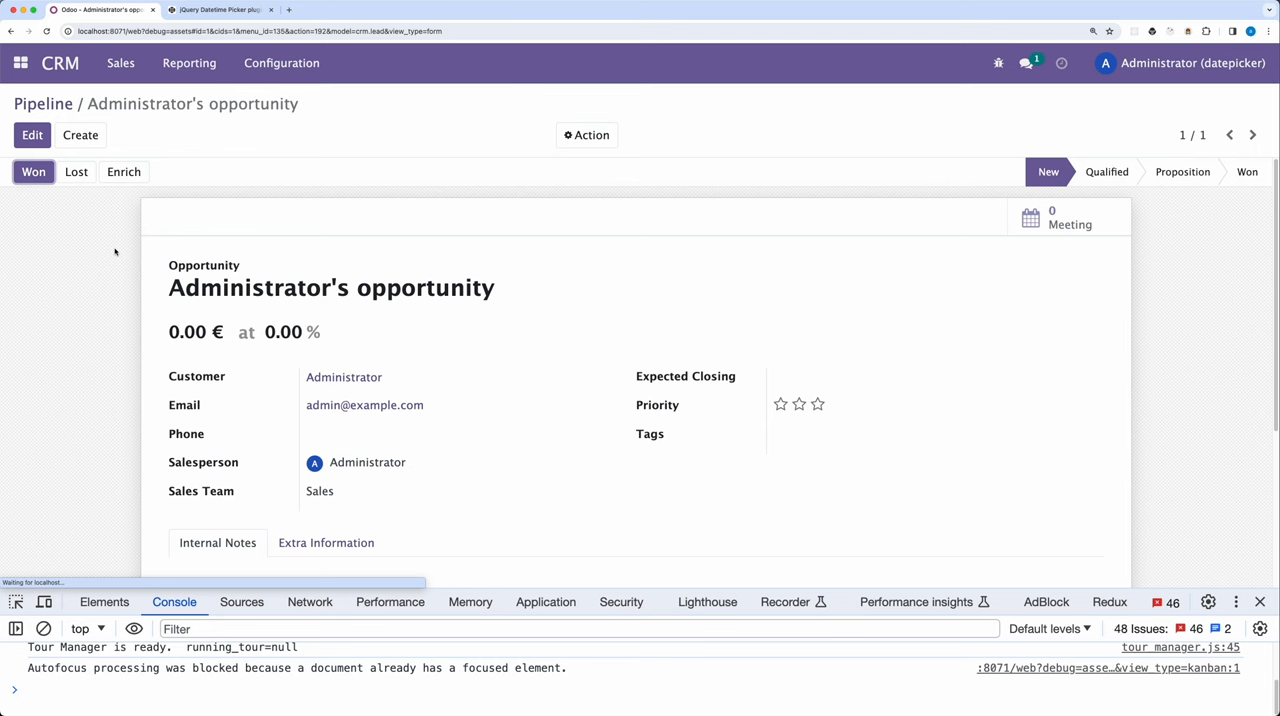
pyautogui.click(920, 392)
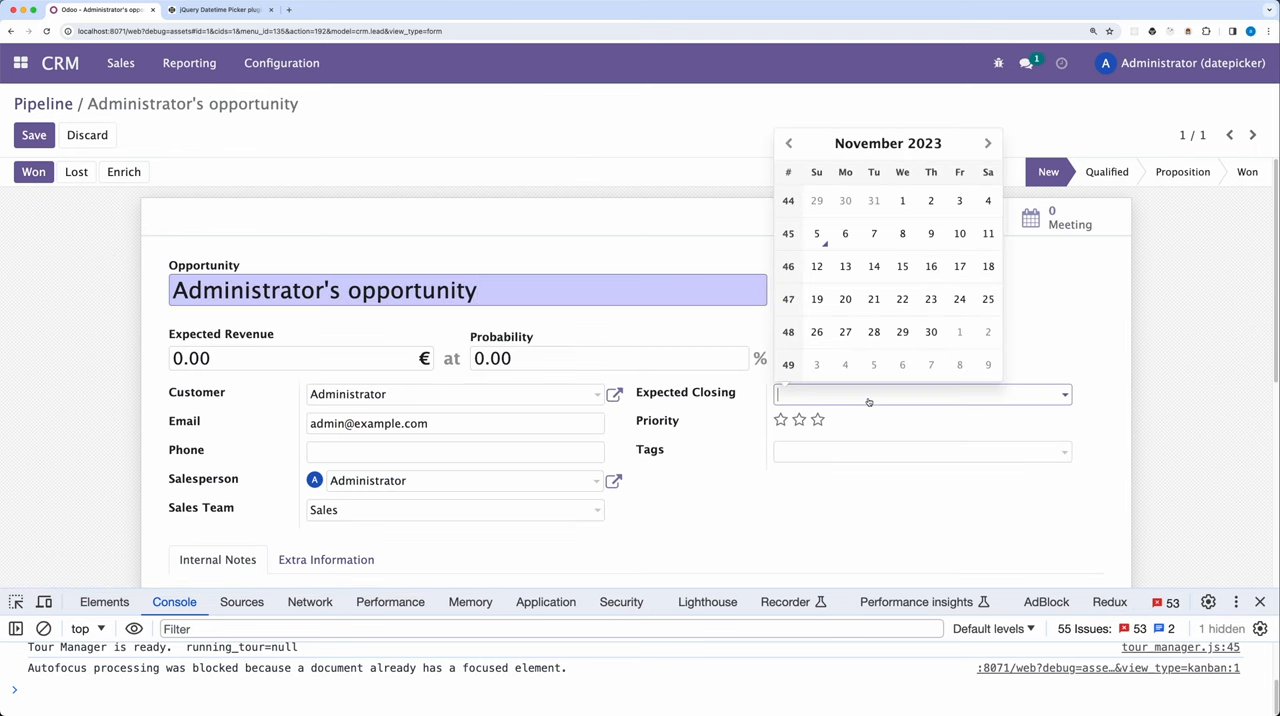
pyautogui.moveTo(844, 266)
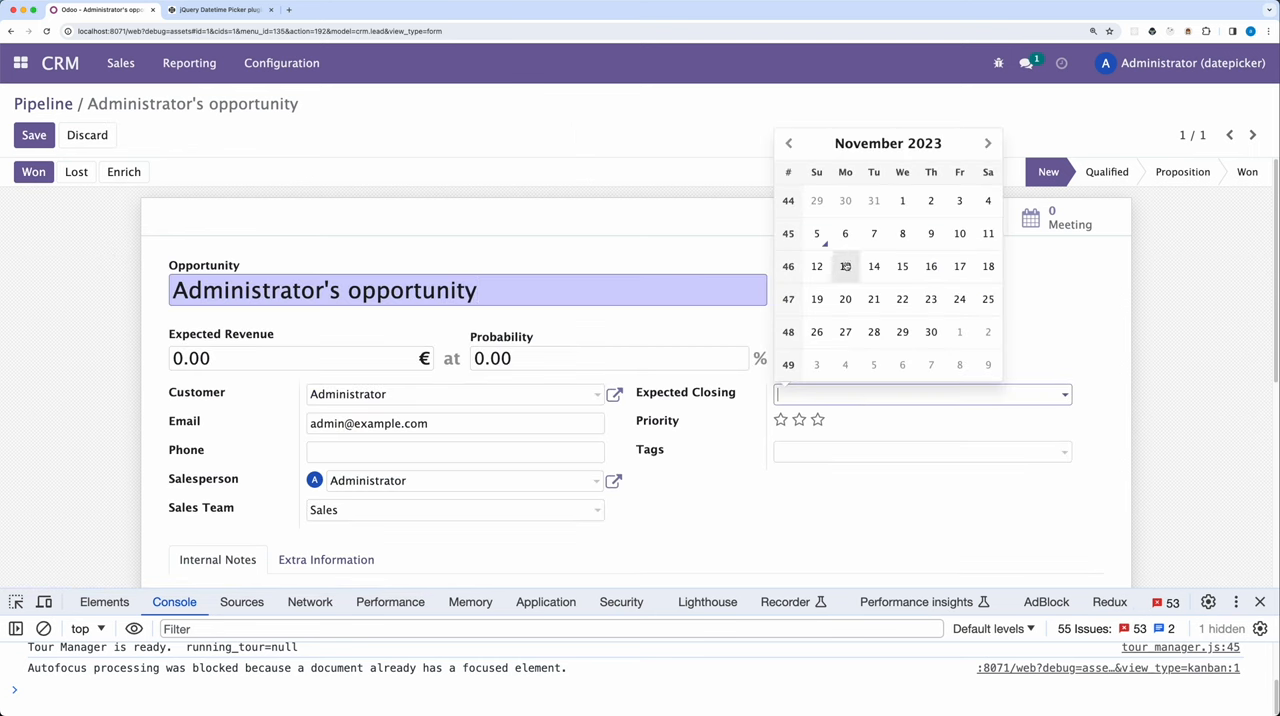
pyautogui.press('cmd+tab')
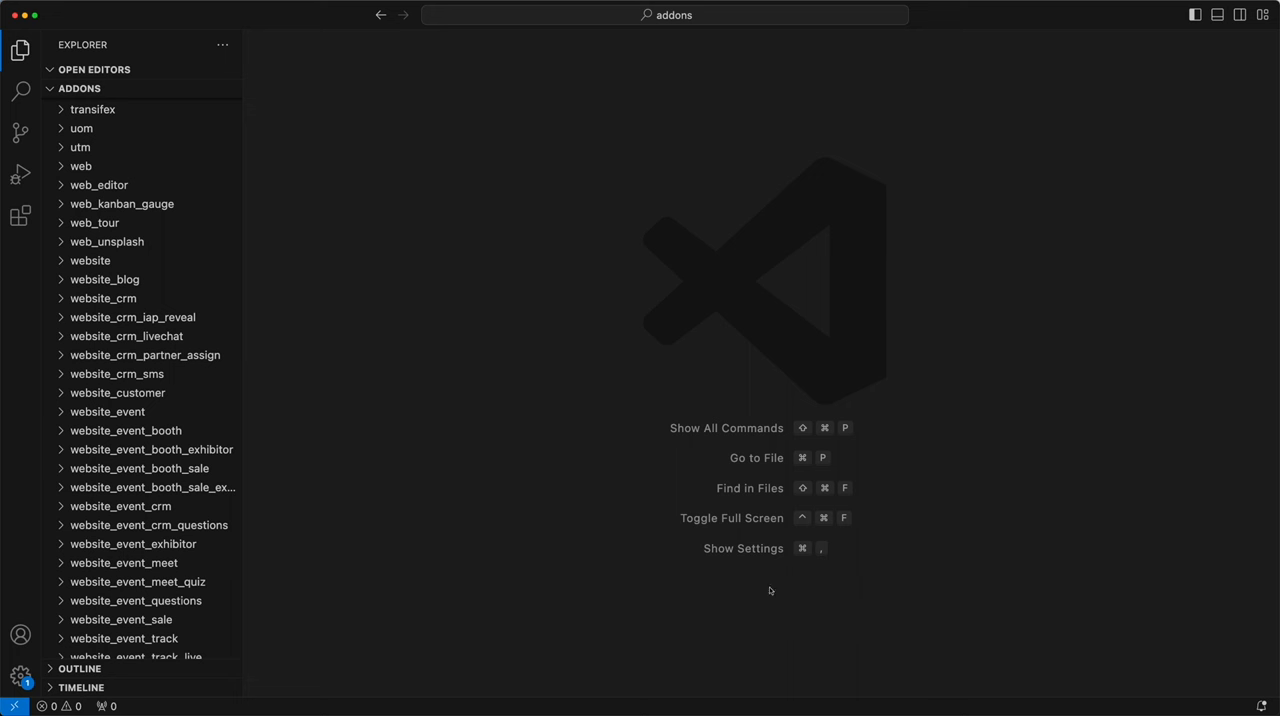
pyautogui.moveTo(548, 492)
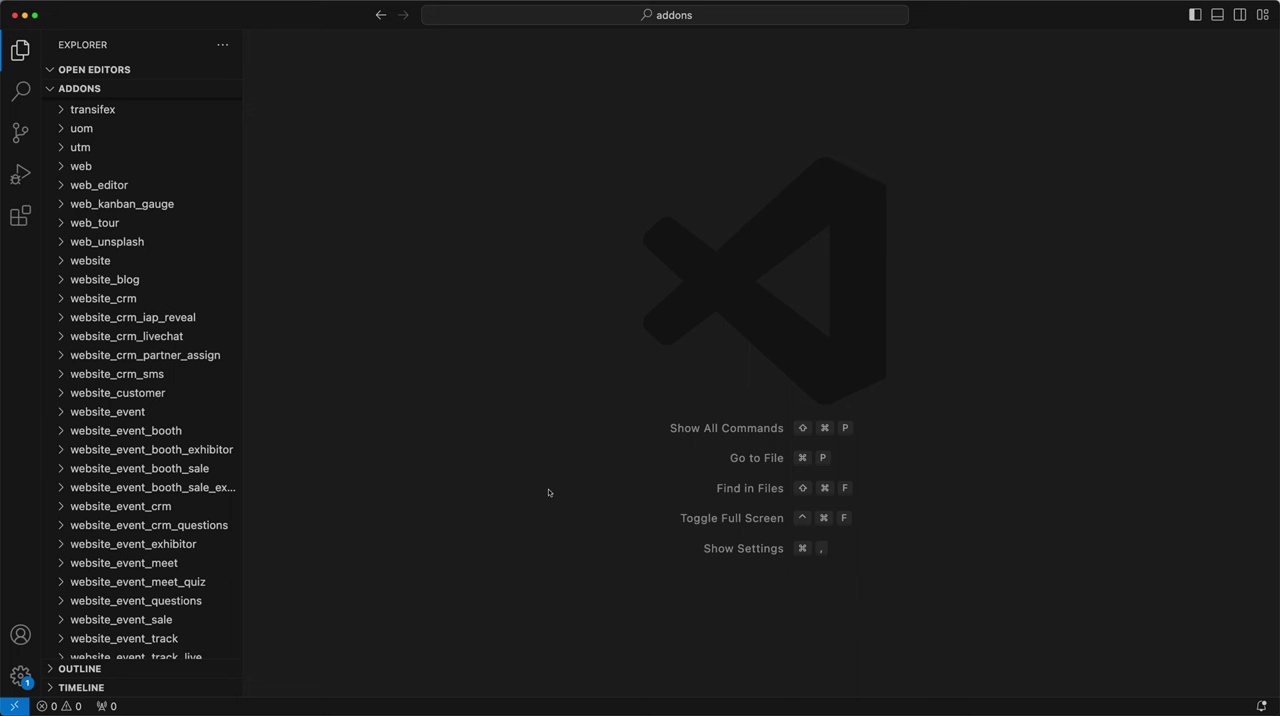
pyautogui.moveTo(536, 486)
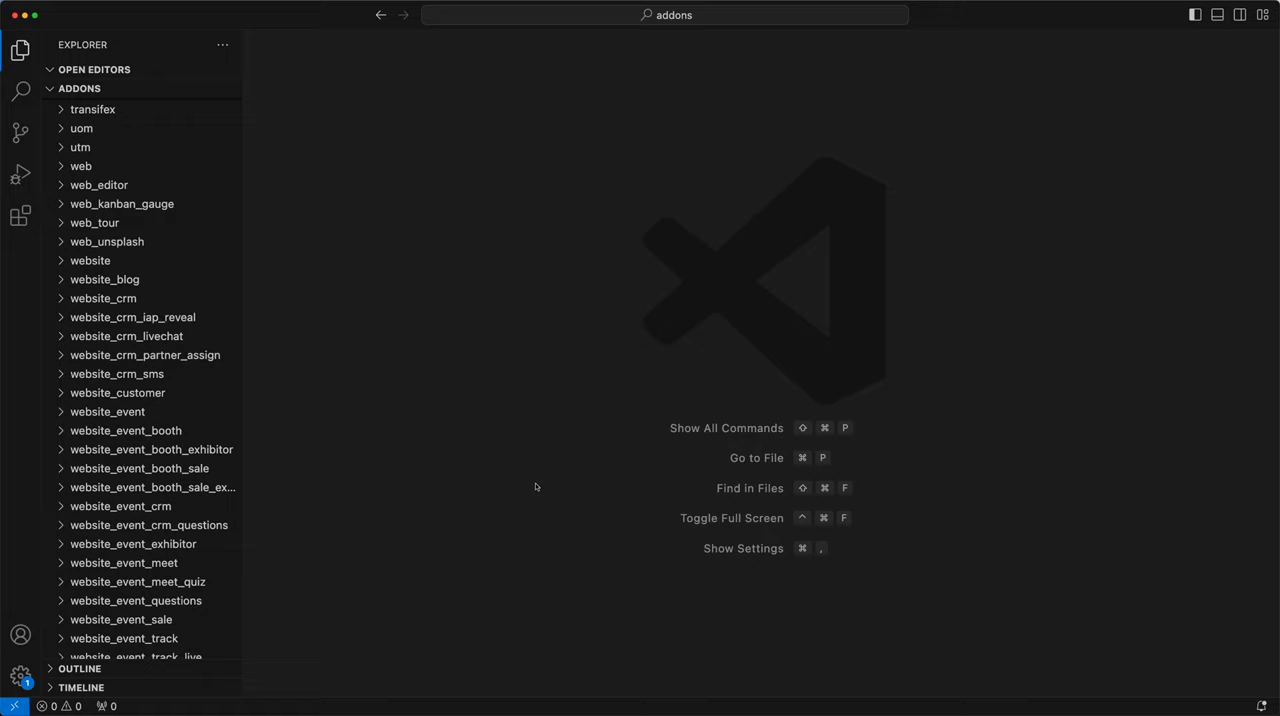
pyautogui.moveTo(80, 166)
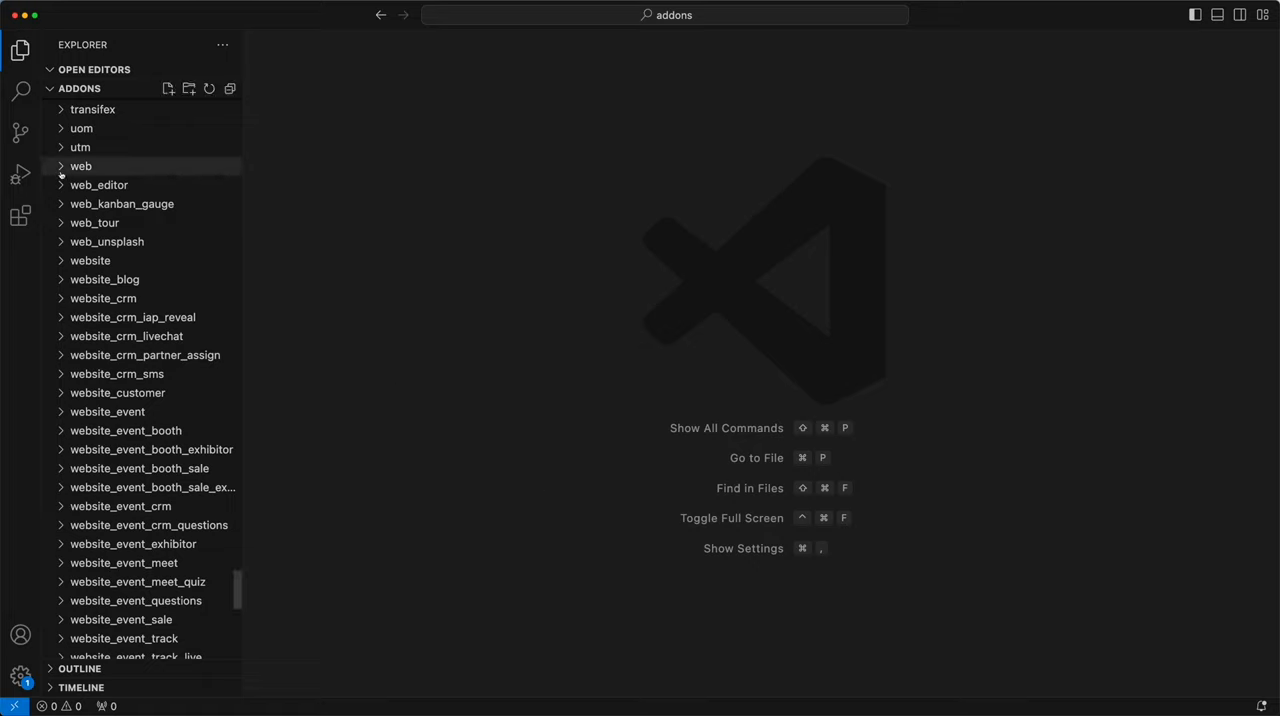
# Step: View the legacy widgets date_picker.js and core datepicker.js files in the web addon
pyautogui.click(80, 166)
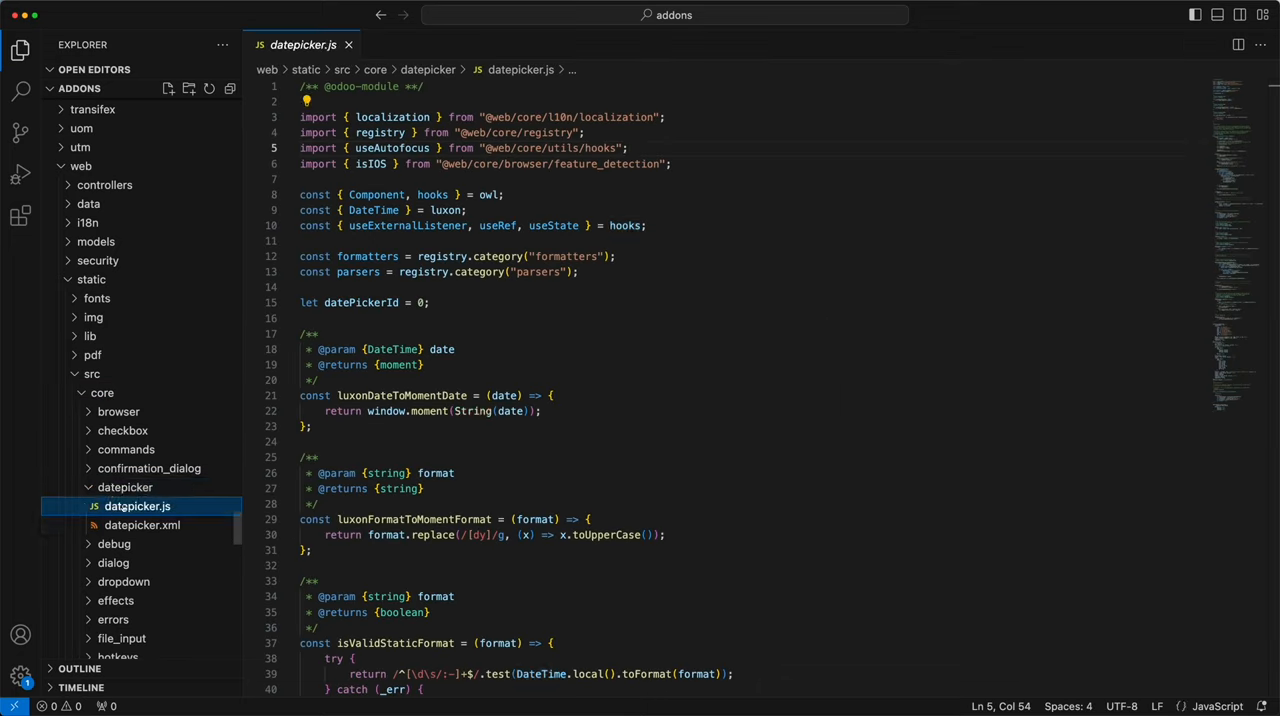
pyautogui.click(136, 506)
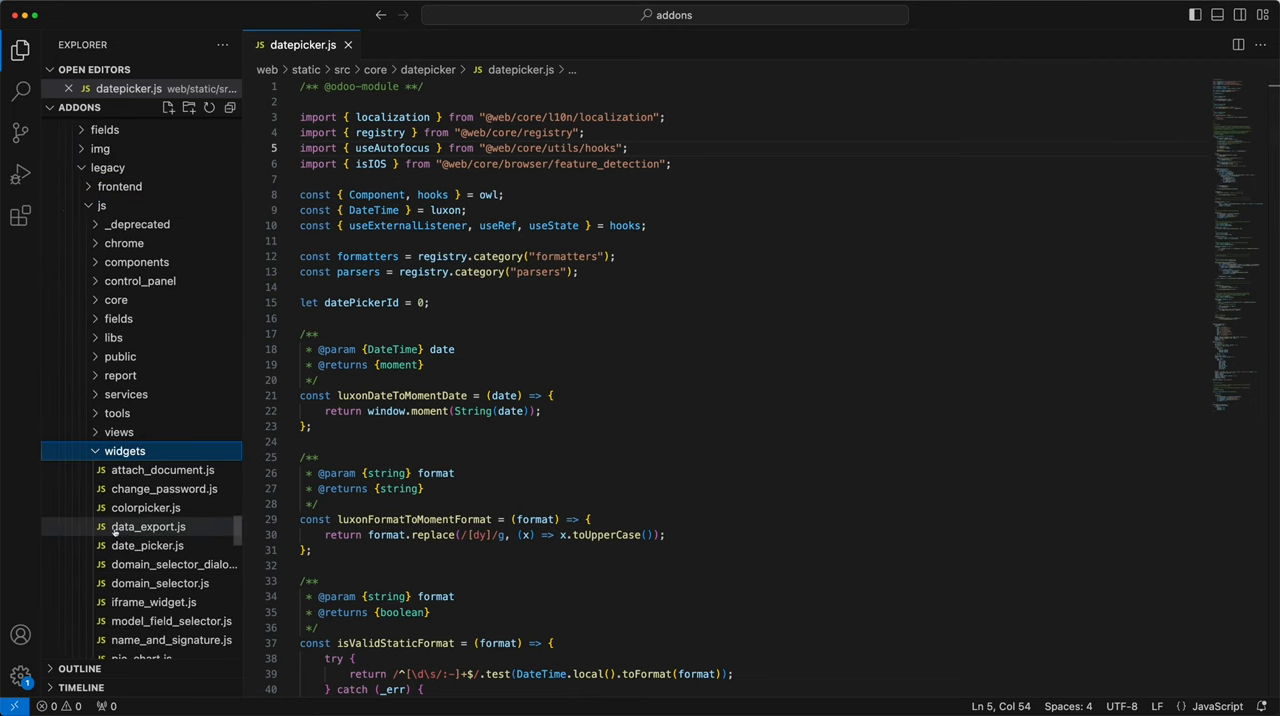
pyautogui.doubleClick(148, 544)
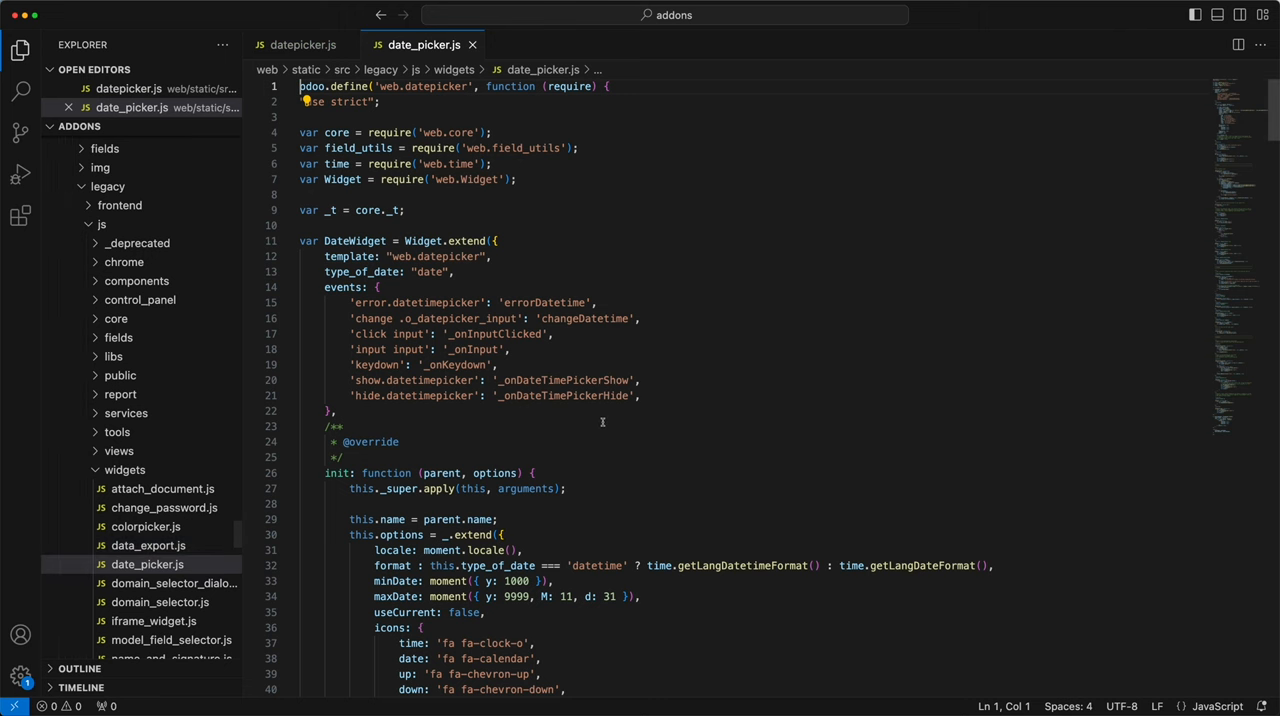
pyautogui.click(300, 44)
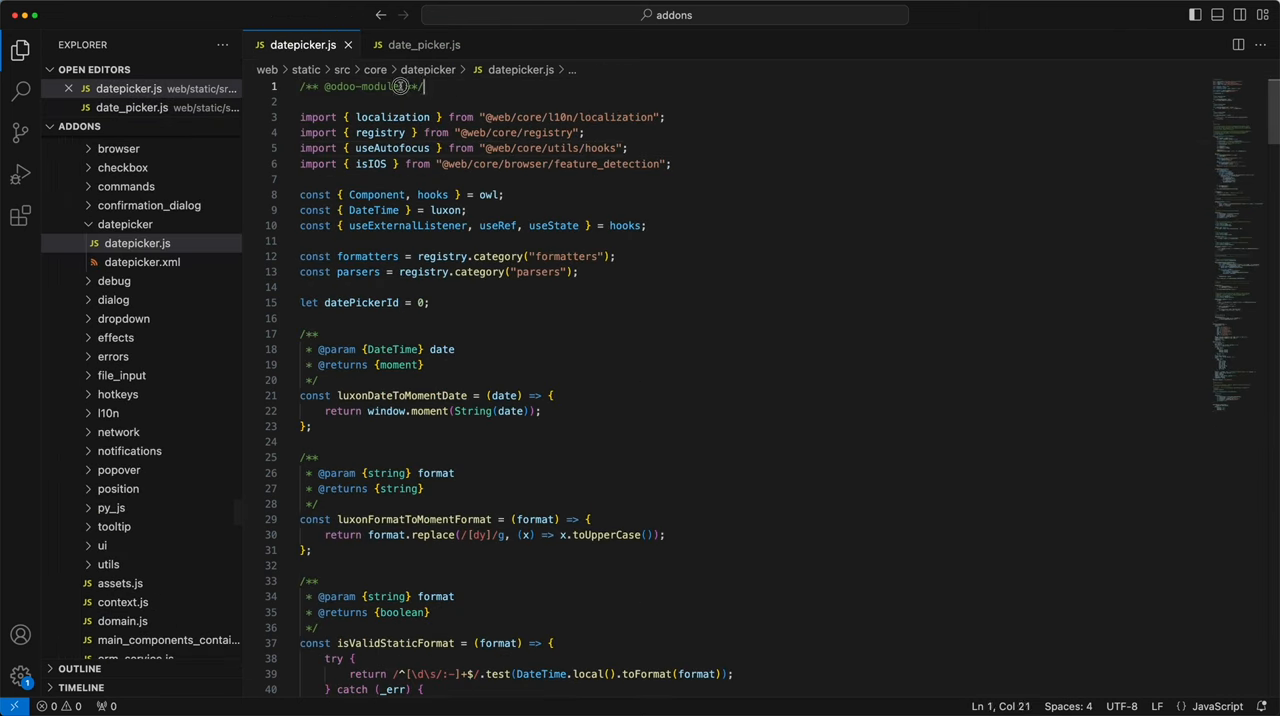
pyautogui.scroll(-3)
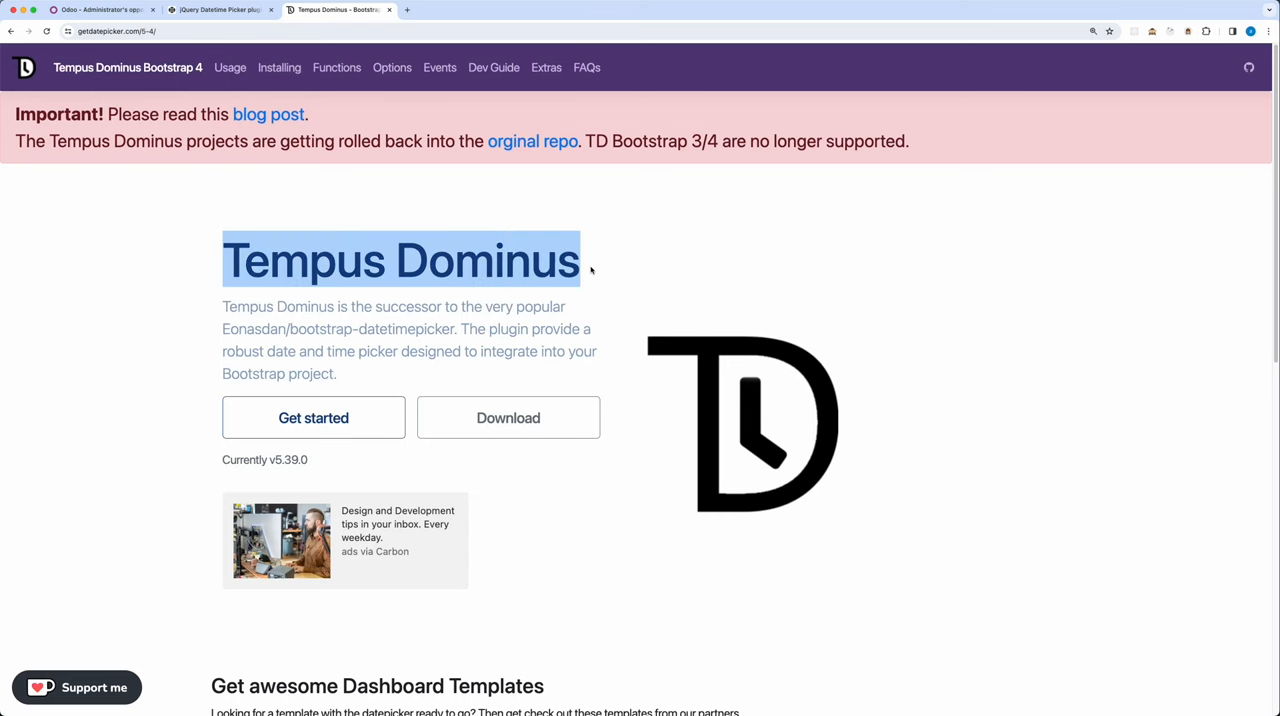
# Step: Navigate to the Tempus Dominus Bootstrap 4 documentation at getdatepicker.com/5-4/
pyautogui.click(228, 68)
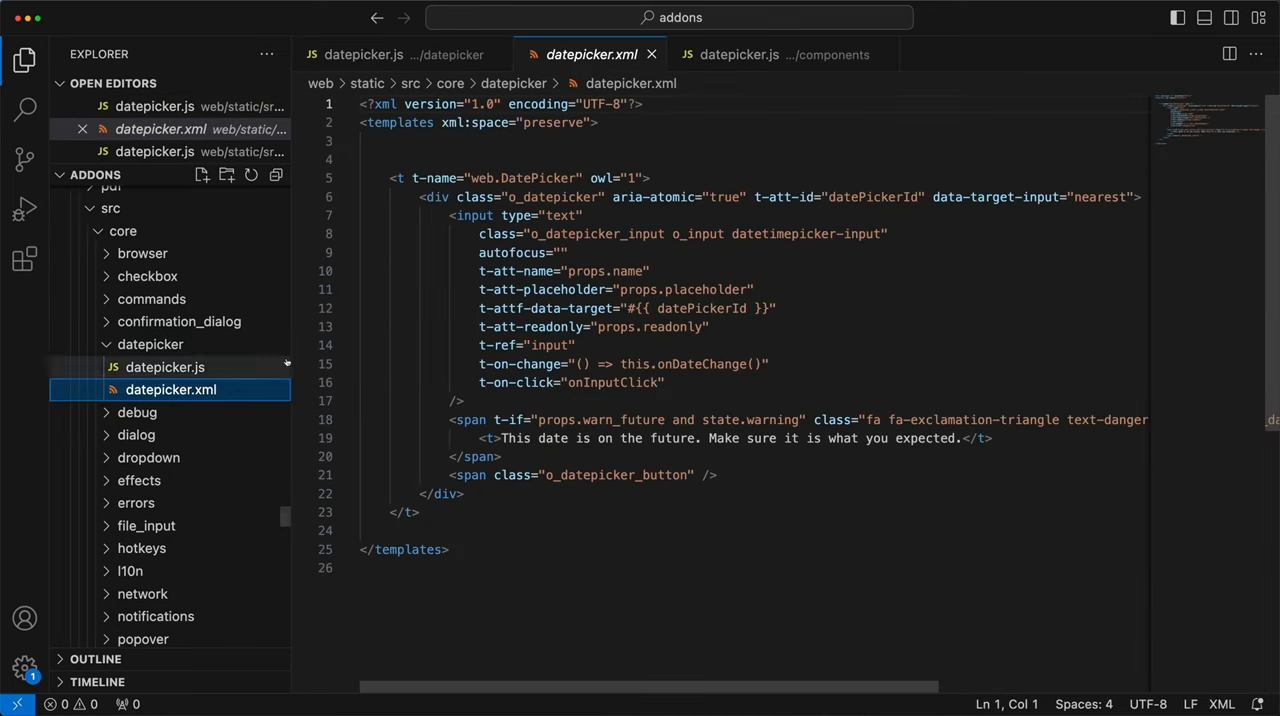
# Step: Review the web.DatePicker template and o_datepicker_input class, then view datepicker.js and luxon.js
pyautogui.moveTo(392, 178); pyautogui.dragTo(422, 512)
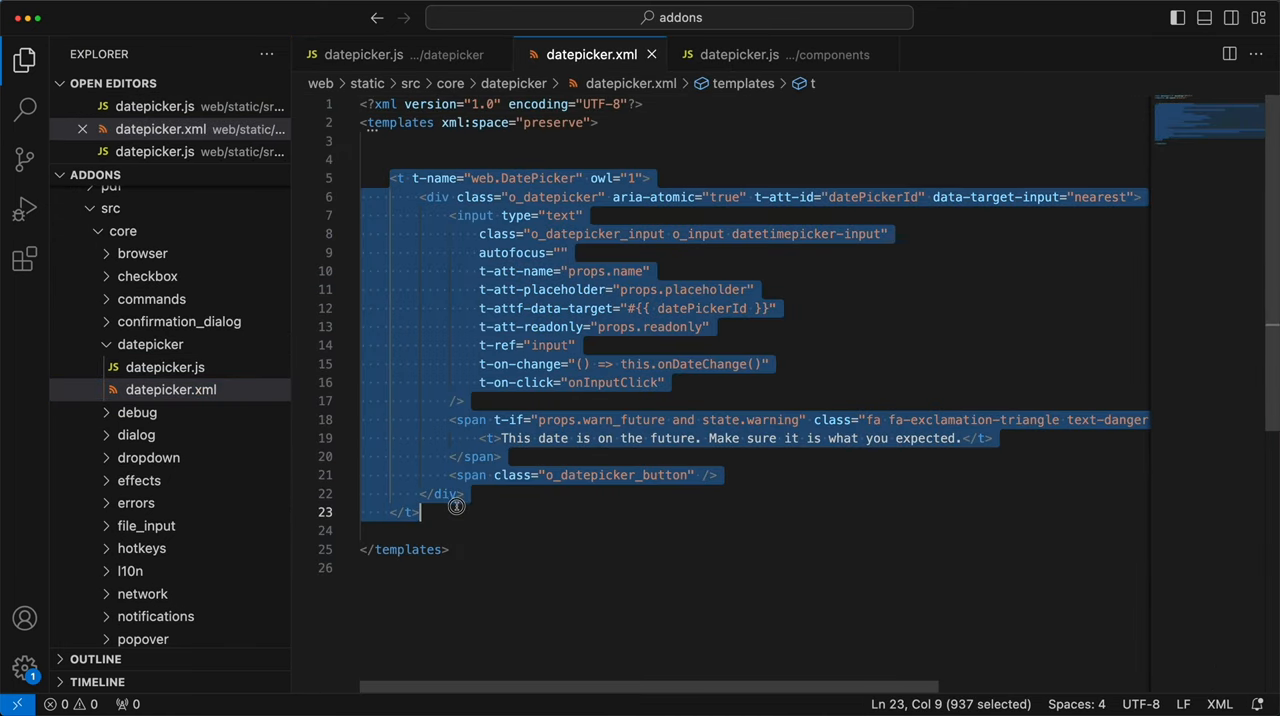
pyautogui.doubleClick(596, 232)
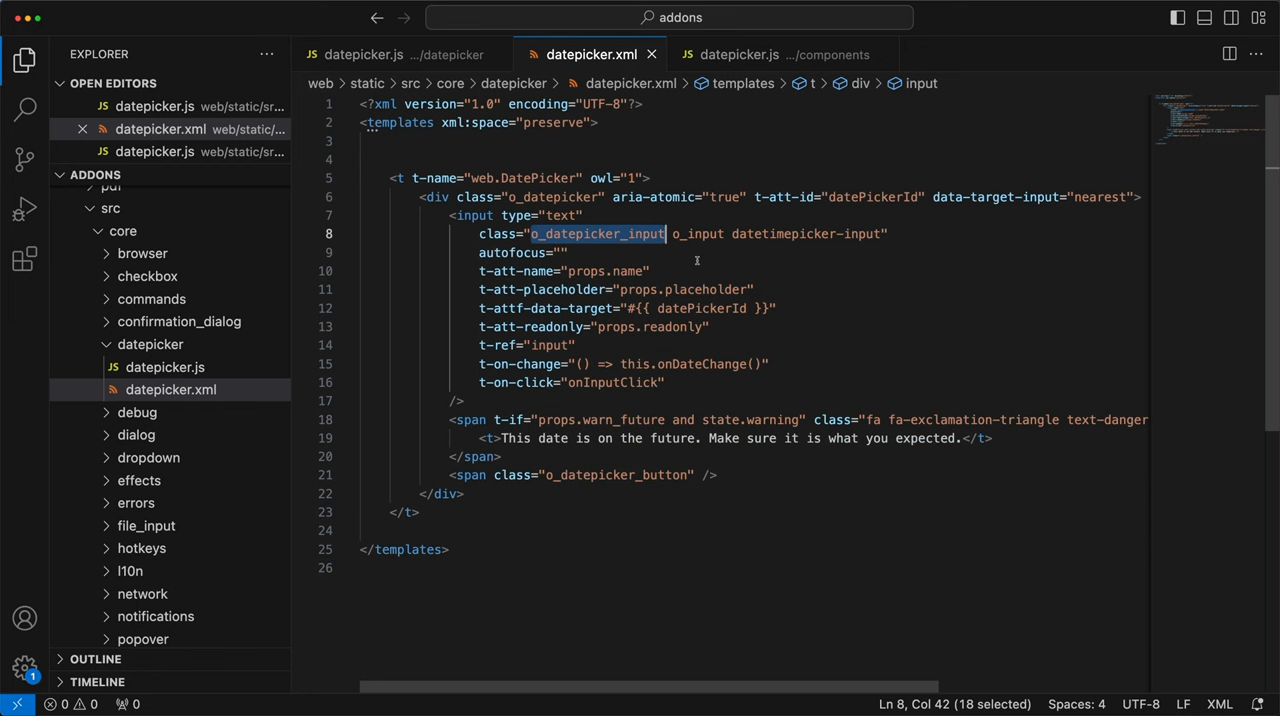
pyautogui.click(380, 54)
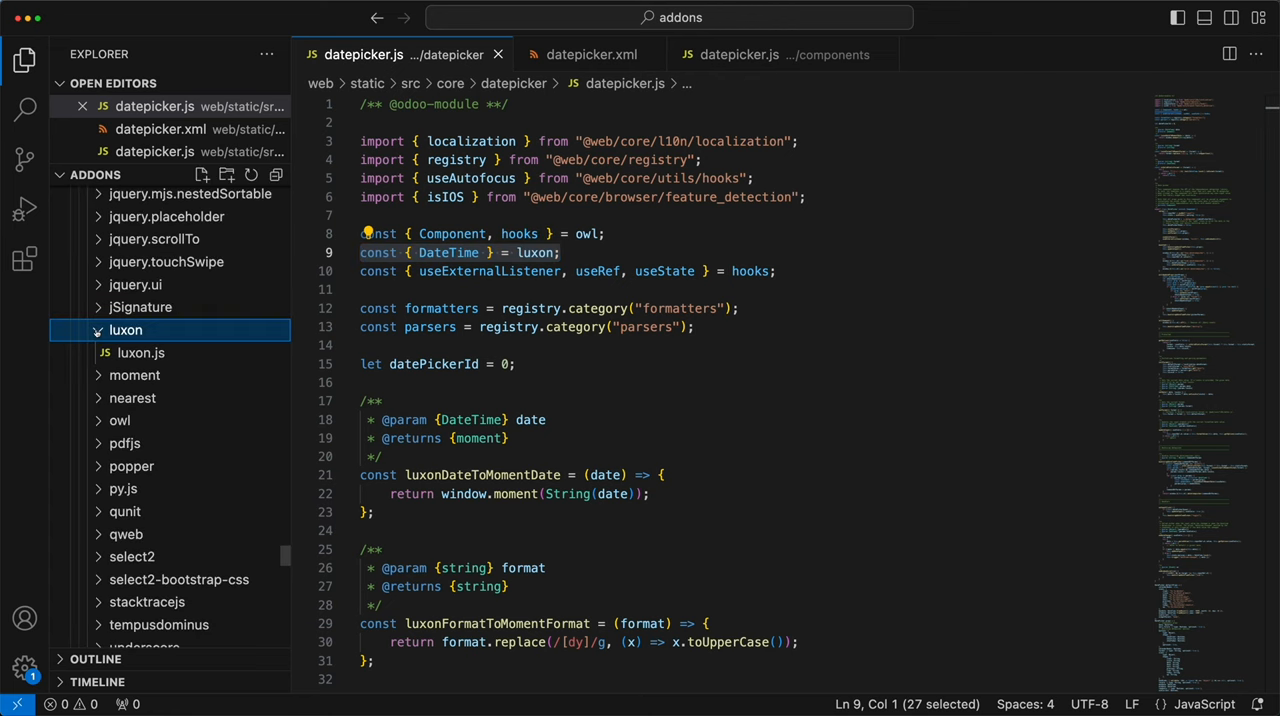
pyautogui.click(140, 352)
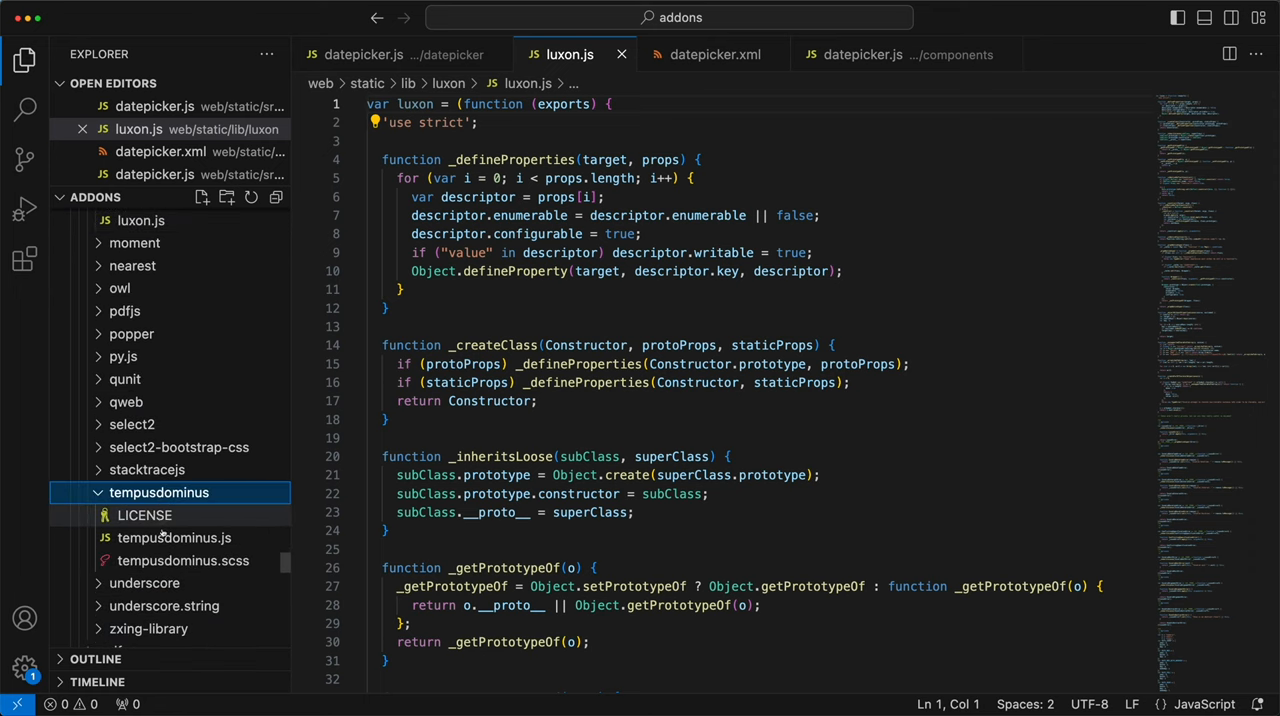
# Step: View tempusdominus.js, read datepicker.js's moment-only doc comment, and return to luxon.js
pyautogui.click(174, 538)
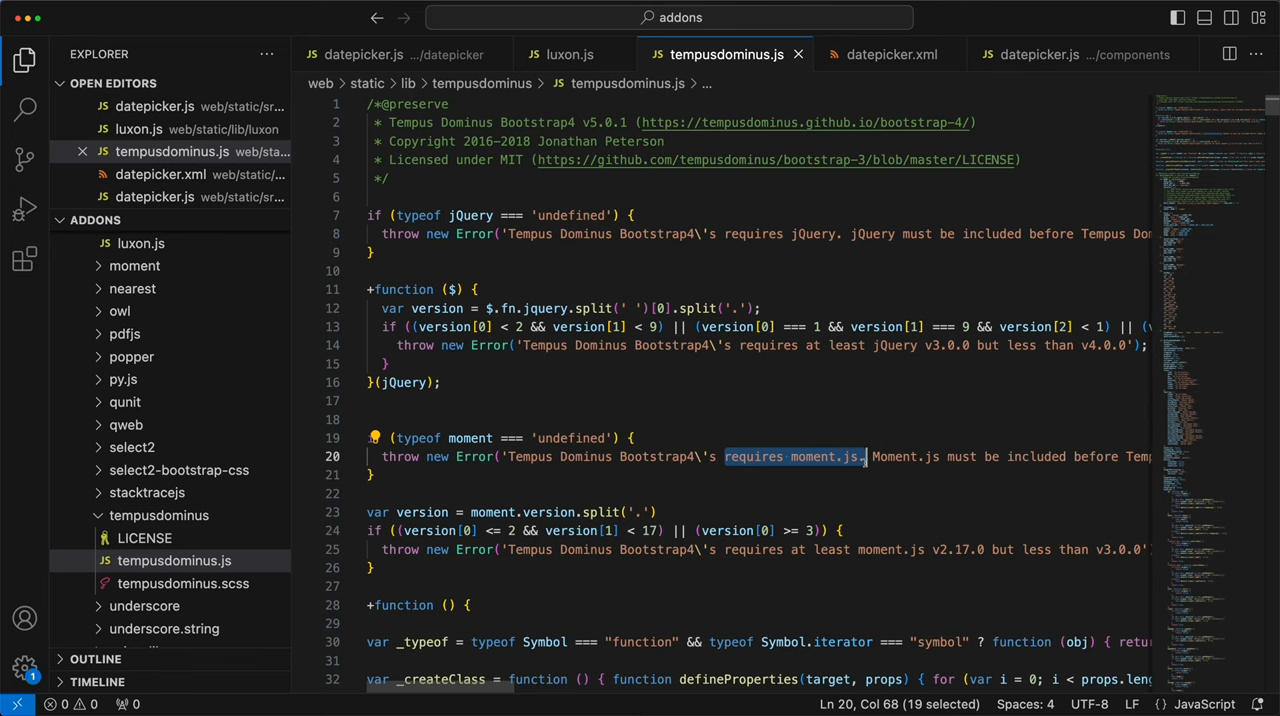
pyautogui.click(368, 54)
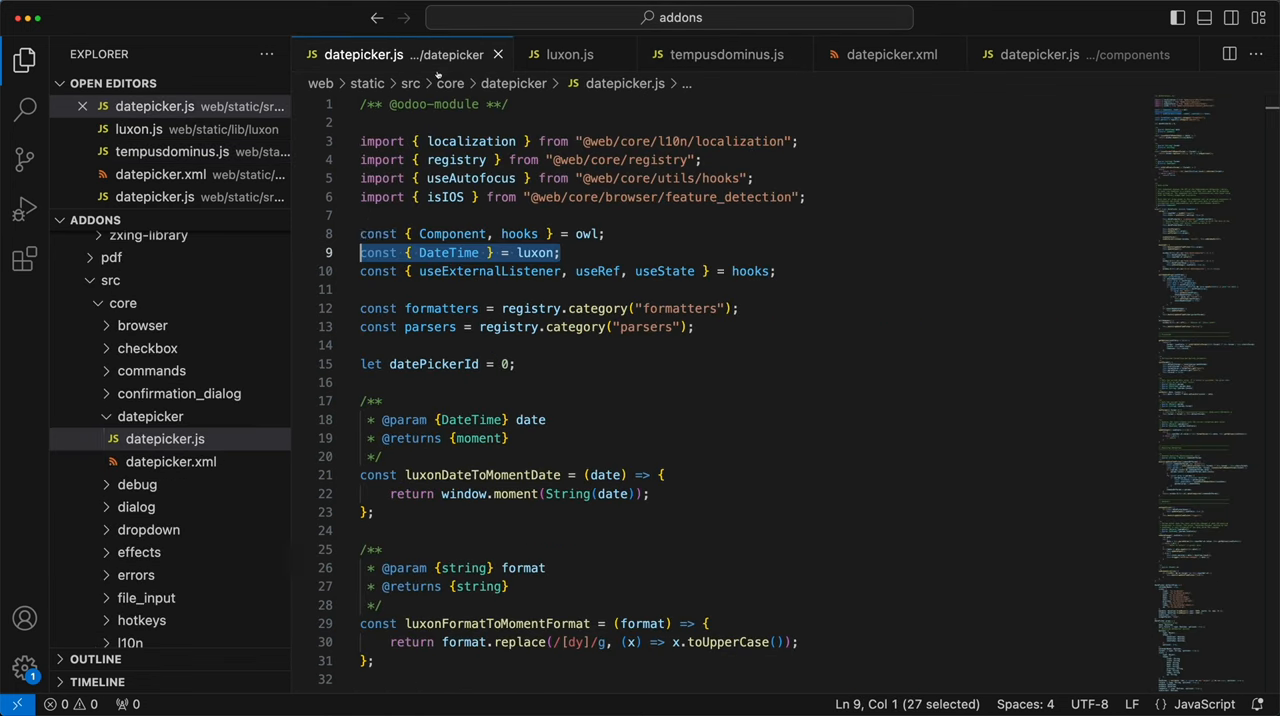
pyautogui.scroll(-3)
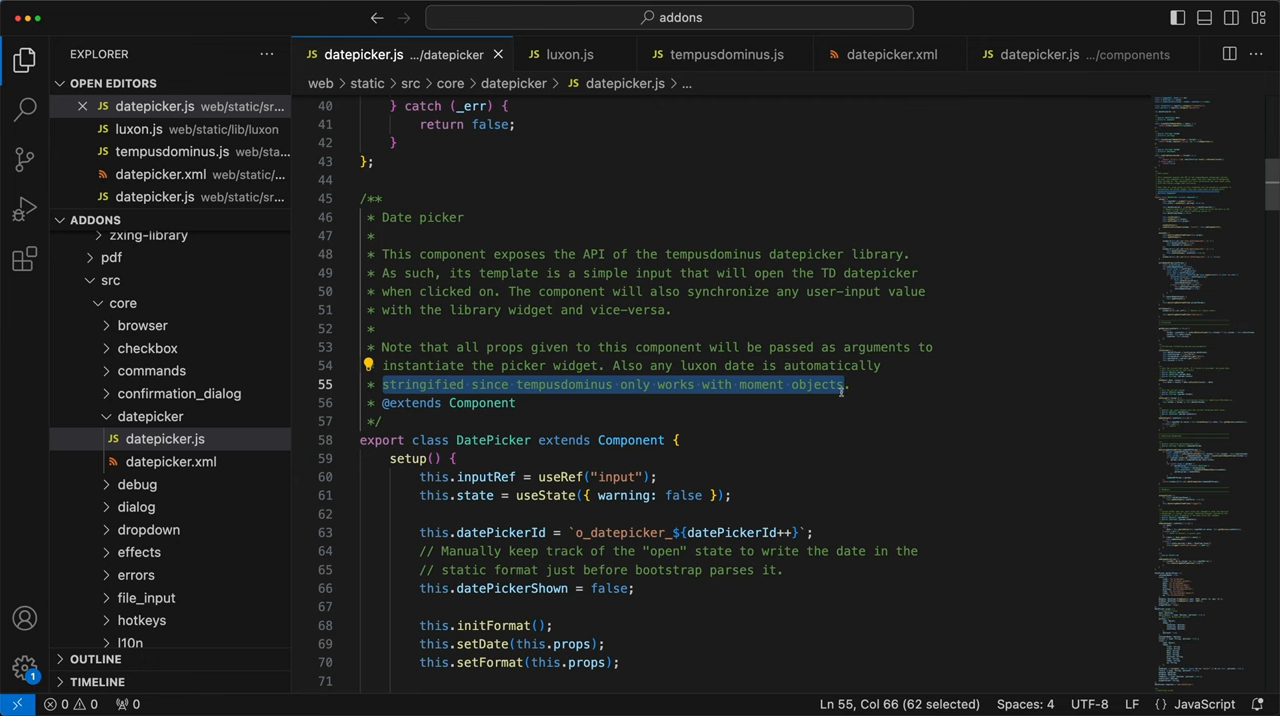
pyautogui.moveTo(624, 124)
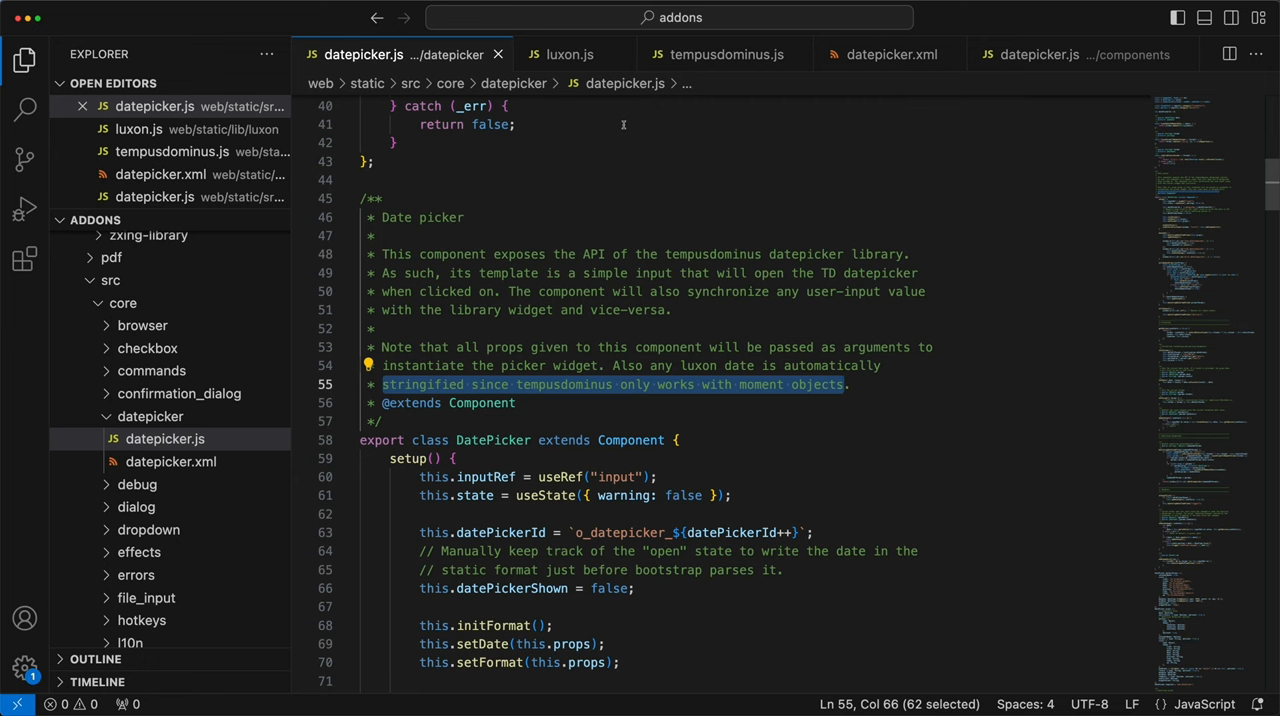
pyautogui.click(570, 54)
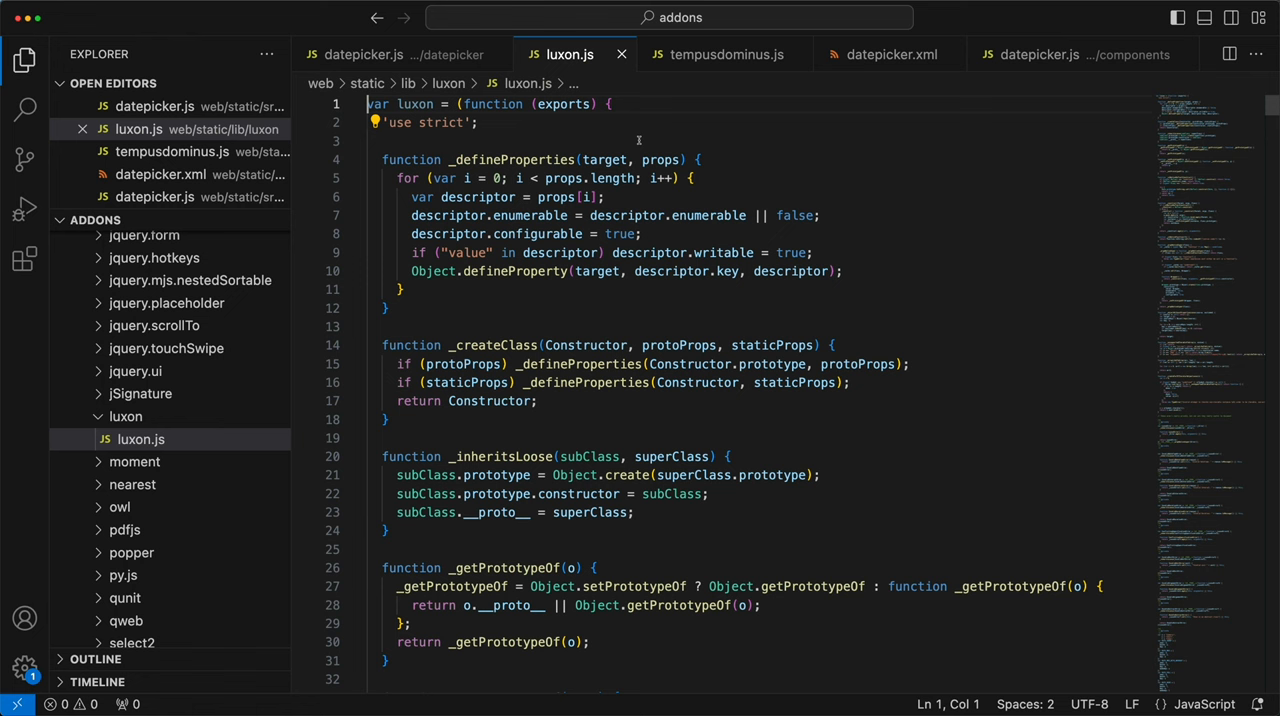
# Step: Search luxon.js for 'Datetime.lo' and read through DateTime.local and the neighbouring factory functions
pyautogui.press('Cmd+f')
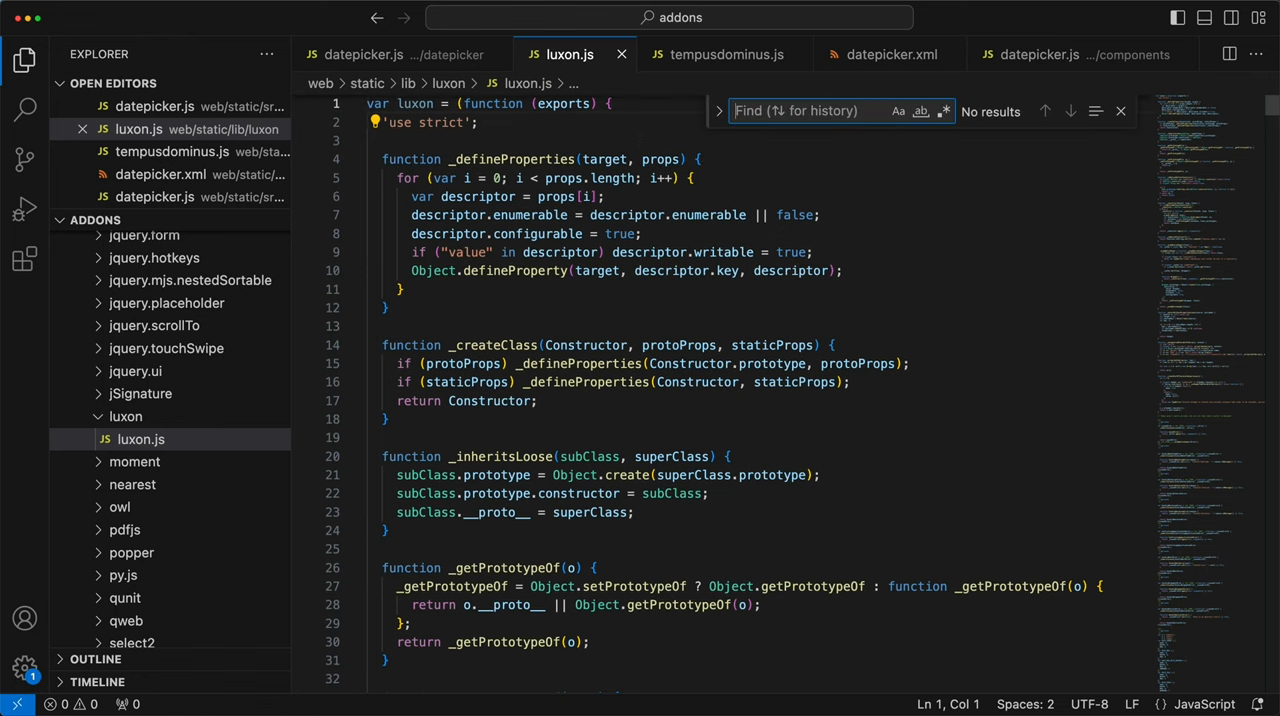
pyautogui.write('Datetime.local =')
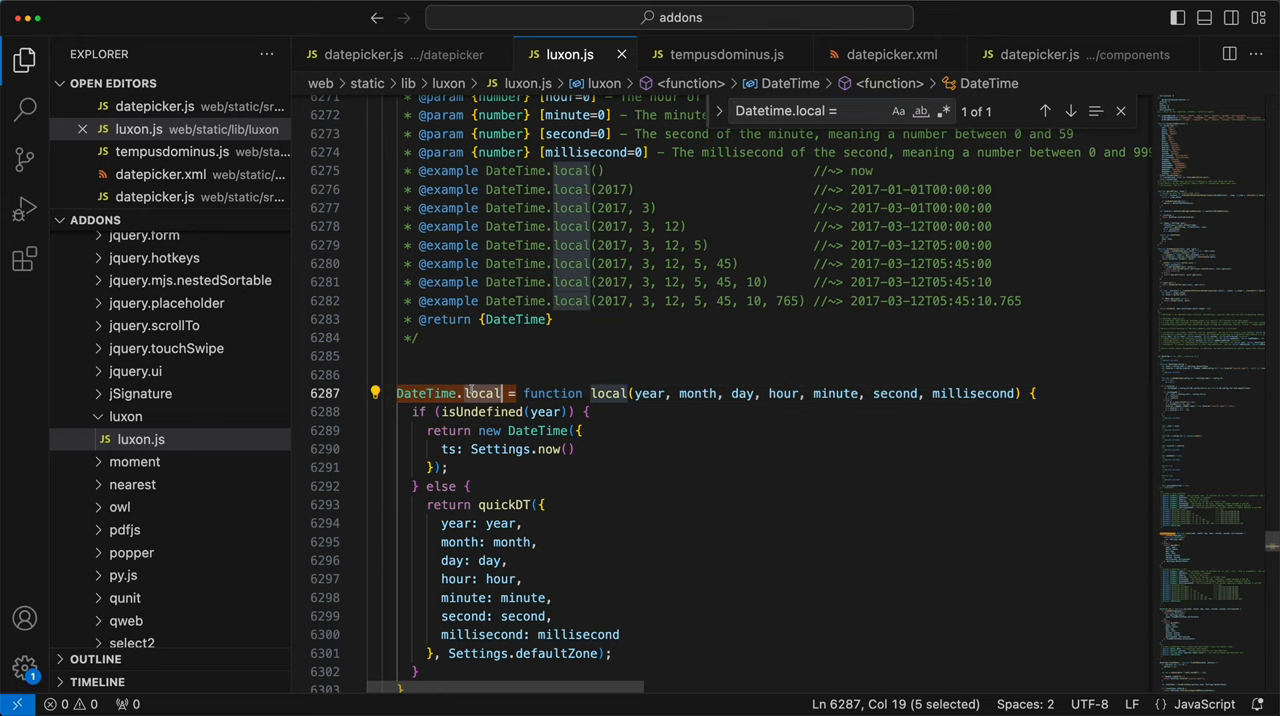
pyautogui.scroll(-3)
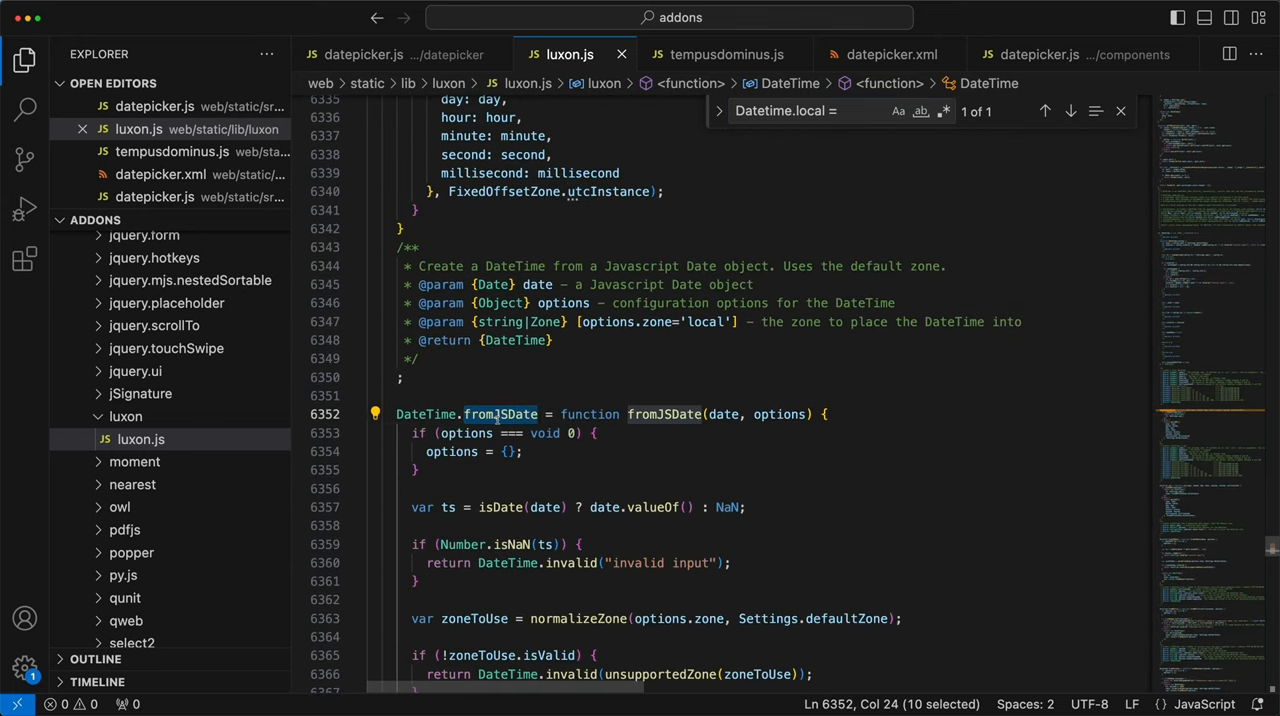
pyautogui.scroll(-3)
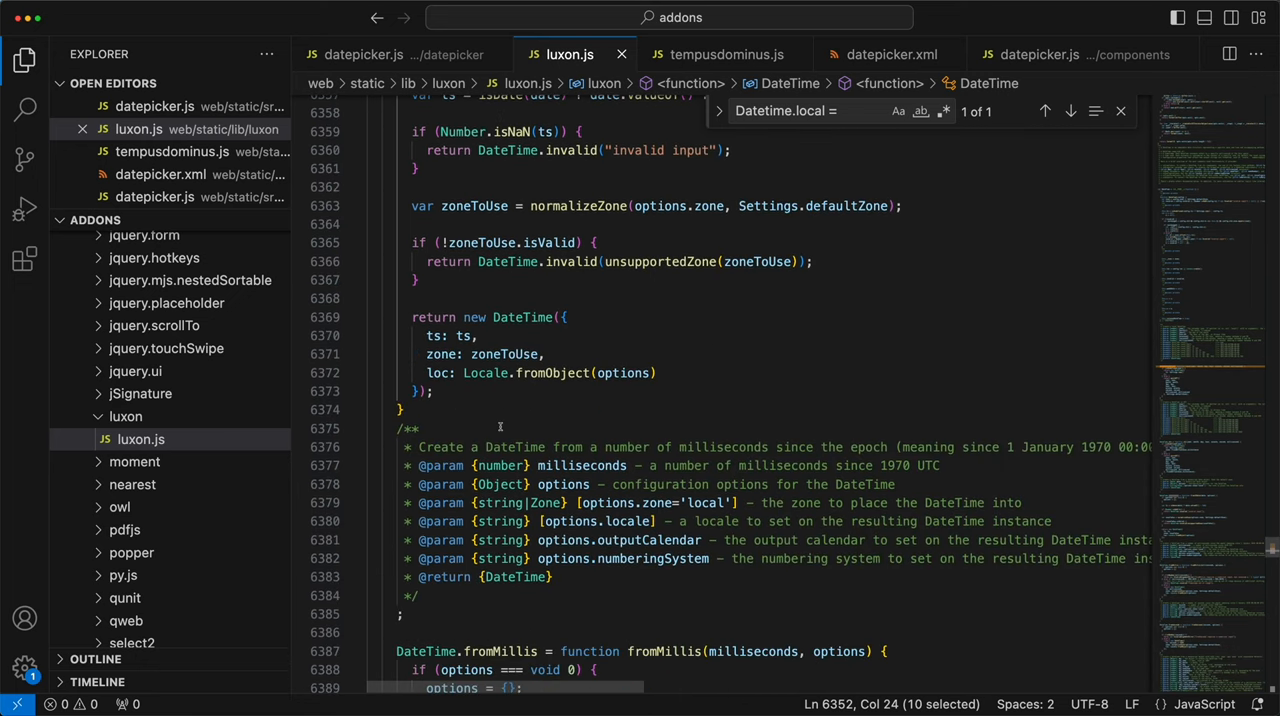
pyautogui.scroll(-3)
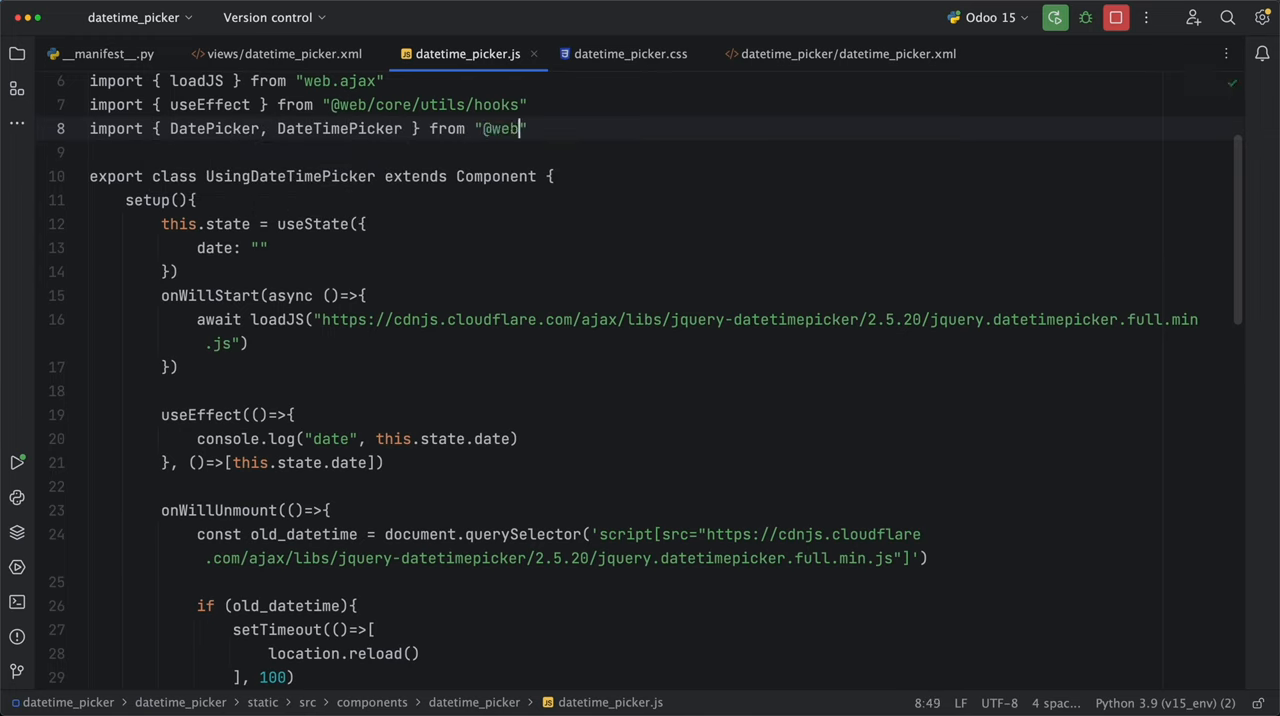
pyautogui.write('/core/datepicker/datepicker')
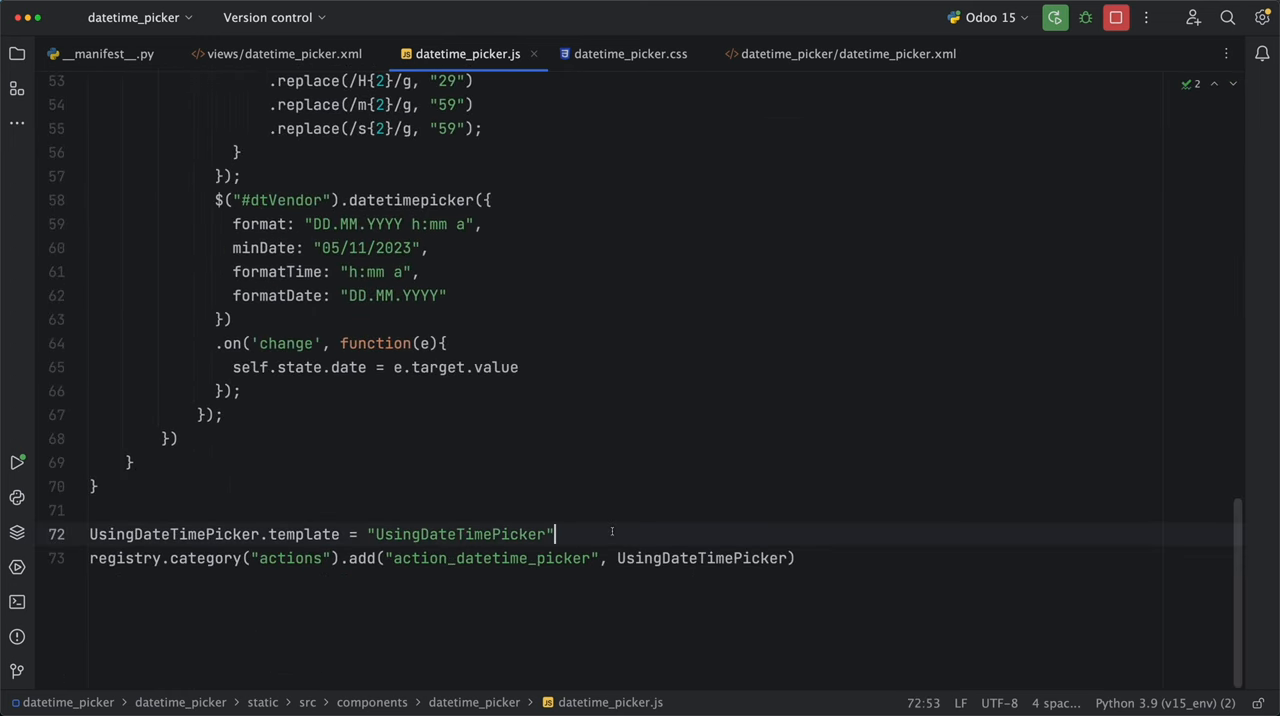
pyautogui.write('UsingDateTimePicker.components =')
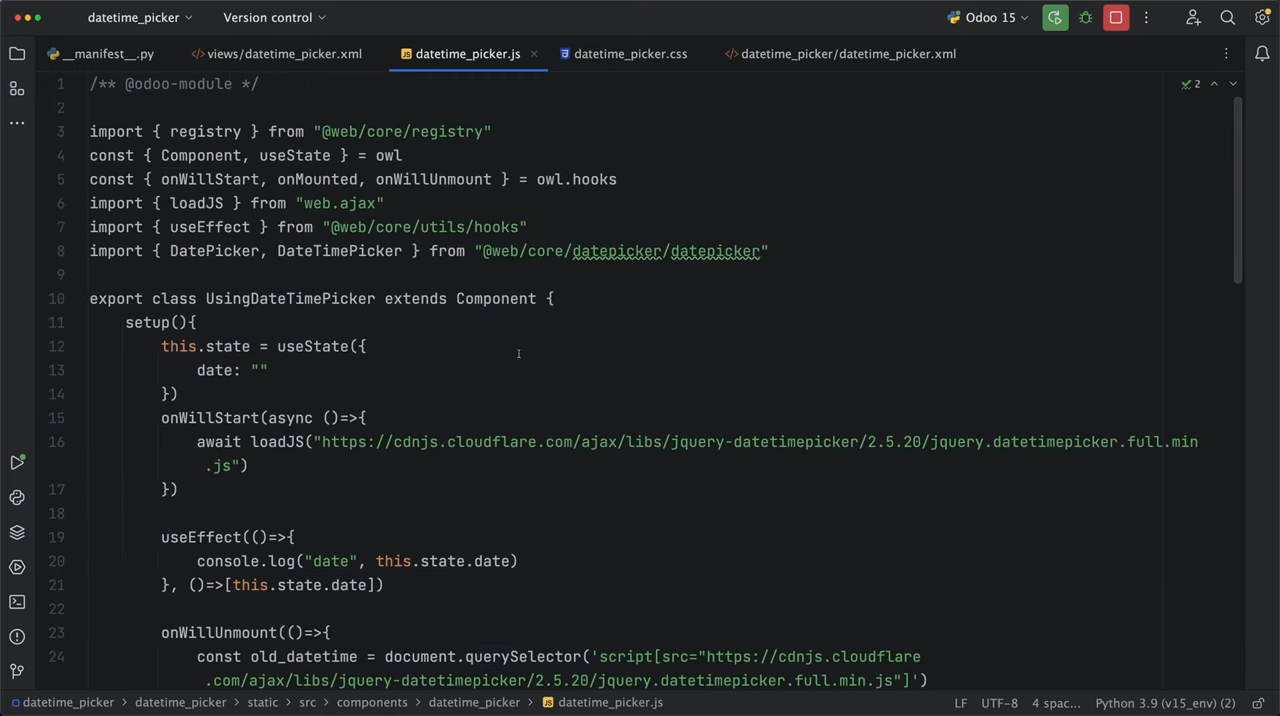
pyautogui.write('const')
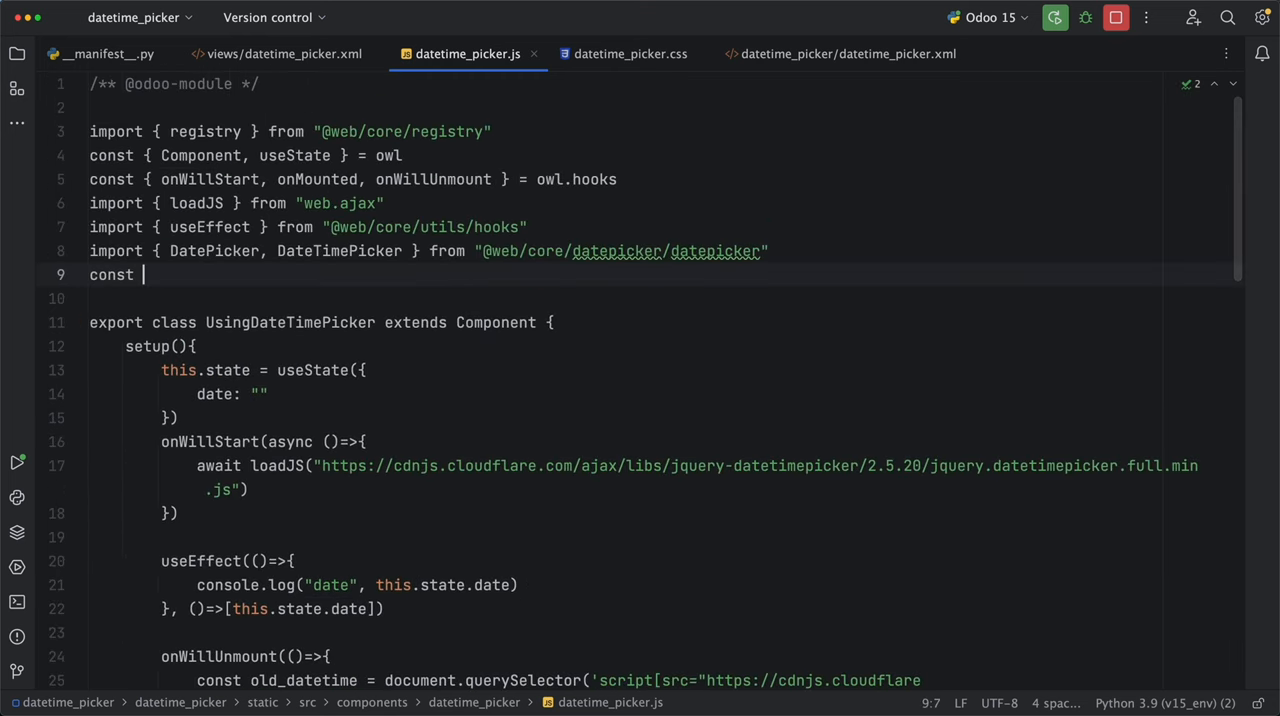
pyautogui.write('{ DateTime } = luxon;')
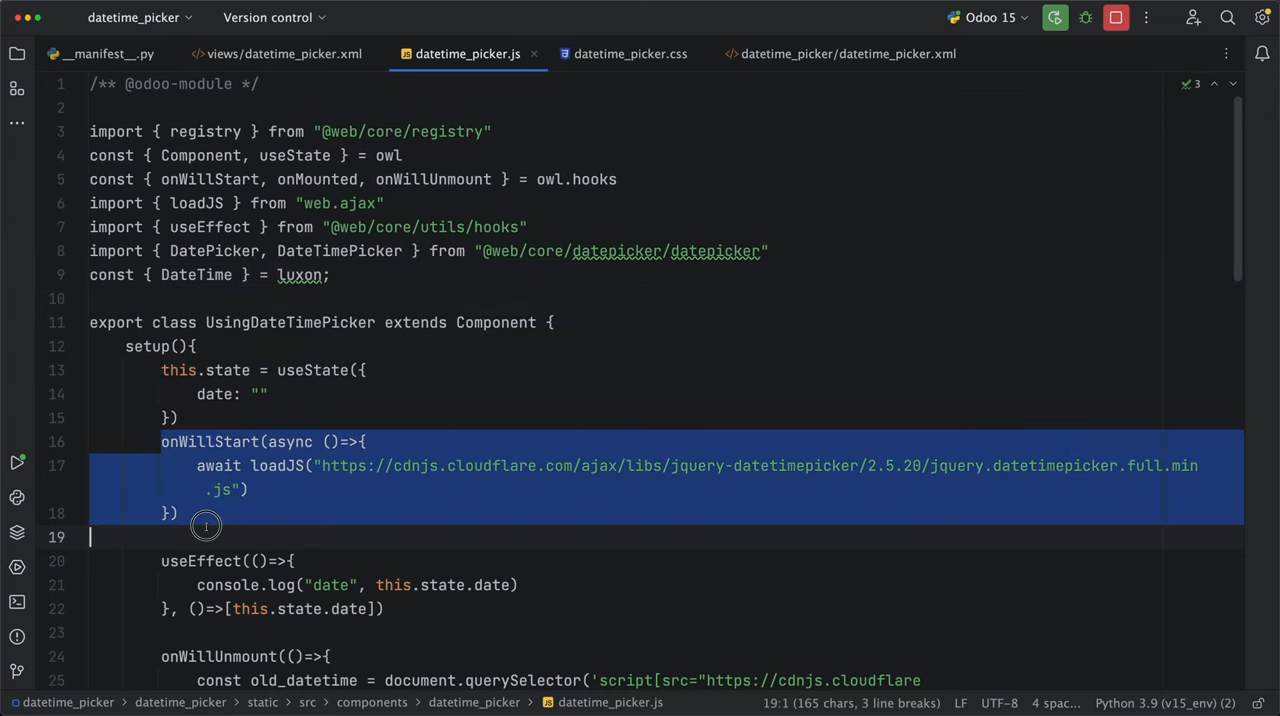
pyautogui.scroll(-3)
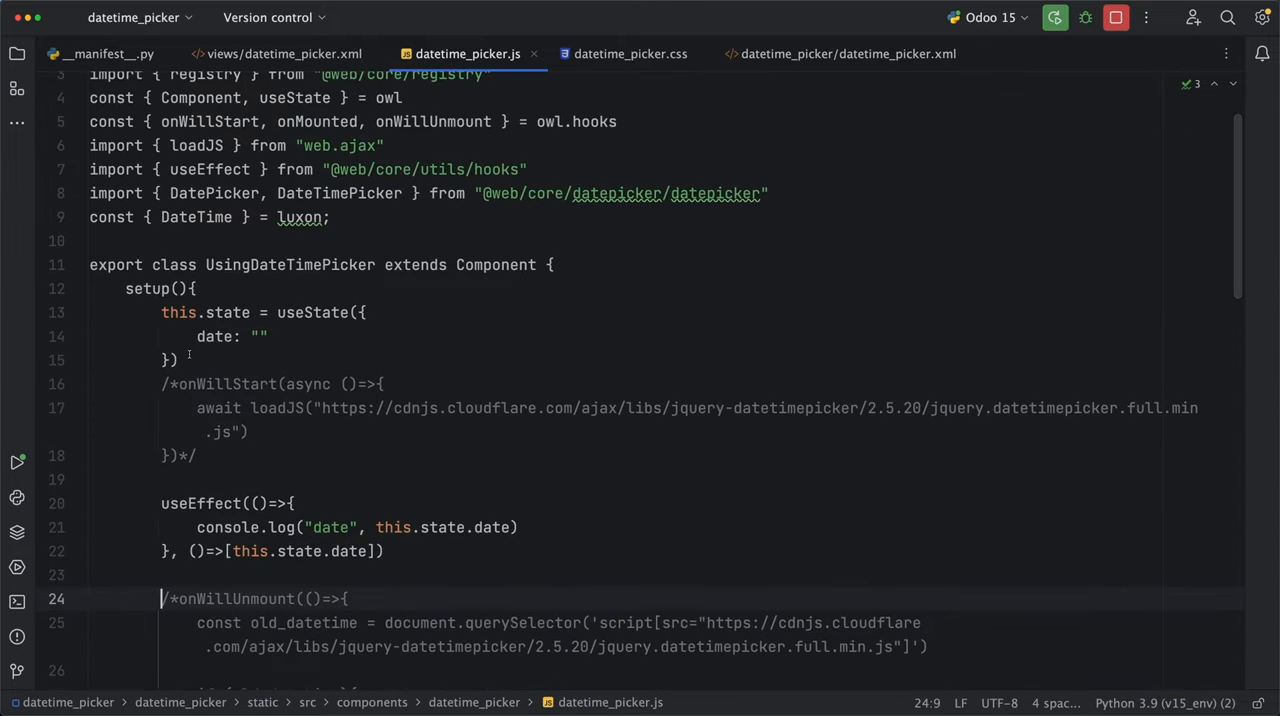
# Step: Set this.date = DateTime.local() in setup and add <DatePicker date/> to the XML template
pyautogui.click(180, 360)
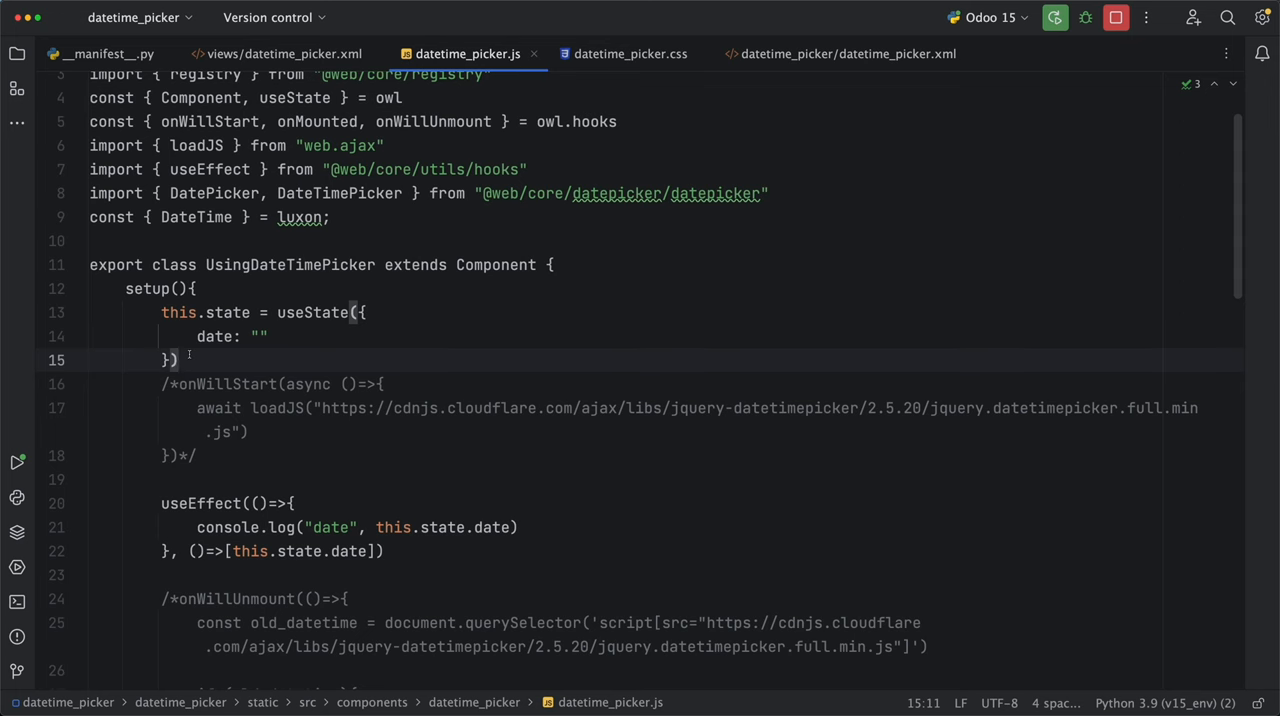
pyautogui.write('this.date')
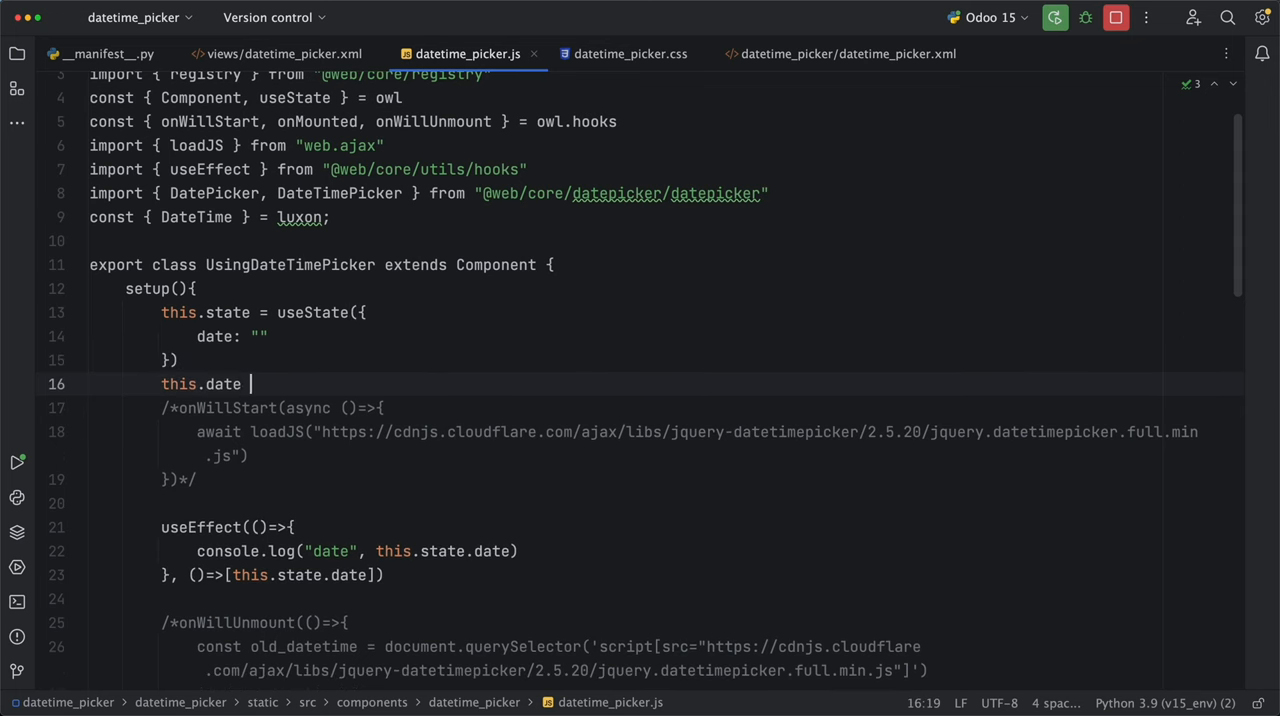
pyautogui.write('= DateTime.local(')
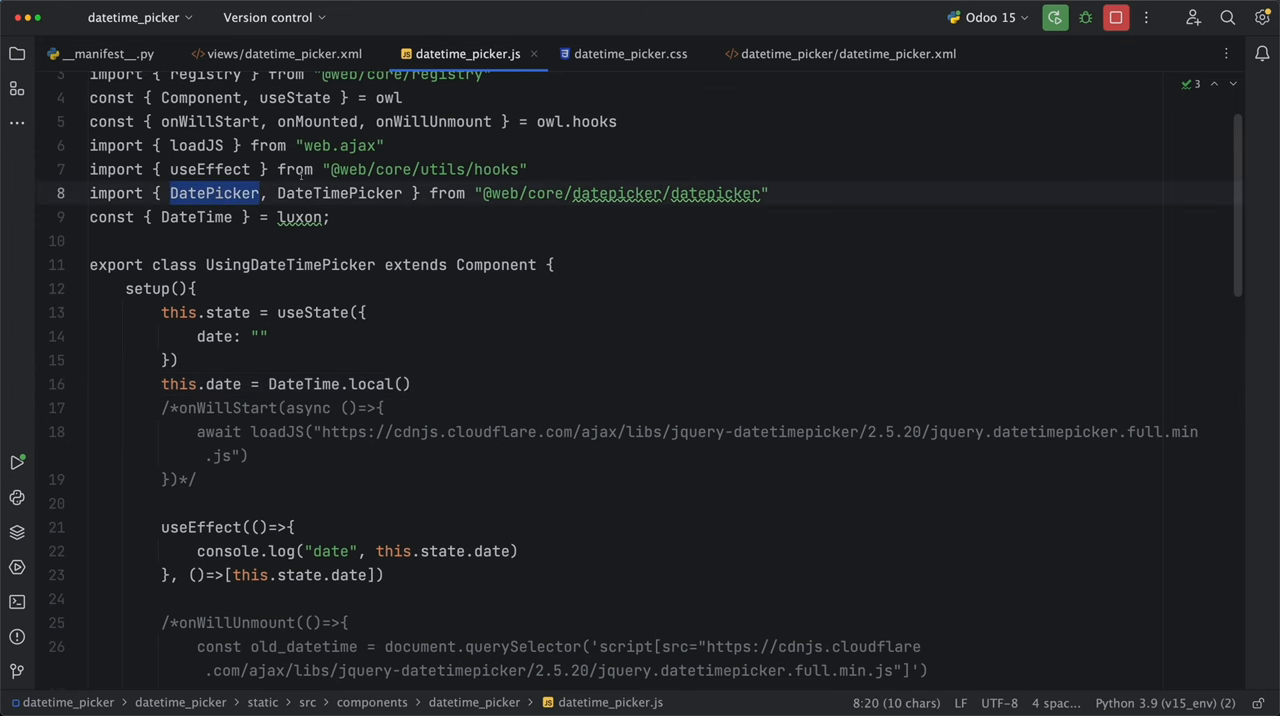
pyautogui.click(848, 54)
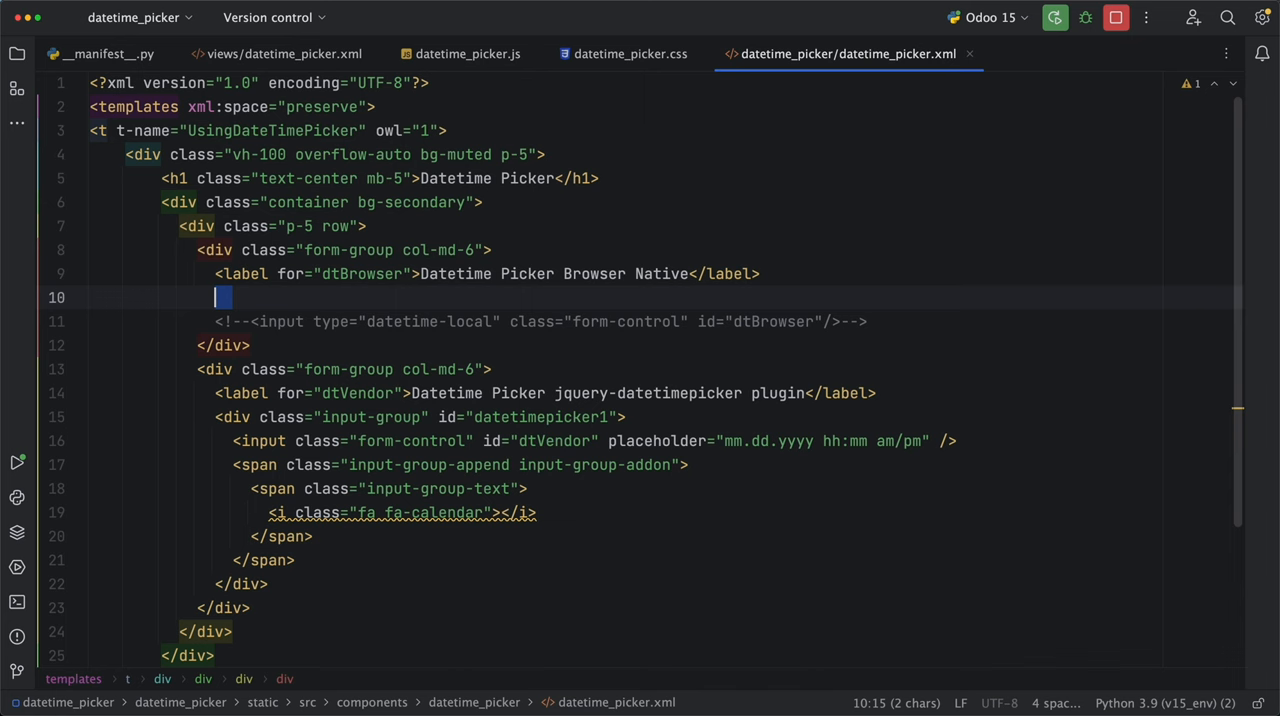
pyautogui.write('<DatePicker date/>')
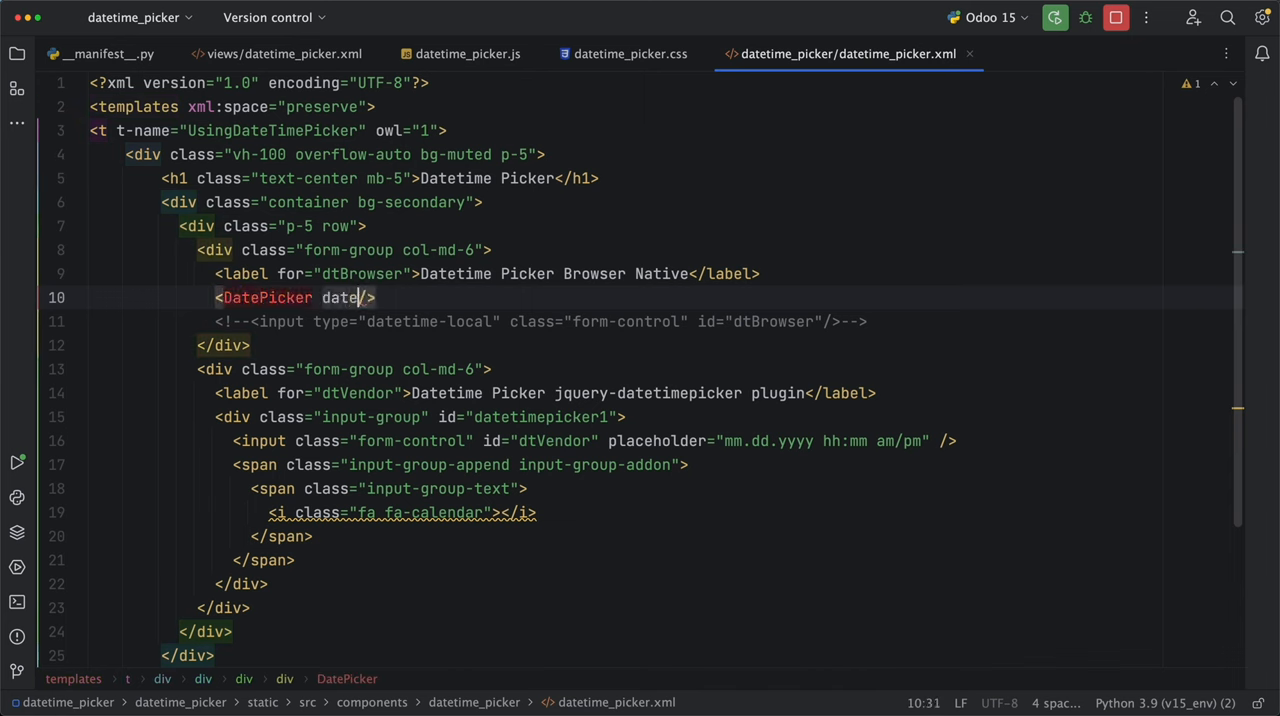
pyautogui.moveTo(230, 416); pyautogui.dragTo(264, 512)
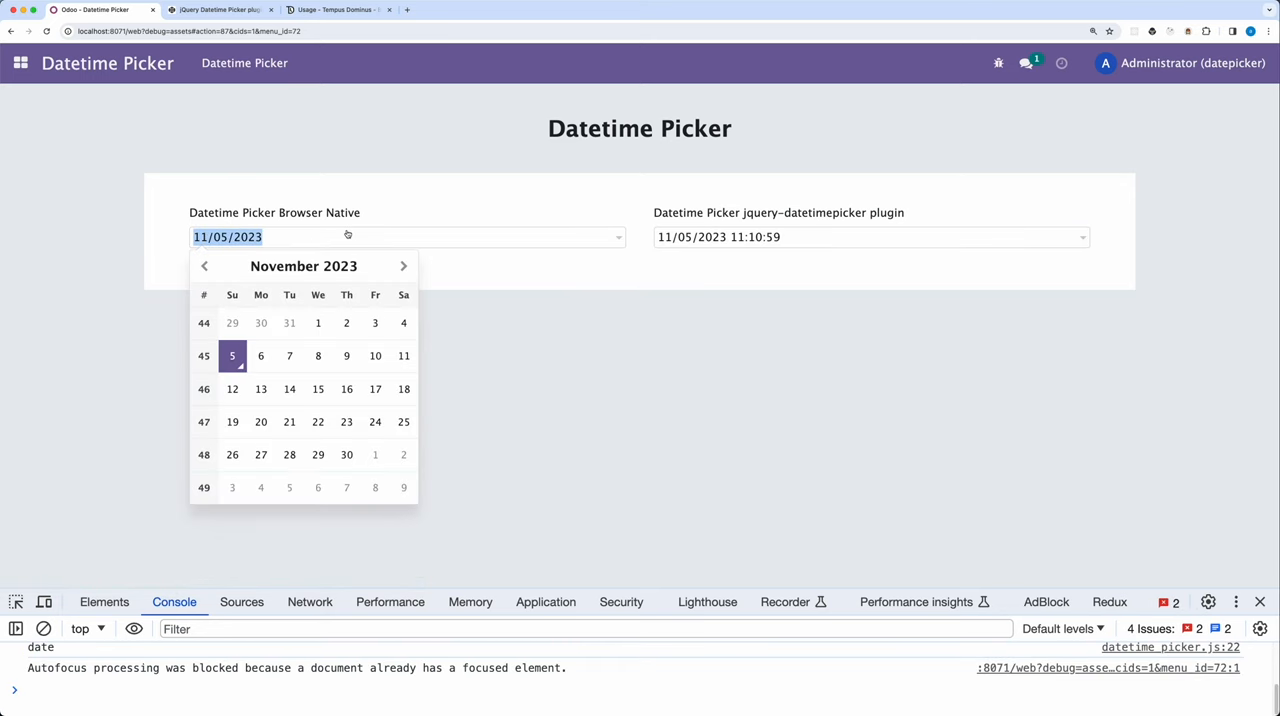
pyautogui.moveTo(774, 252)
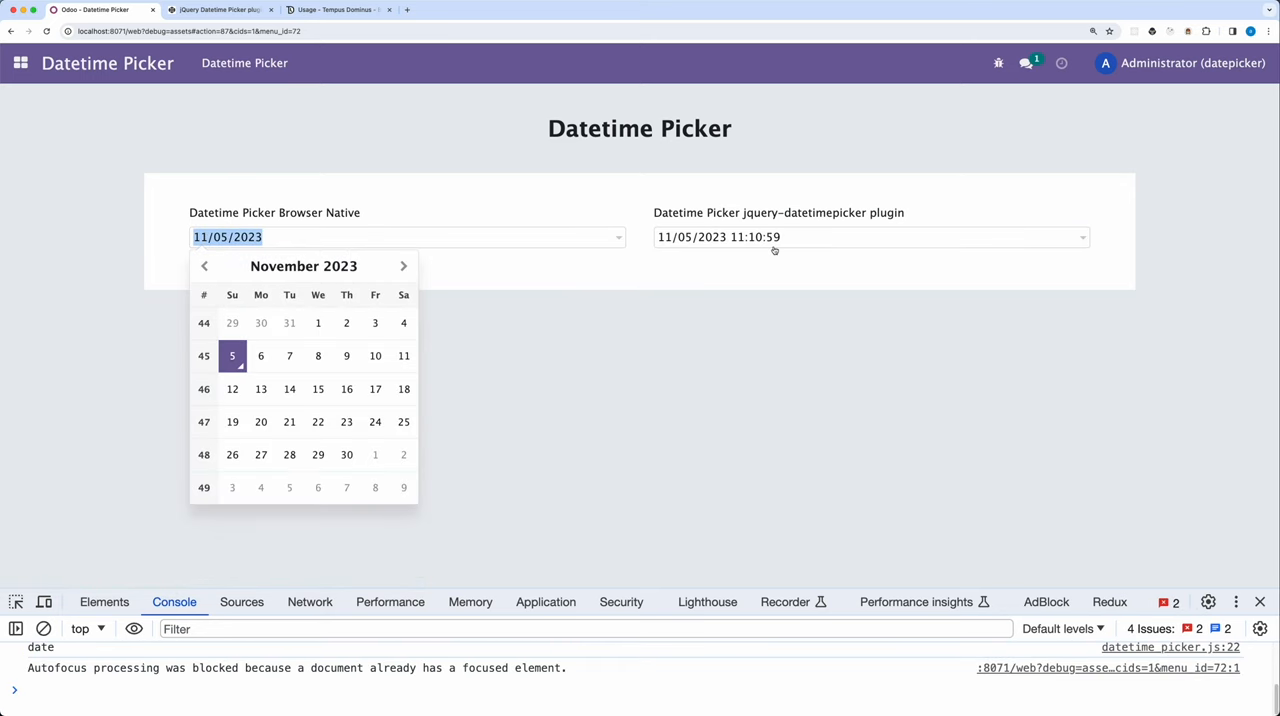
# Step: Show the jQuery plugin field's November 2023 calendar beside the new DatePicker
pyautogui.click(870, 236)
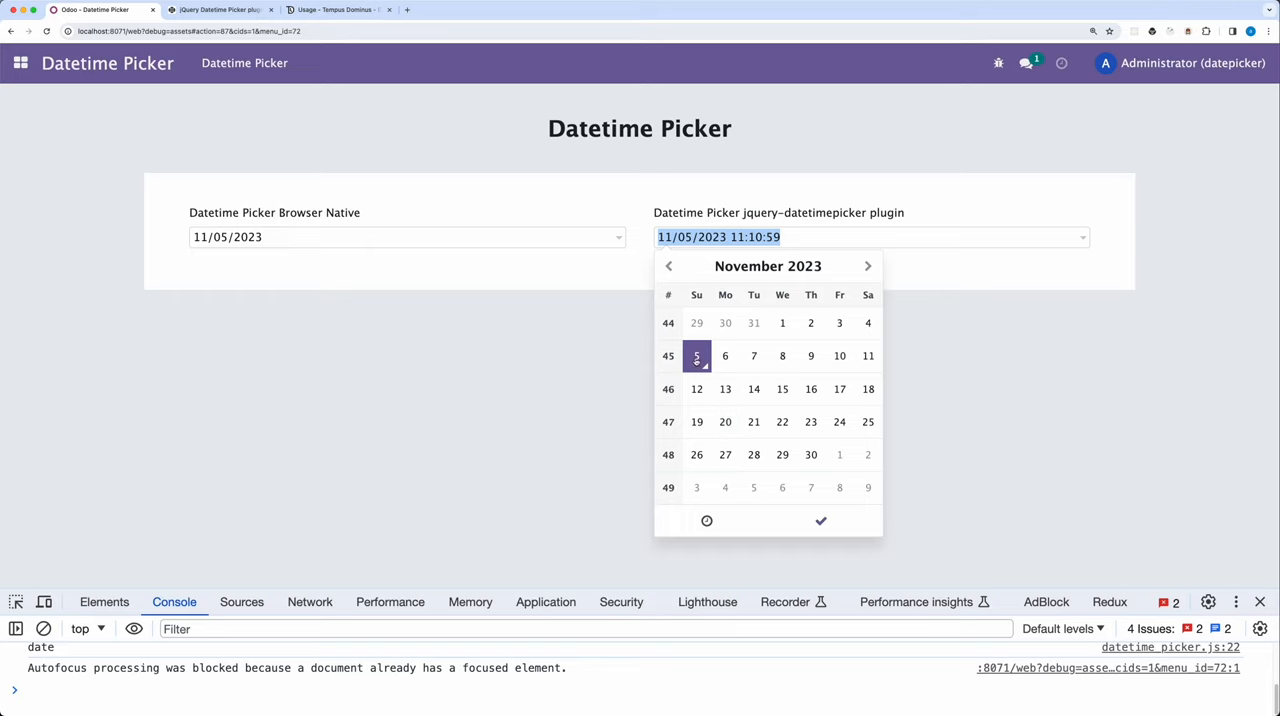
pyautogui.moveTo(536, 360)
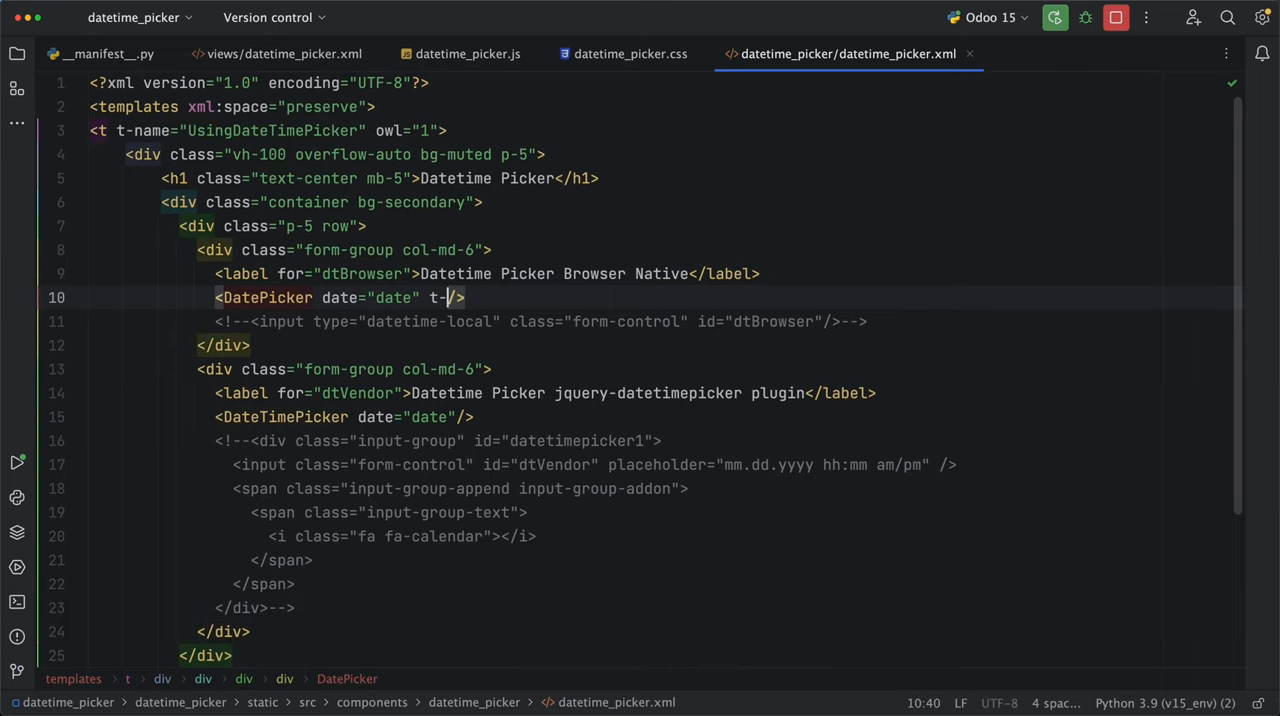
# Step: Add t-on-datetime-changed="onDateChange" to <DatePicker> and define onDateChange(e){ console.log(e) }
pyautogui.write('on-datetime-changed="o')
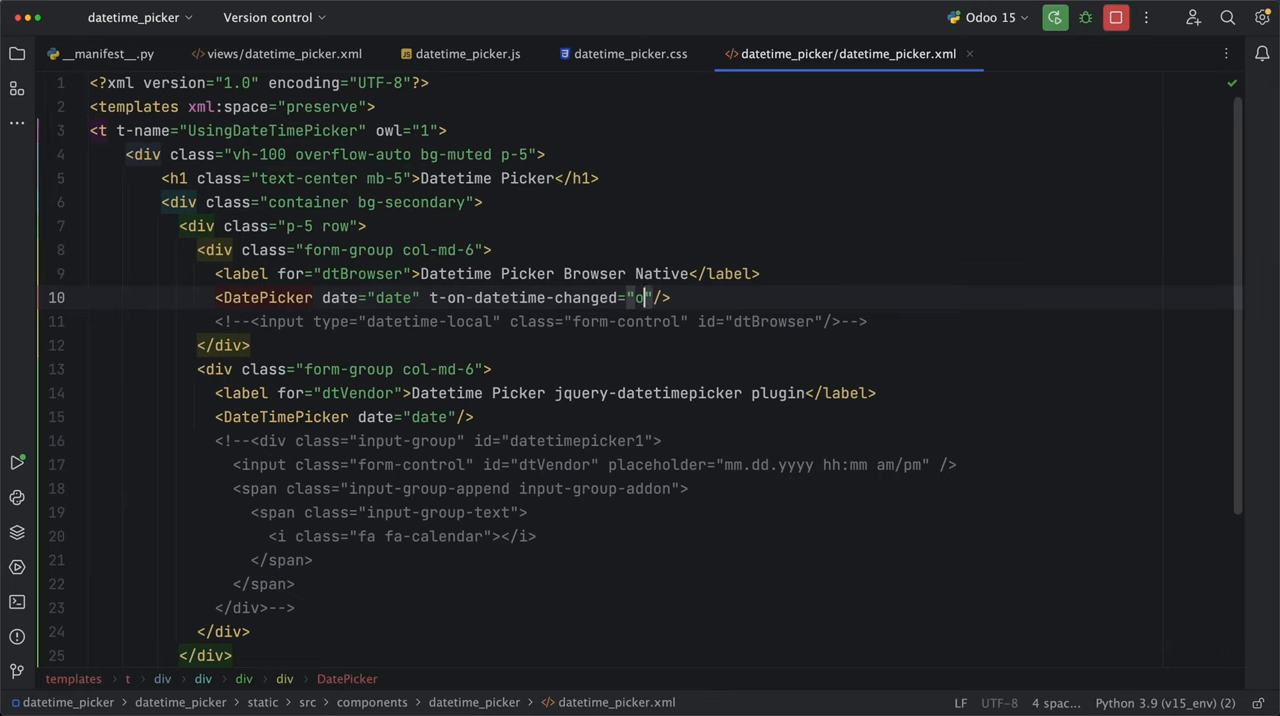
pyautogui.write('nDateChange')
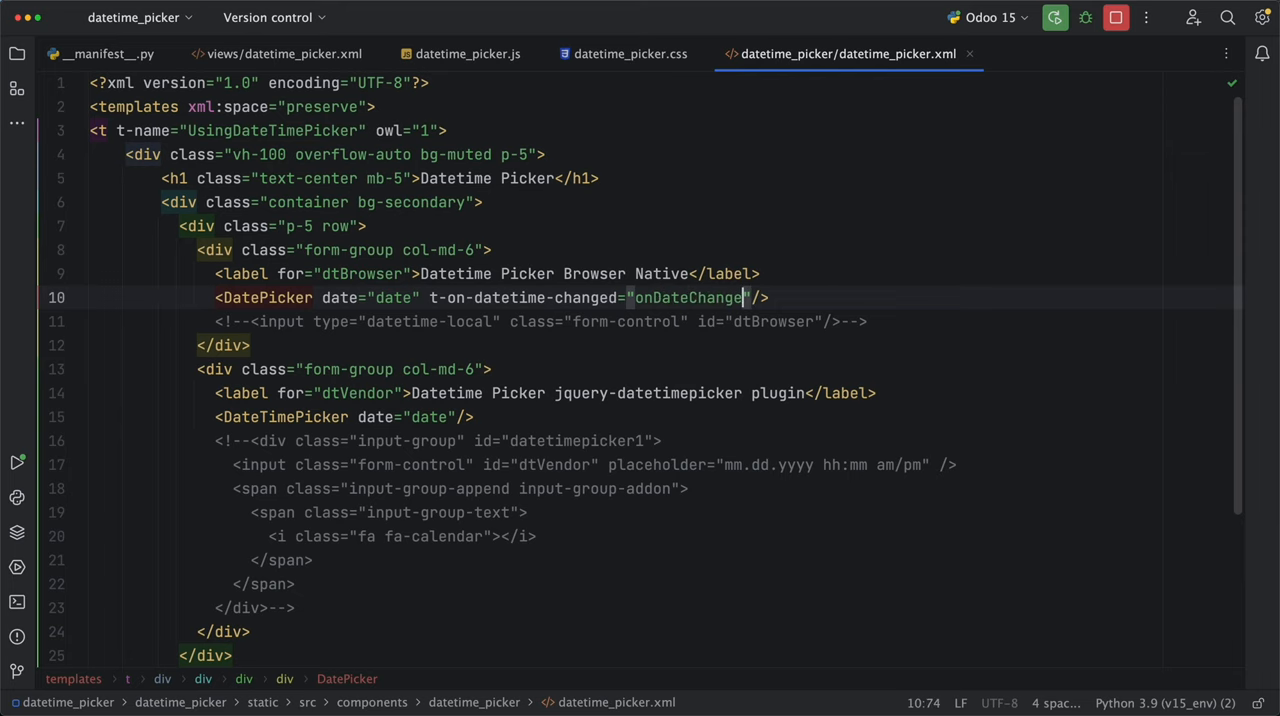
pyautogui.click(462, 54)
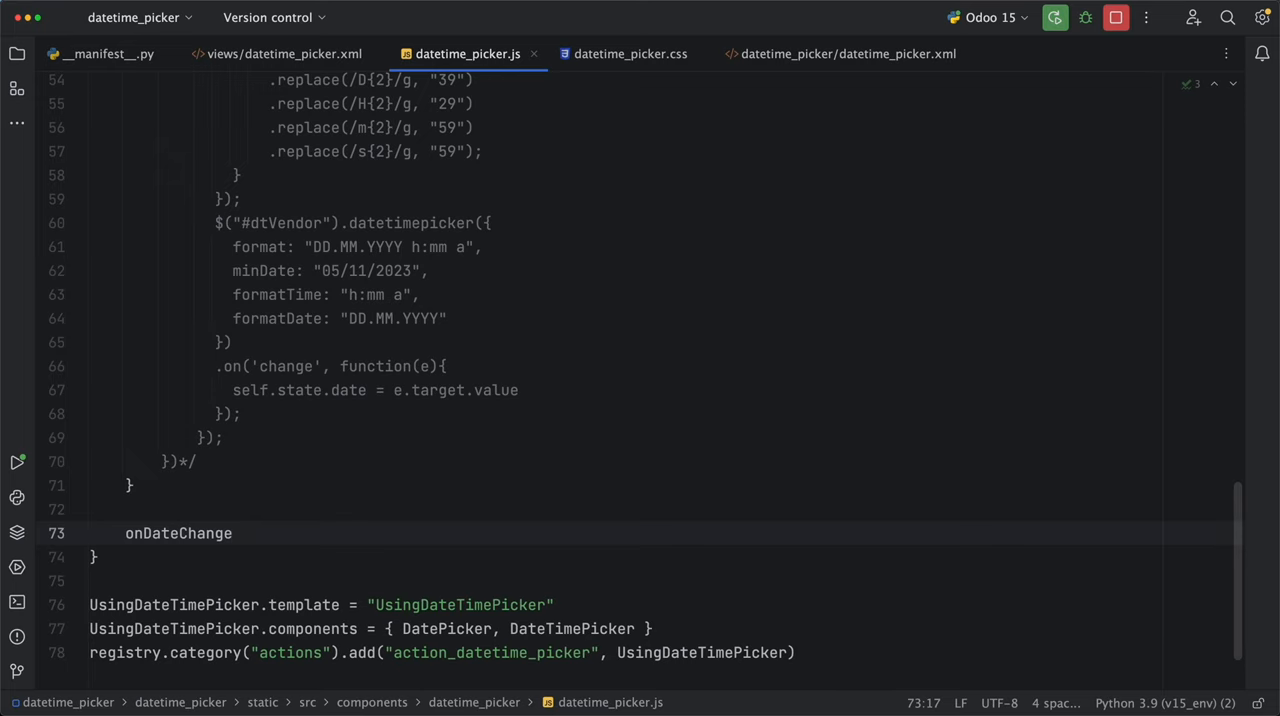
pyautogui.write('(e){')
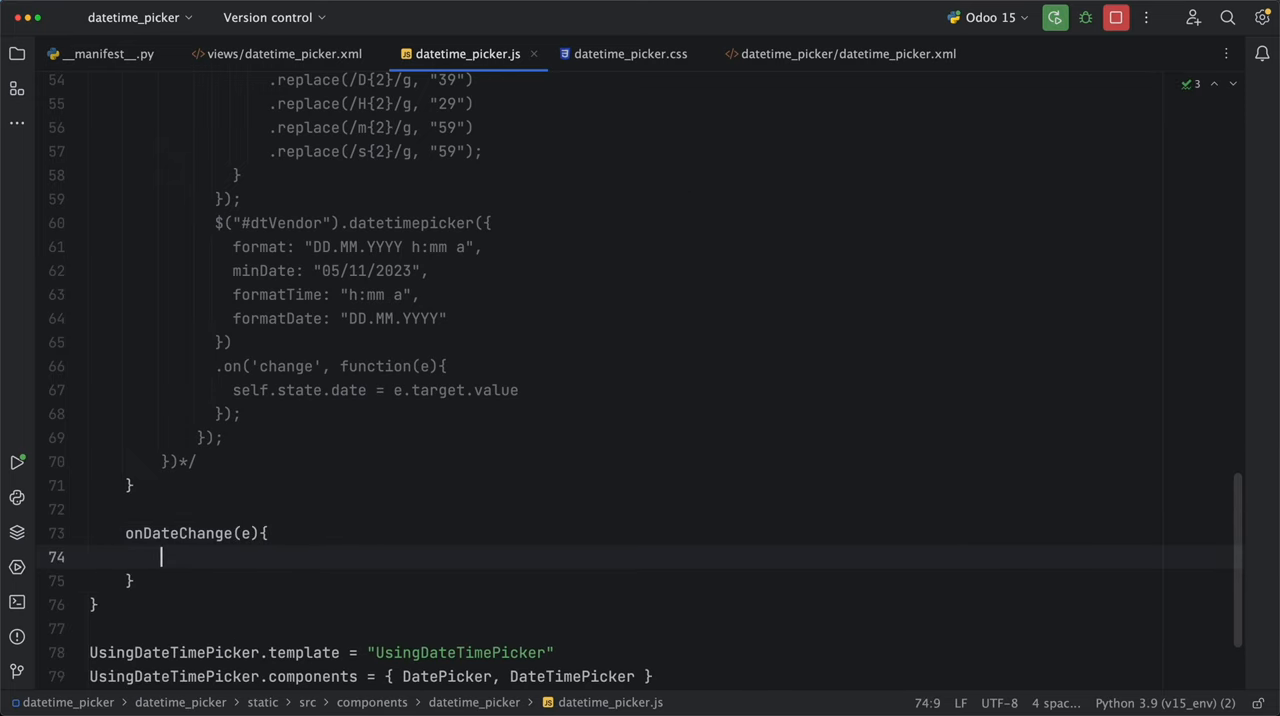
pyautogui.write('console.log(e')
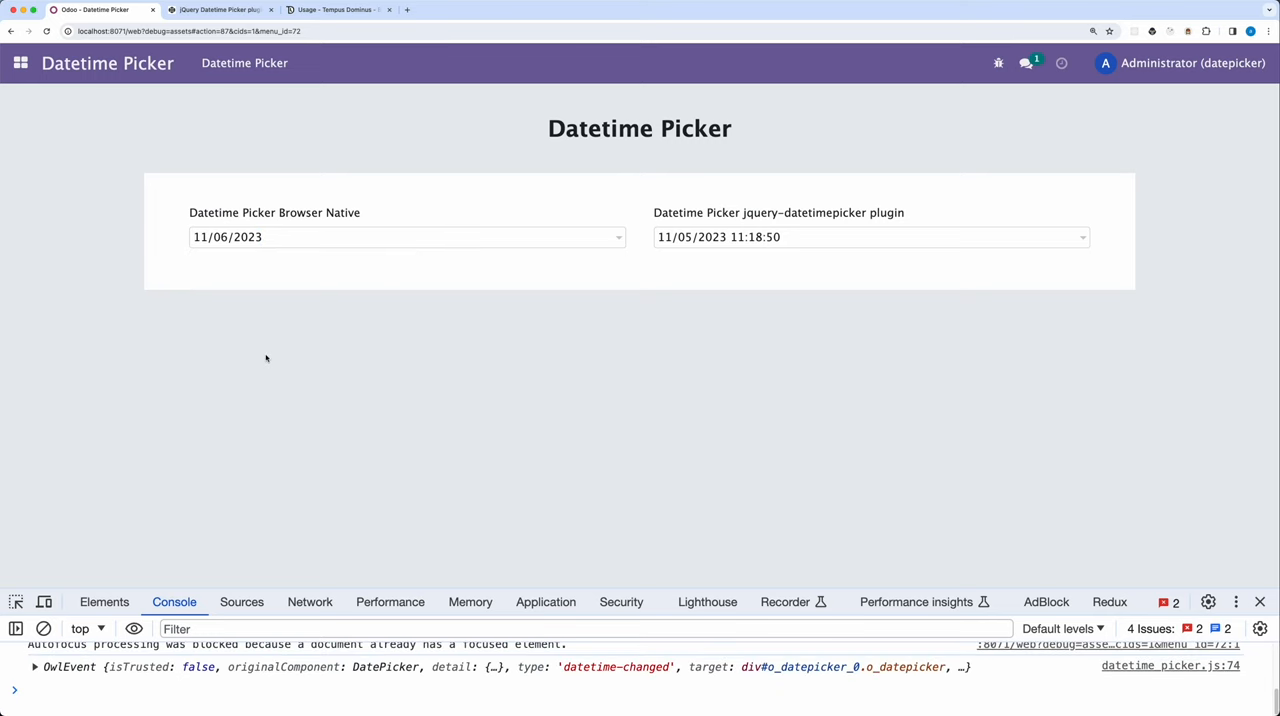
# Step: Expand the logged datetime-changed OwlEvent in the DevTools Console to see its DateTime detail
pyautogui.click(38, 672)
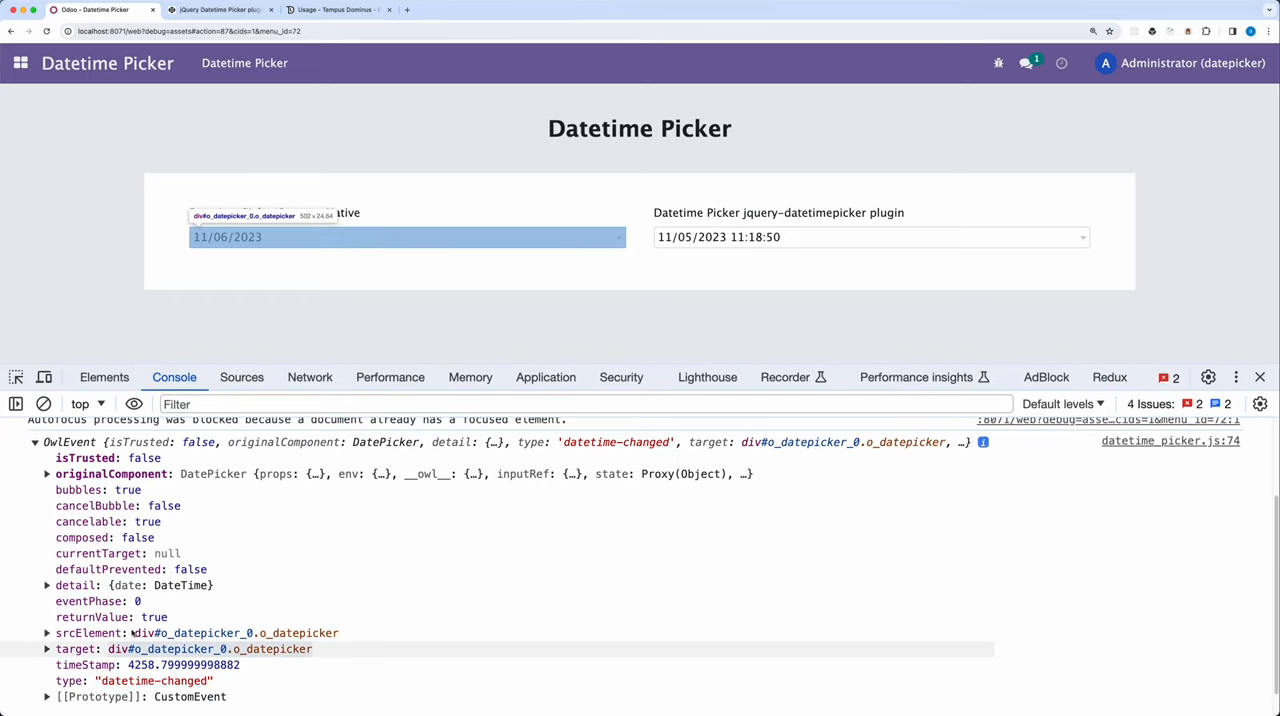
pyautogui.click(44, 584)
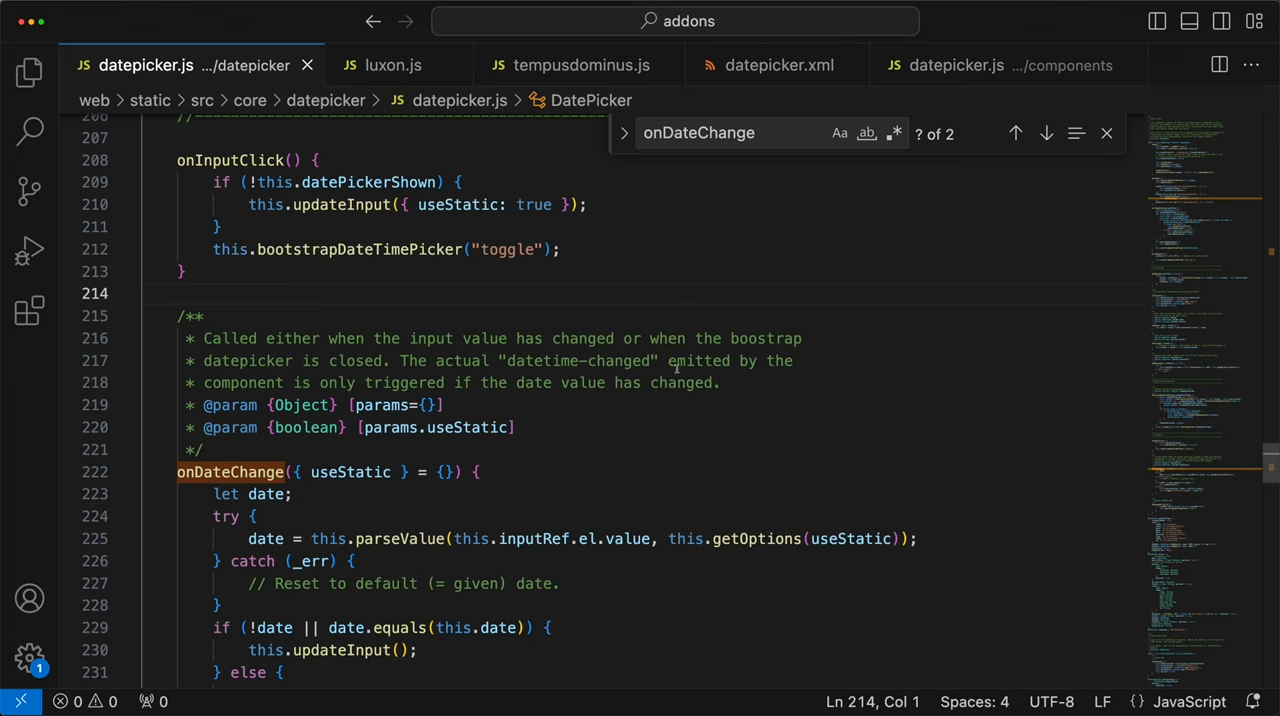
# Step: Search luxon.js for 'toFormat =' and '_macroTokenToFormatOpts' to reach the D, DD, t, TT token table
pyautogui.click(392, 64)
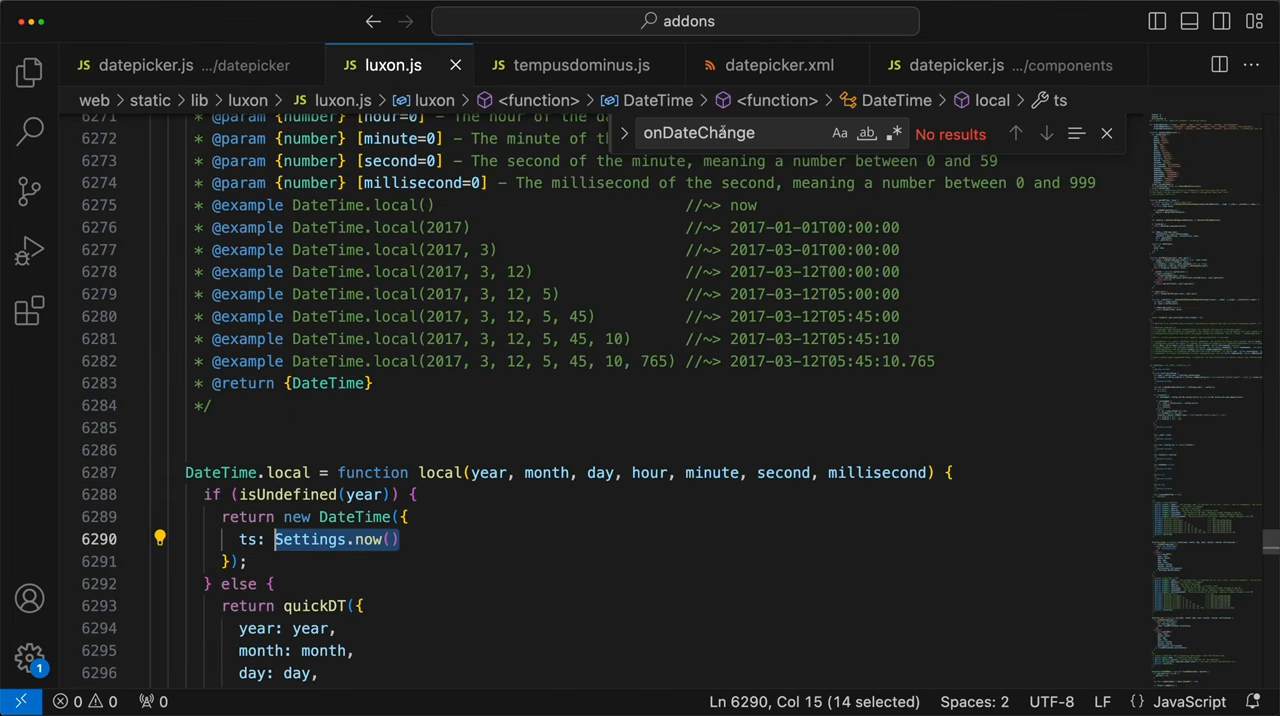
pyautogui.write('toFormat =')
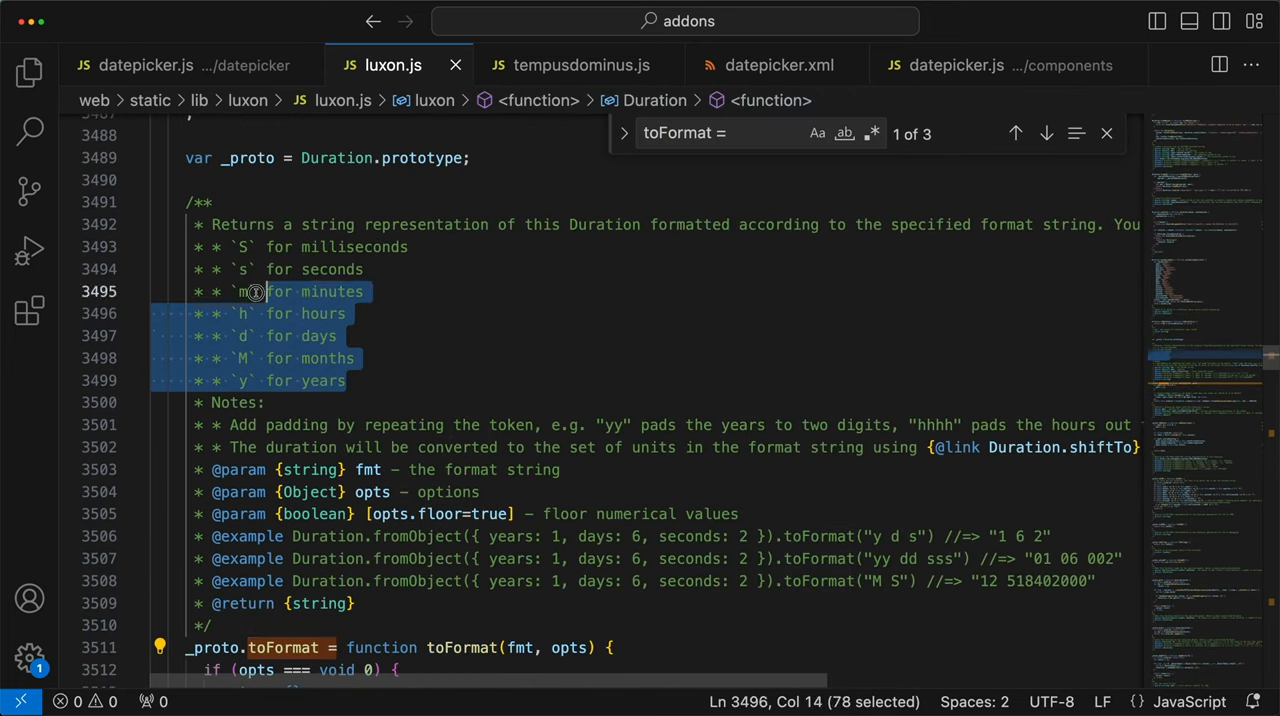
pyautogui.write('_macroTokenToFormatOpts')
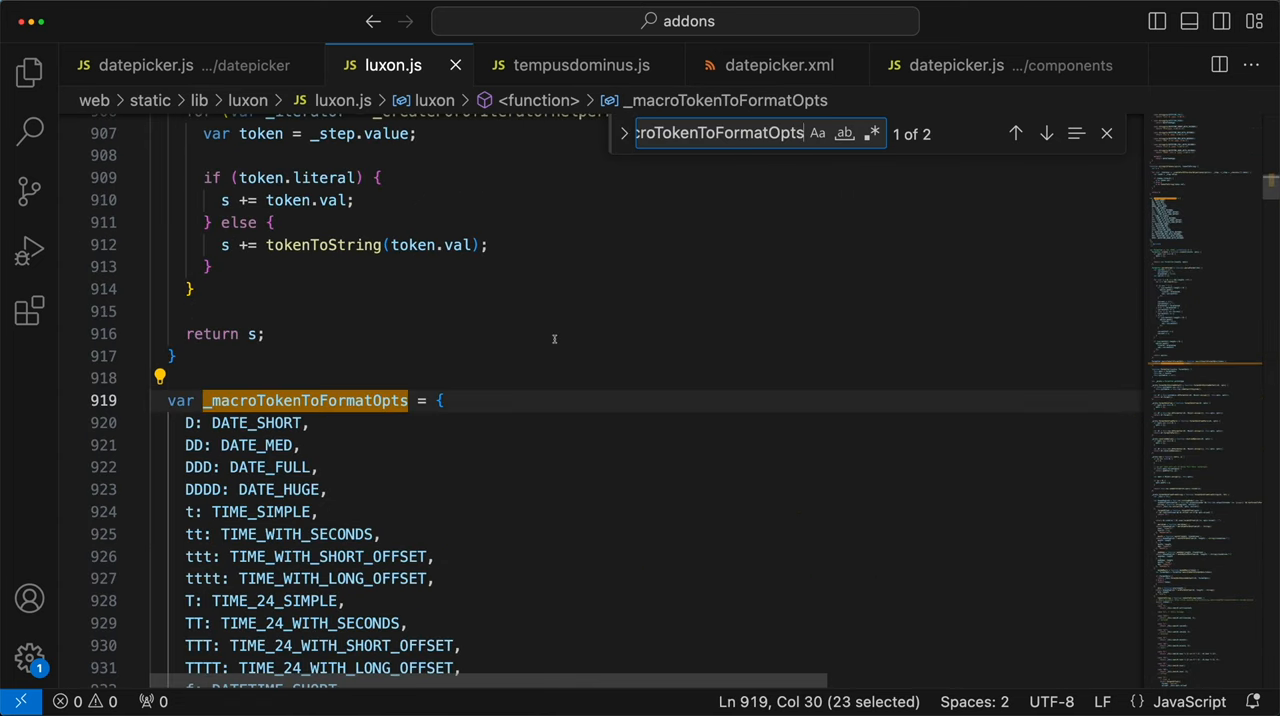
pyautogui.scroll(-3)
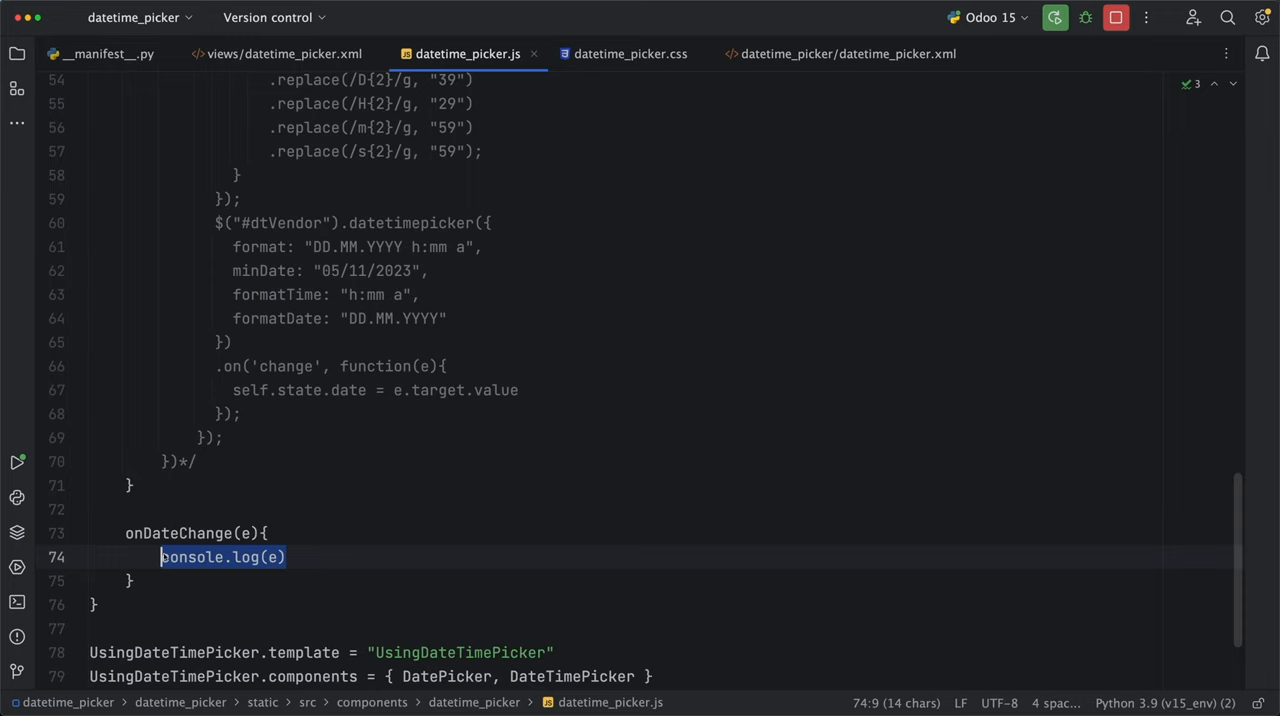
# Step: Make onDateChange assign this.state.date = e.detail.date.toFormat(...) instead of console.log(e)
pyautogui.write('this.state.date')
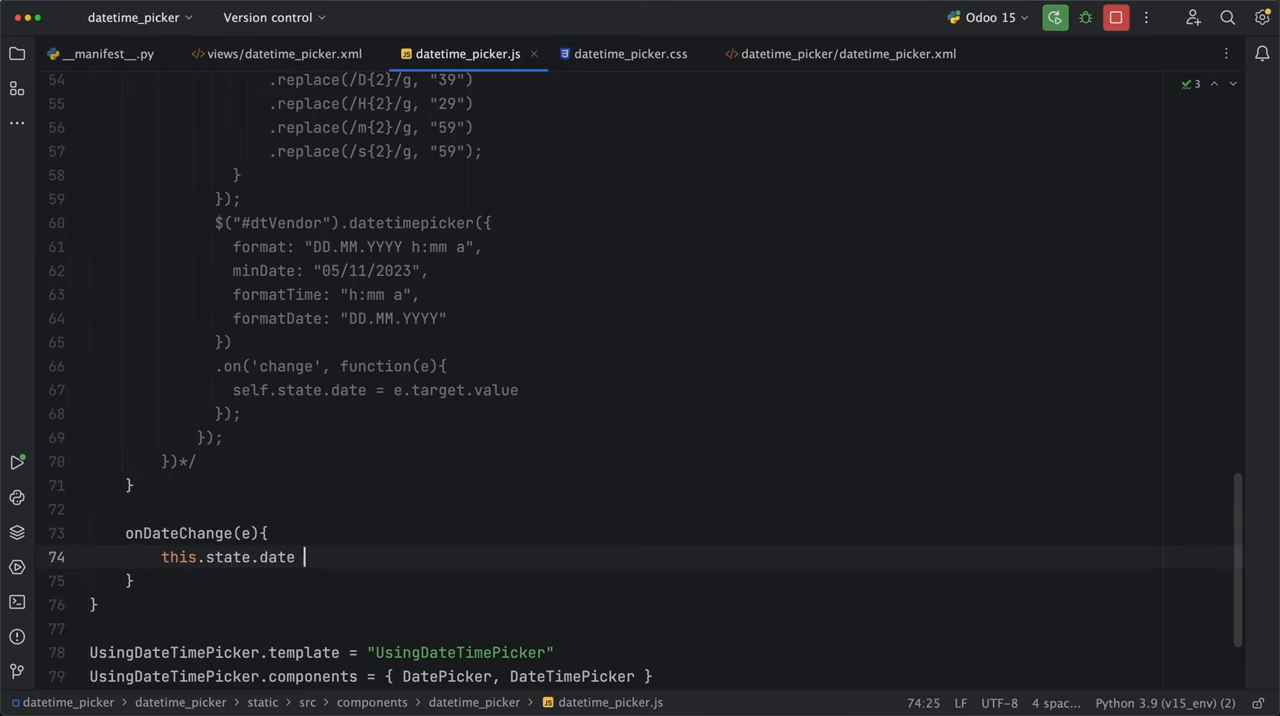
pyautogui.write('= e.detail')
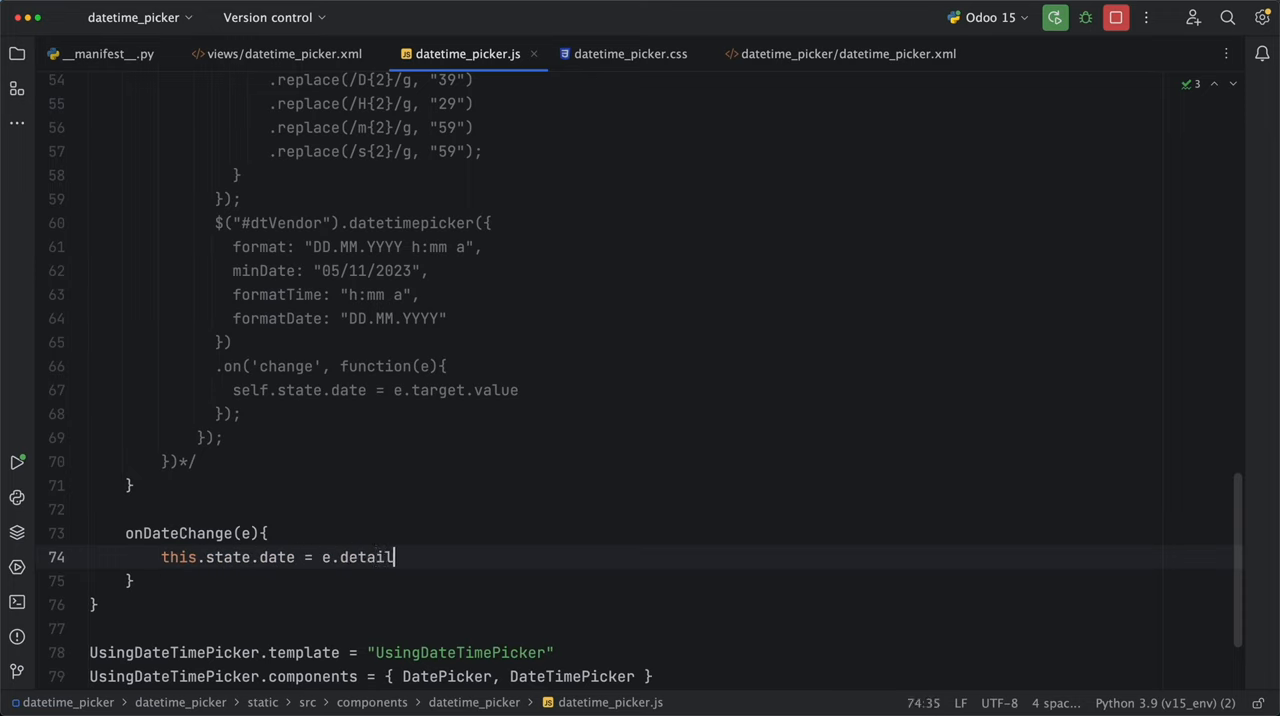
pyautogui.write('.date.toFormat')
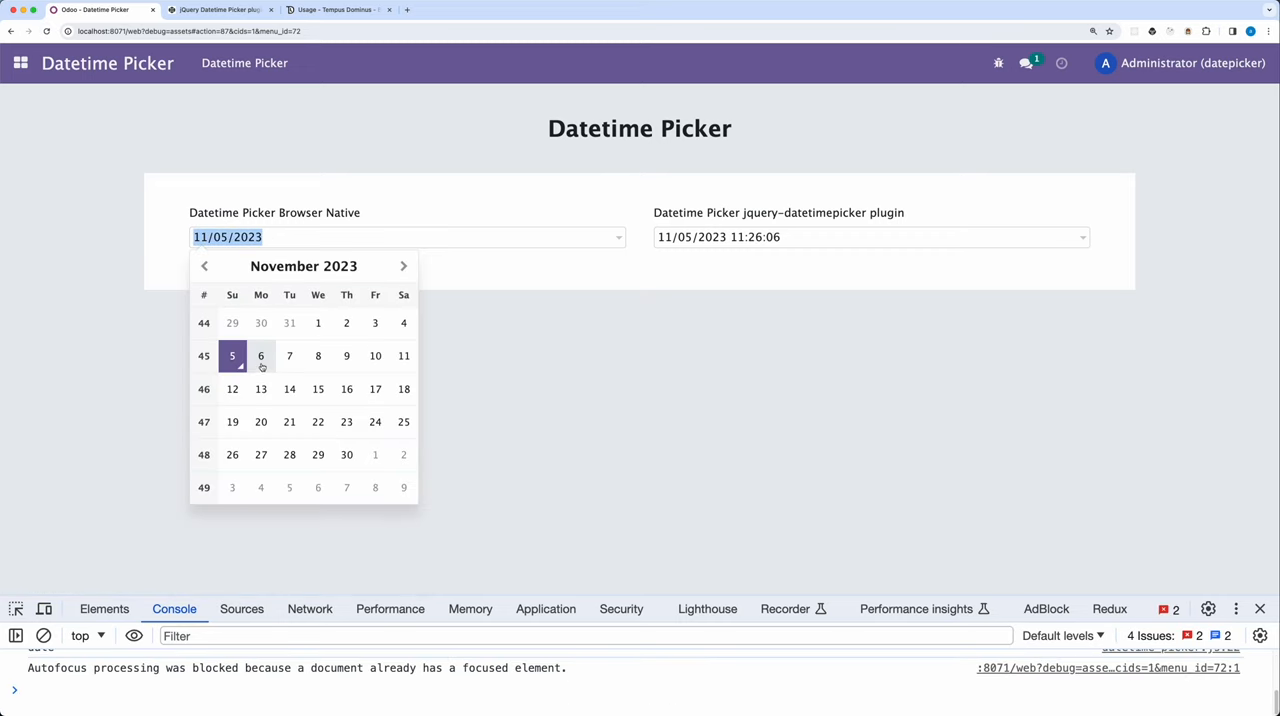
# Step: Pick a day in the Browser Native date field's calendar so it shows 11/05/2023
pyautogui.click(318, 356)
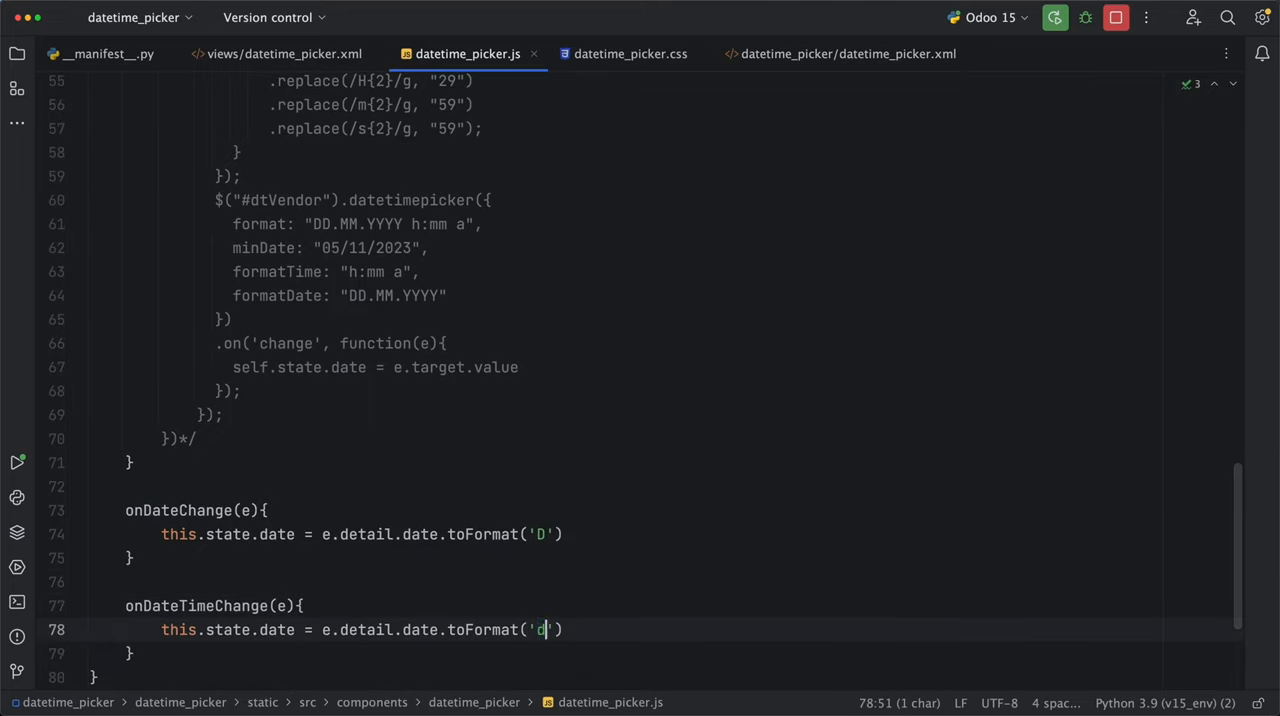
# Step: Format the onDateTimeChange date as 'dd/MM/yyyy hh:mm:ss' into this.state.date
pyautogui.write('d/MM')
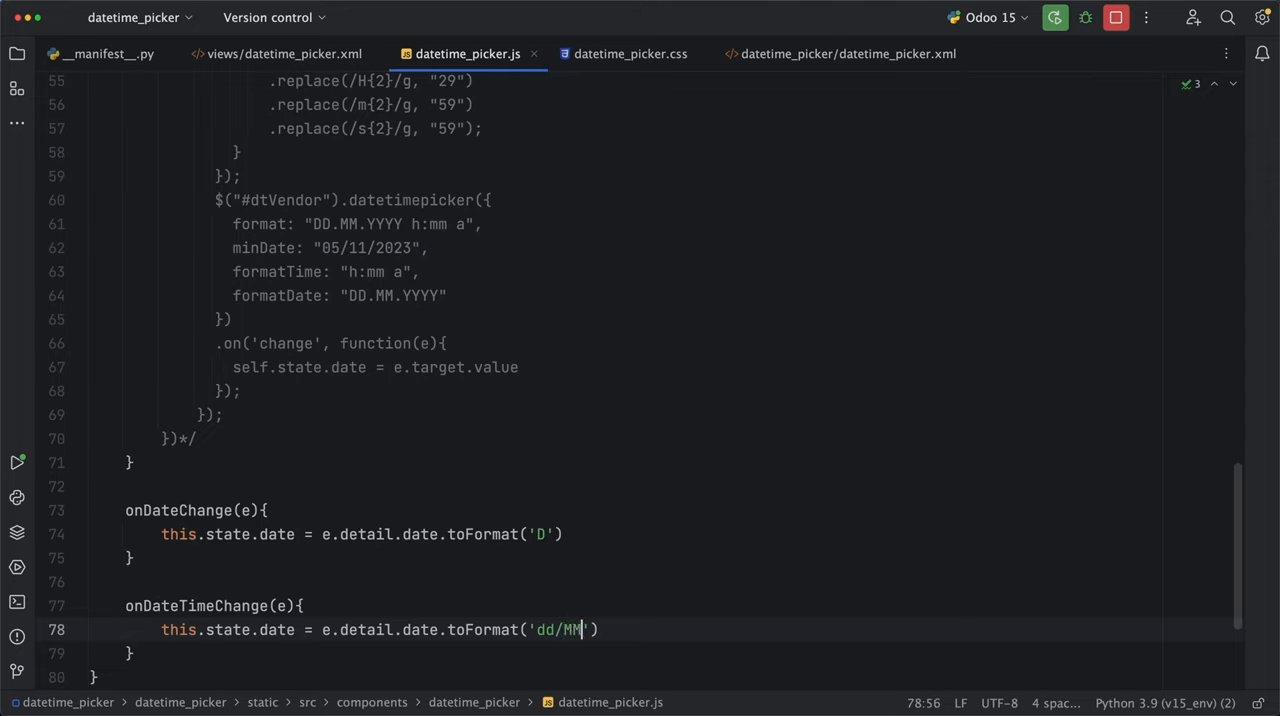
pyautogui.write('/yyyy')
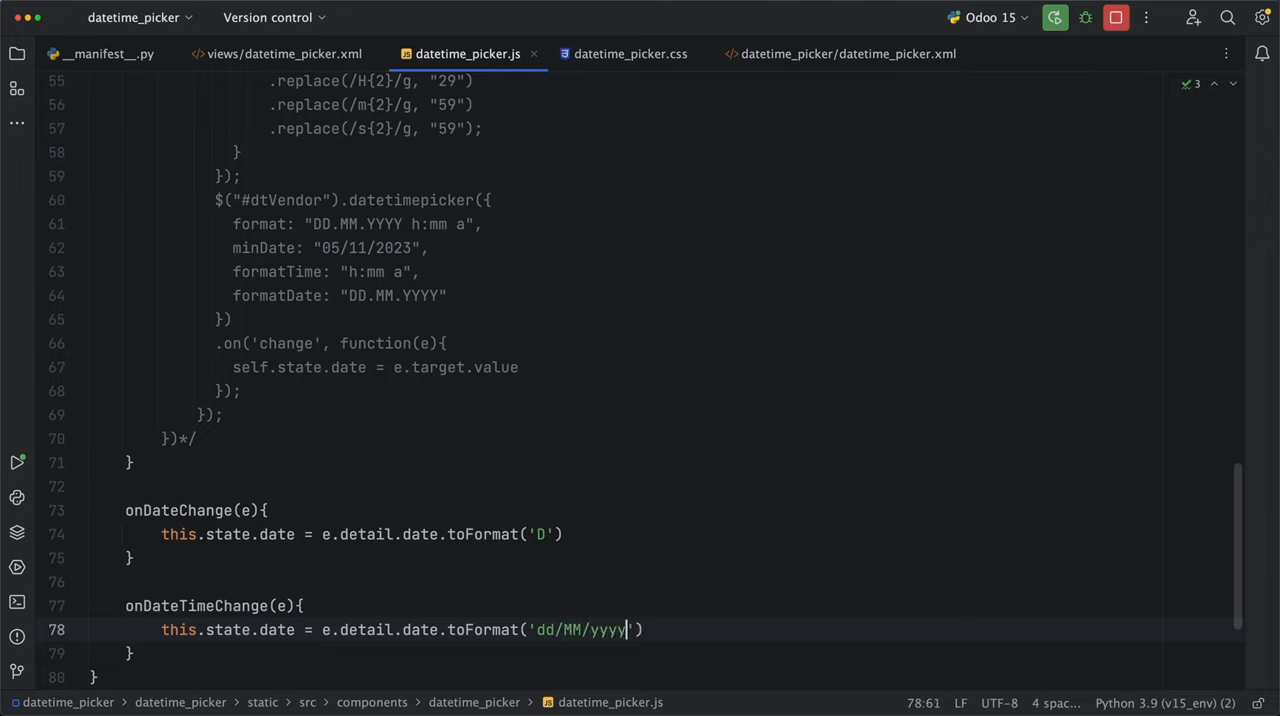
pyautogui.write('hh:mm:ss')
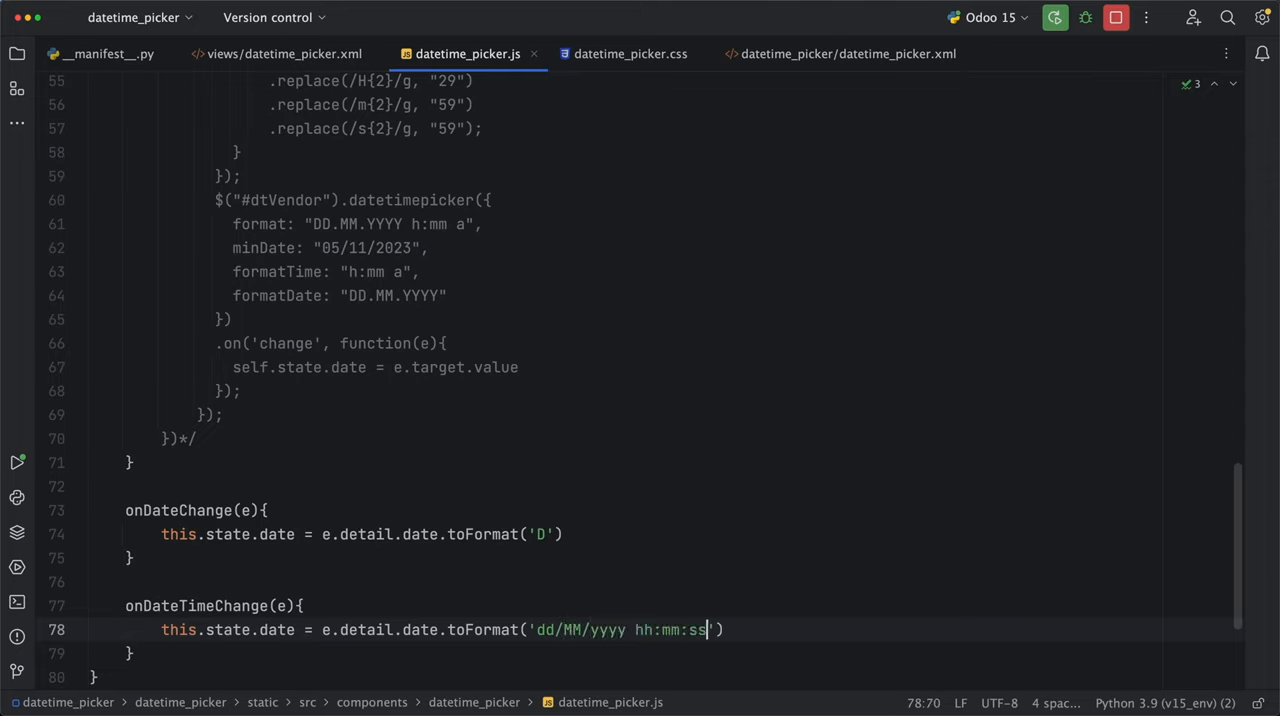
pyautogui.click(844, 54)
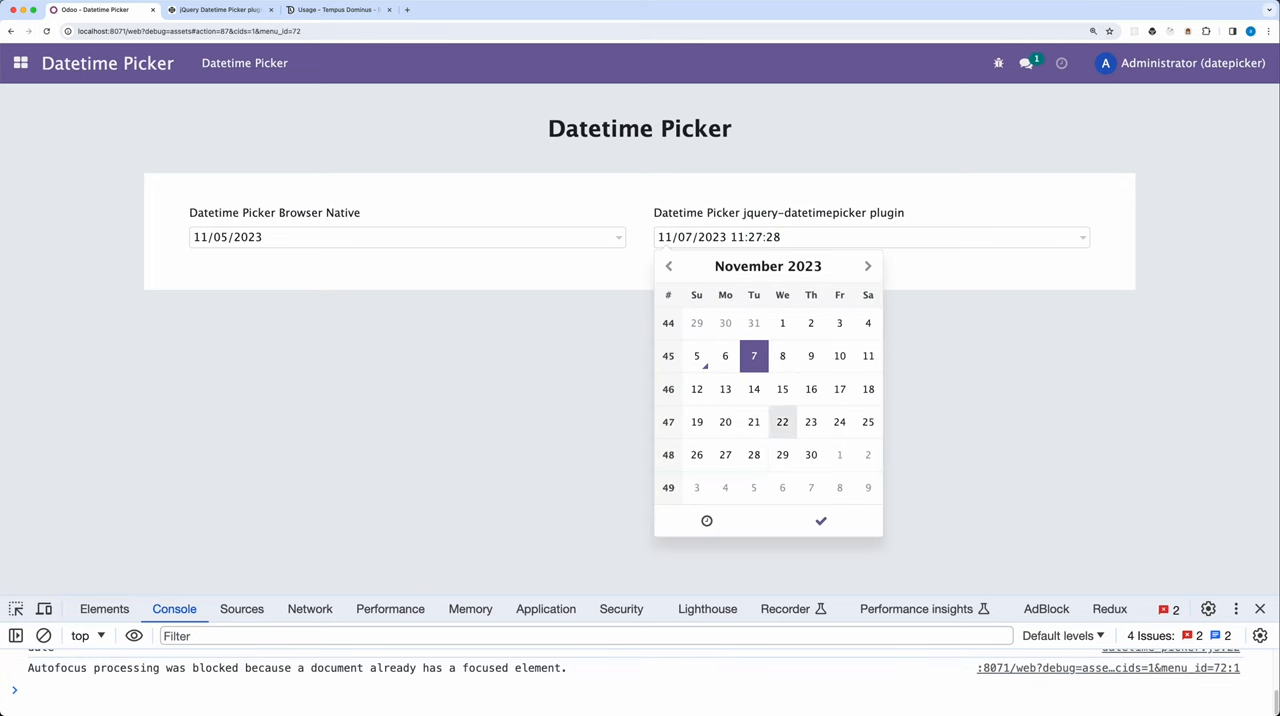
# Step: Choose a time in the jQuery-plugin picker so the field shows 11/07/2023 11:27:28
pyautogui.click(706, 520)
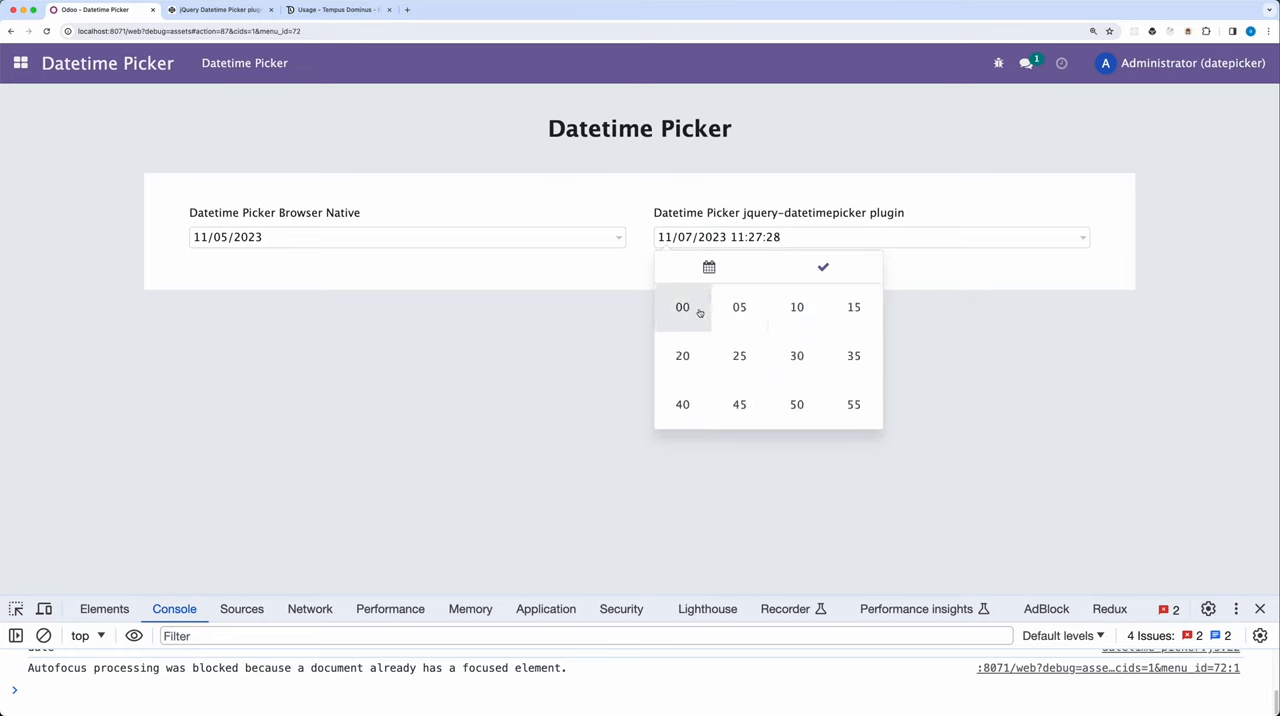
pyautogui.click(682, 308)
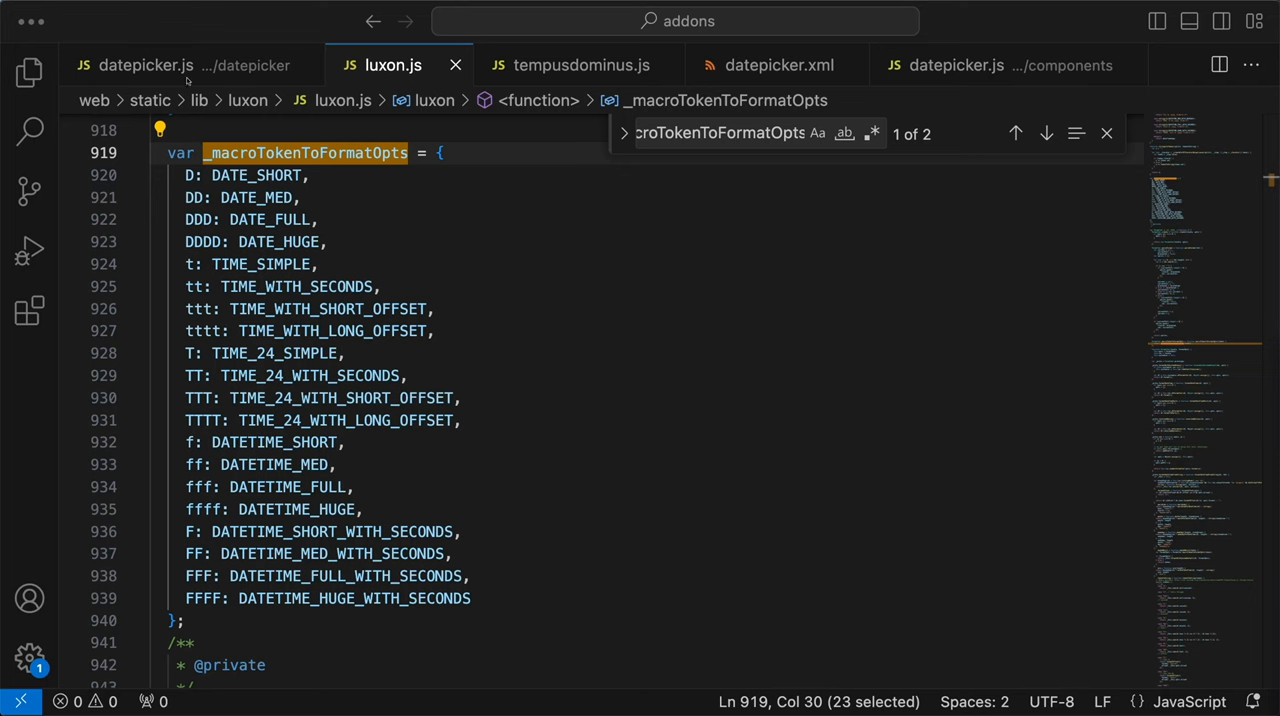
pyautogui.click(144, 64)
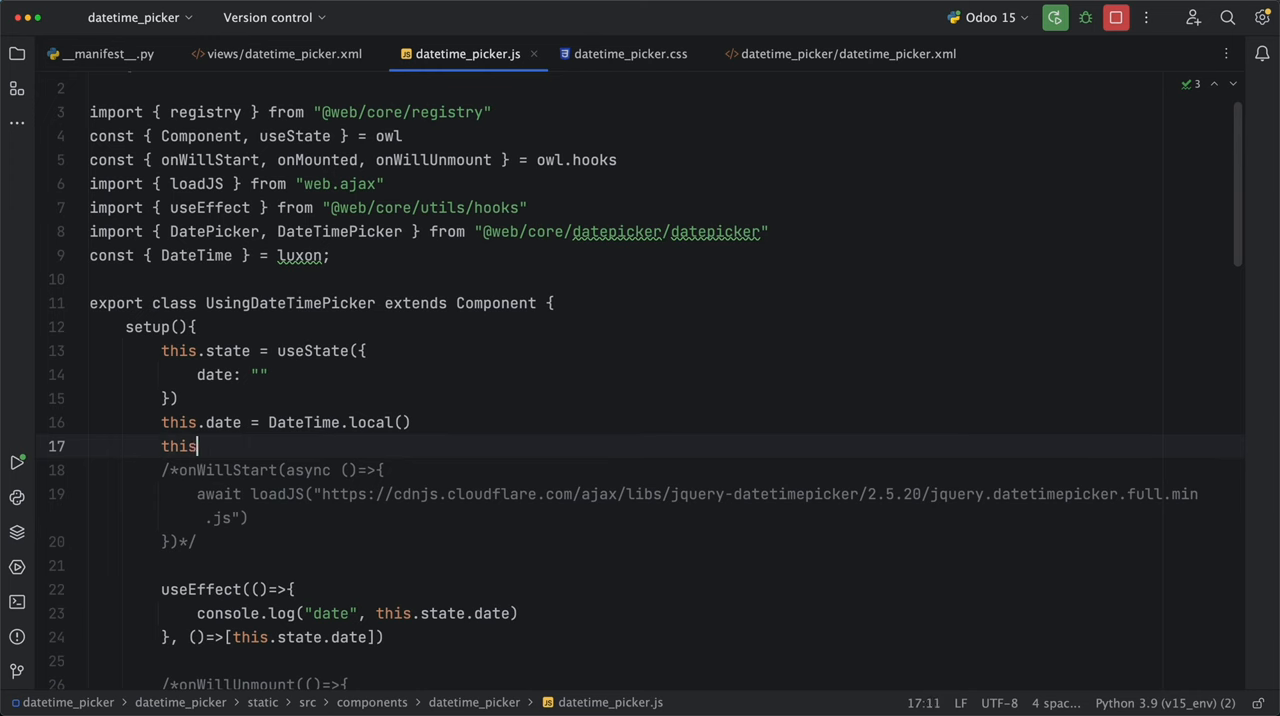
# Step: Define this.minDate = DateTime.fromObject({year: 2023, month: 11, day: 5}) in setup()
pyautogui.write('.minDate = DateTime')
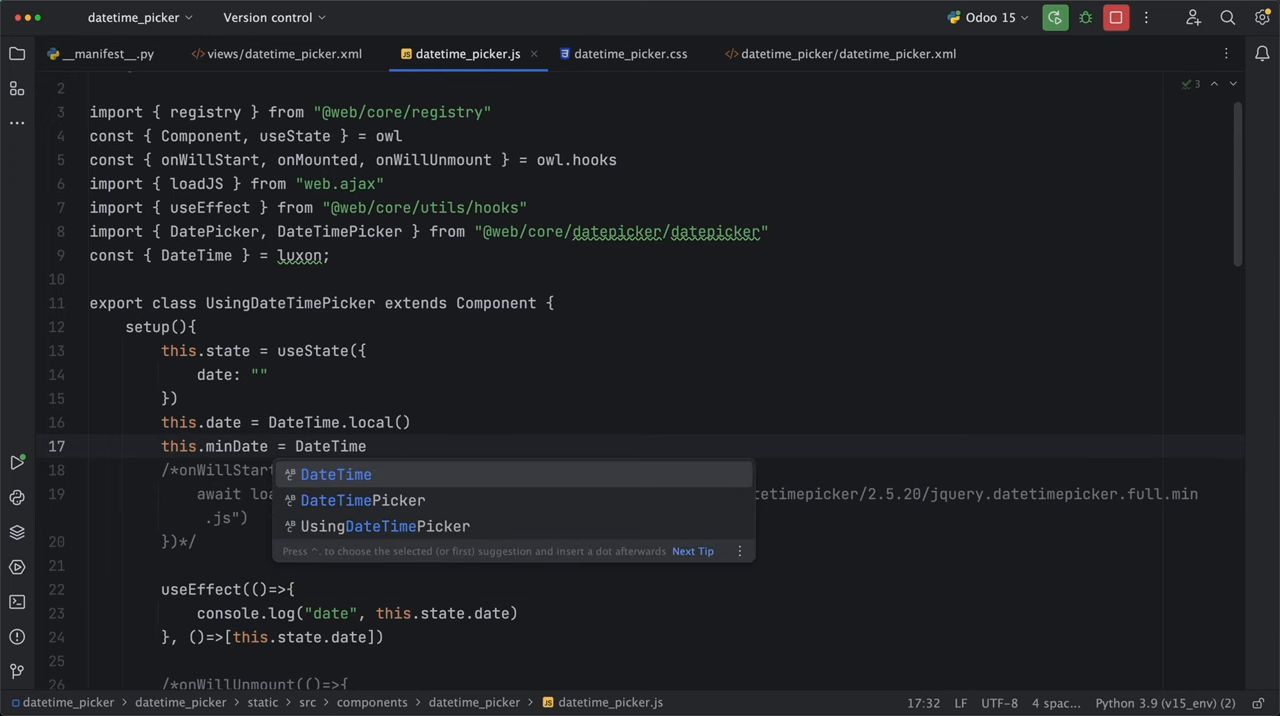
pyautogui.write('.fromObject()')
pyautogui.write('day: 5,')
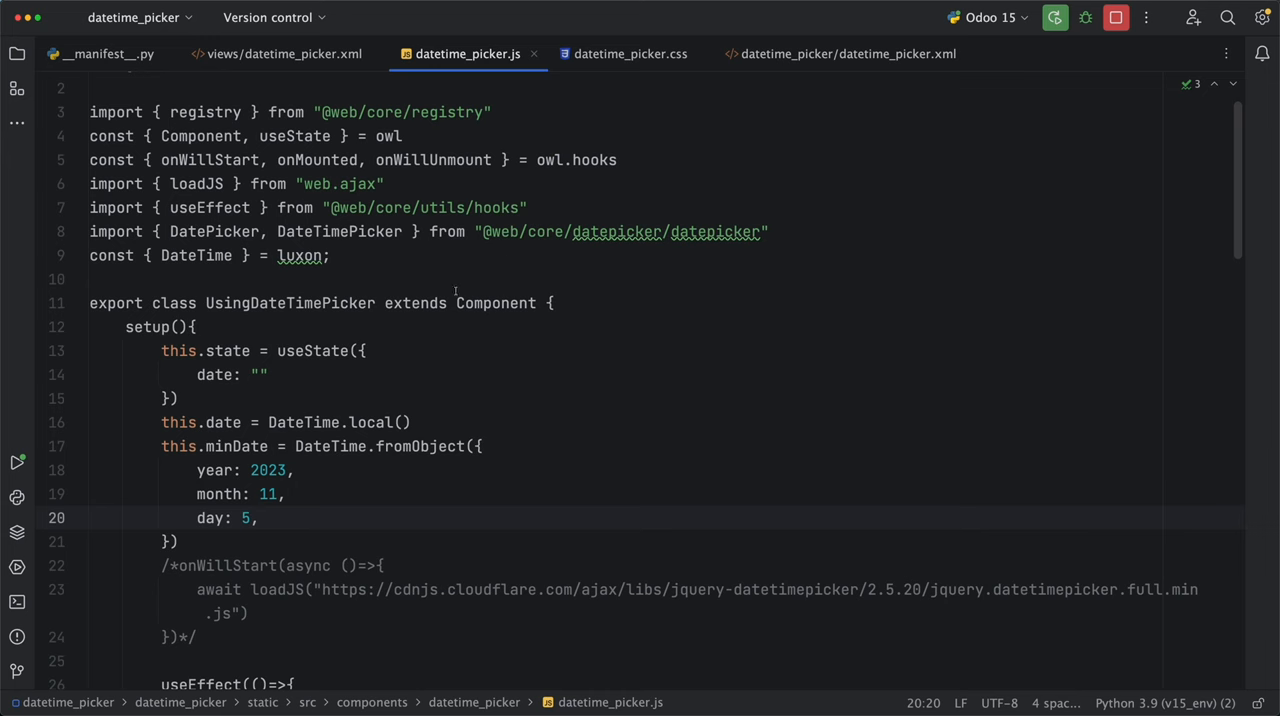
pyautogui.click(844, 54)
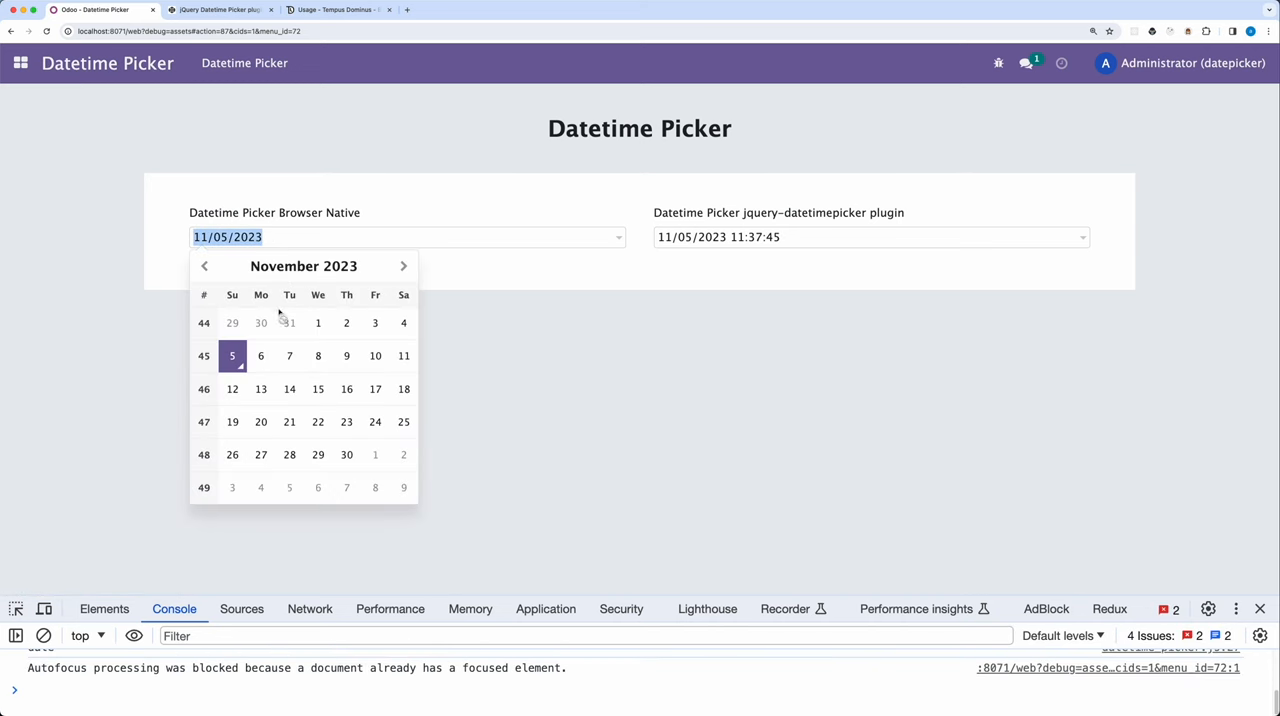
pyautogui.moveTo(392, 326)
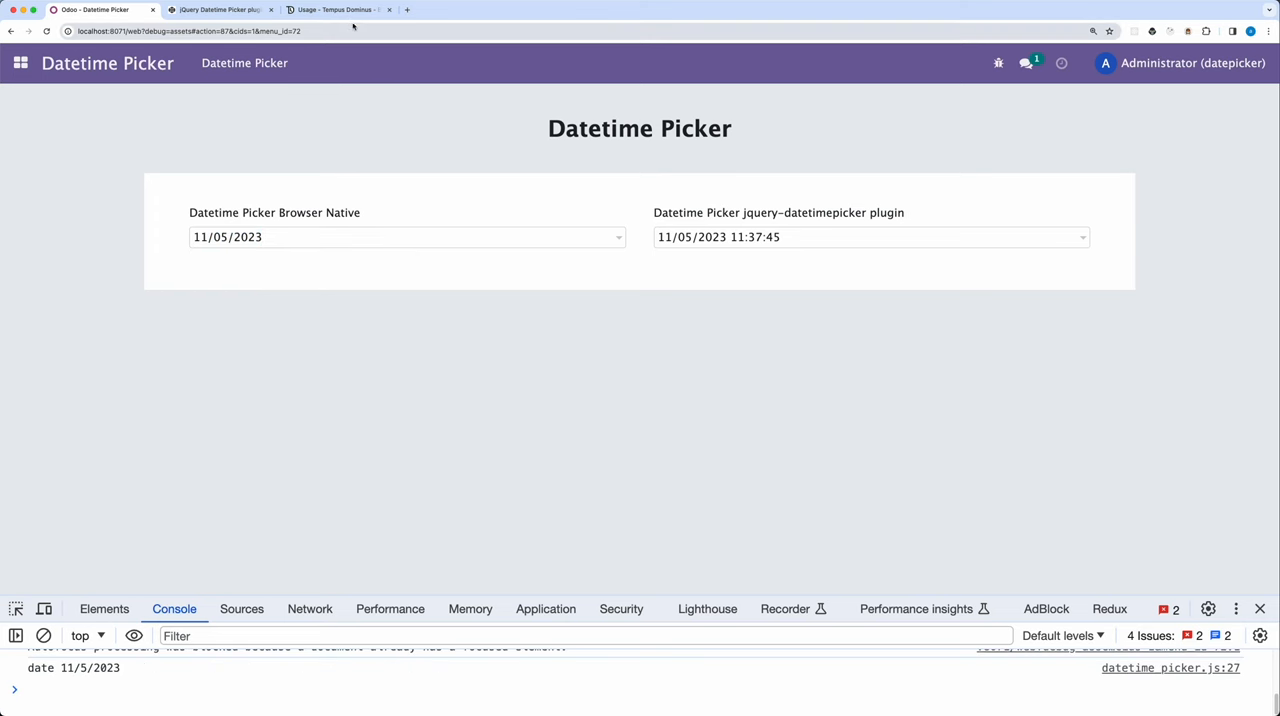
# Step: Select 11/05/2023 in the native DatePicker and confirm the console logs date 11/5/2023
pyautogui.click(340, 8)
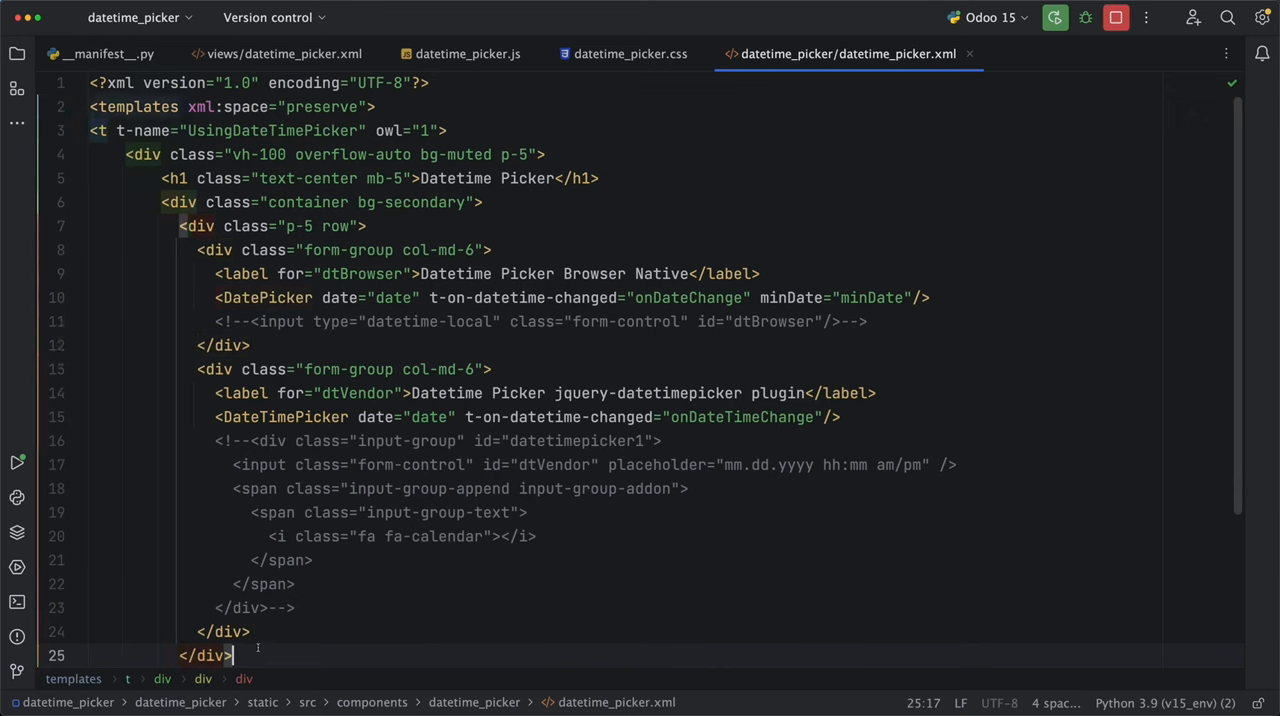
# Step: Add the Time Only picker row markup to the XML and an onMounted(()=>{}) hook in the JS
pyautogui.write('<div class="row">')
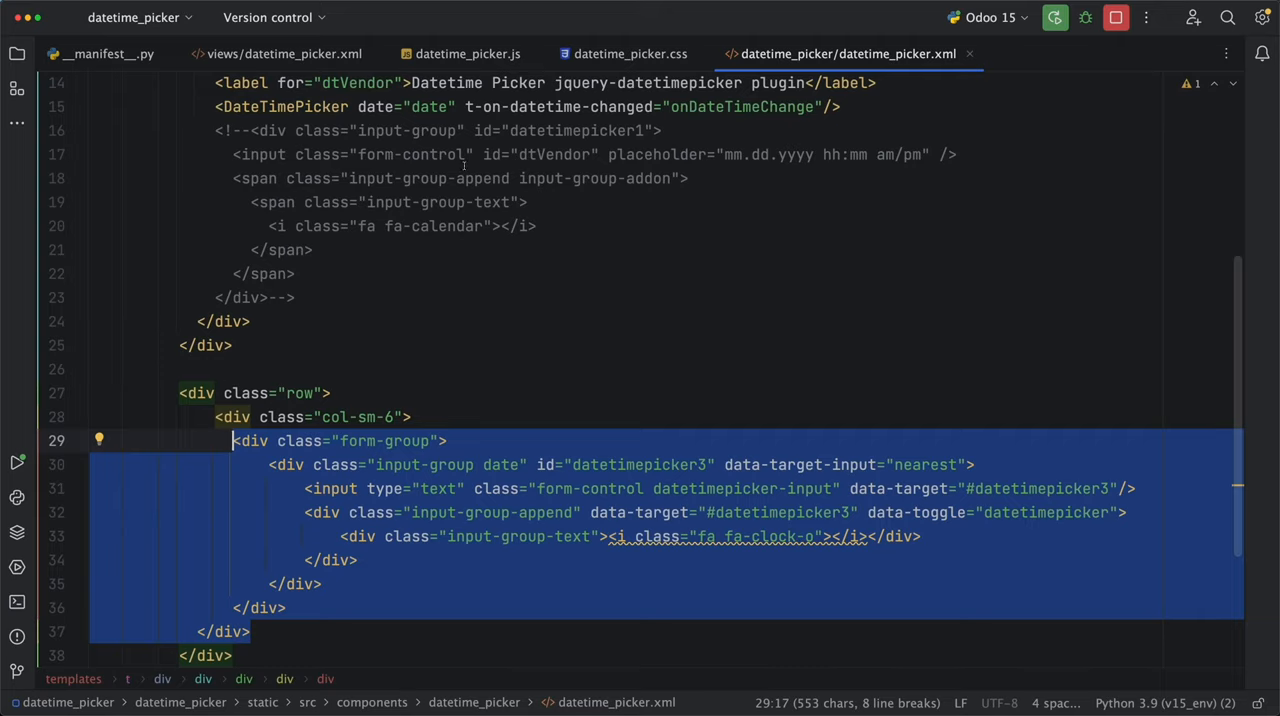
pyautogui.click(464, 54)
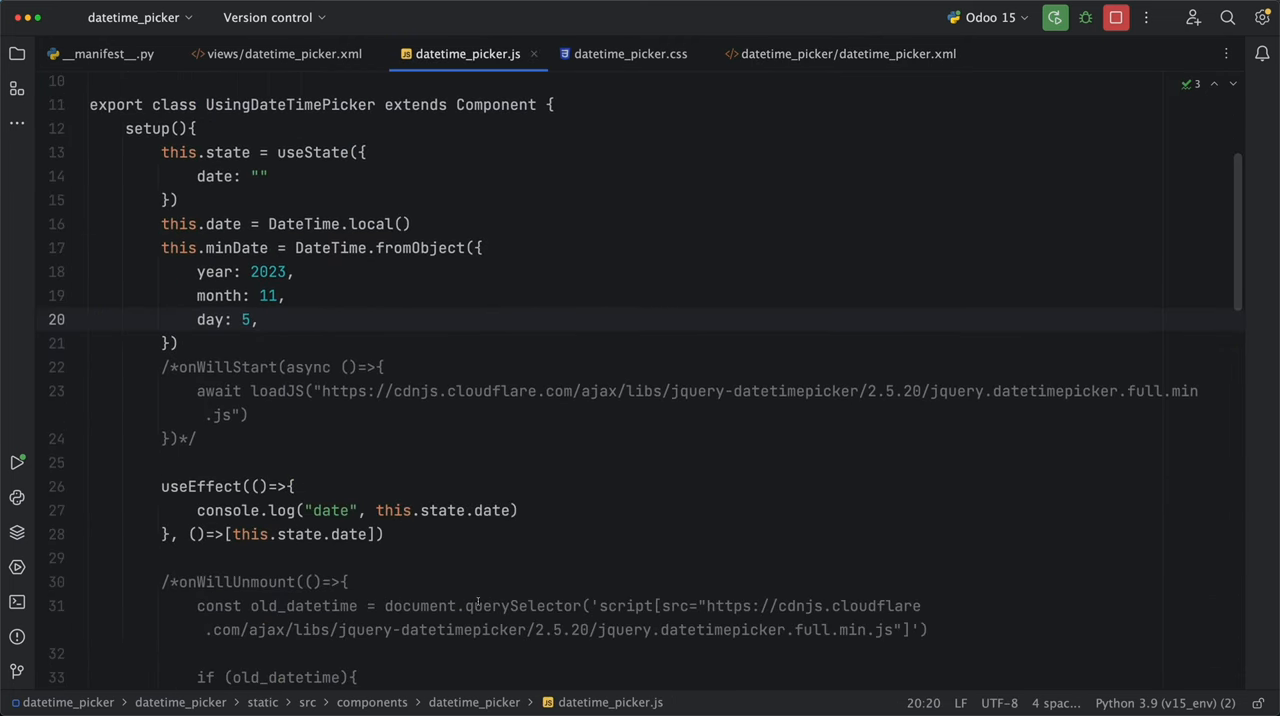
pyautogui.write('onMou')
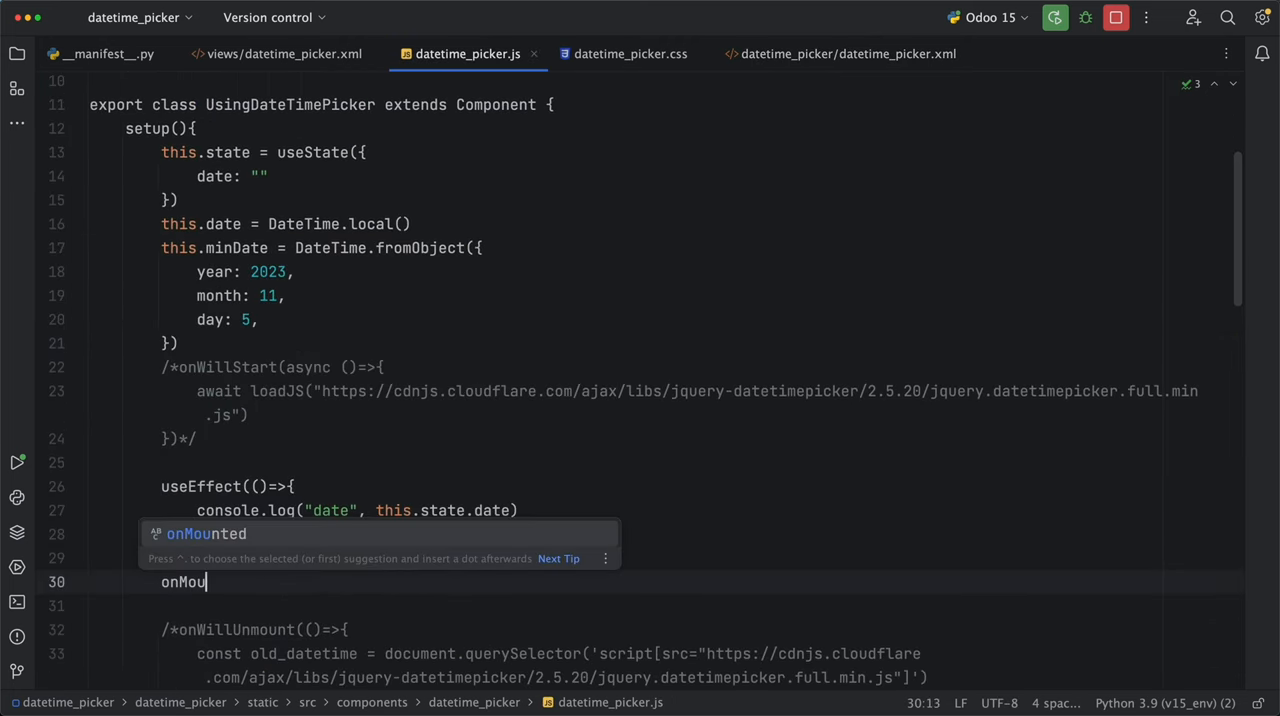
pyautogui.press('Tab')
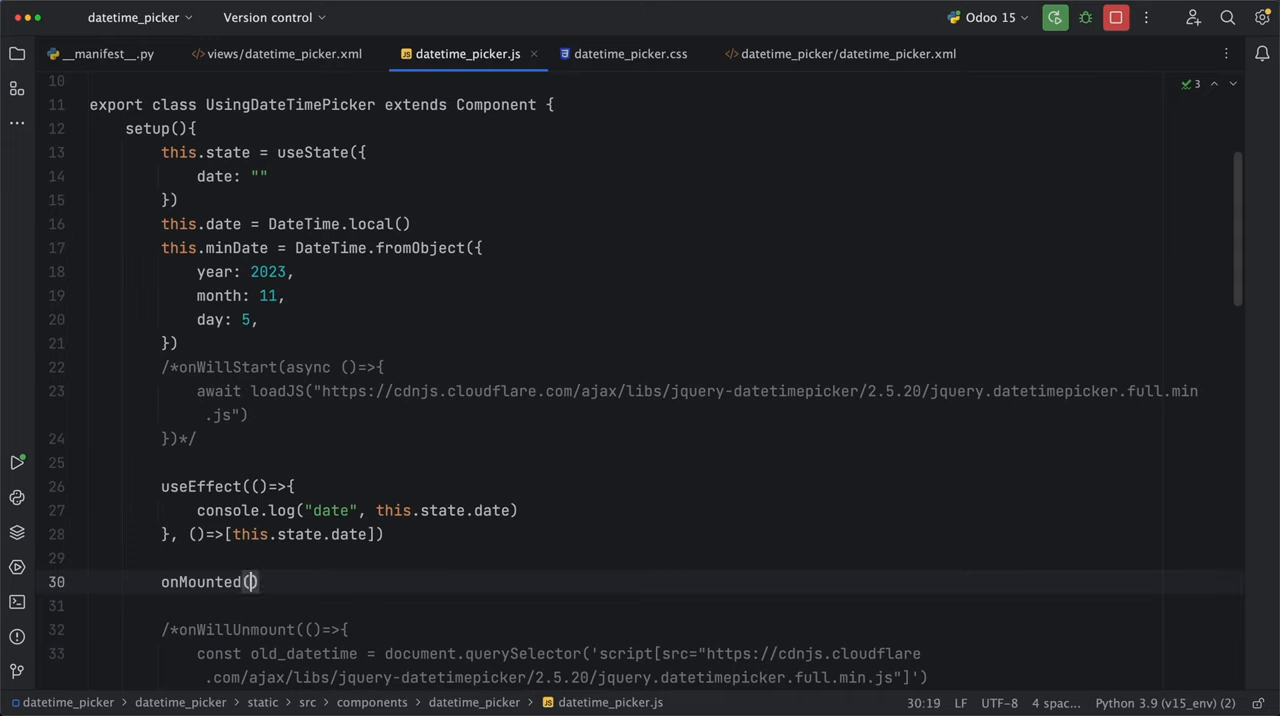
pyautogui.write('()=>{')
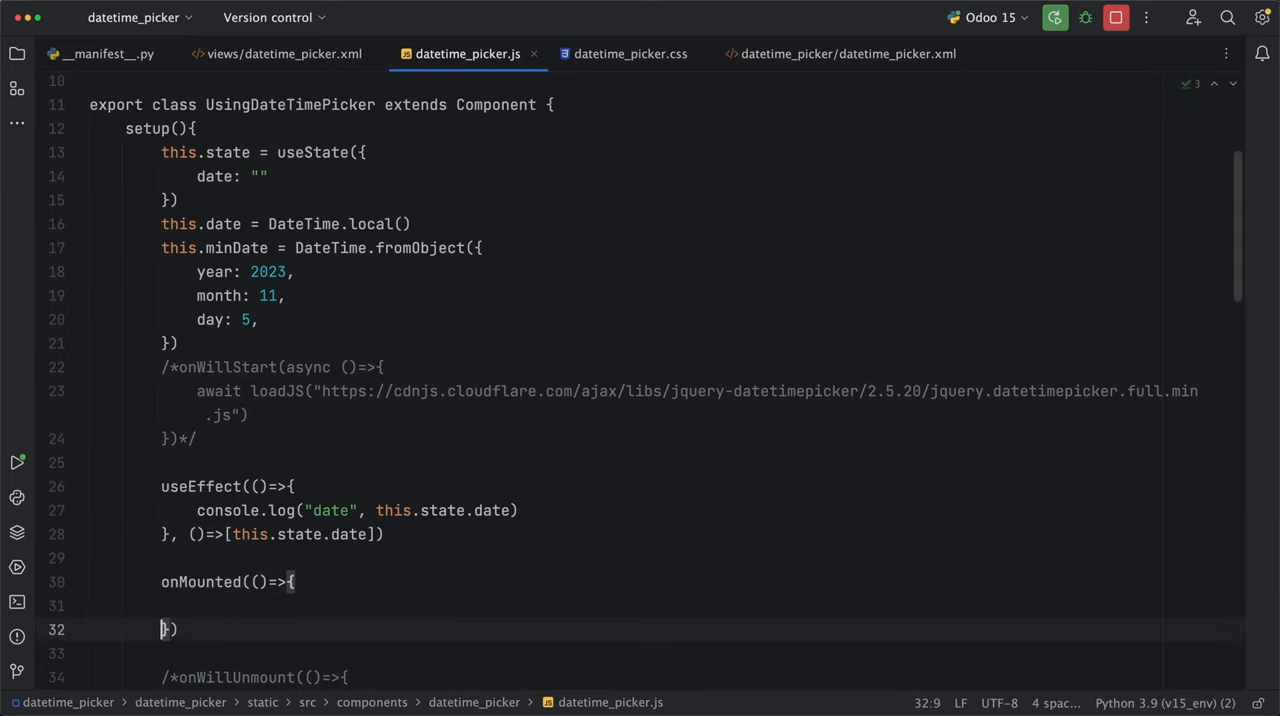
# Step: Reload the page and show the hour choices of the new time-only field at 11:39 AM
pyautogui.click(340, 8)
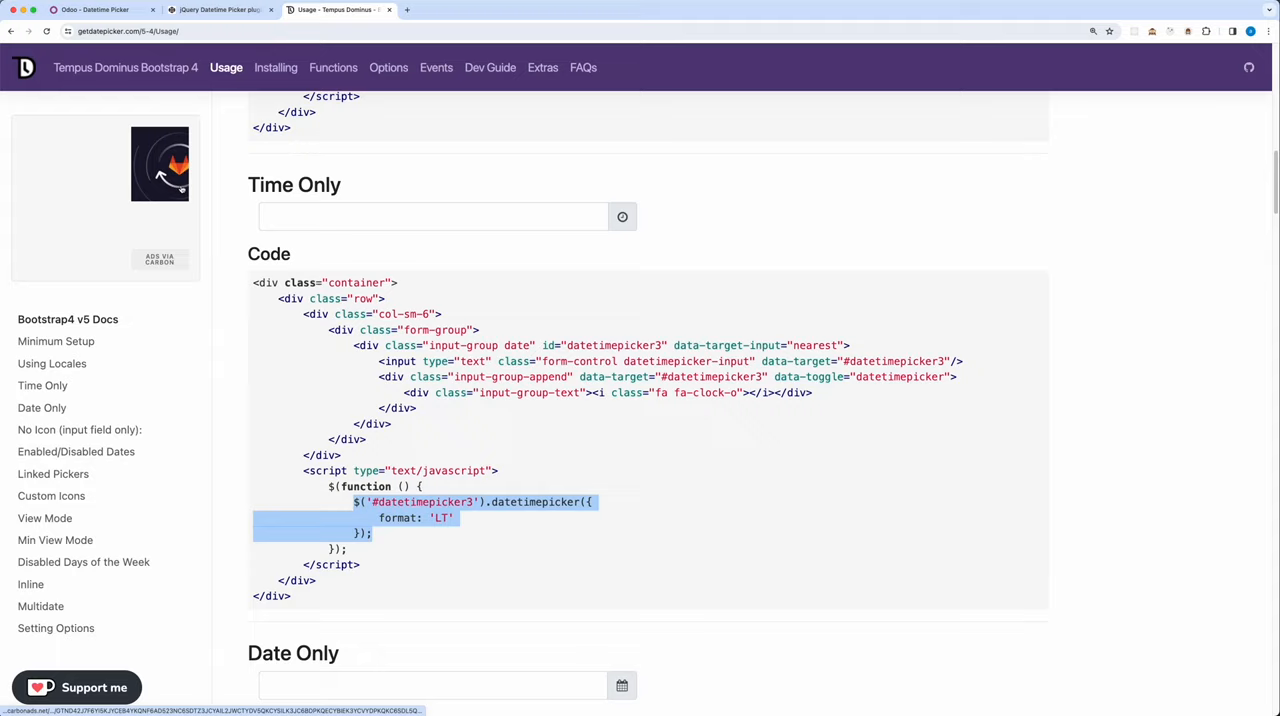
pyautogui.click(100, 12)
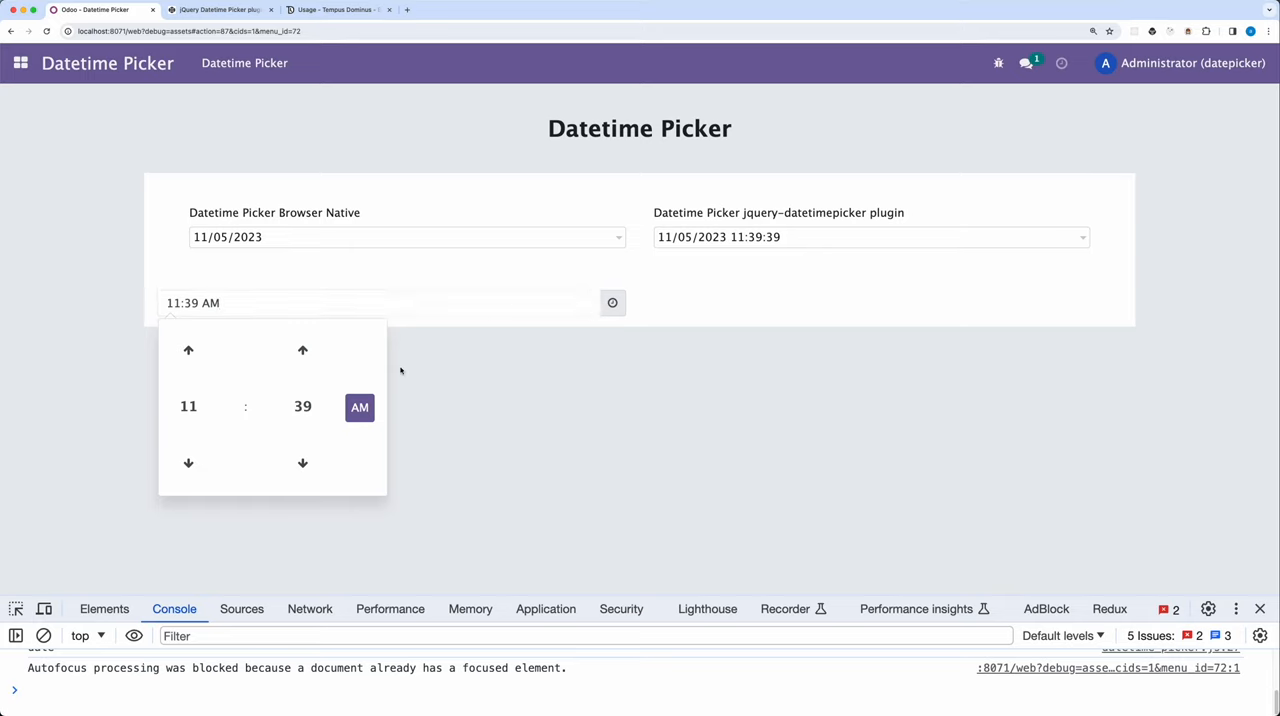
pyautogui.click(188, 408)
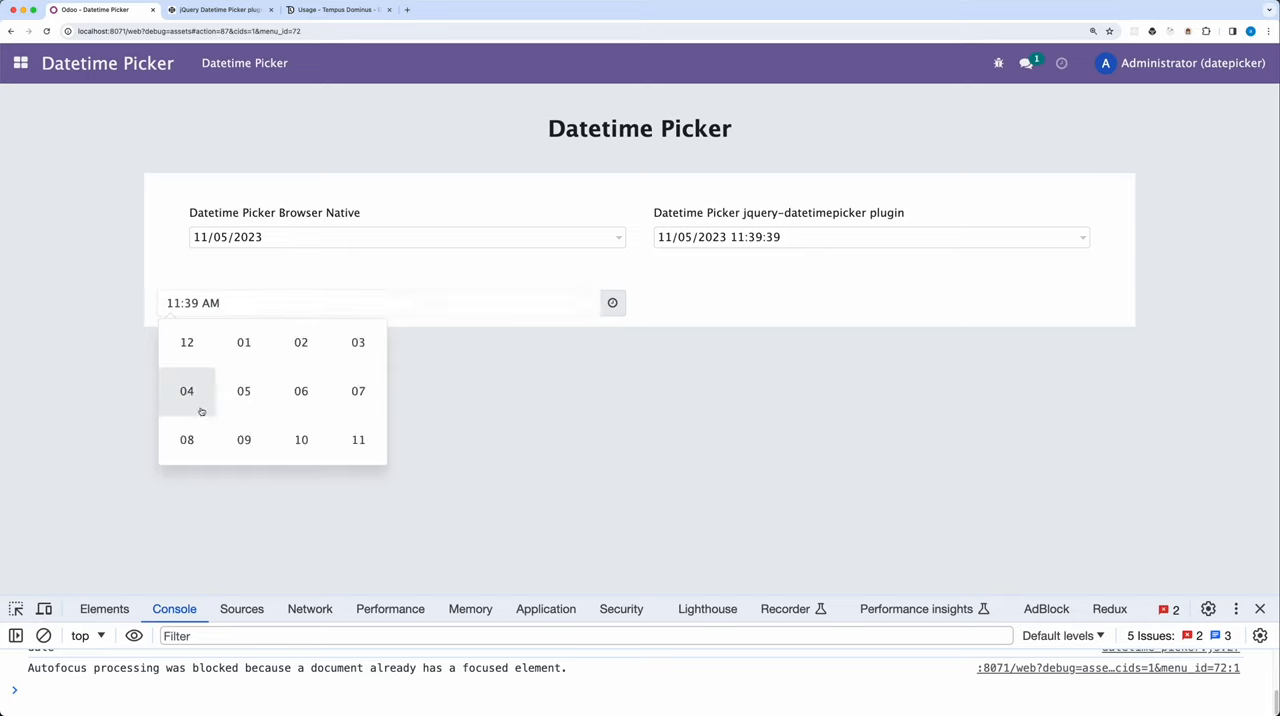